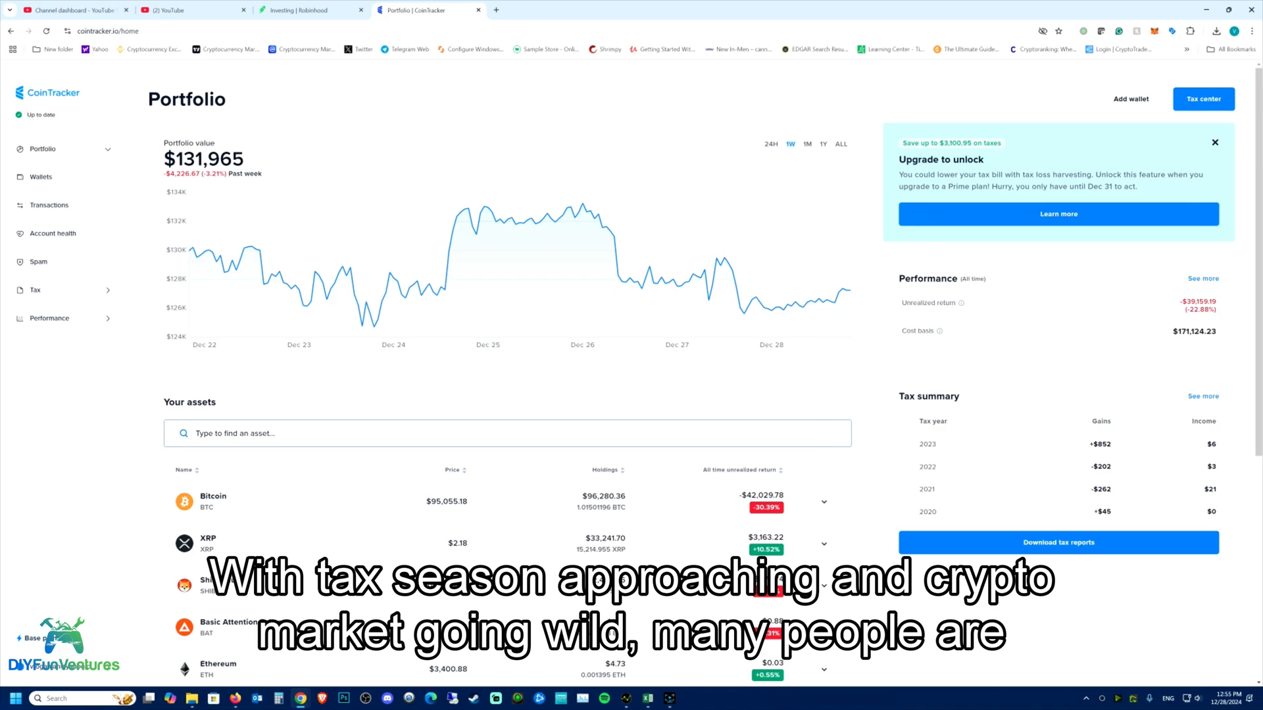
Step: Scroll through the Portfolio page and start adding a new wallet
scroll("down", 3)
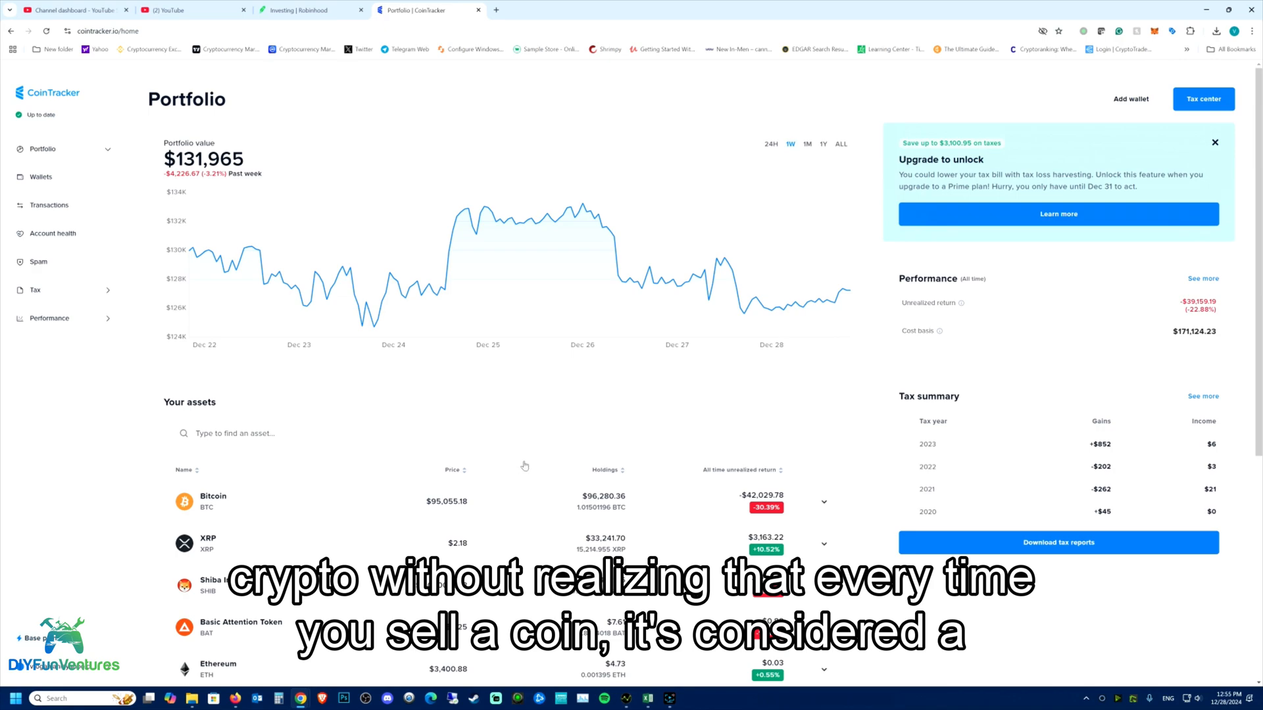
scroll("down", 3)
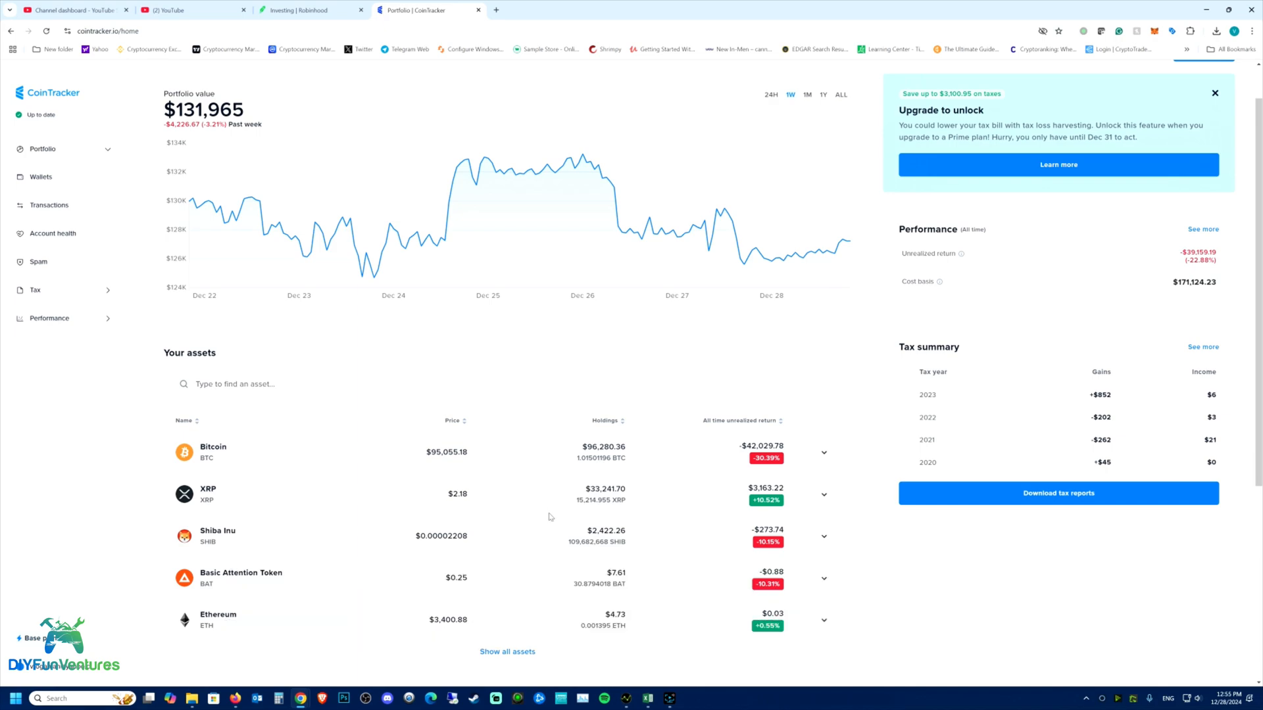
mouse_move(561, 554)
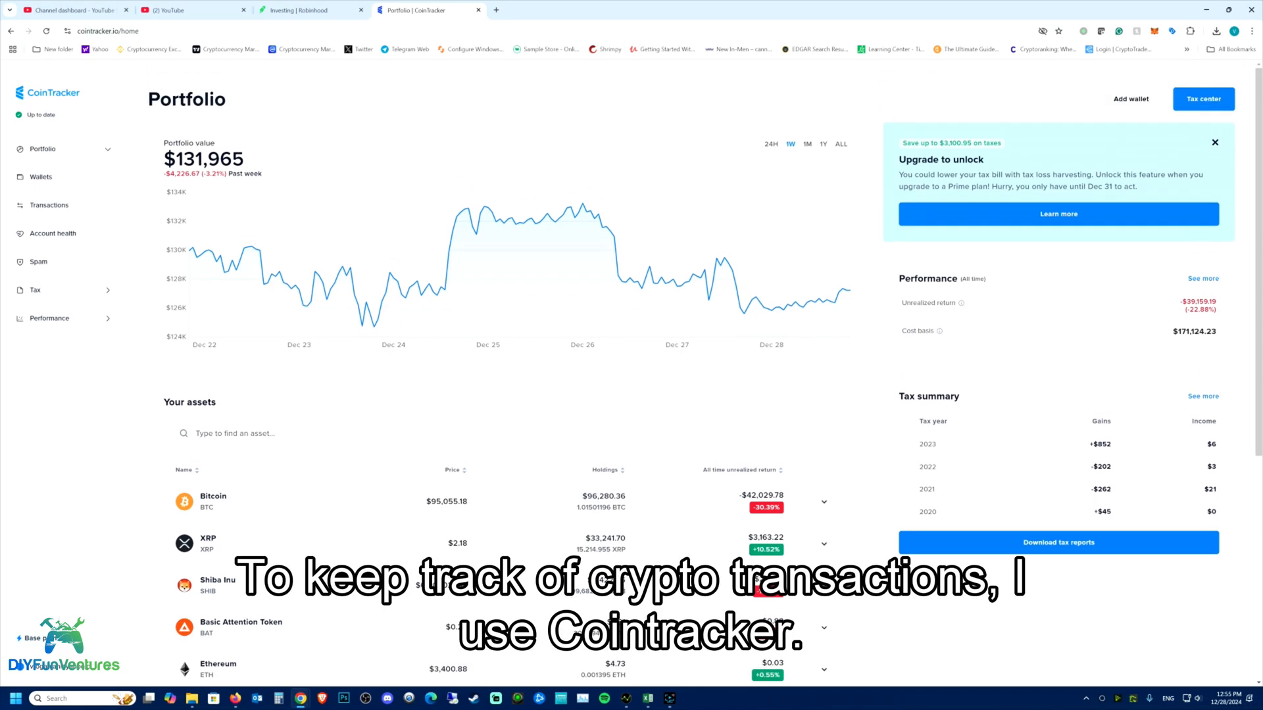
scroll("down", 3)
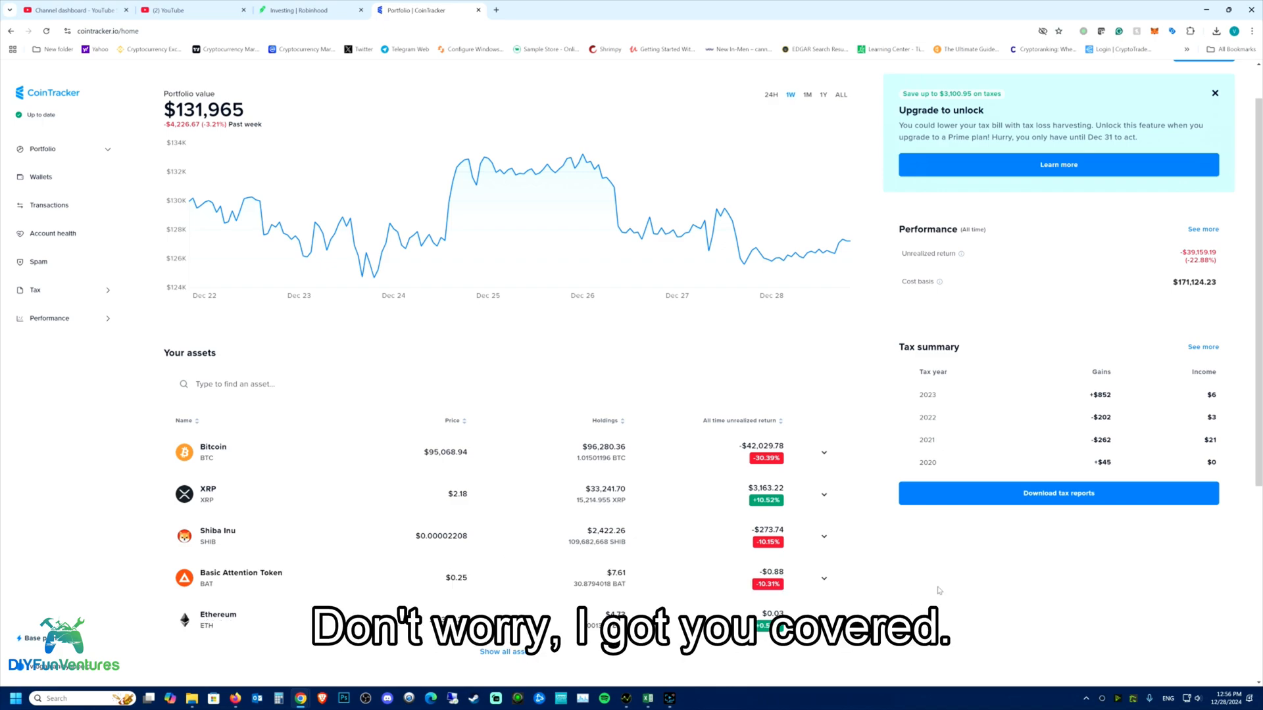
mouse_move(239, 217)
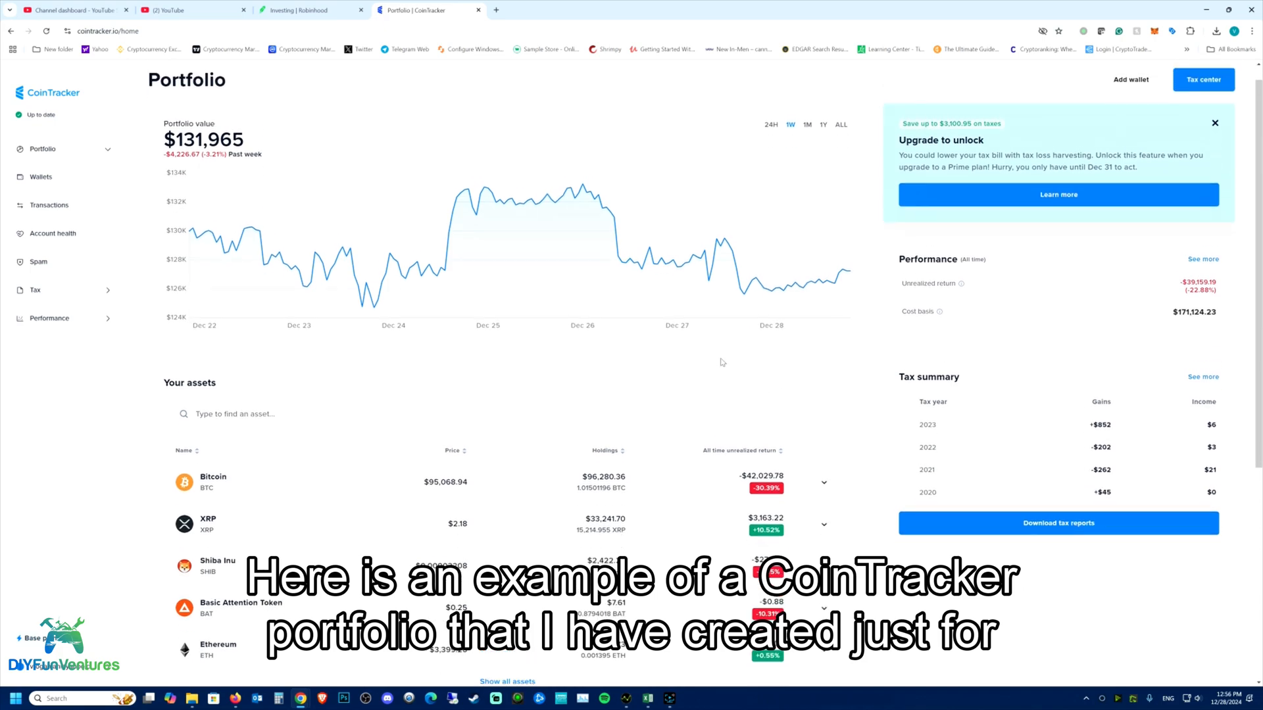
scroll("down", 3)
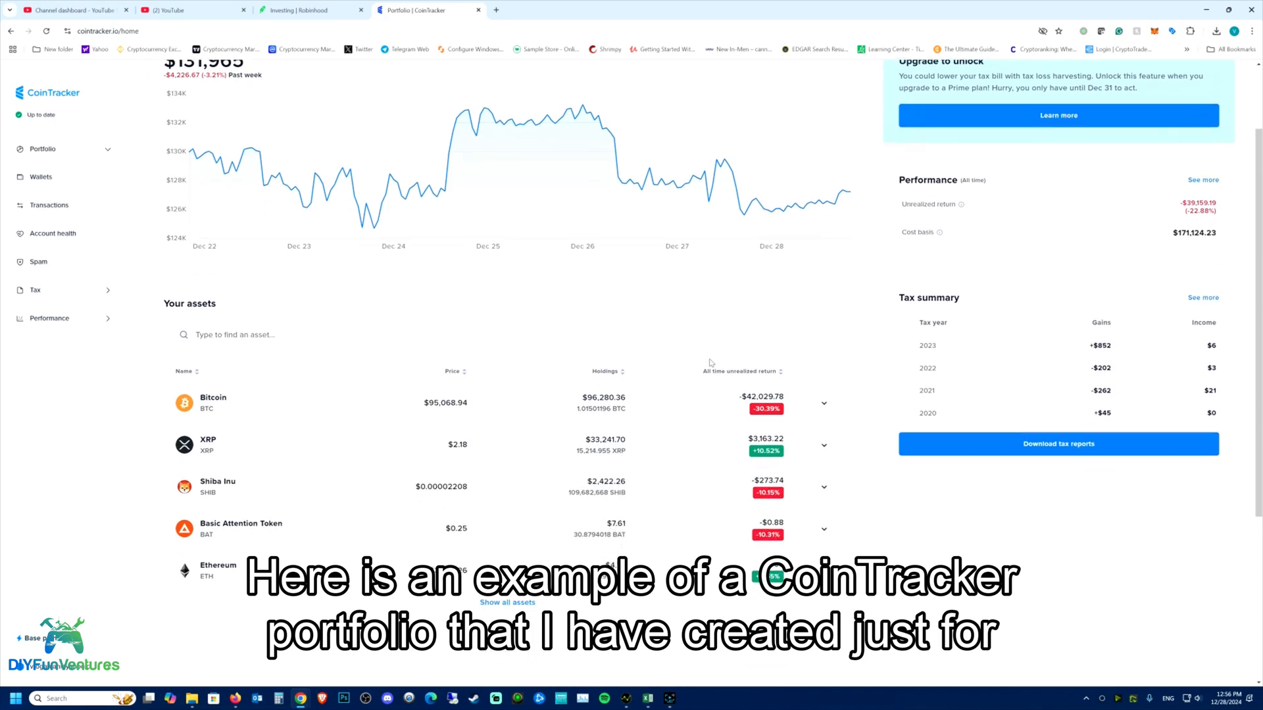
scroll("up", 3)
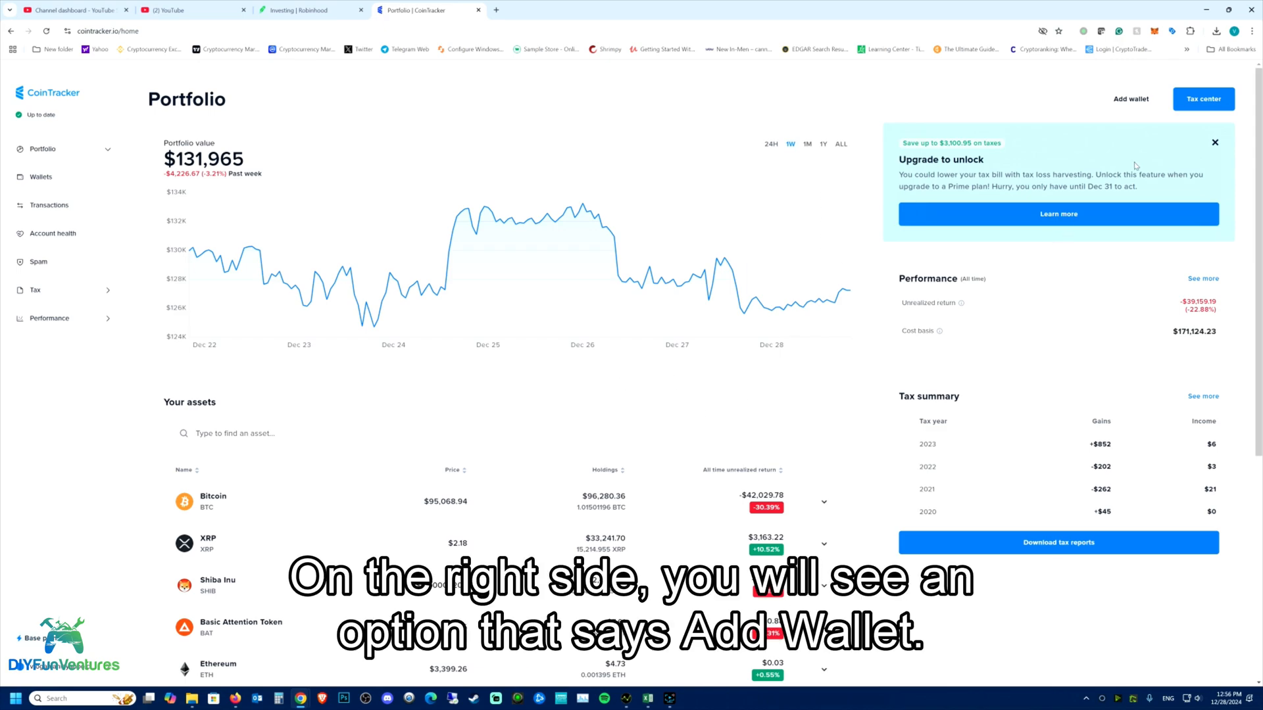
mouse_move(1131, 99)
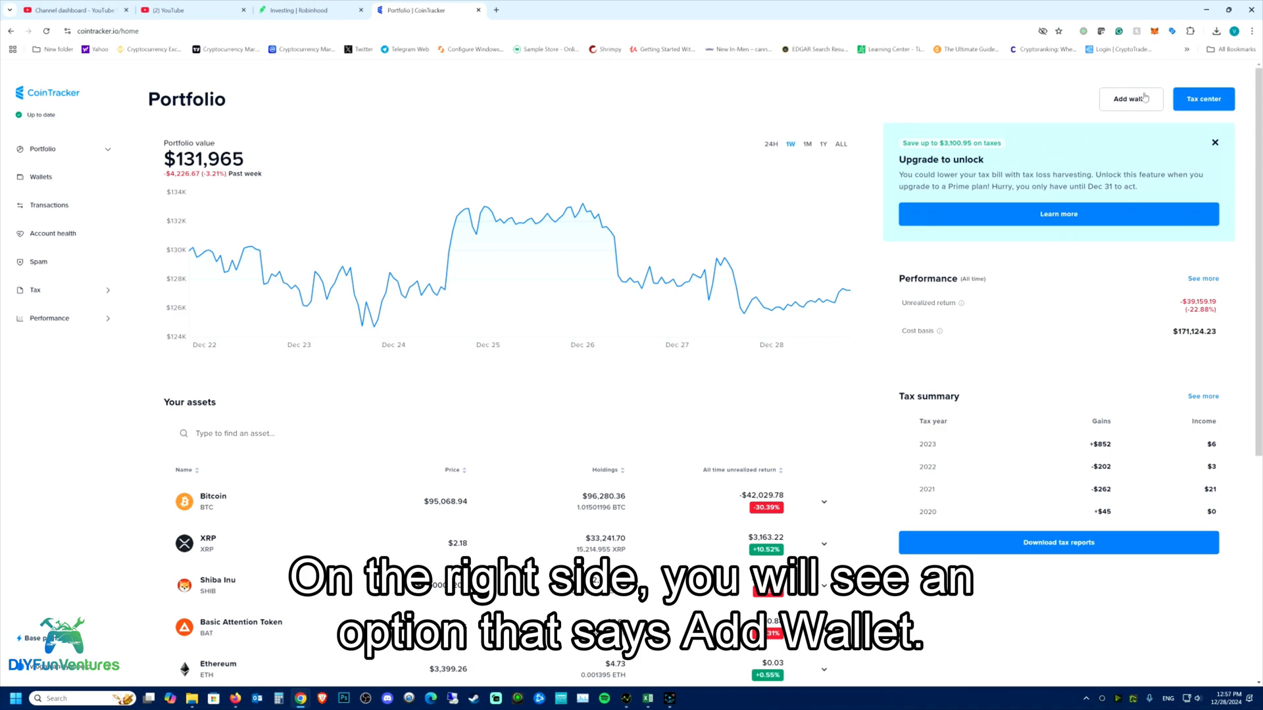
mouse_move(1176, 120)
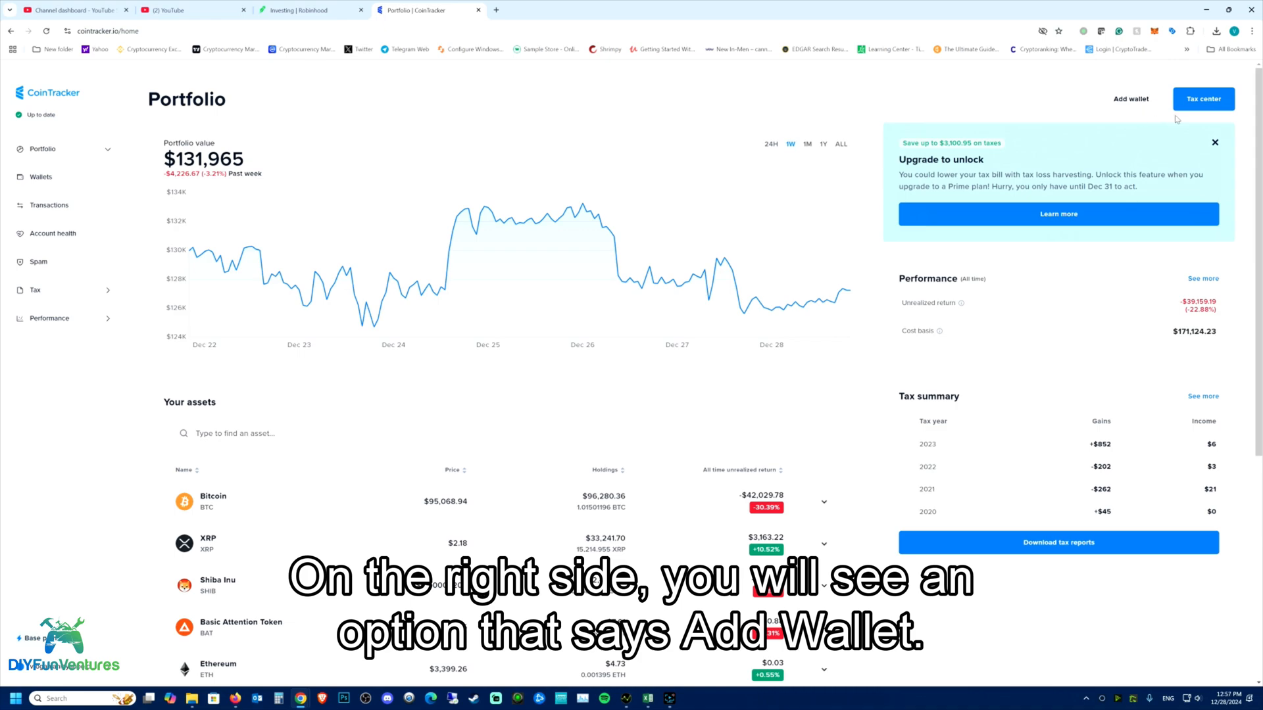
mouse_move(1130, 99)
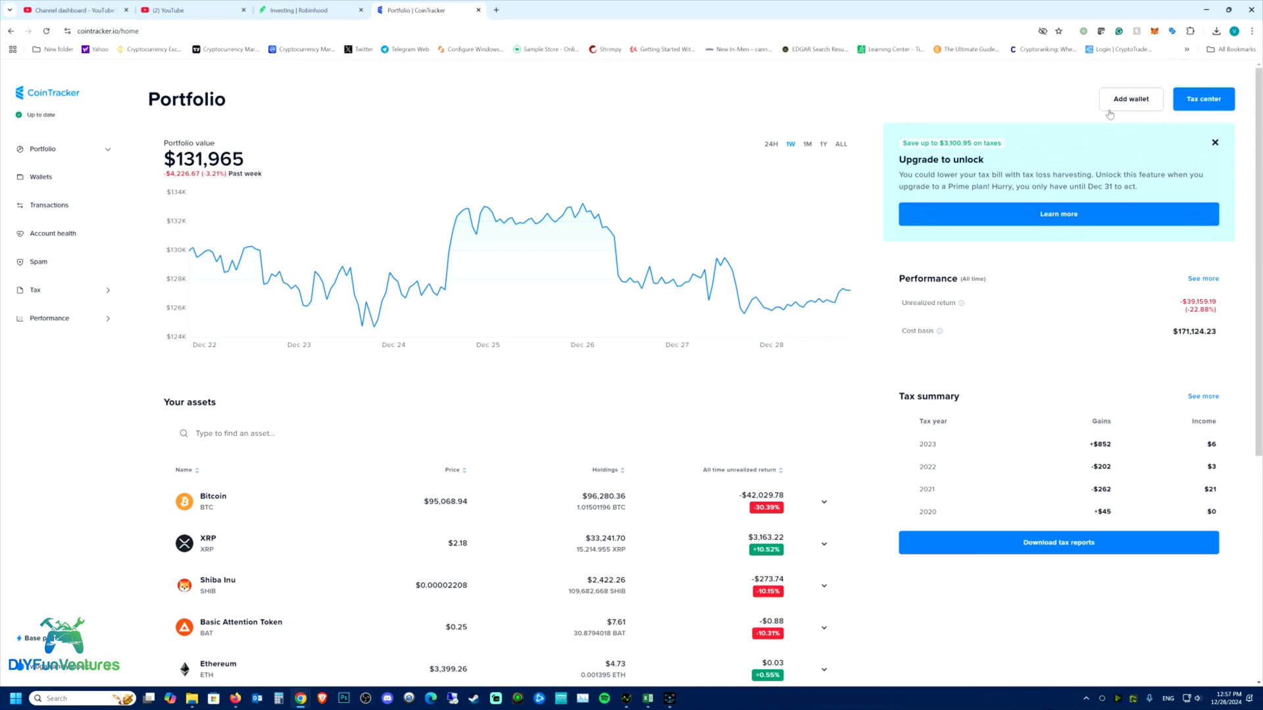
left_click(1129, 99)
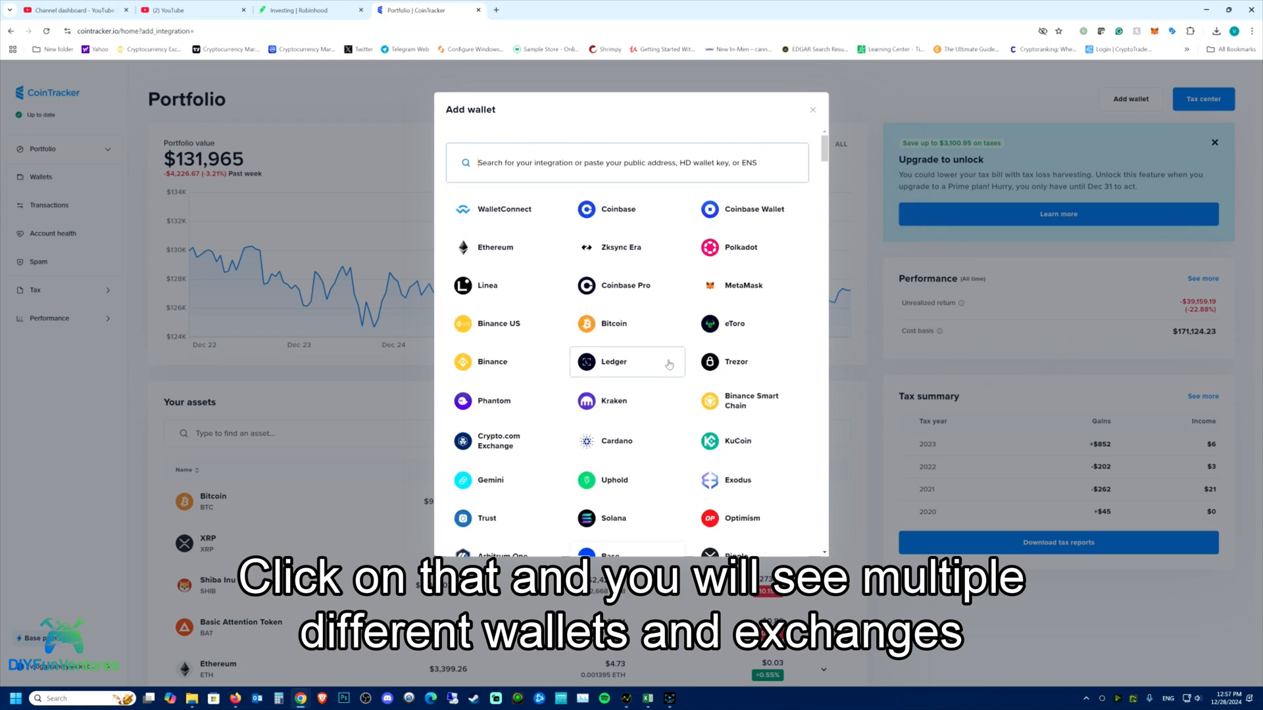
mouse_move(691, 371)
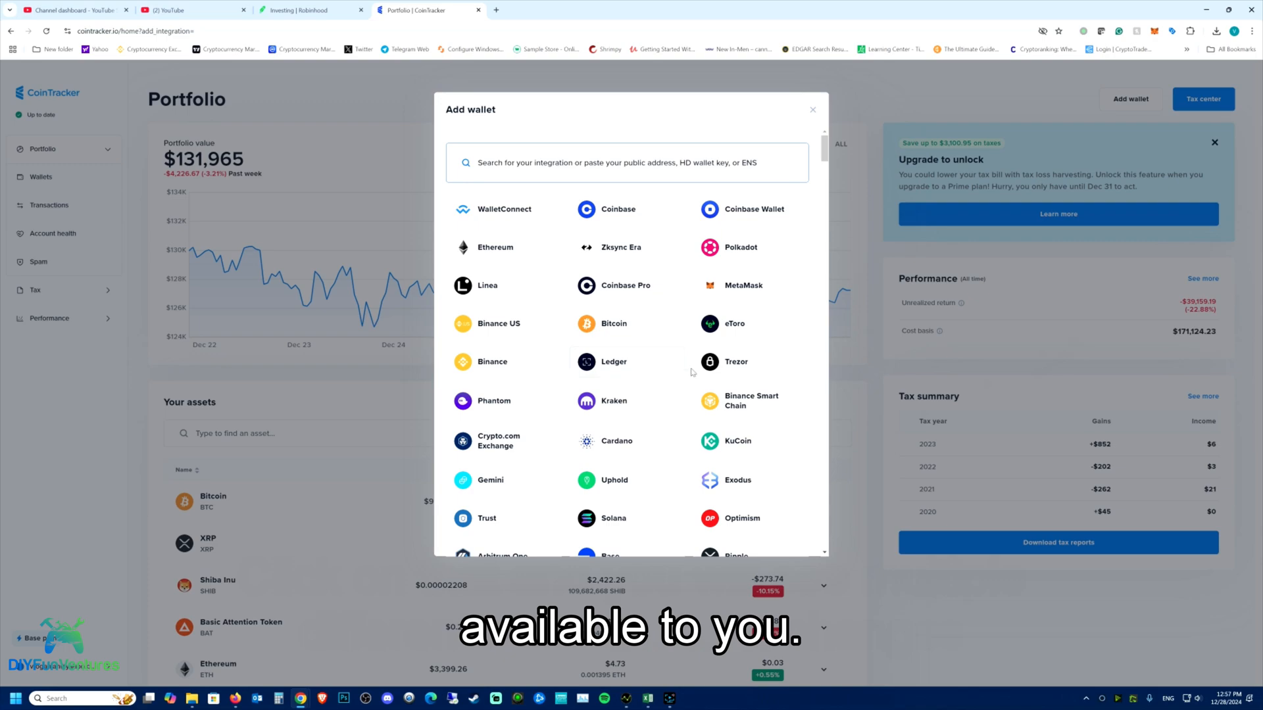
mouse_move(626, 209)
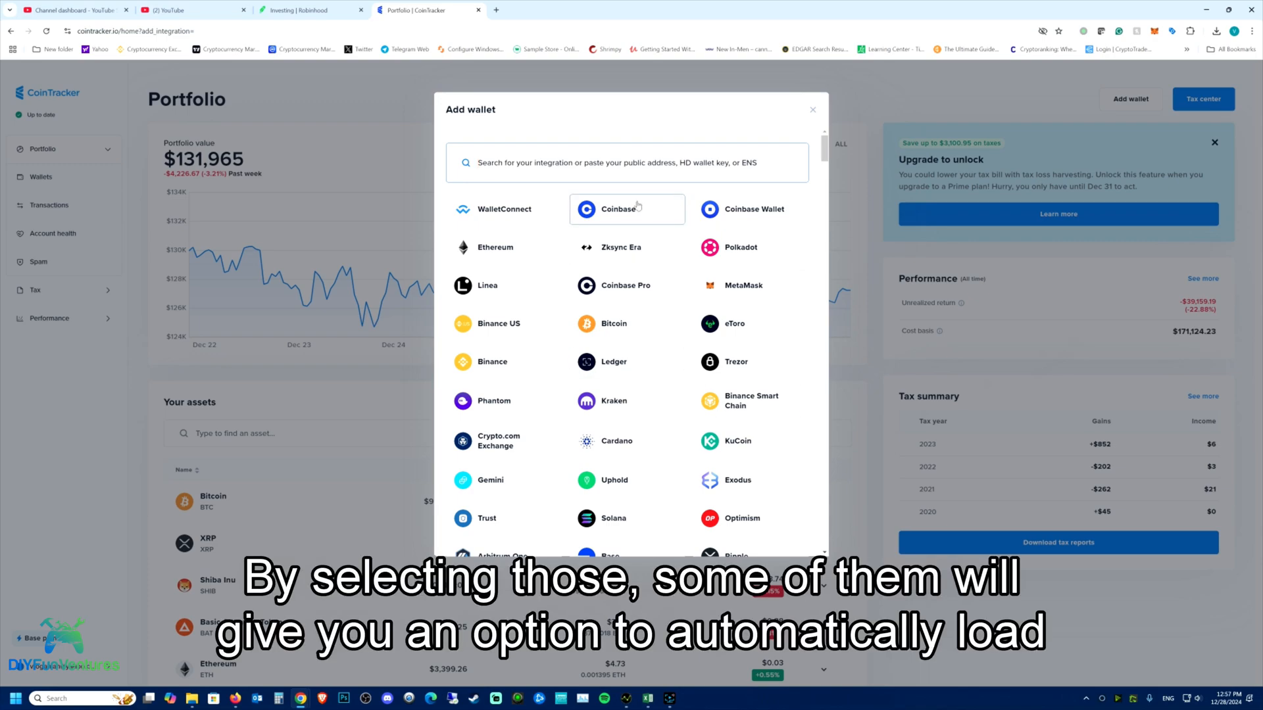
mouse_move(722, 313)
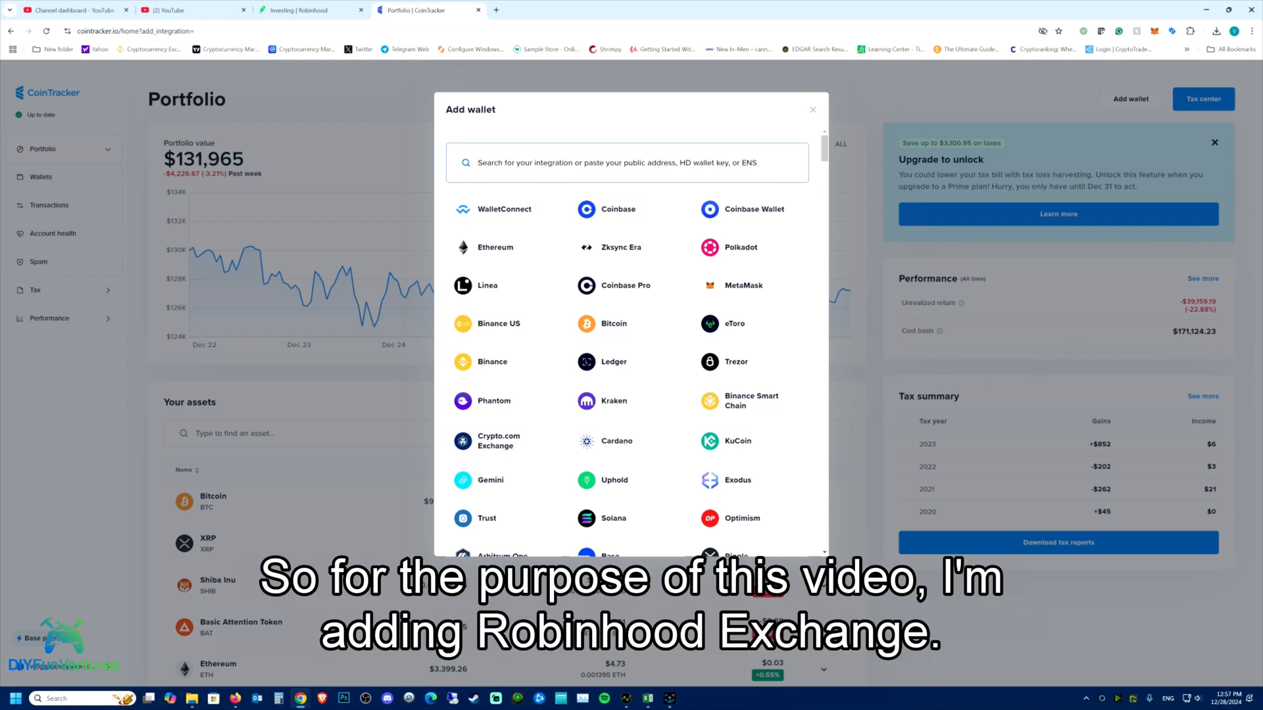
Step: Search 'robin', choose Robinhood Exchange, name it Robinhood Exchange2 and start choosing its CSV
type("robin")
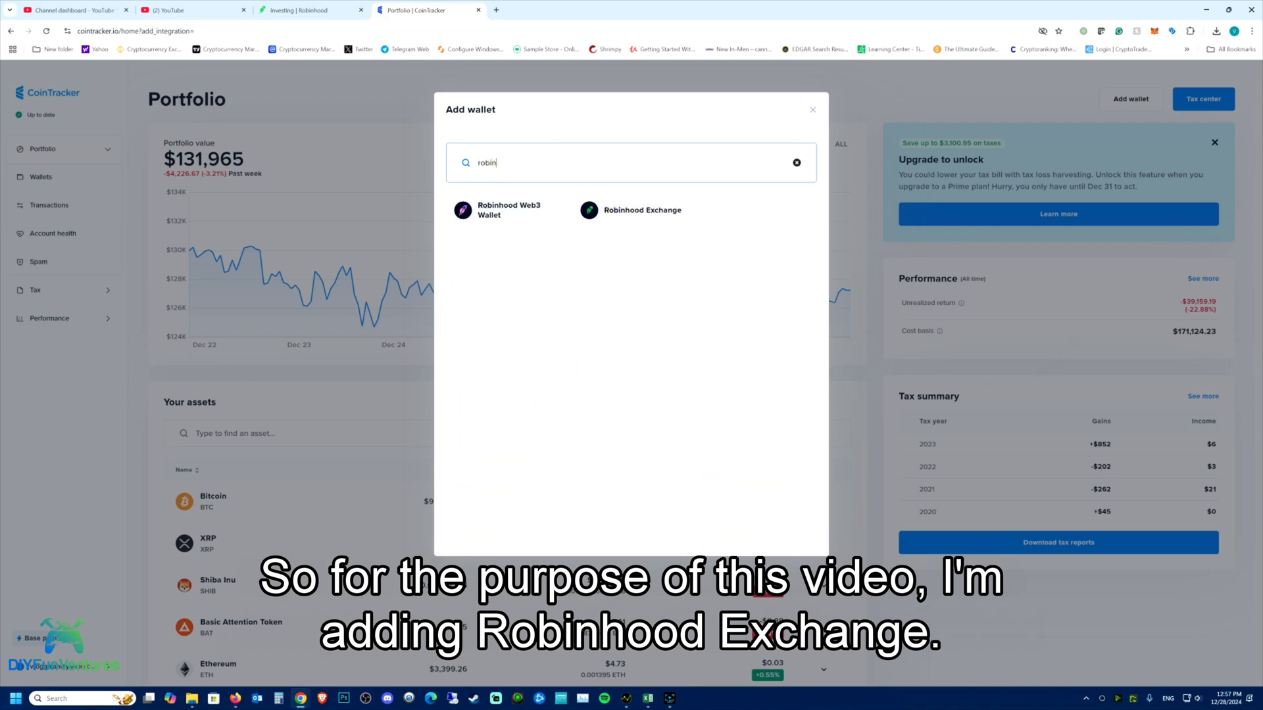
left_click(642, 209)
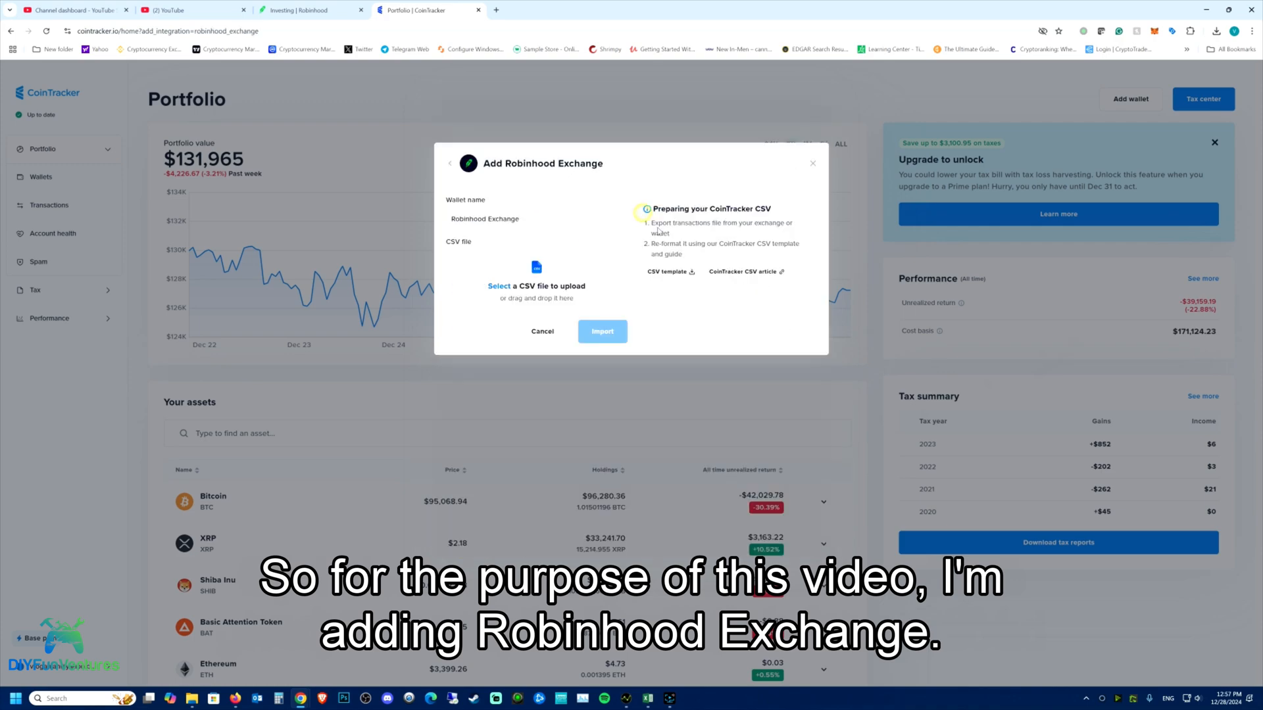
left_click(535, 218)
type("2")
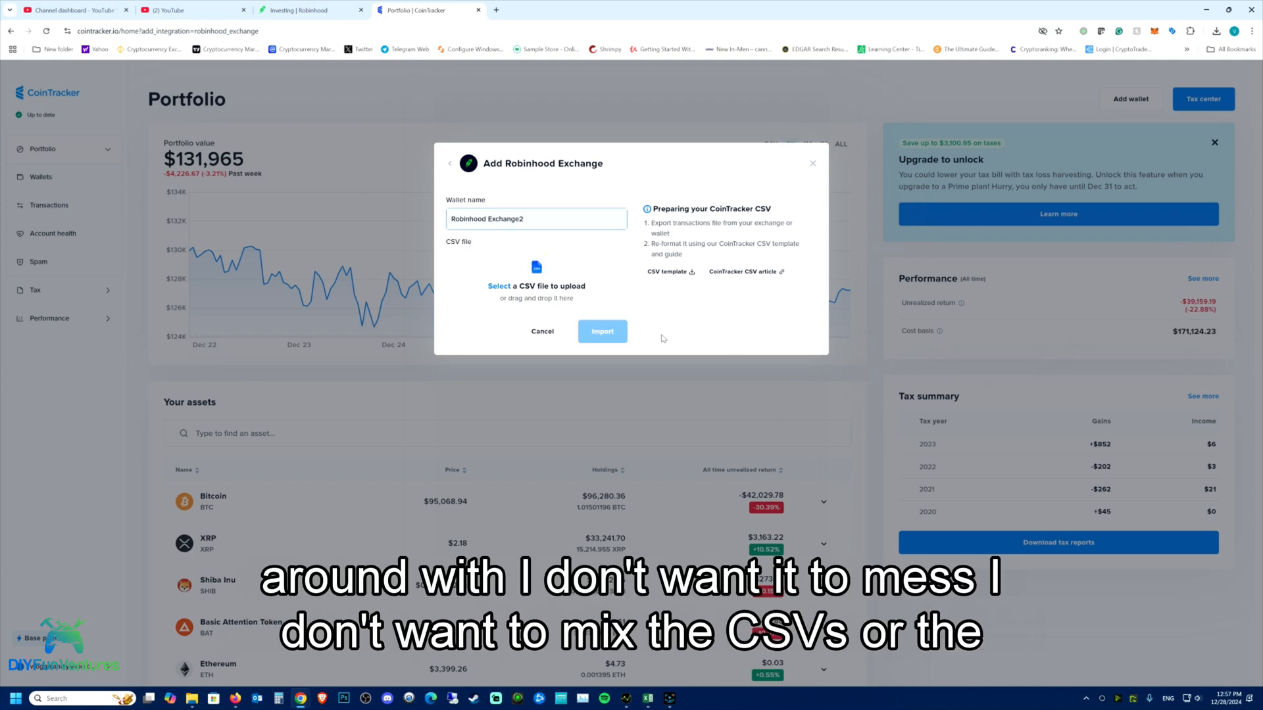
mouse_move(501, 246)
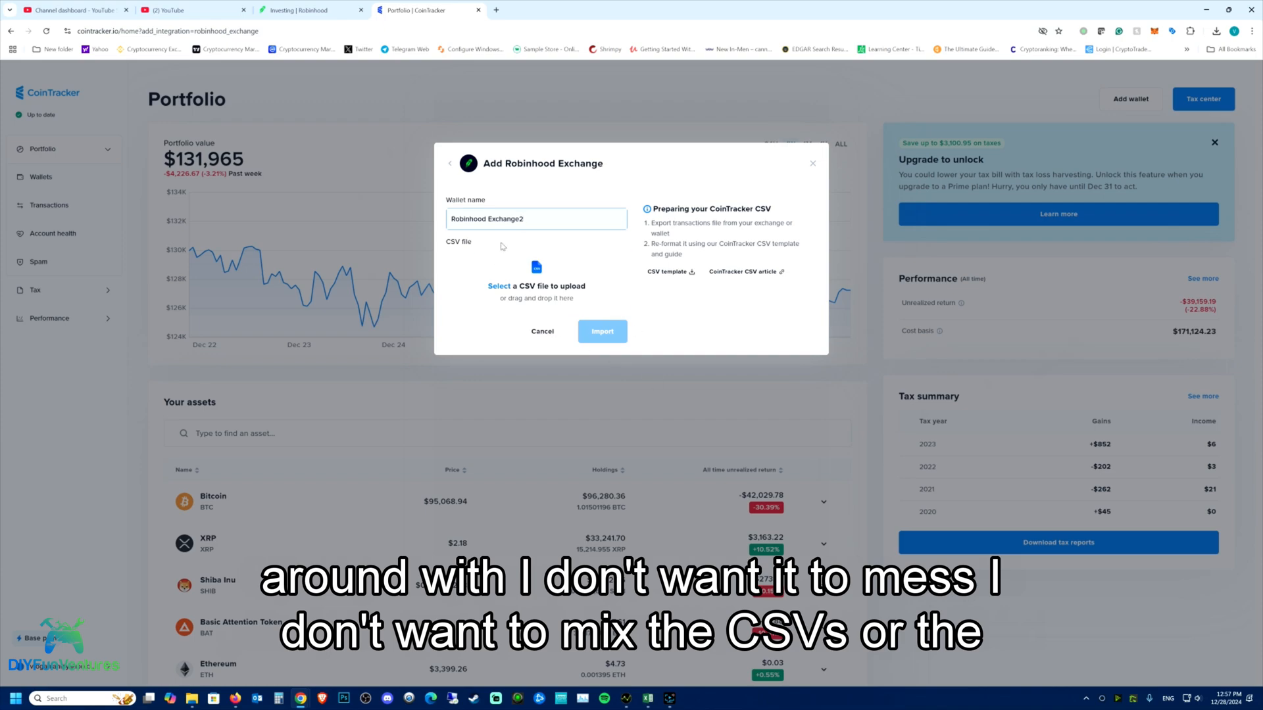
mouse_move(684, 348)
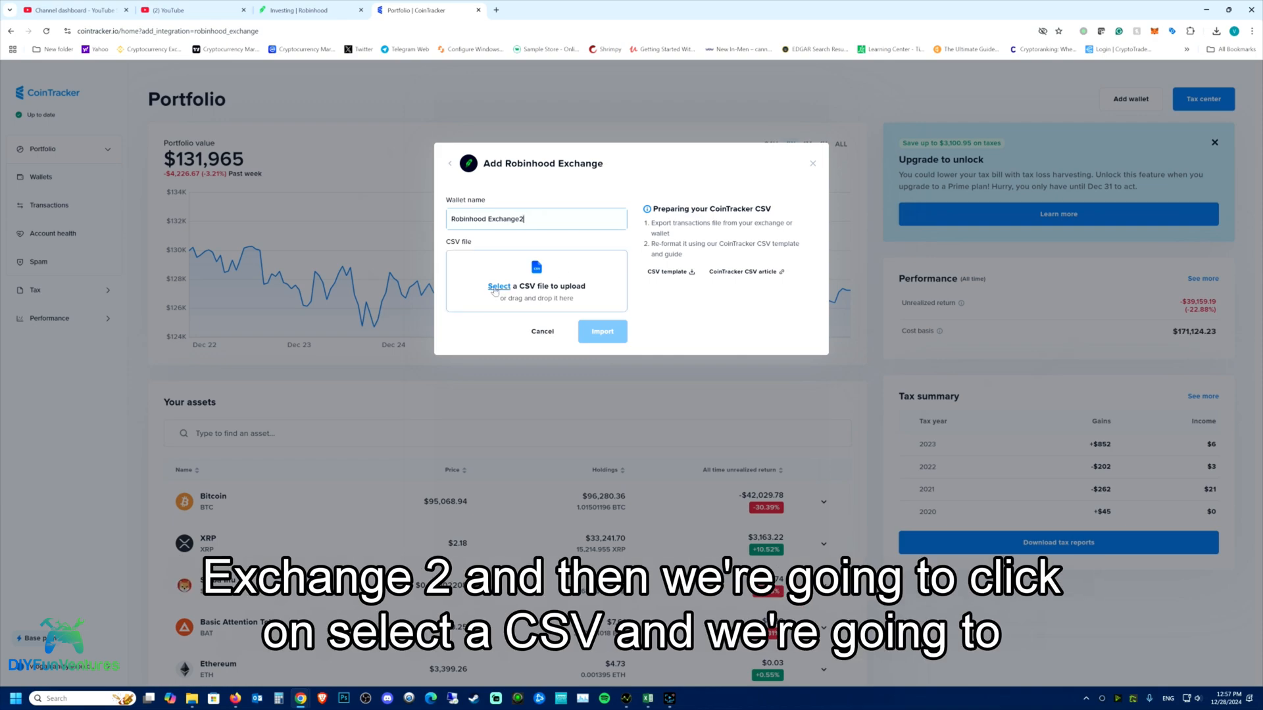
left_click(535, 285)
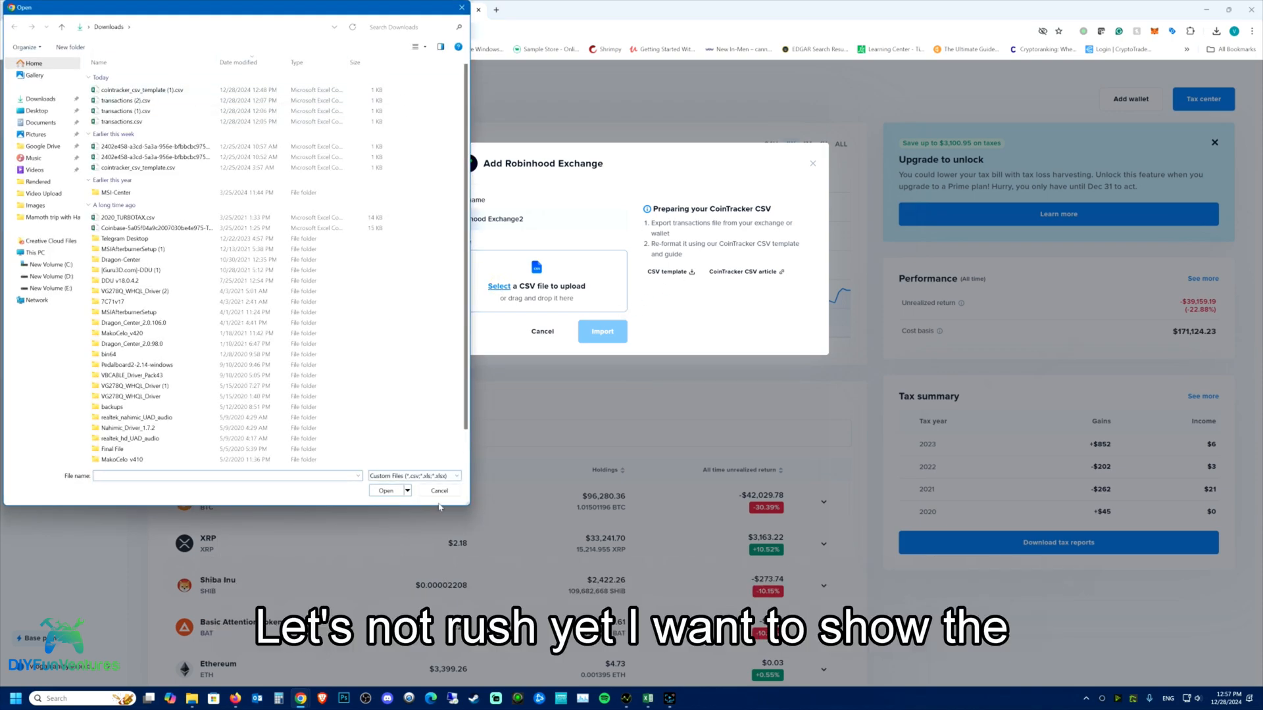
Step: Cancel the file chooser without picking a CSV
left_click(439, 490)
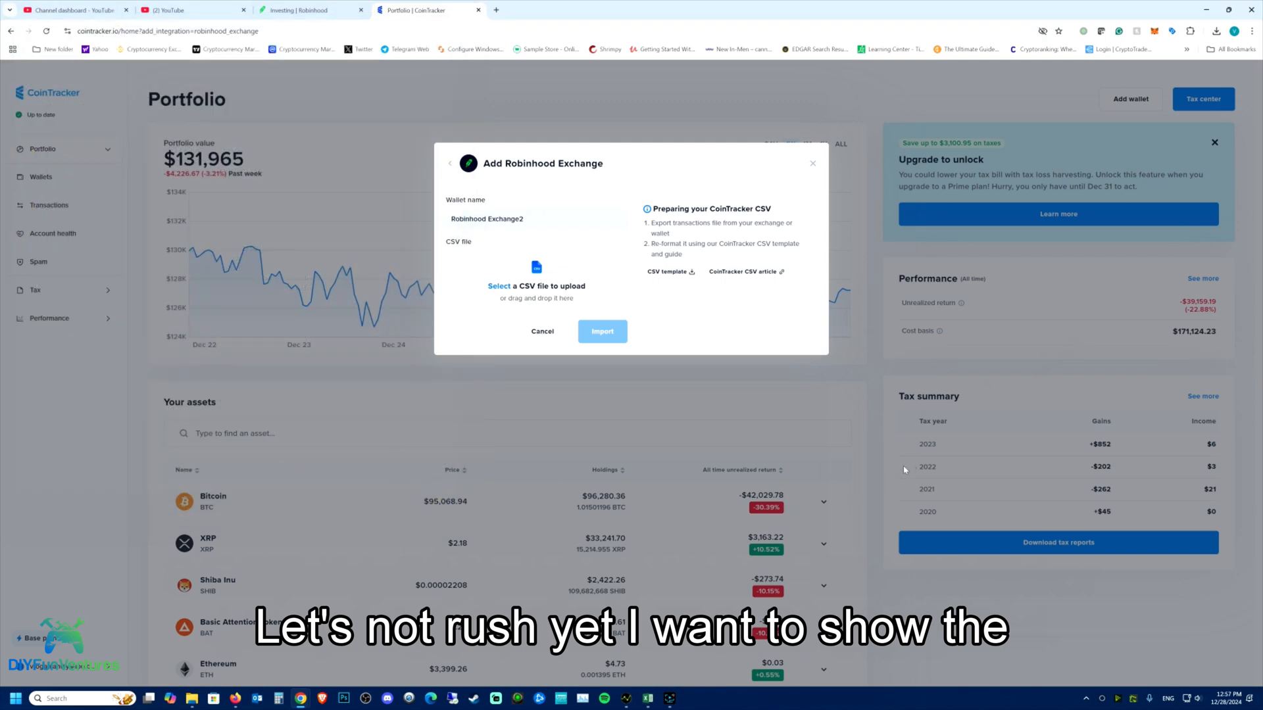
mouse_move(799, 349)
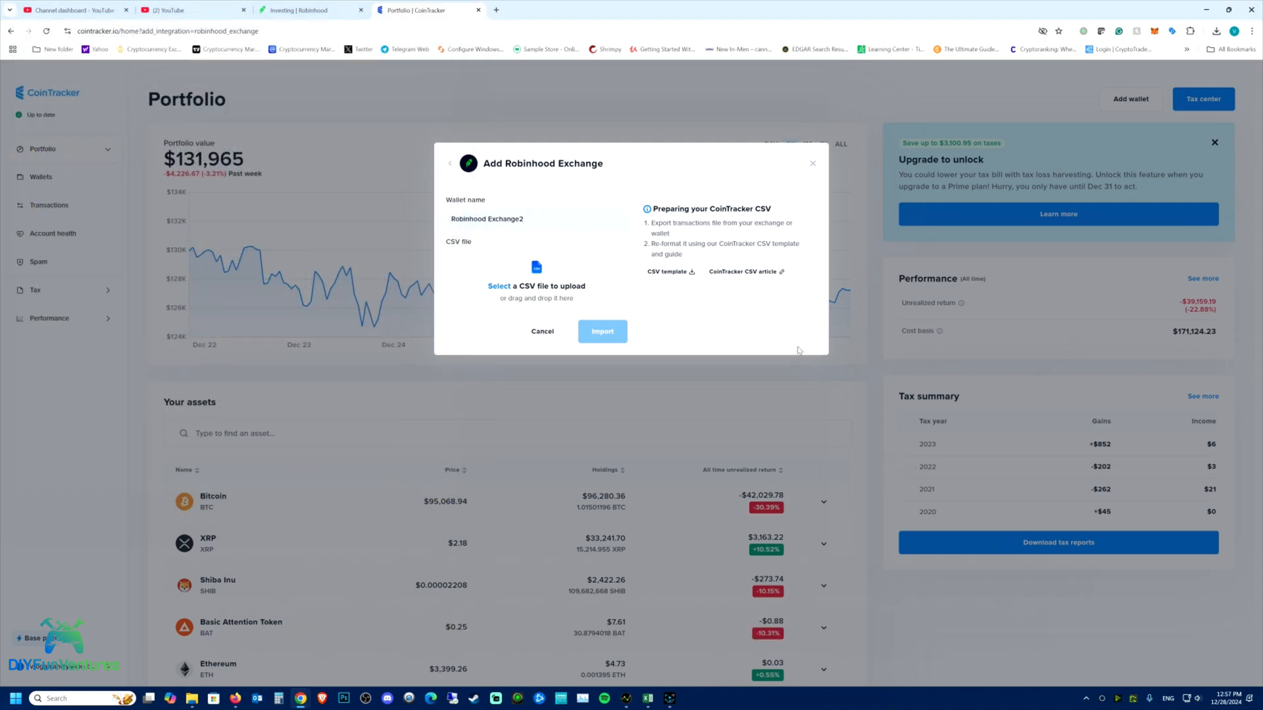
mouse_move(740, 290)
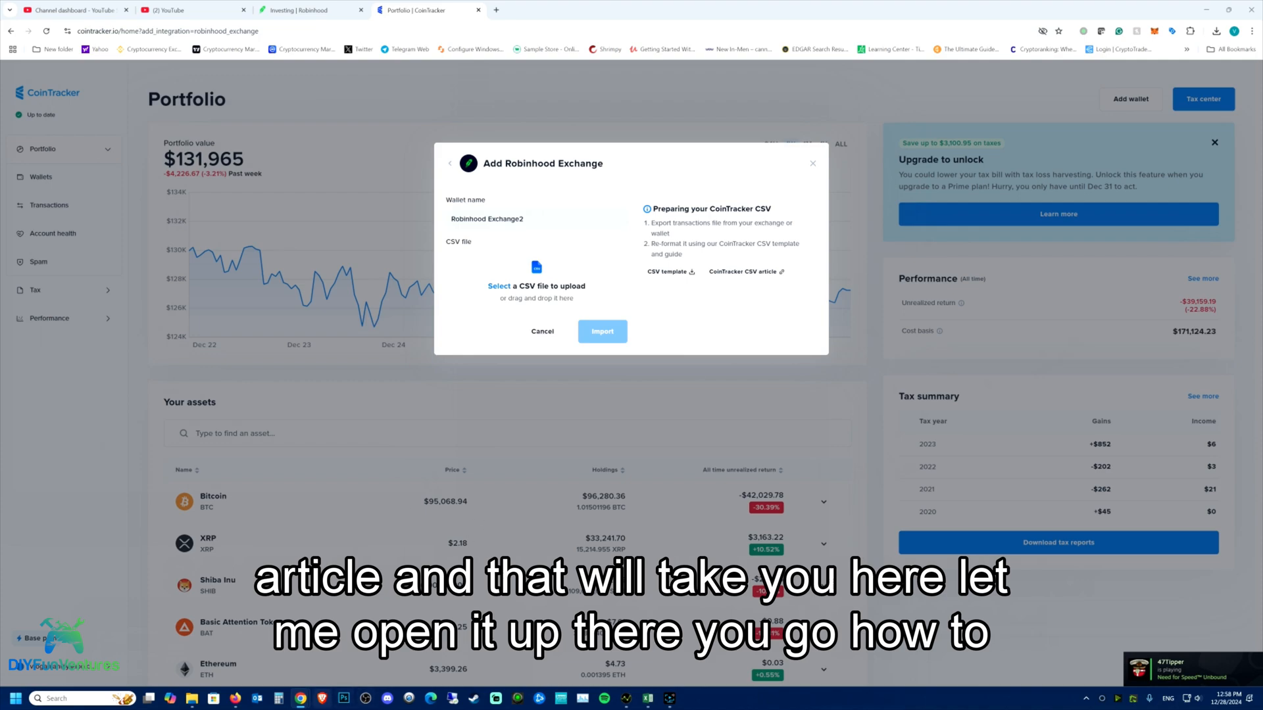
Step: Read through the help article's required CSV column descriptions
left_click(742, 271)
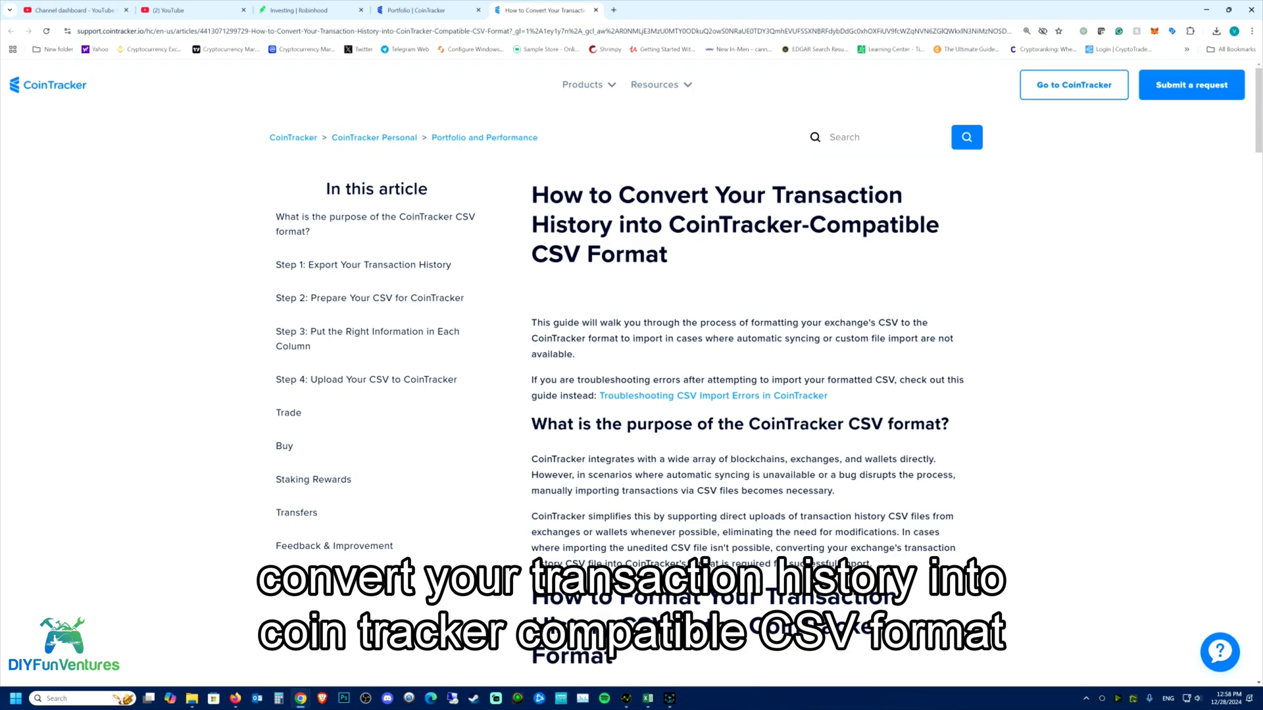
mouse_move(685, 257)
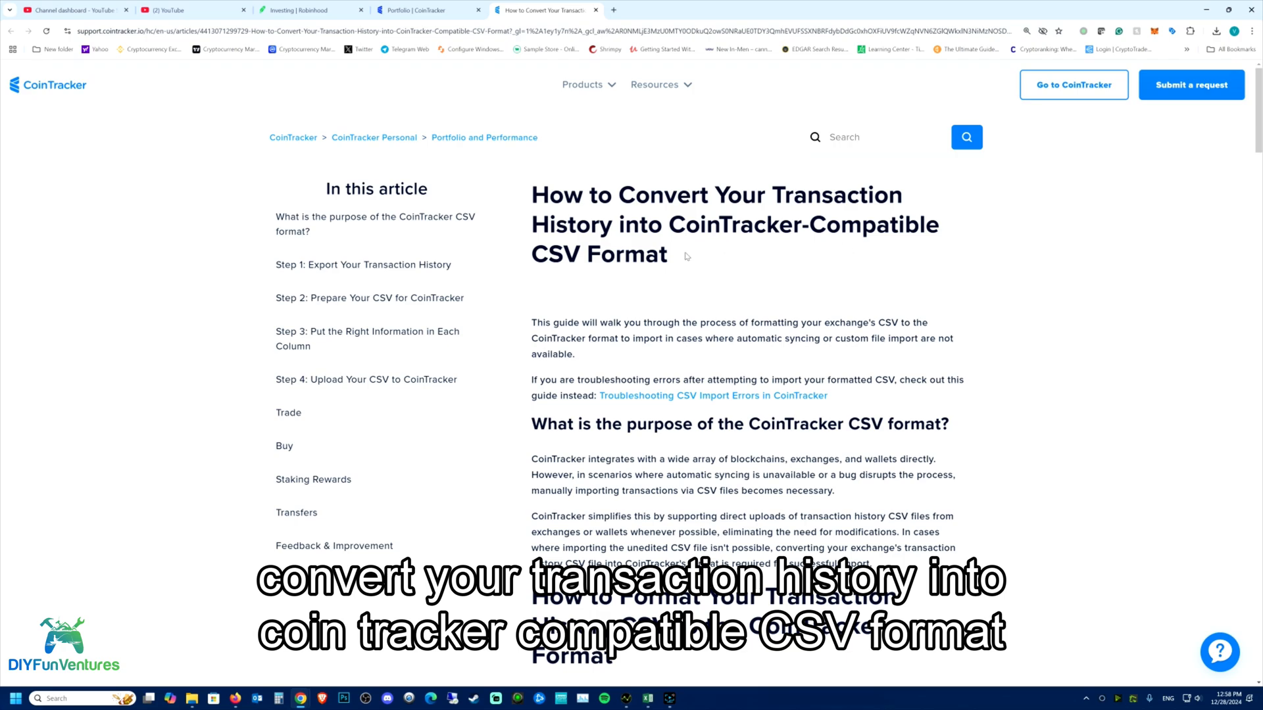
scroll("down", 3)
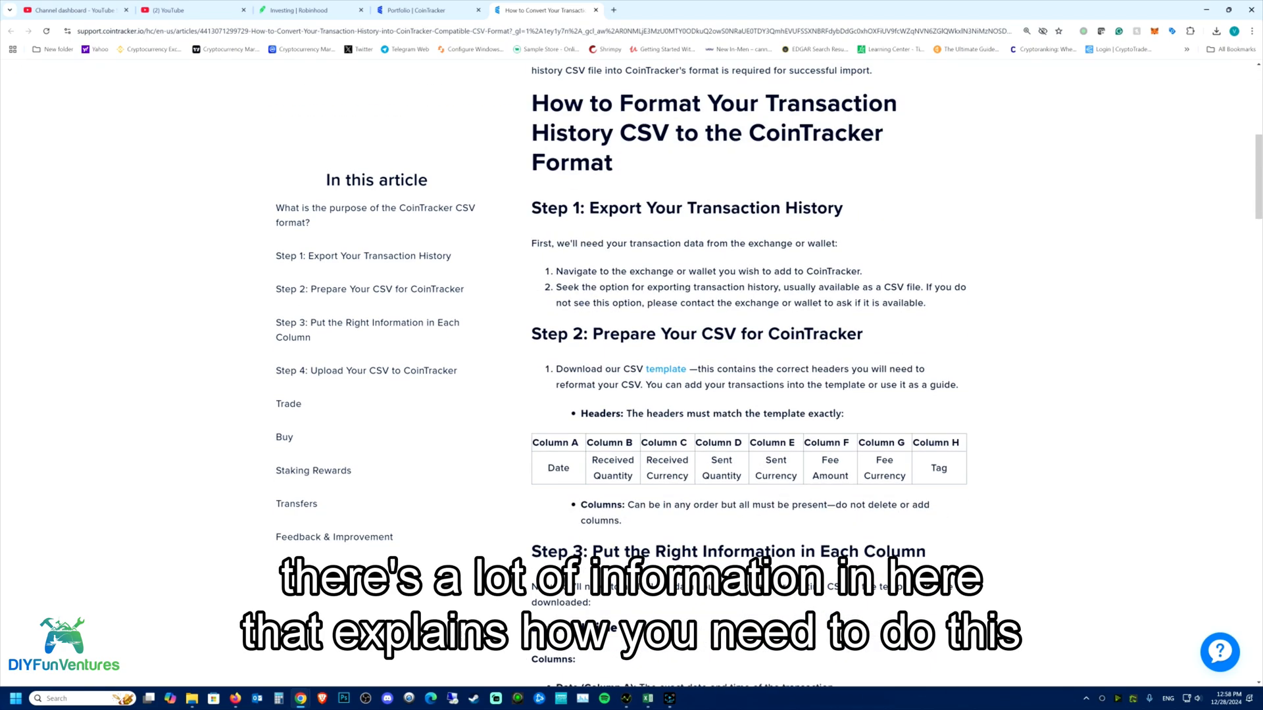
scroll("down", 3)
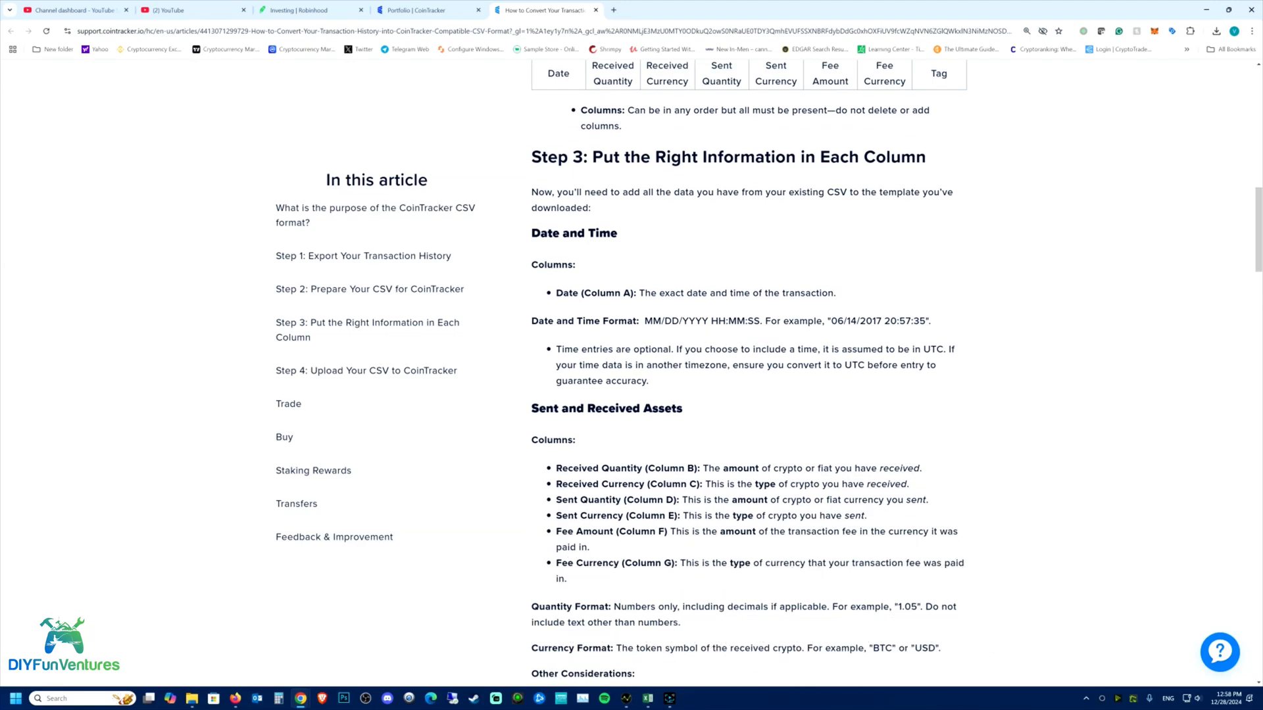
scroll("down", 3)
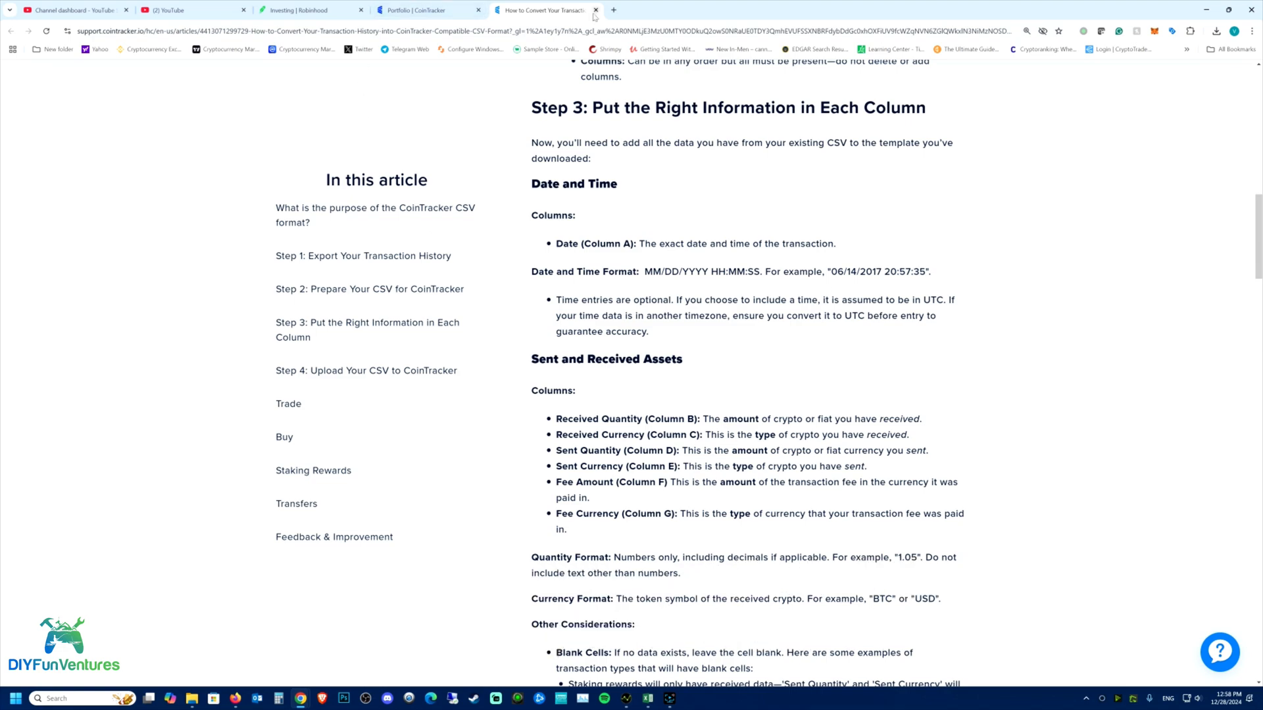
scroll("down", 3)
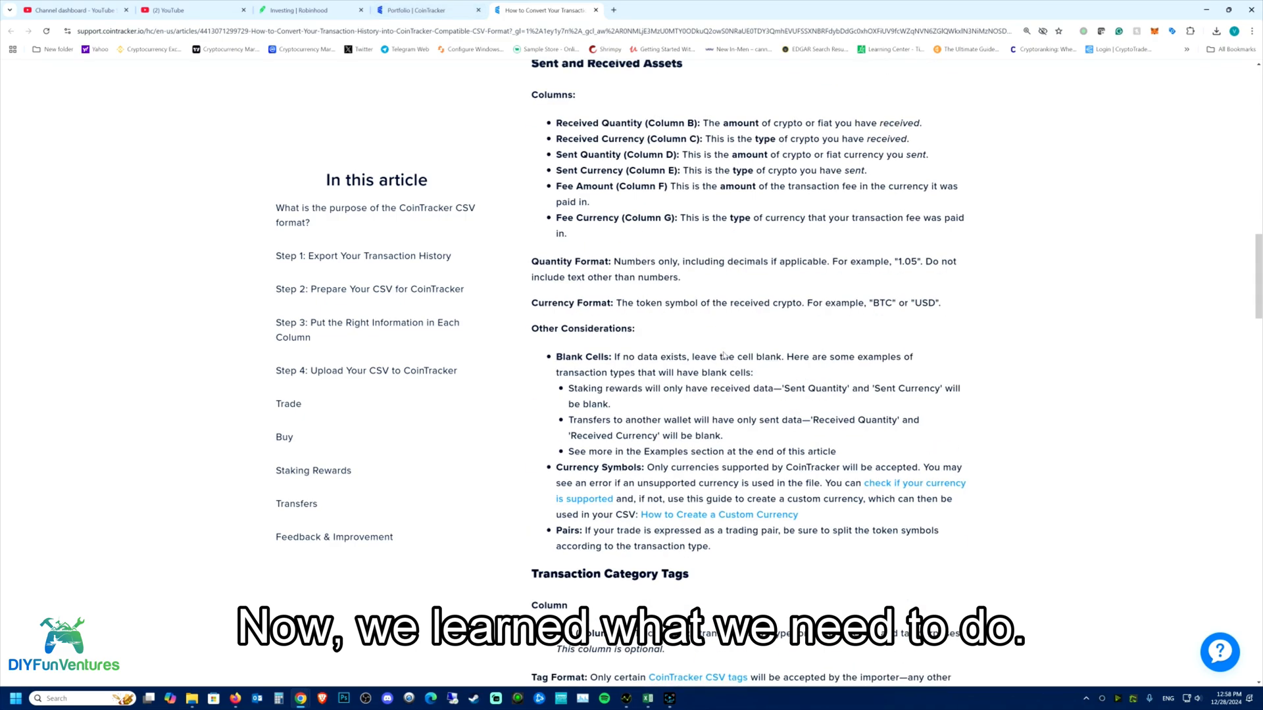
scroll("up", 3)
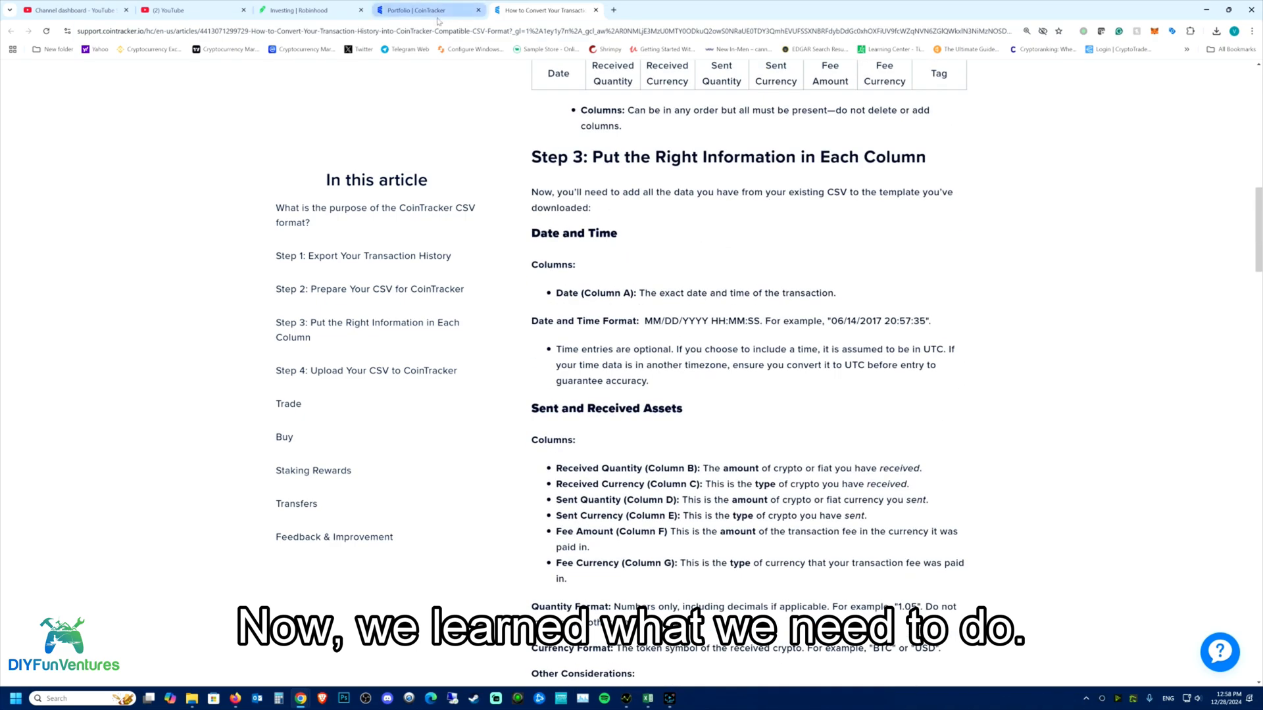
Step: Return to the CoinTracker import dialog and bring up the CSV template spreadsheet
left_click(426, 9)
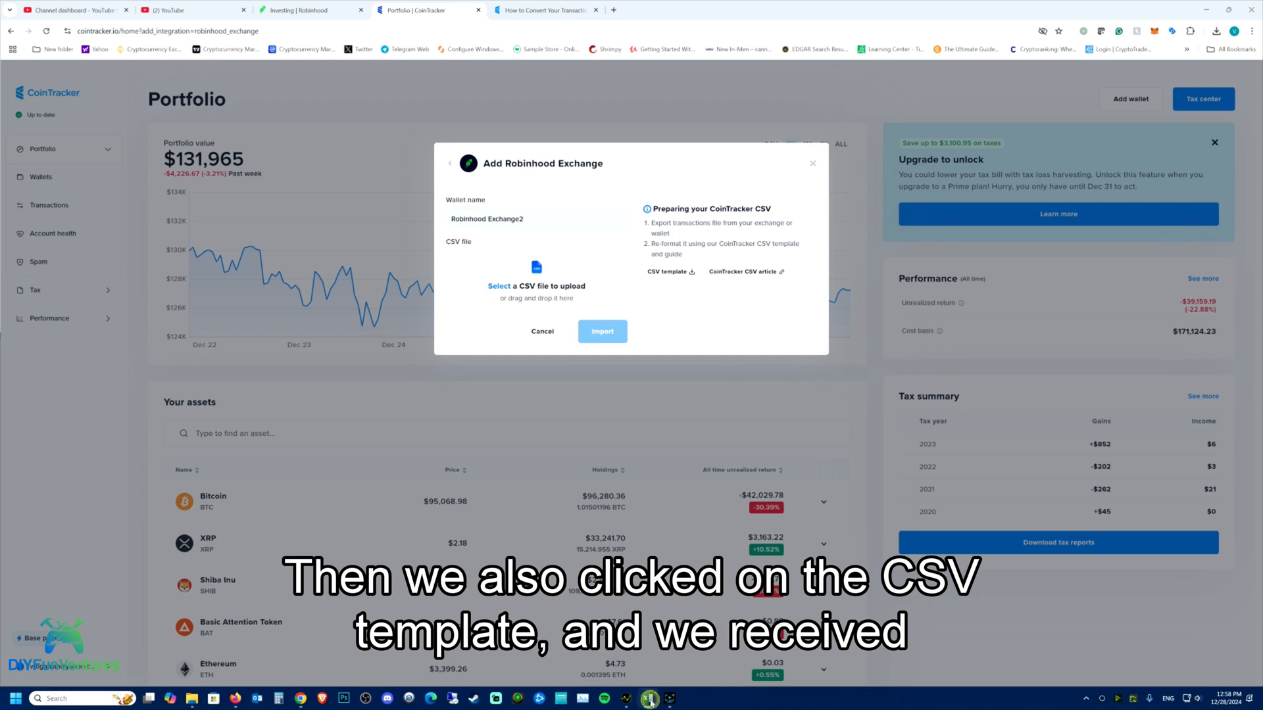
left_click(665, 271)
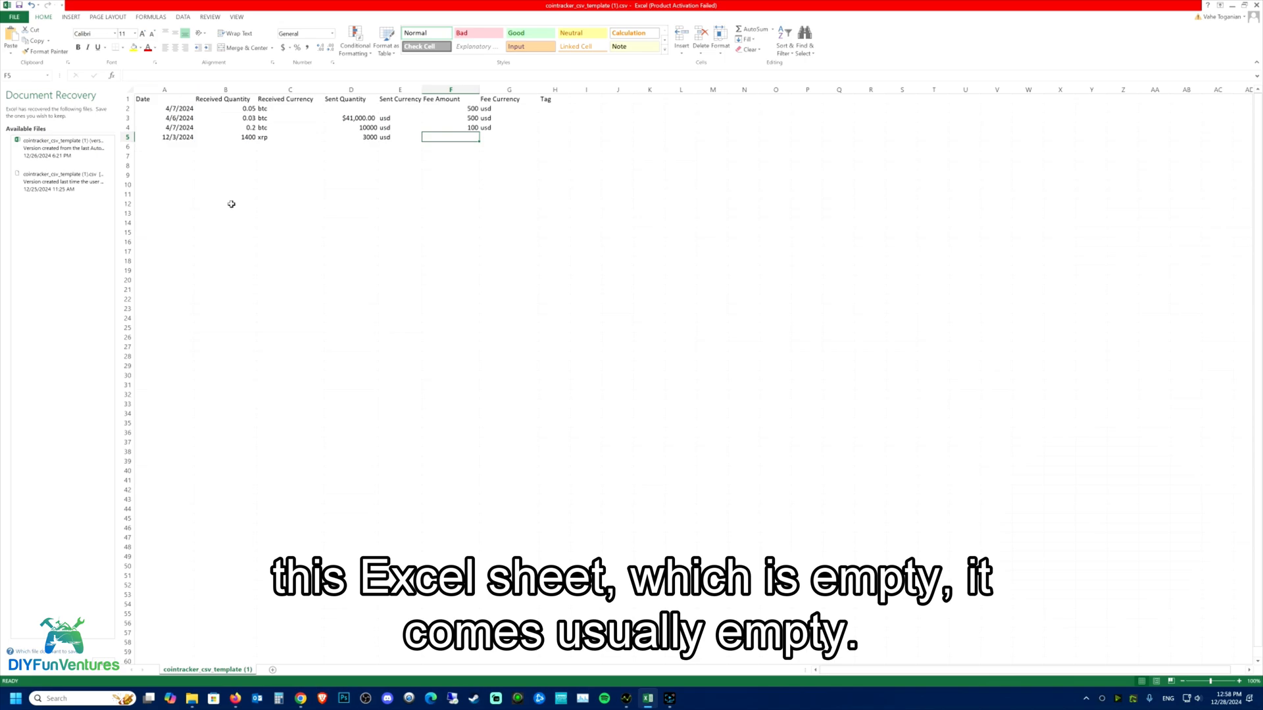
mouse_move(224, 121)
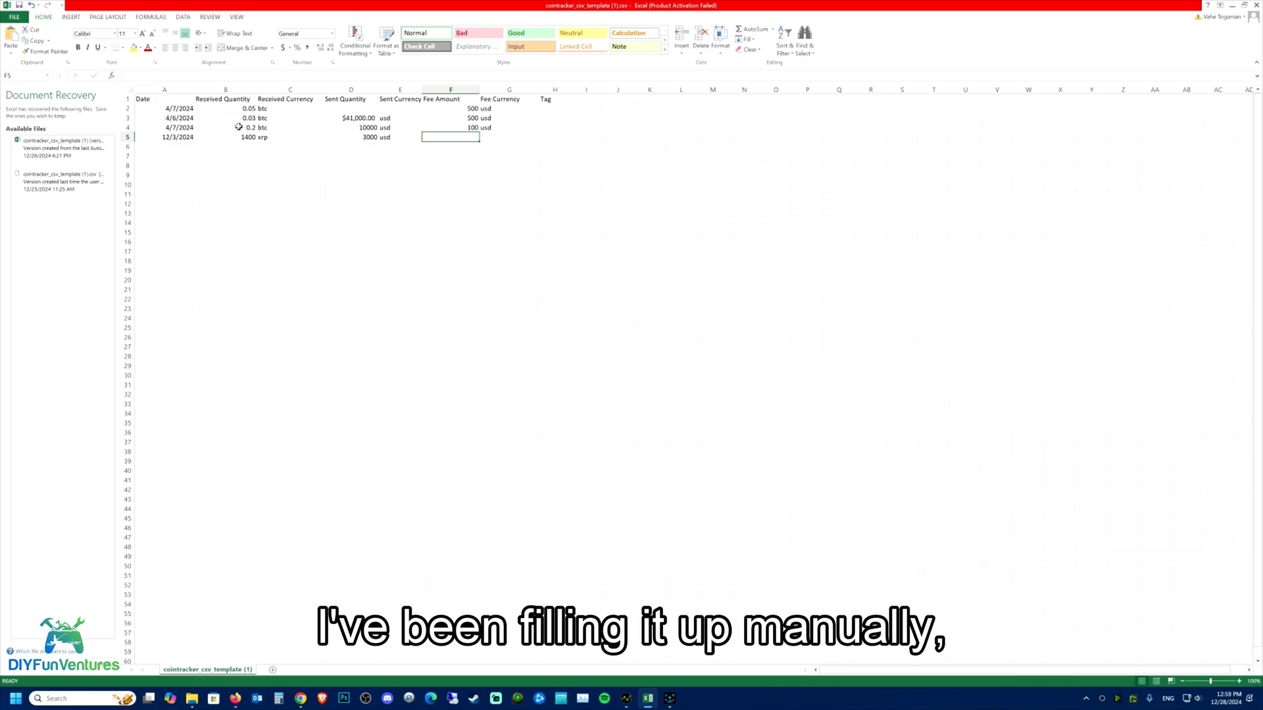
mouse_move(357, 184)
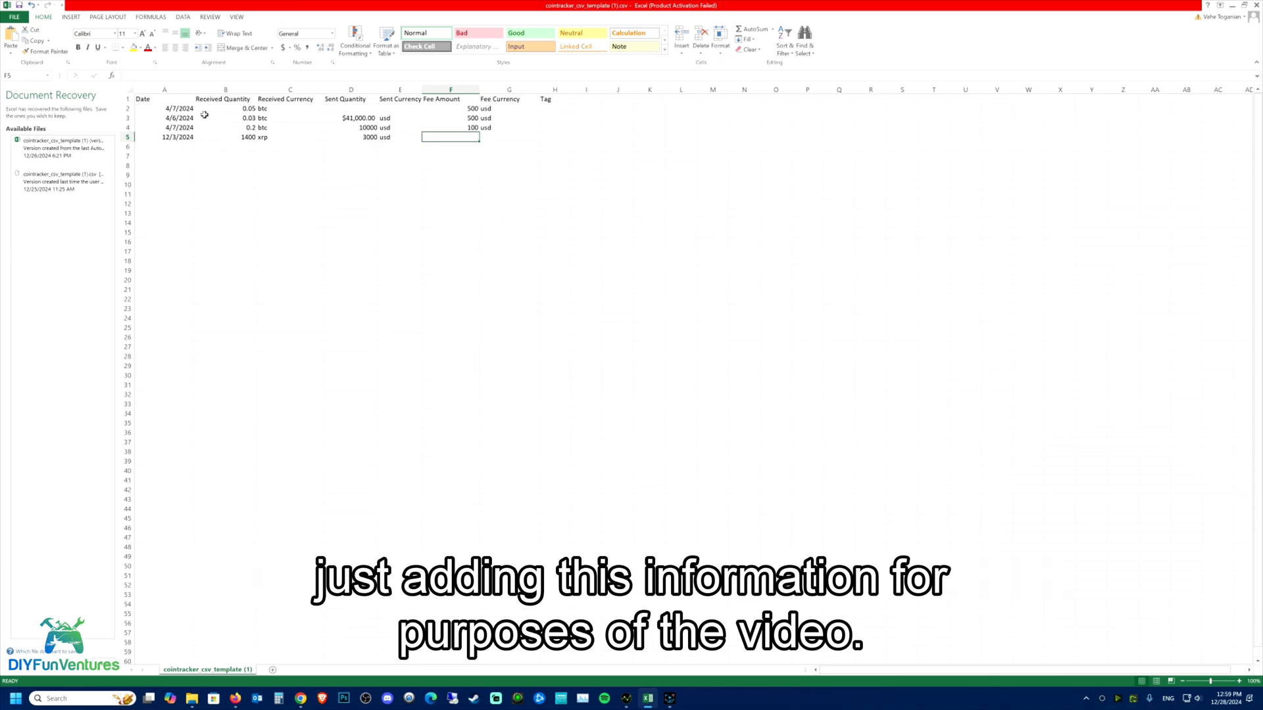
mouse_move(363, 169)
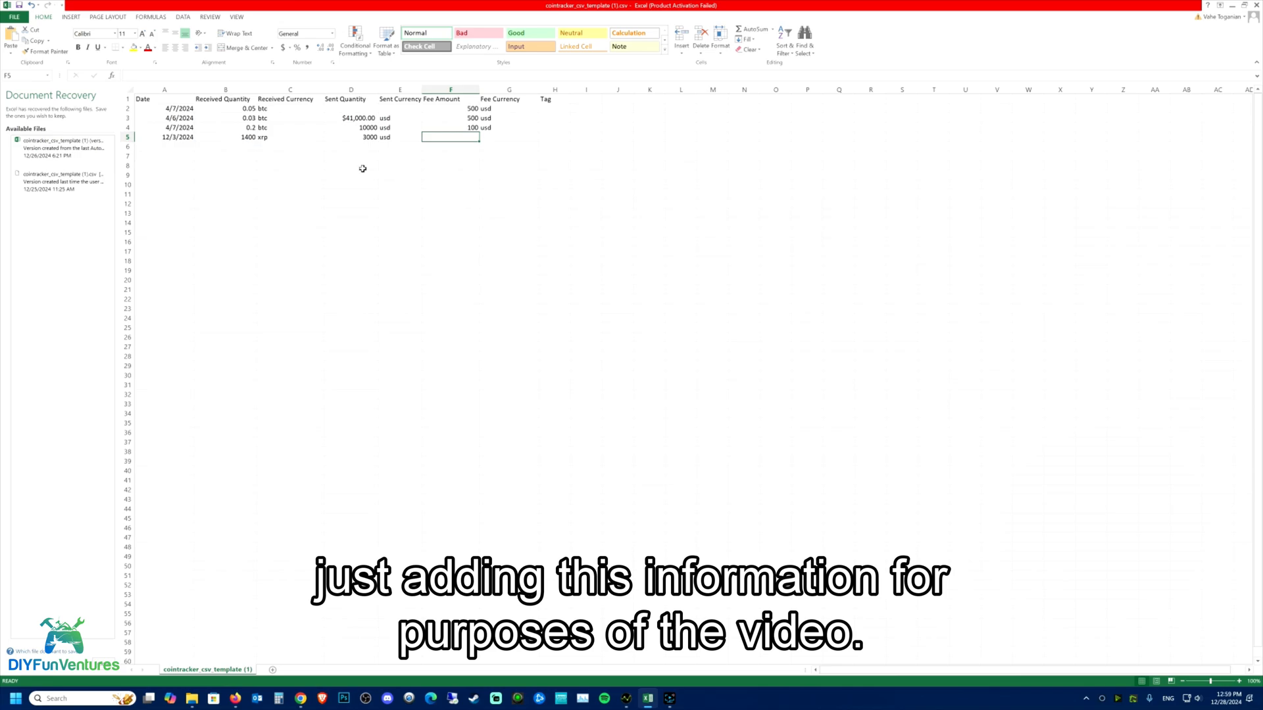
mouse_move(229, 156)
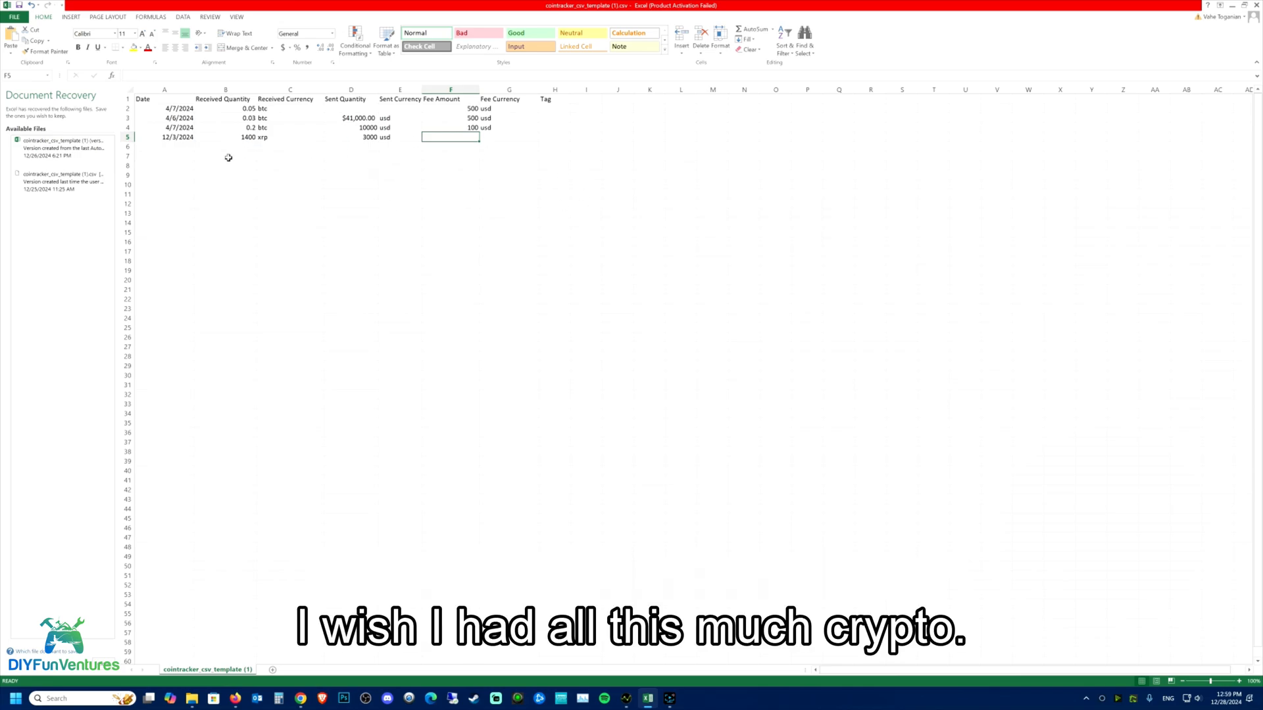
mouse_move(551, 375)
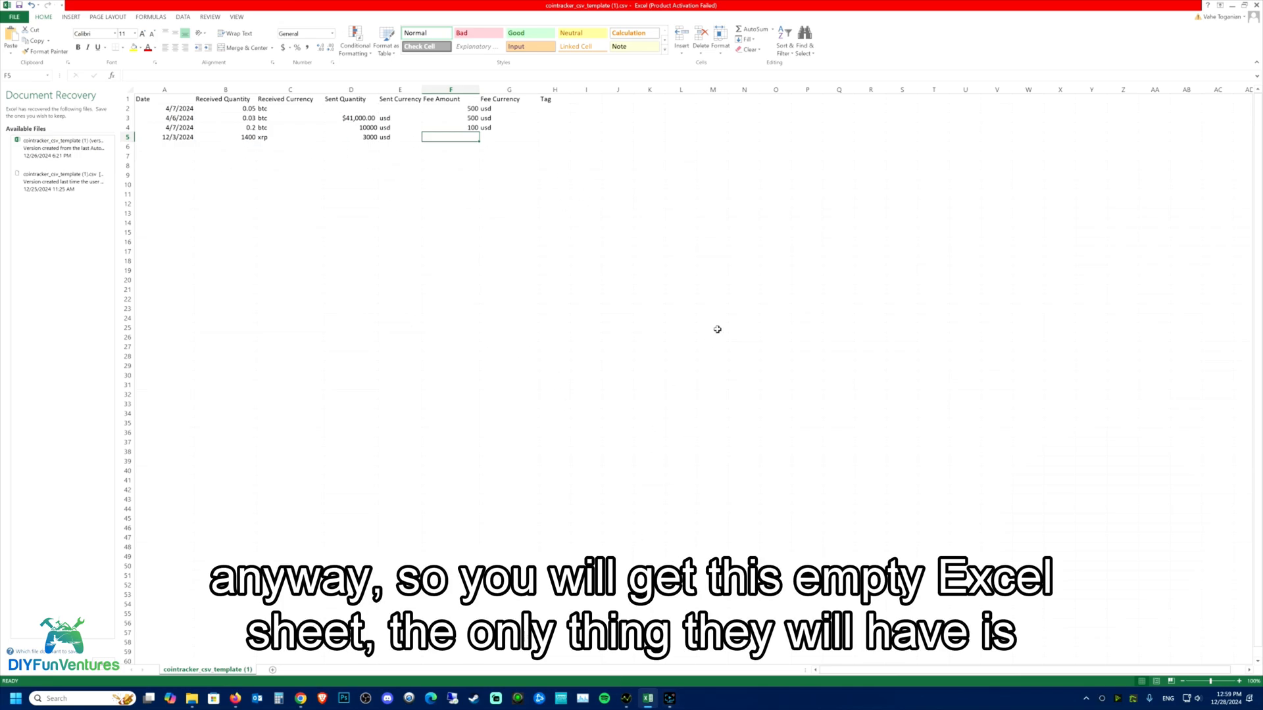
mouse_move(1002, 388)
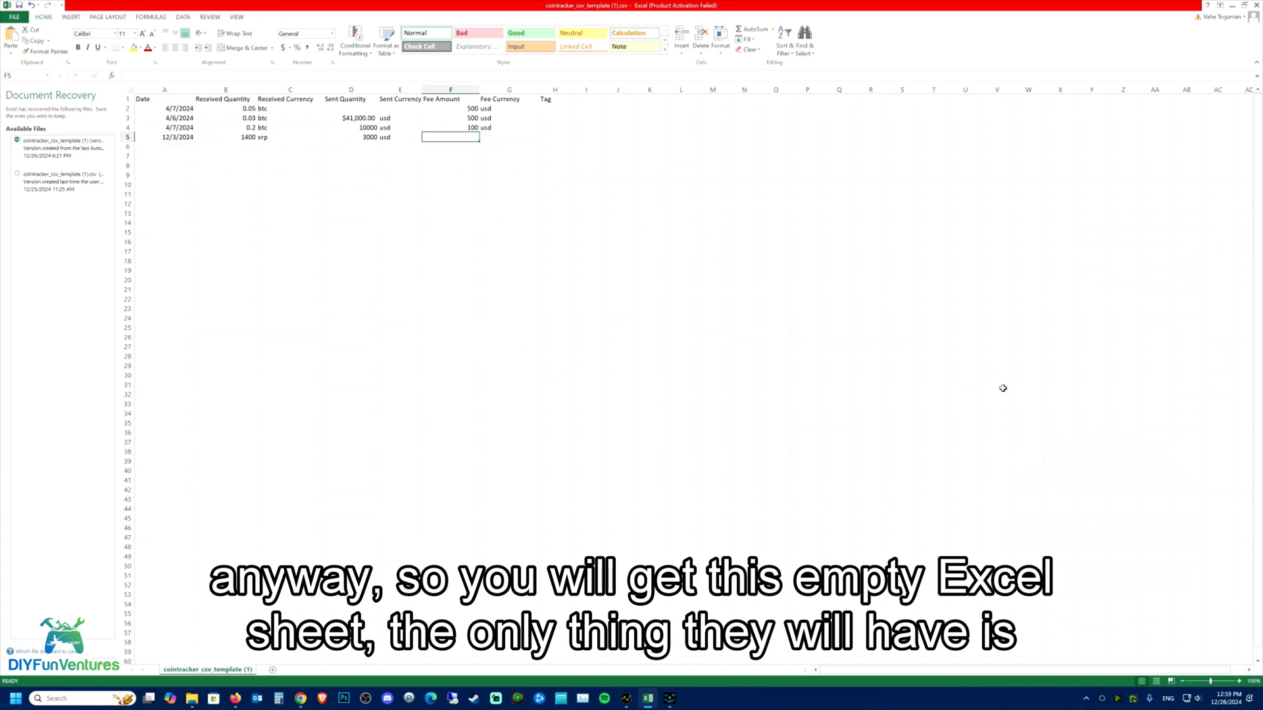
mouse_move(148, 99)
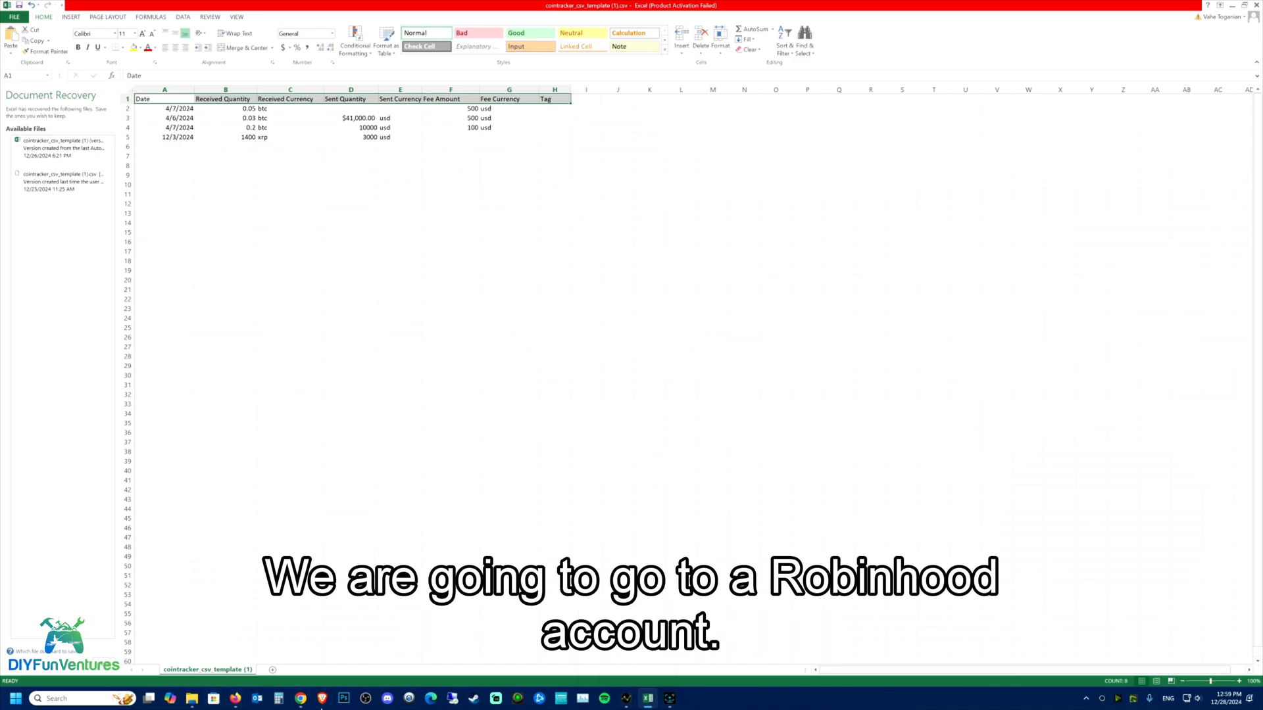
mouse_move(301, 699)
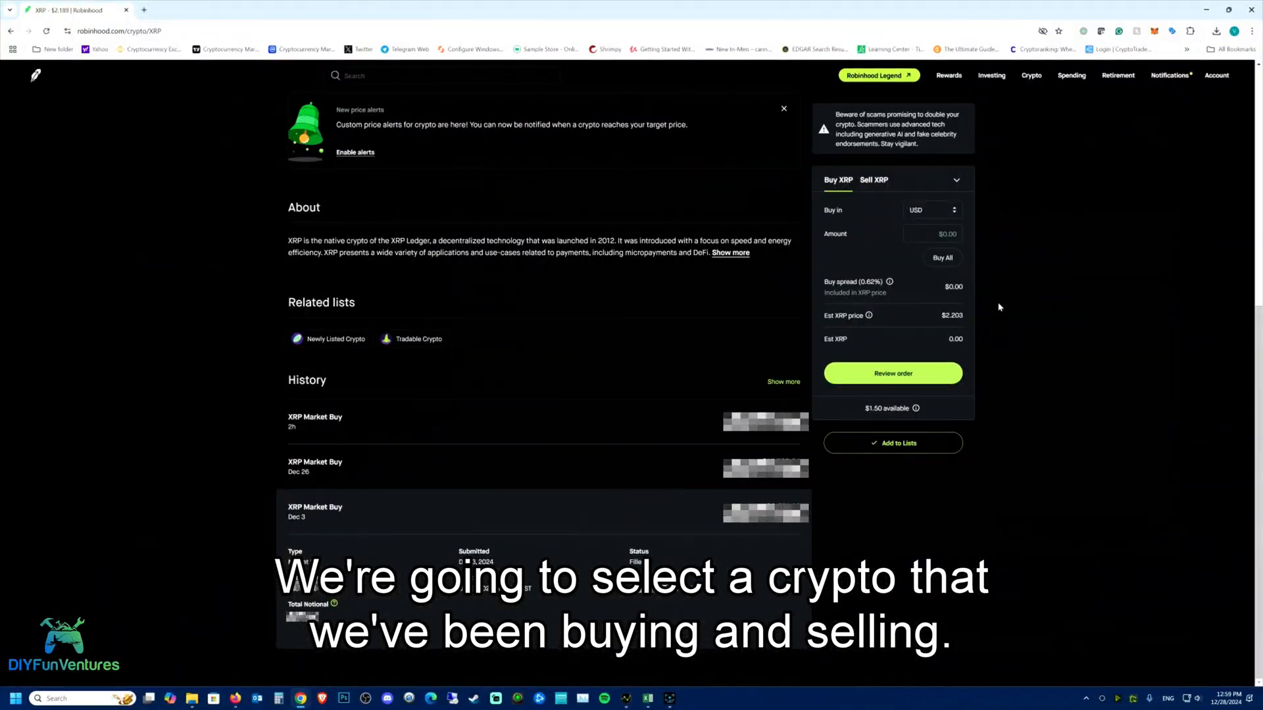
mouse_move(1141, 263)
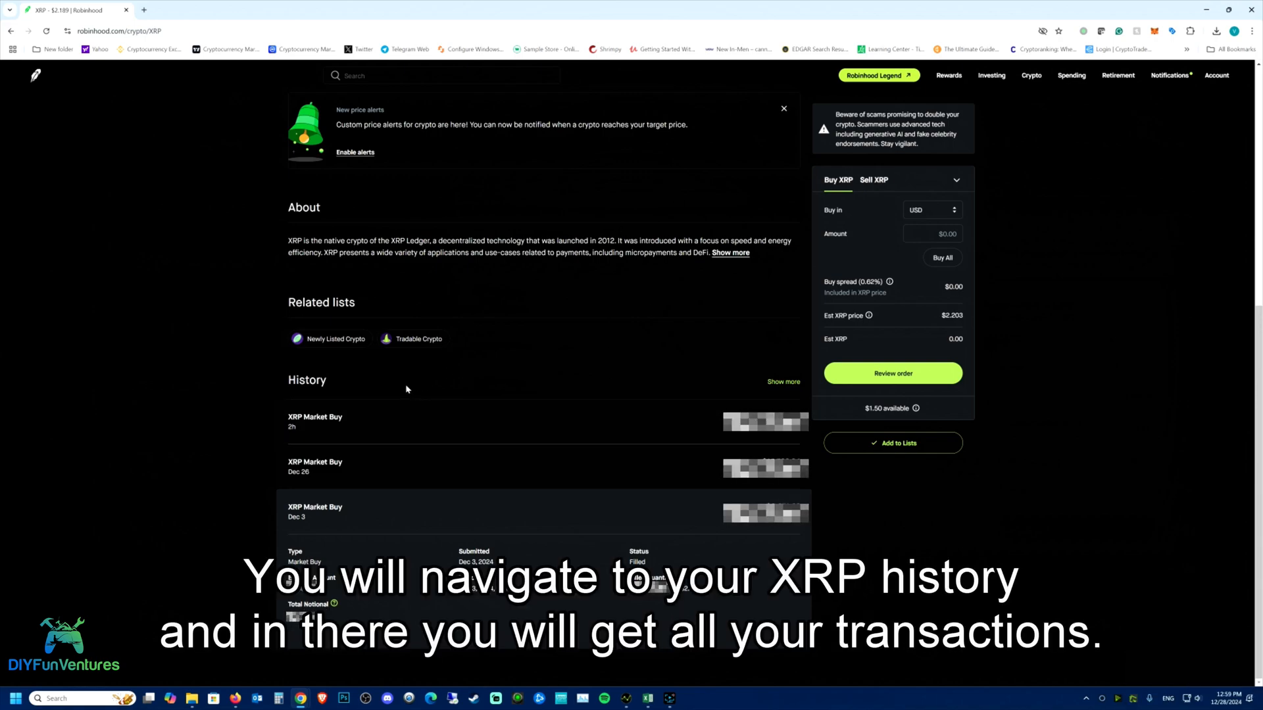
mouse_move(497, 597)
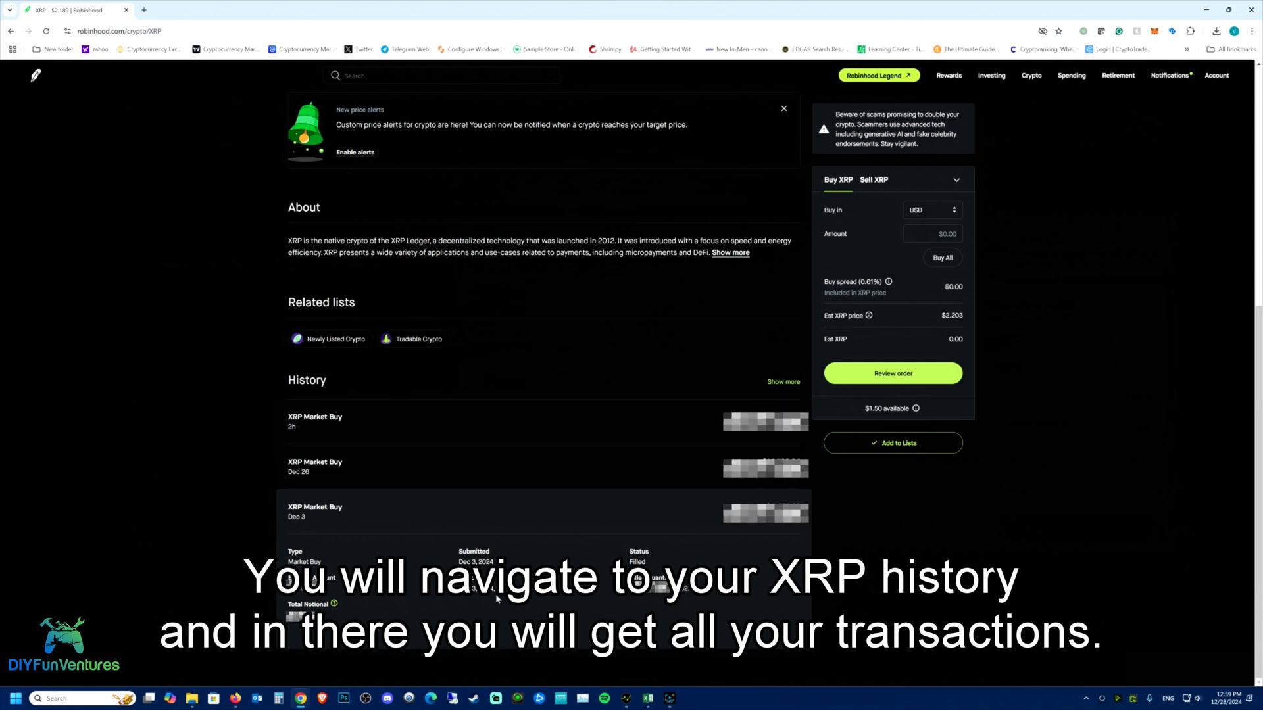
mouse_move(360, 455)
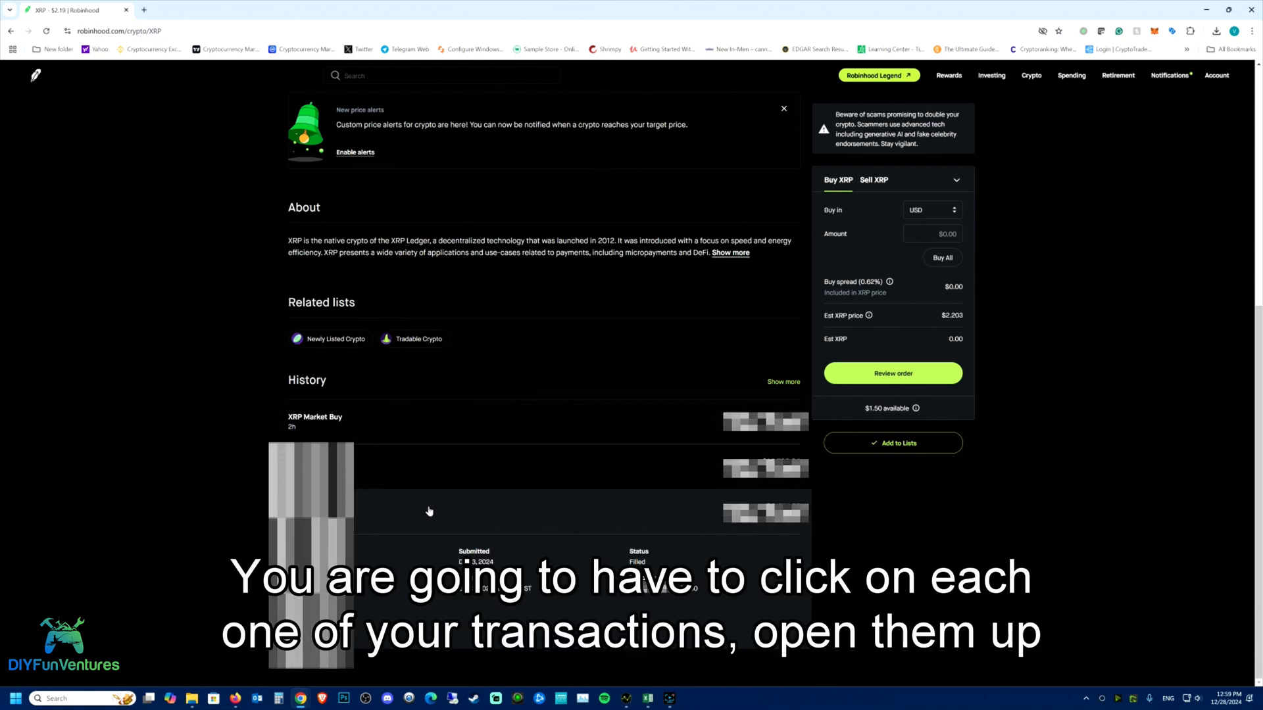
Step: Review the XRP trade history in Robinhood and return to the CSV template spreadsheet
scroll("up", 3)
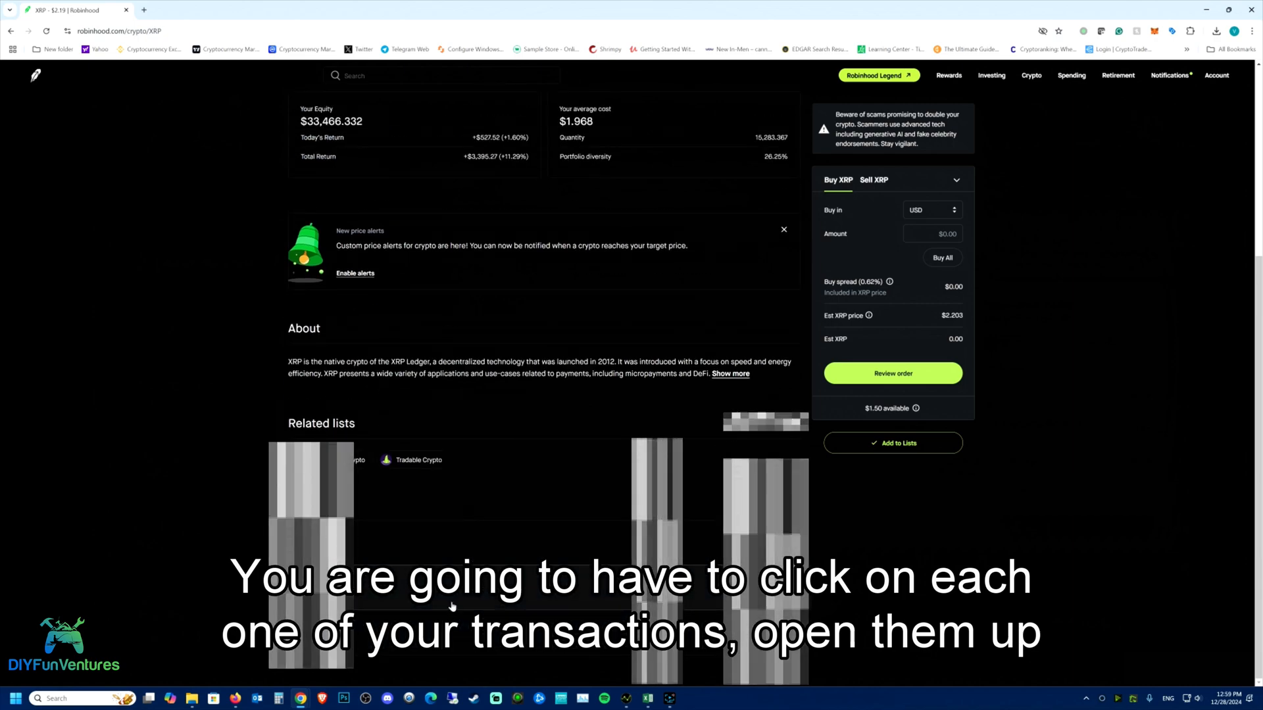
scroll("down", 3)
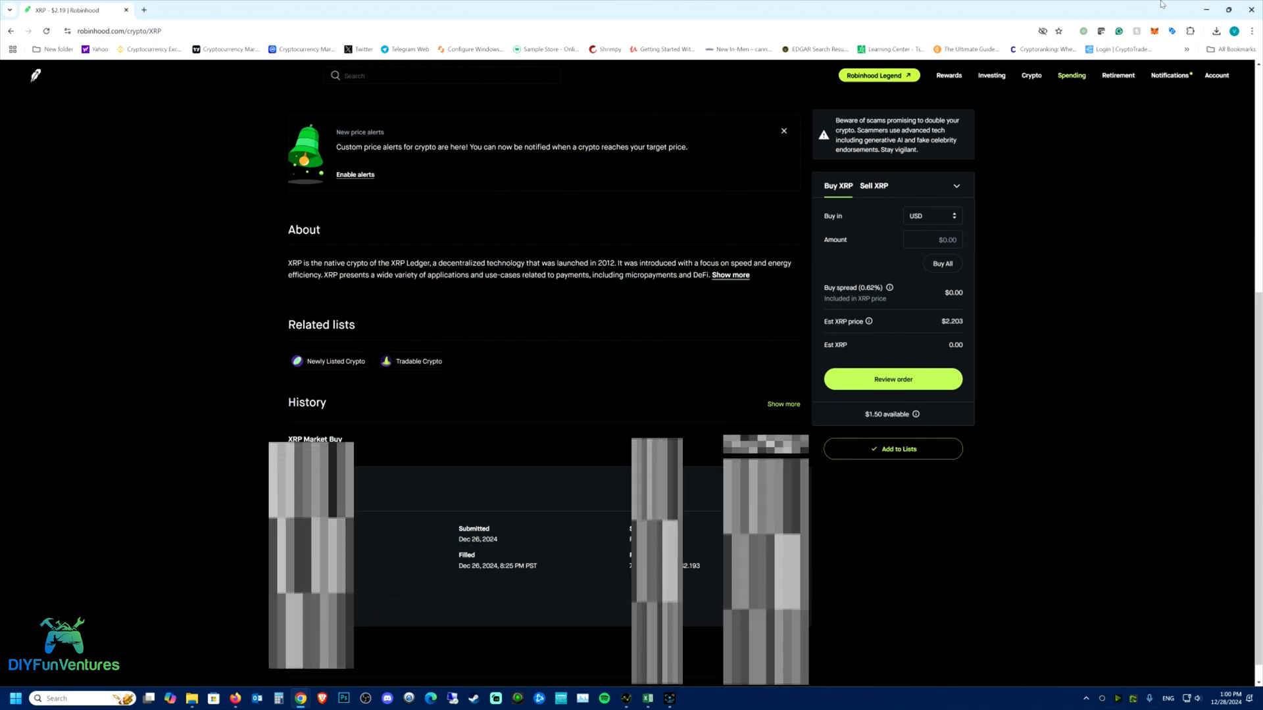
left_click(647, 699)
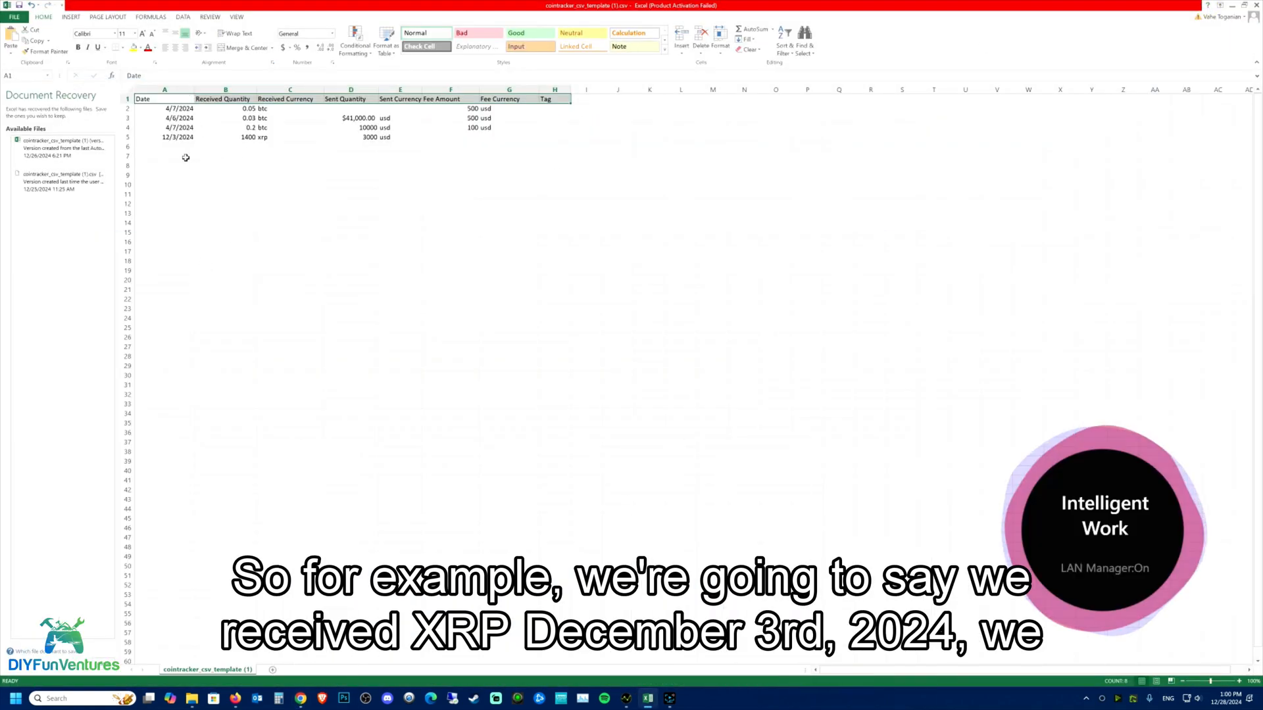
left_click(164, 136)
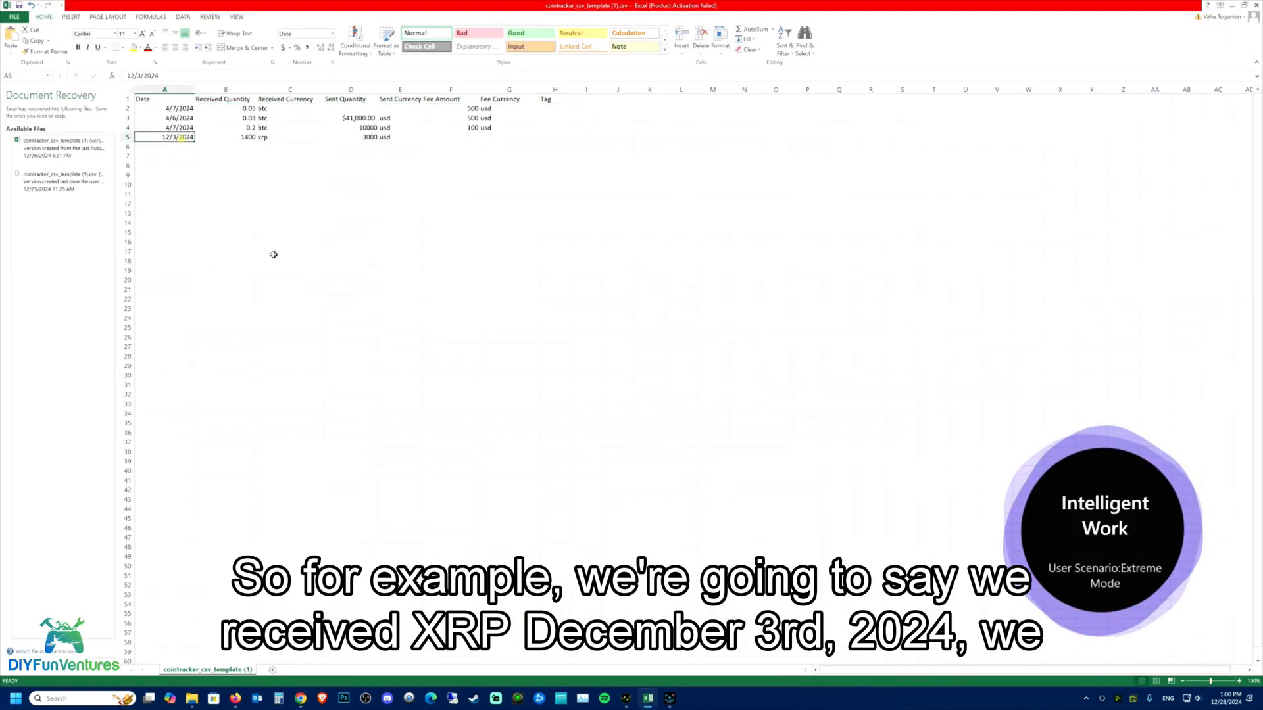
left_click(164, 146)
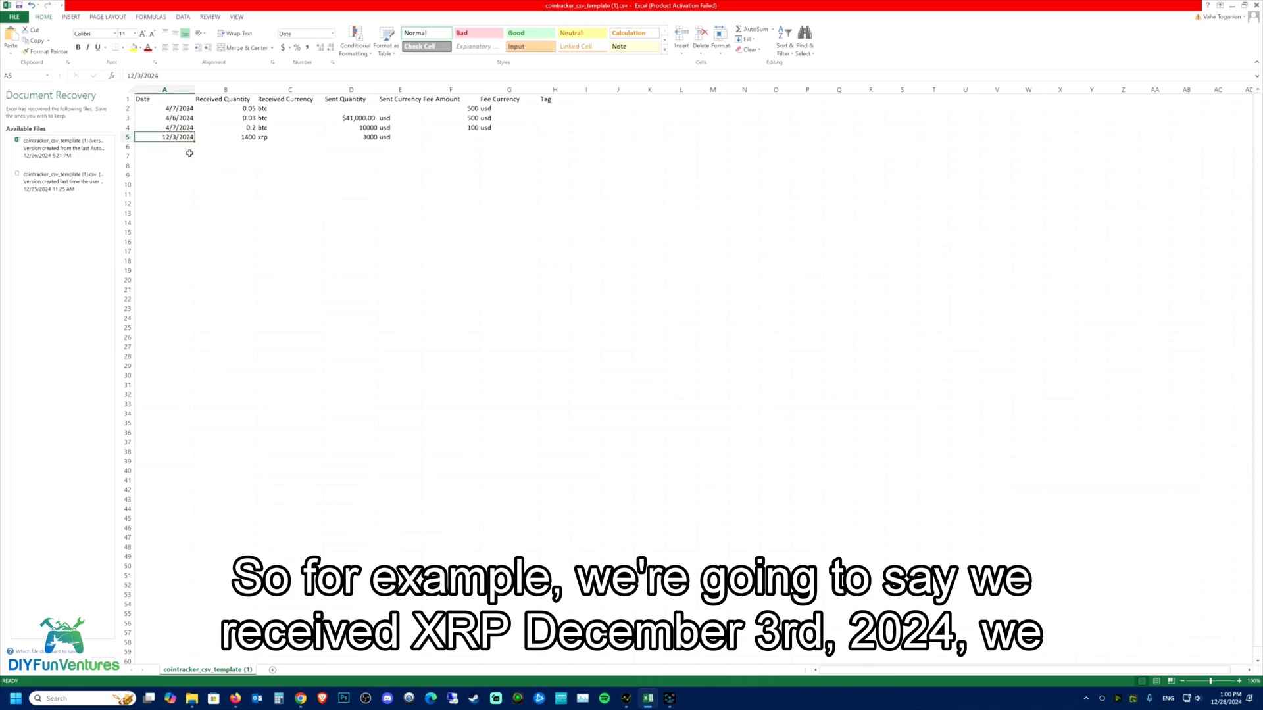
mouse_move(253, 212)
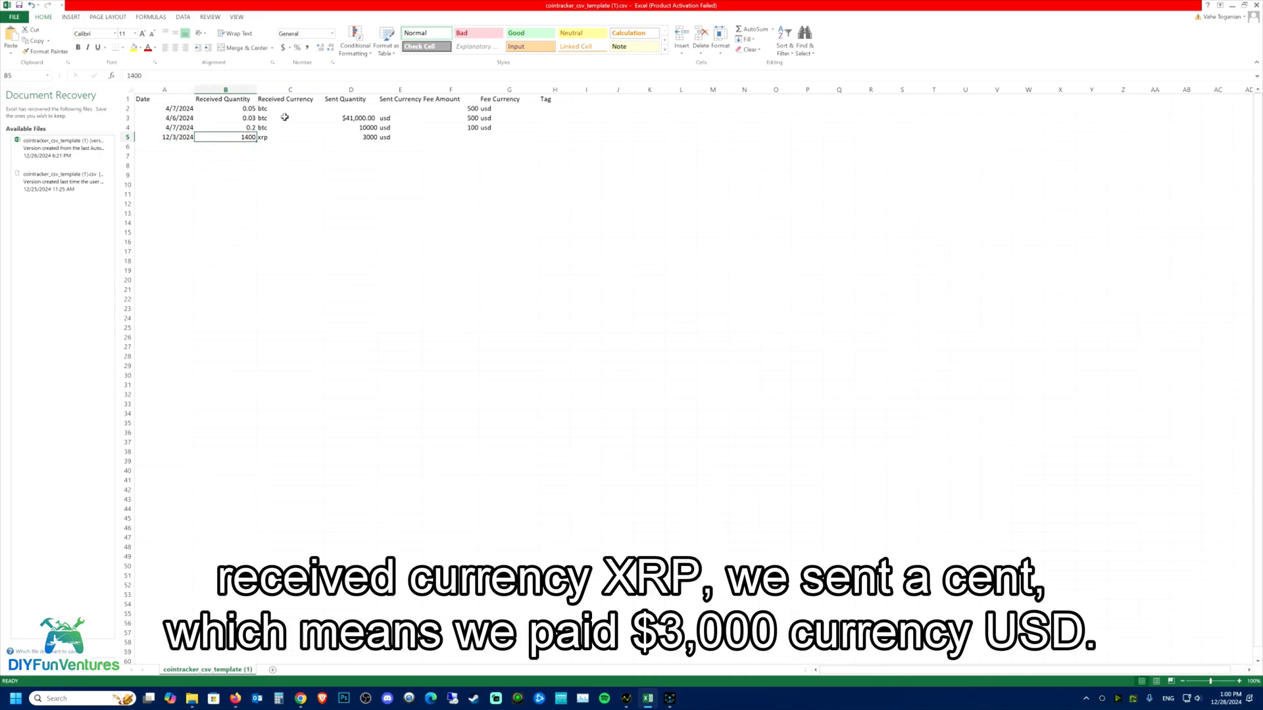
left_click(288, 135)
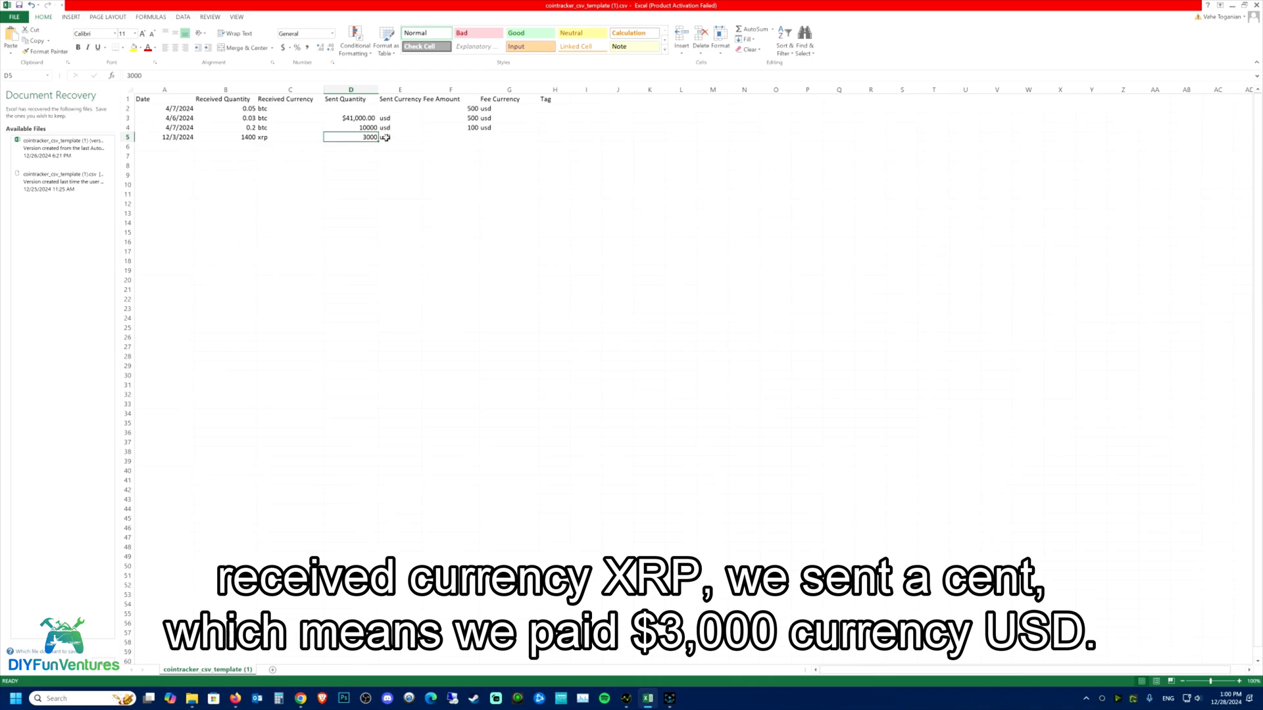
mouse_move(447, 137)
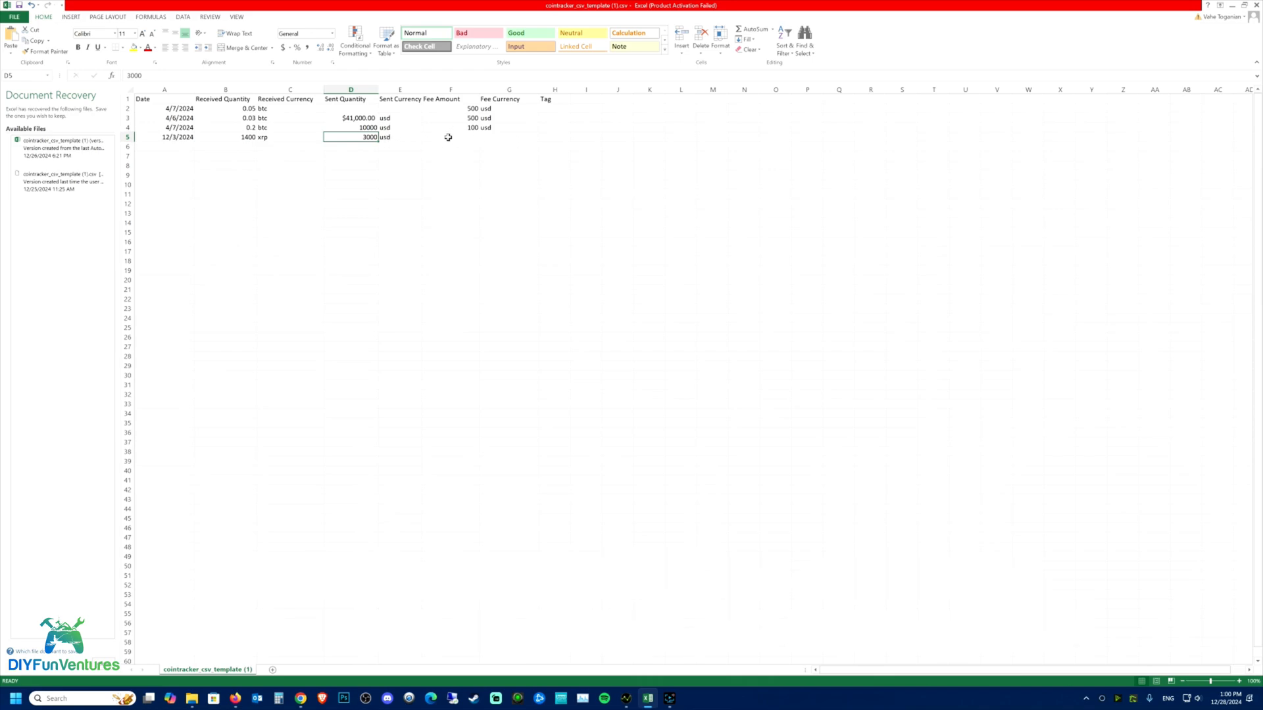
left_click(450, 135)
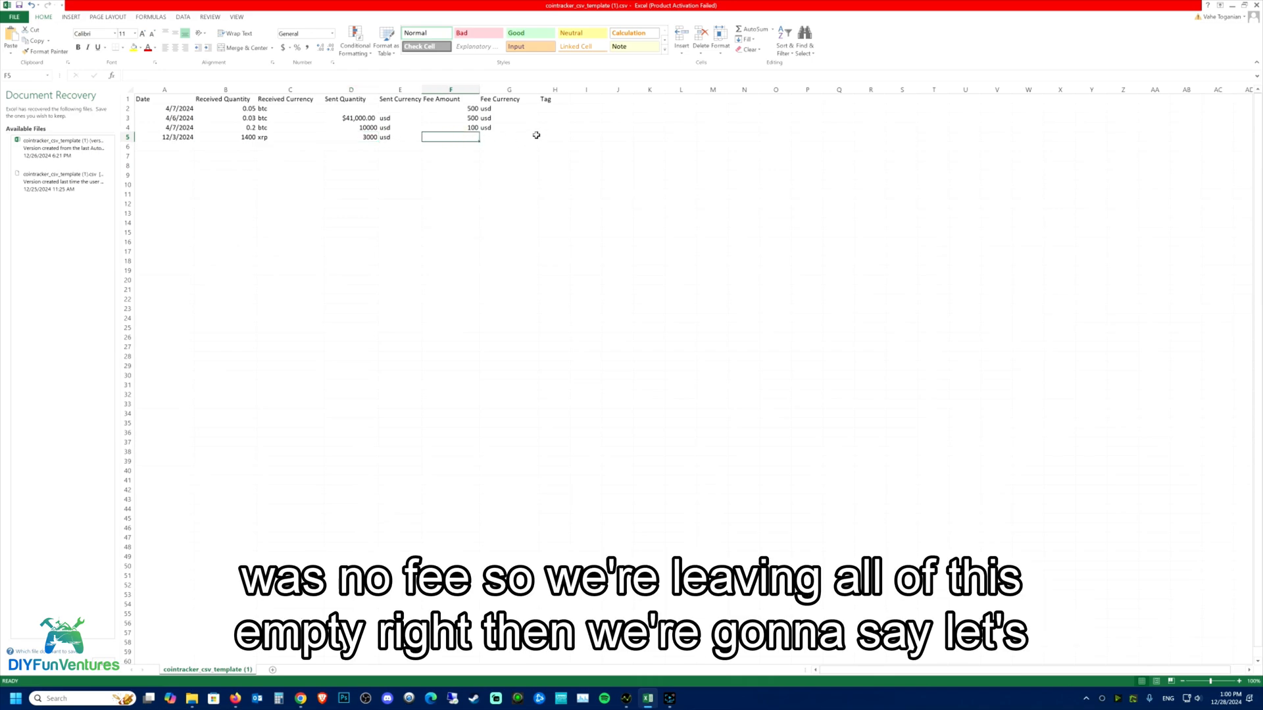
mouse_move(195, 155)
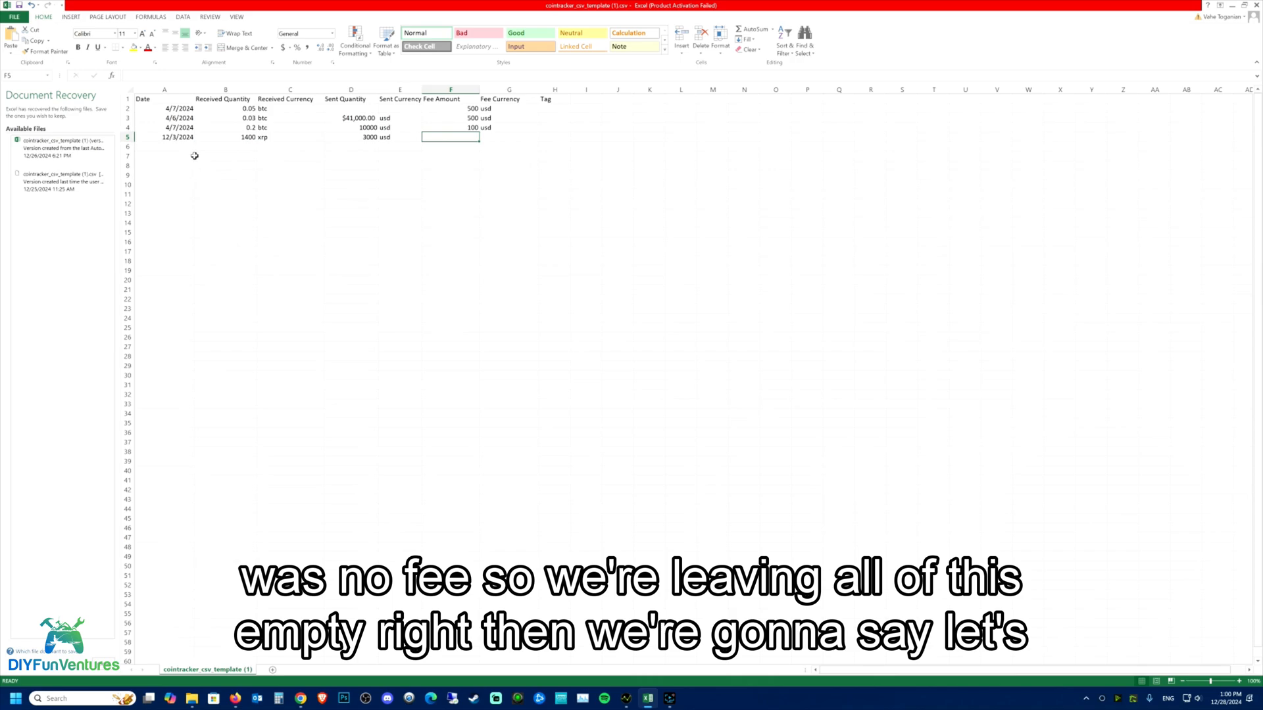
left_click(164, 146)
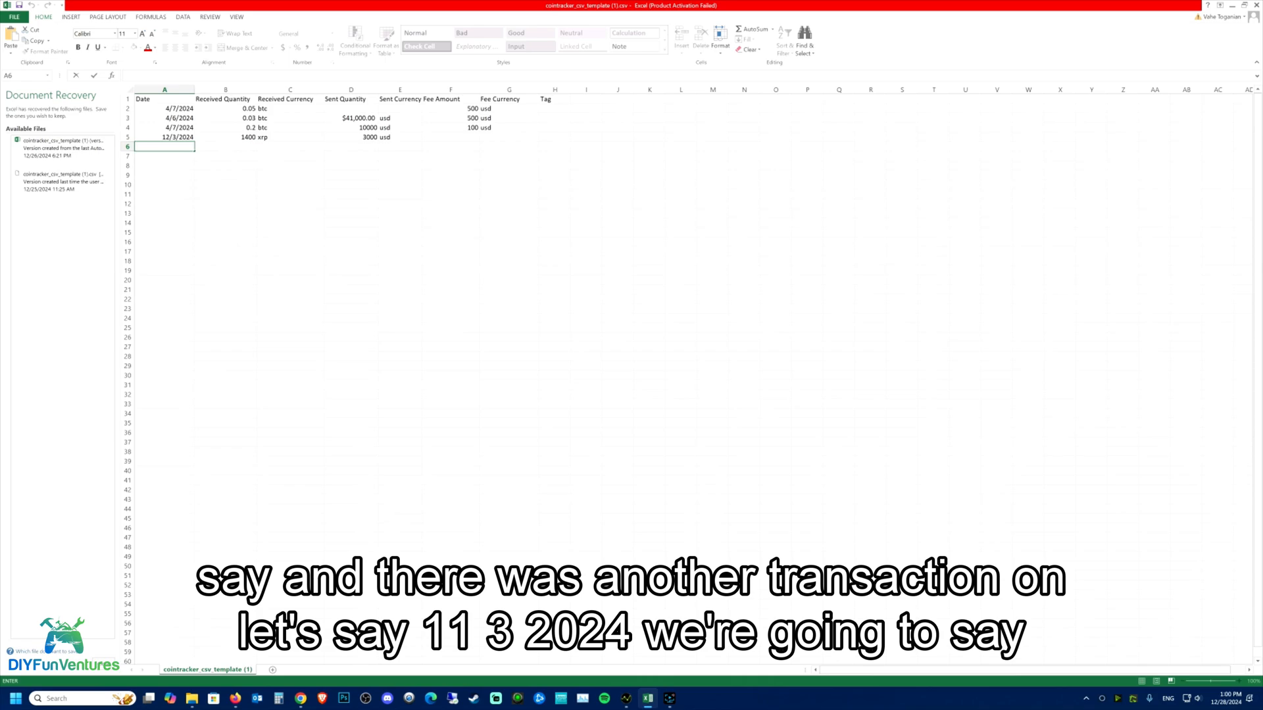
Step: Enter row 6: 11/3/2024, 200 xrp received for 1000 usd sent
type("11")
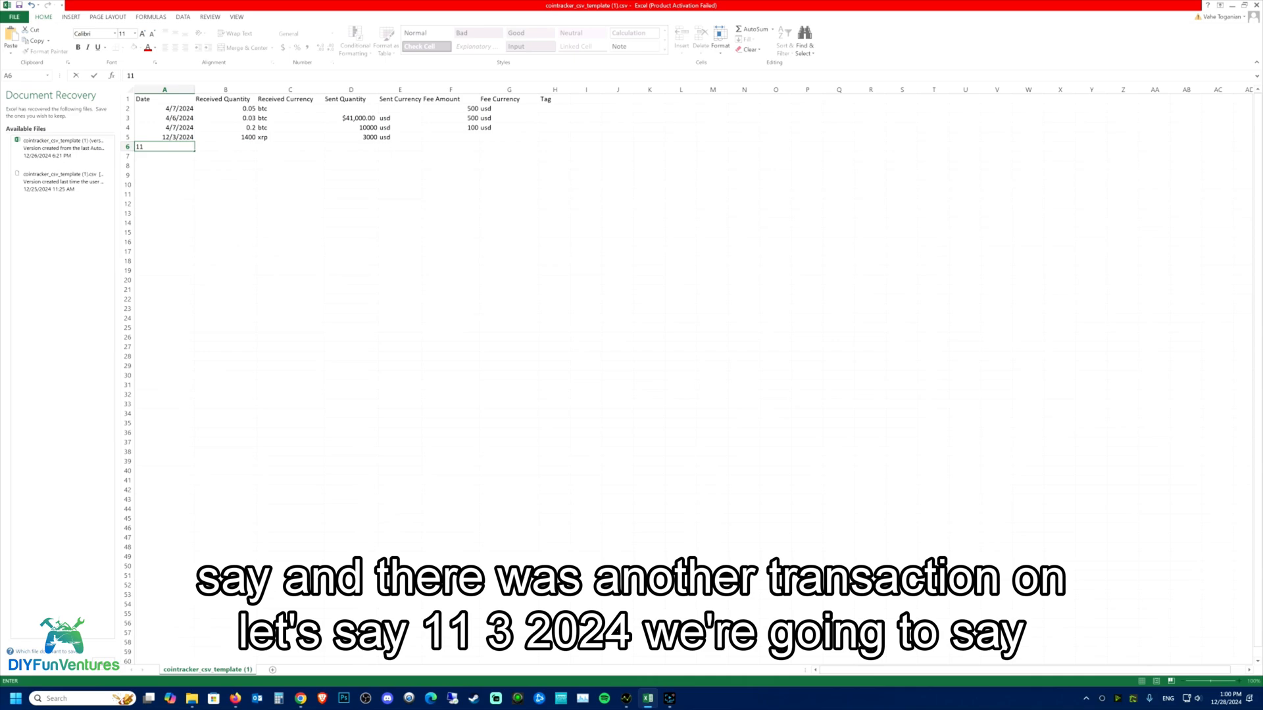
type("/")
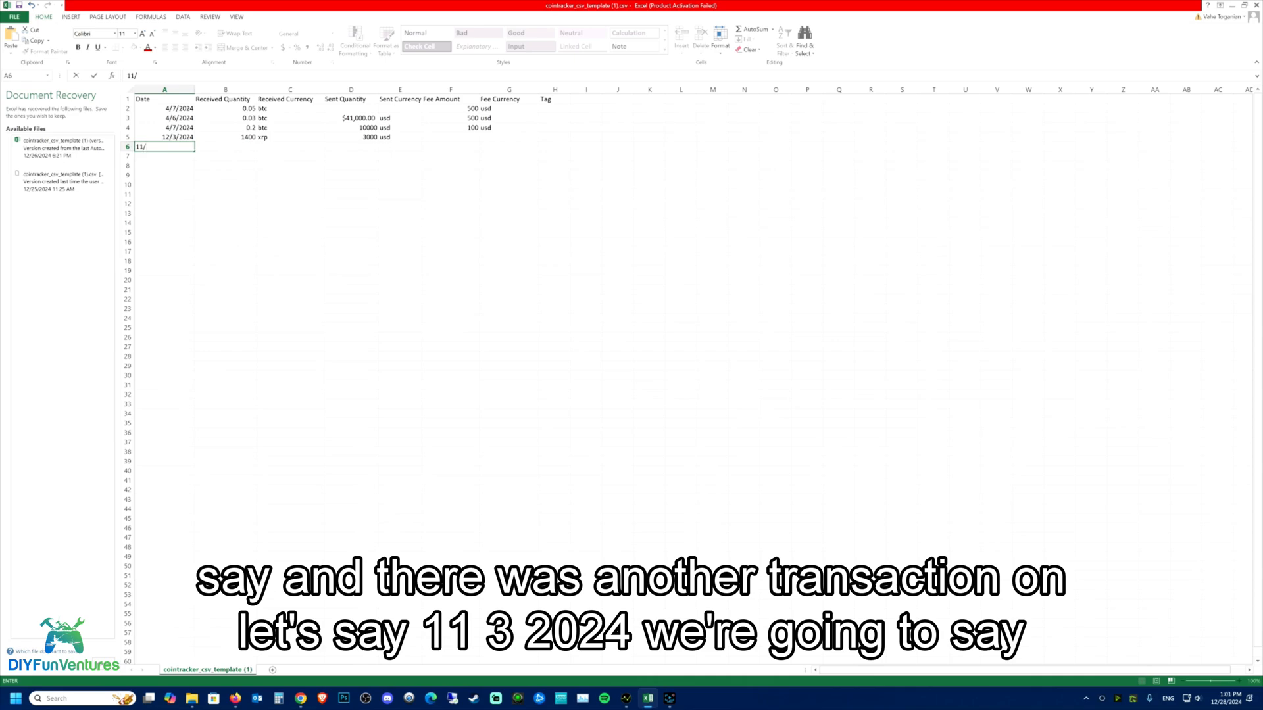
type("3/")
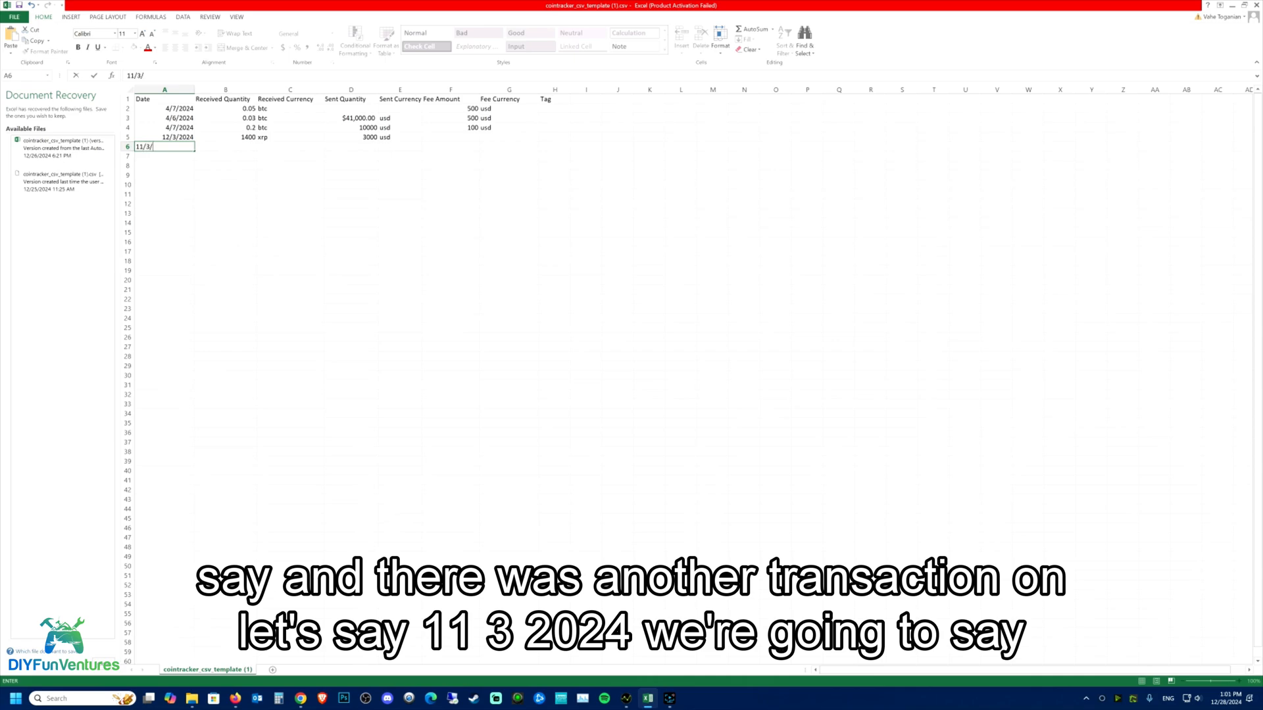
type("2024")
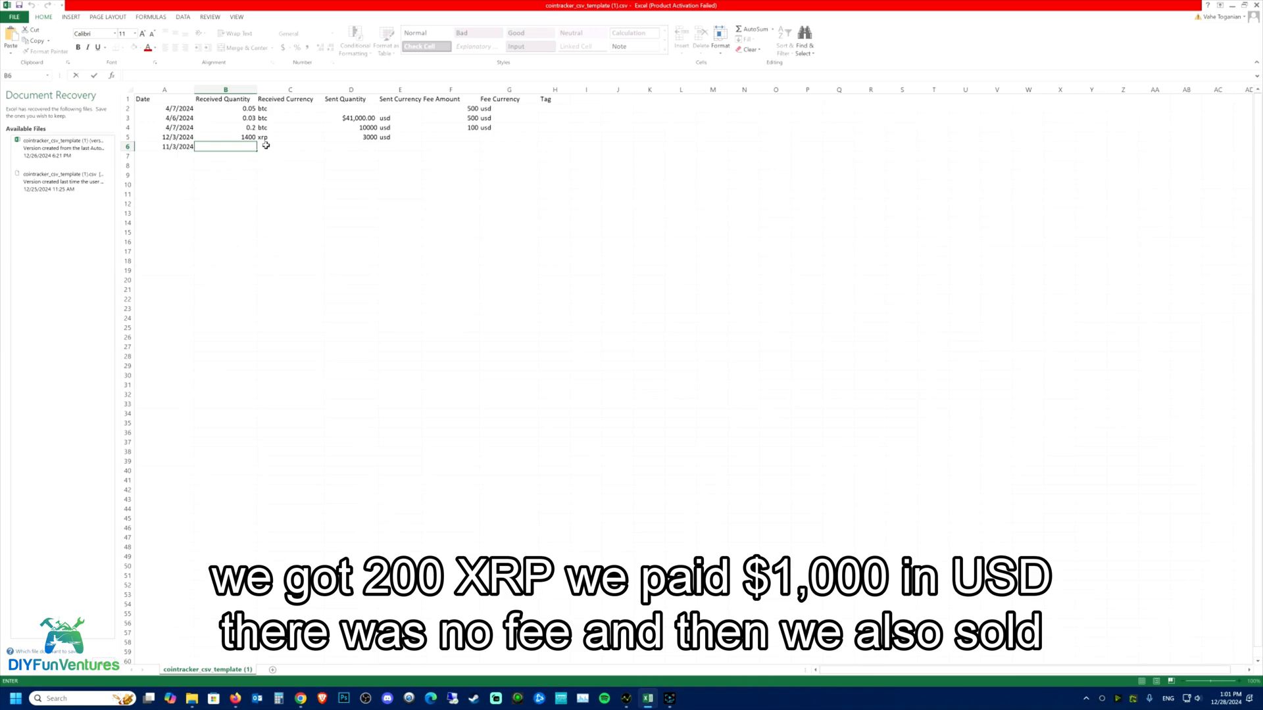
type("200")
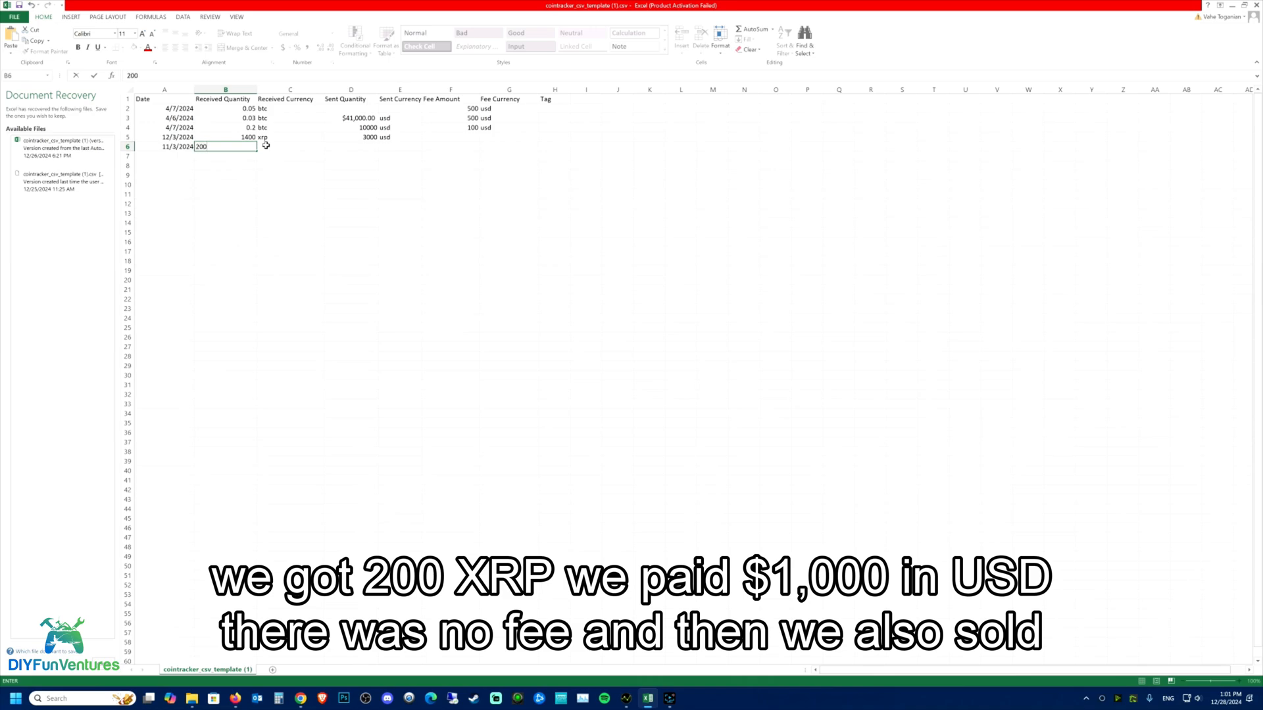
type("xrp")
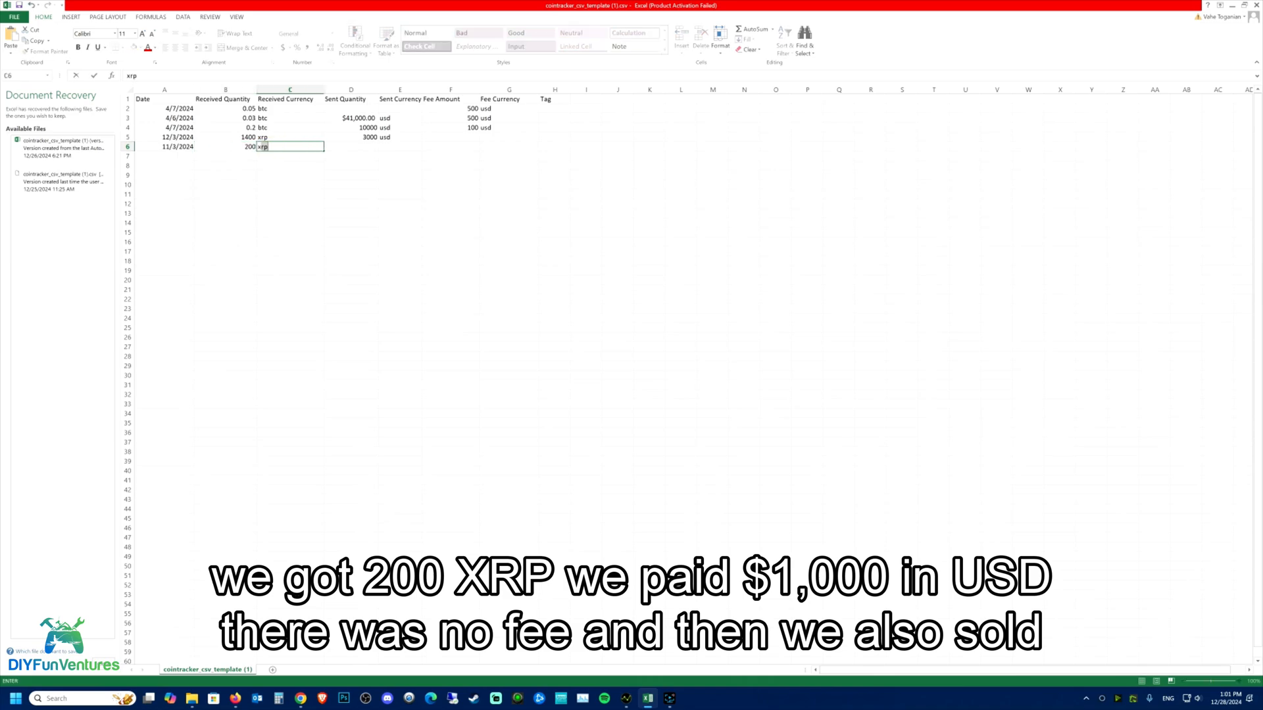
mouse_move(359, 151)
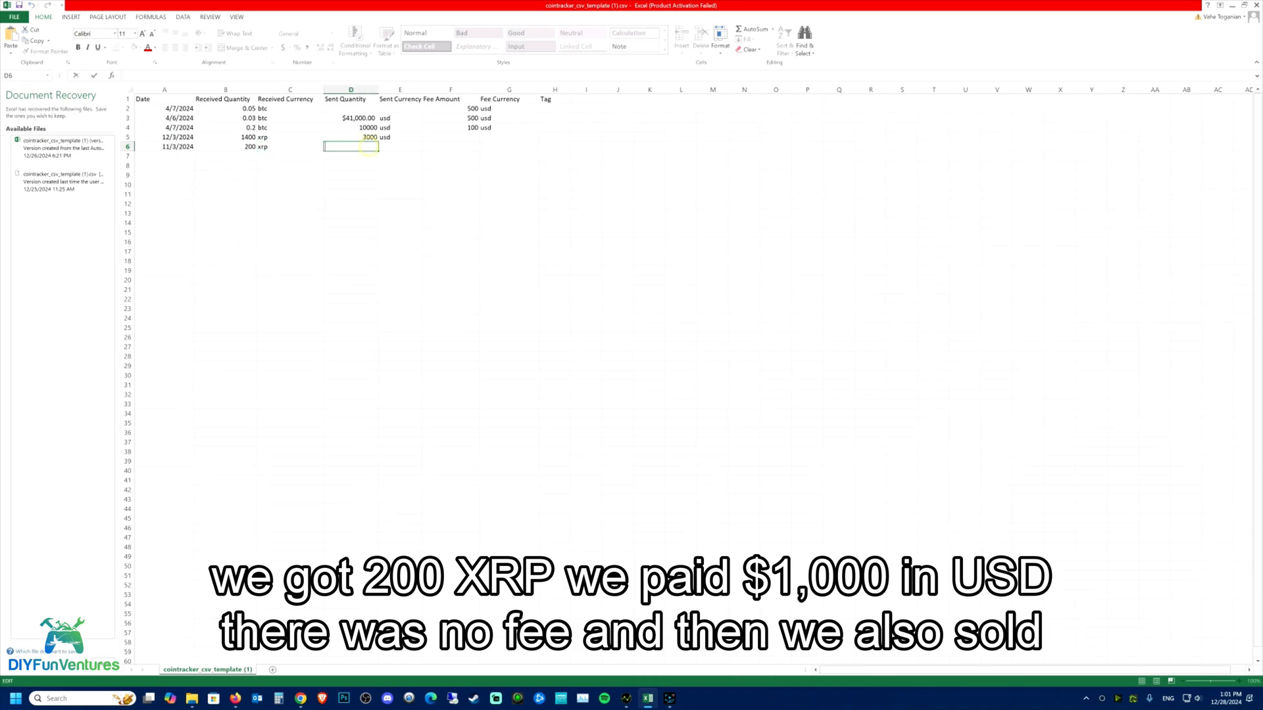
type("1000")
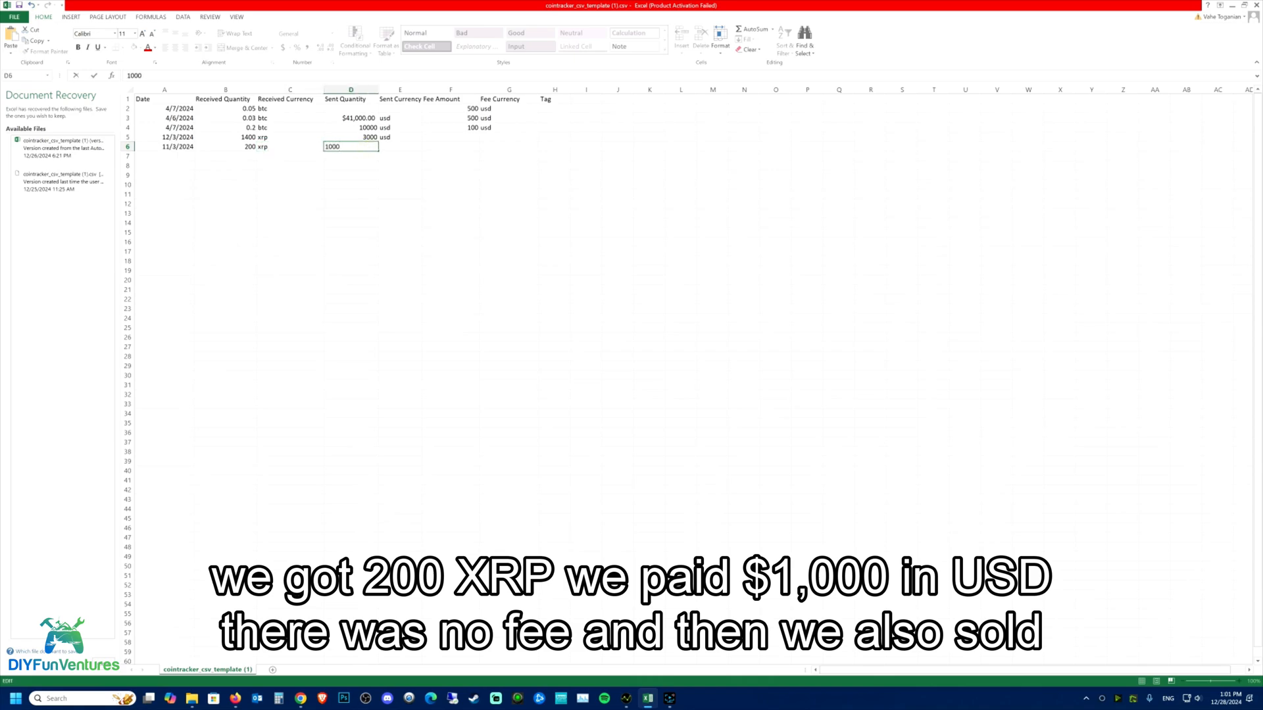
type("usd")
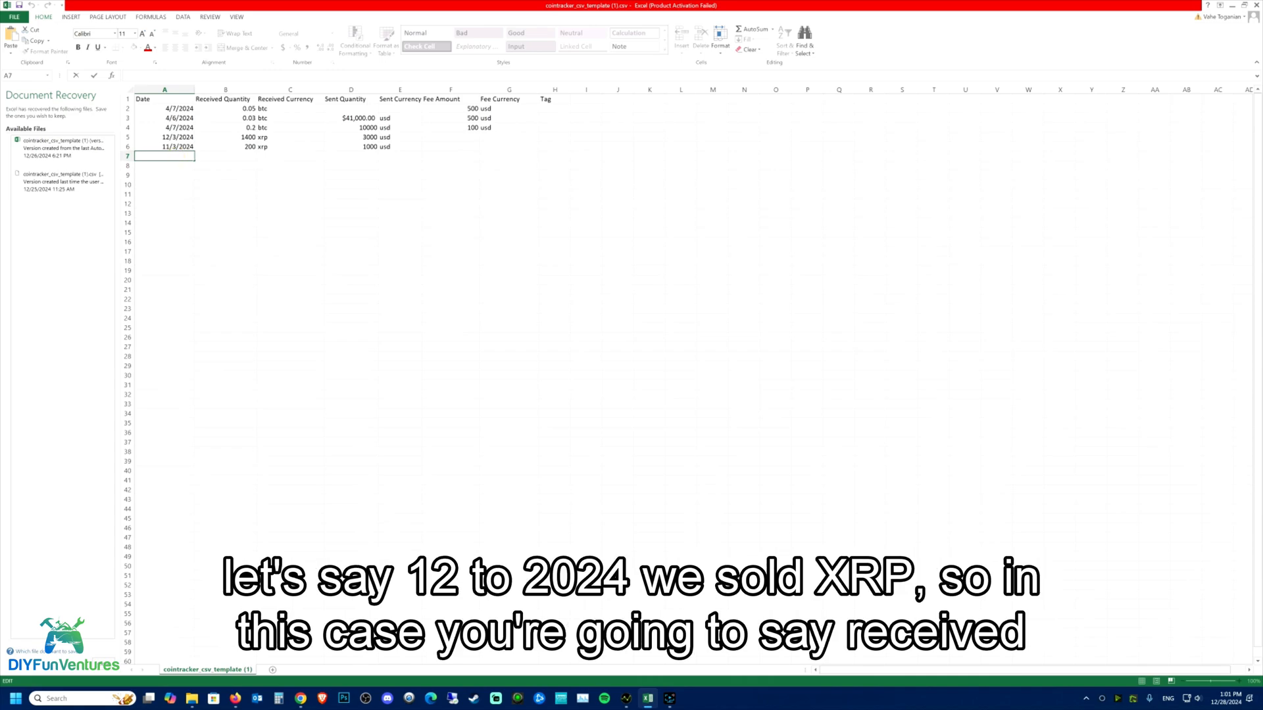
Step: Enter row 7's date 12/2/2024 and 3000 usd received
type("1")
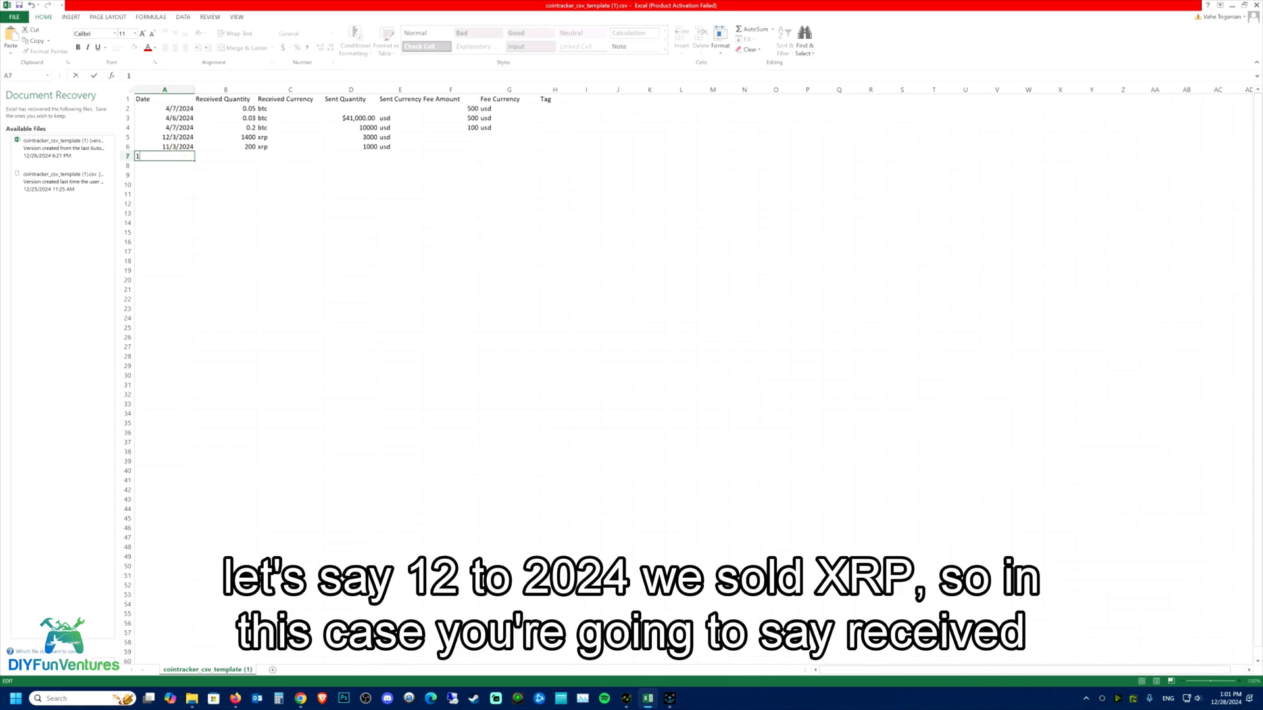
type("2/")
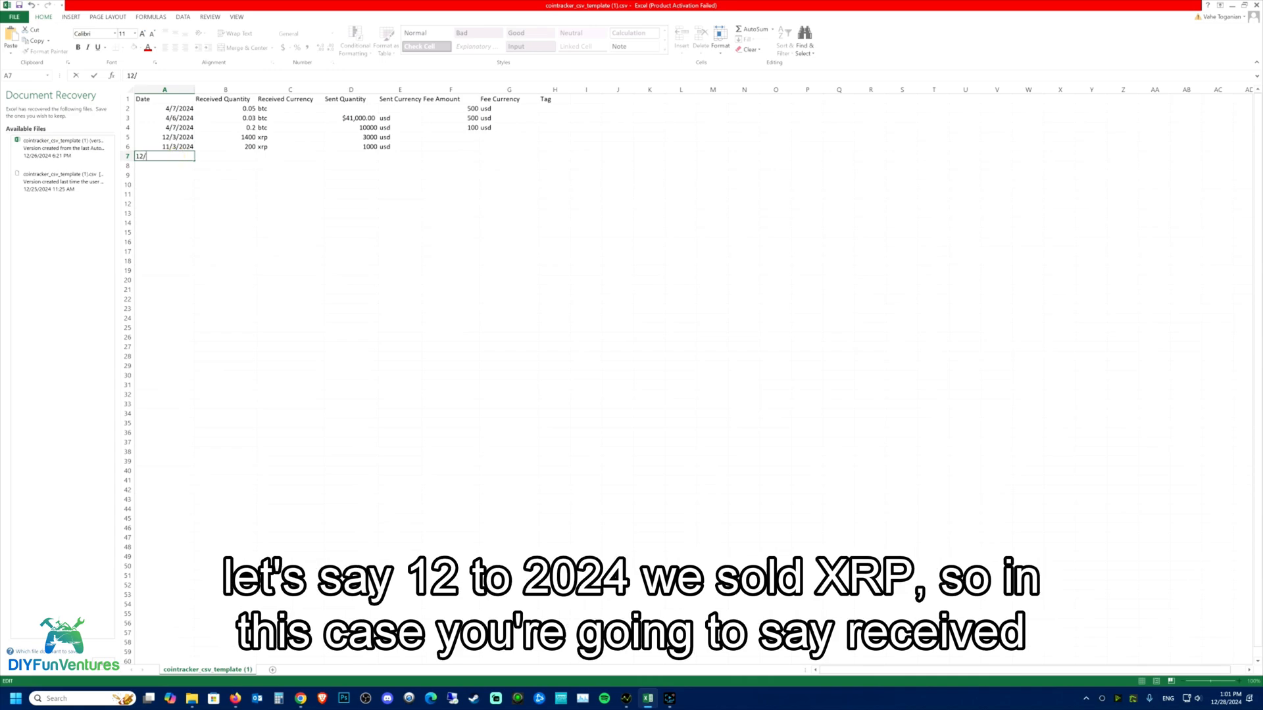
type("2/")
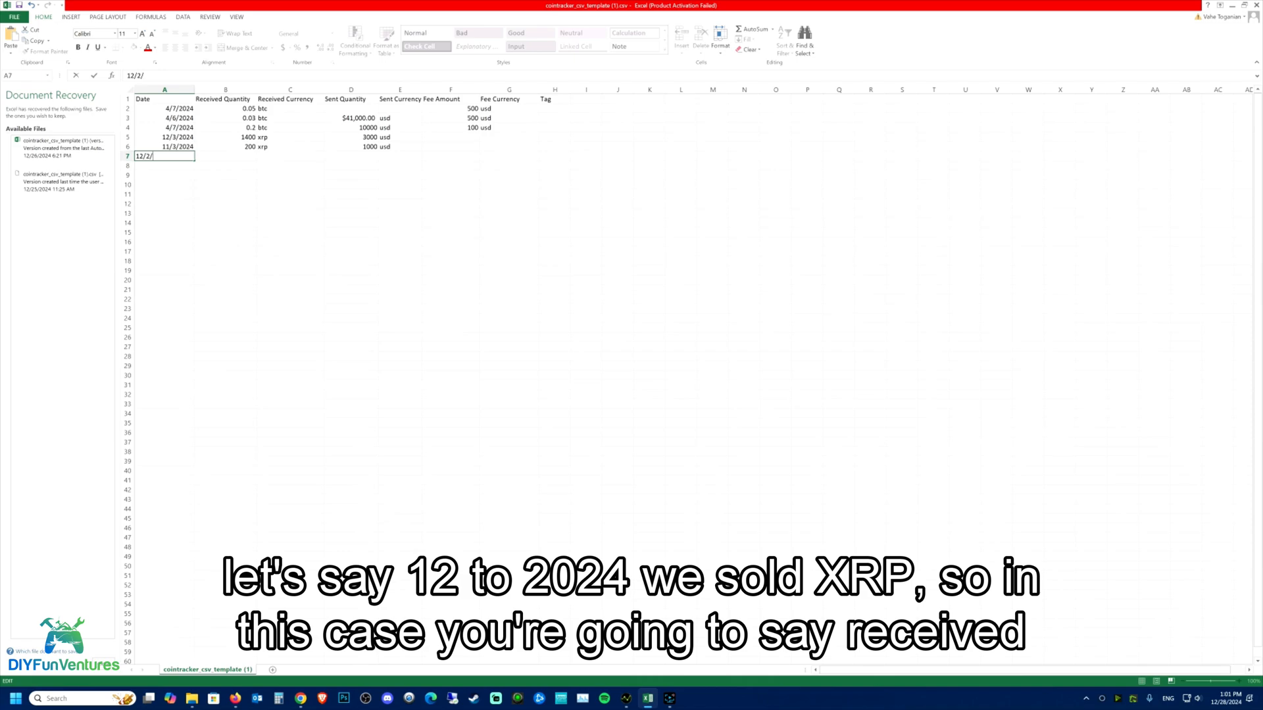
type("2024")
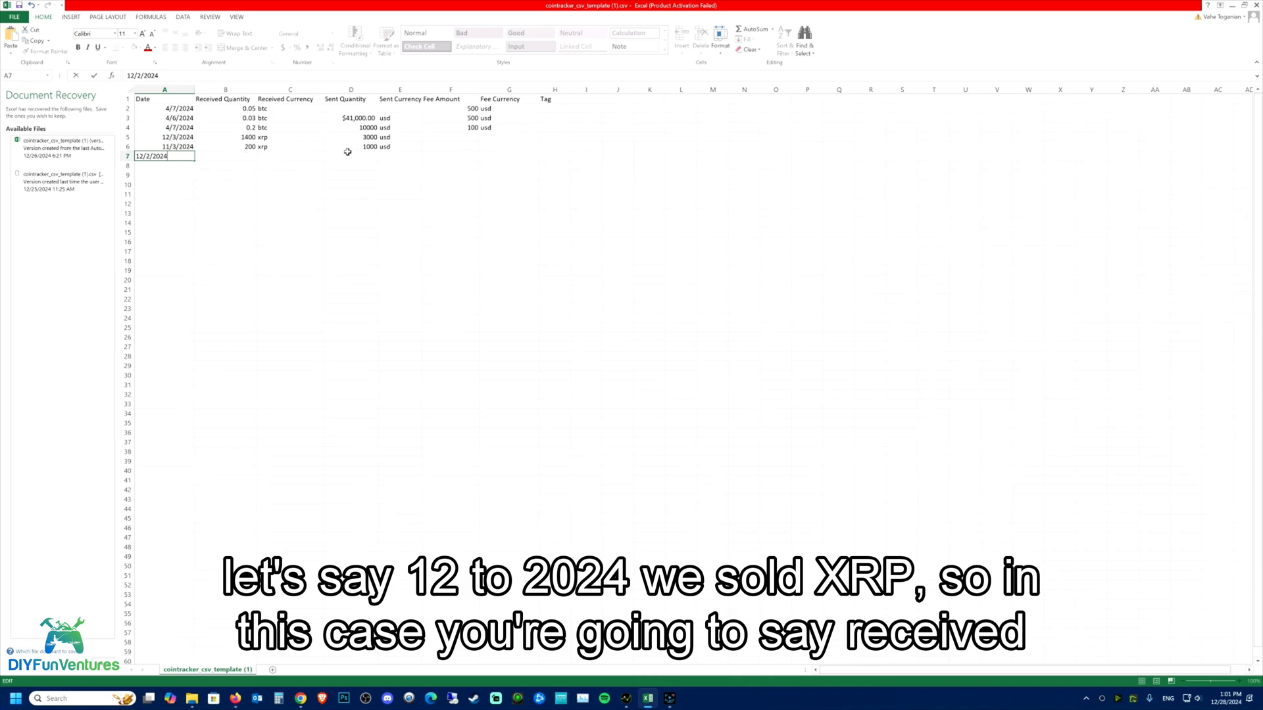
mouse_move(371, 156)
type("3")
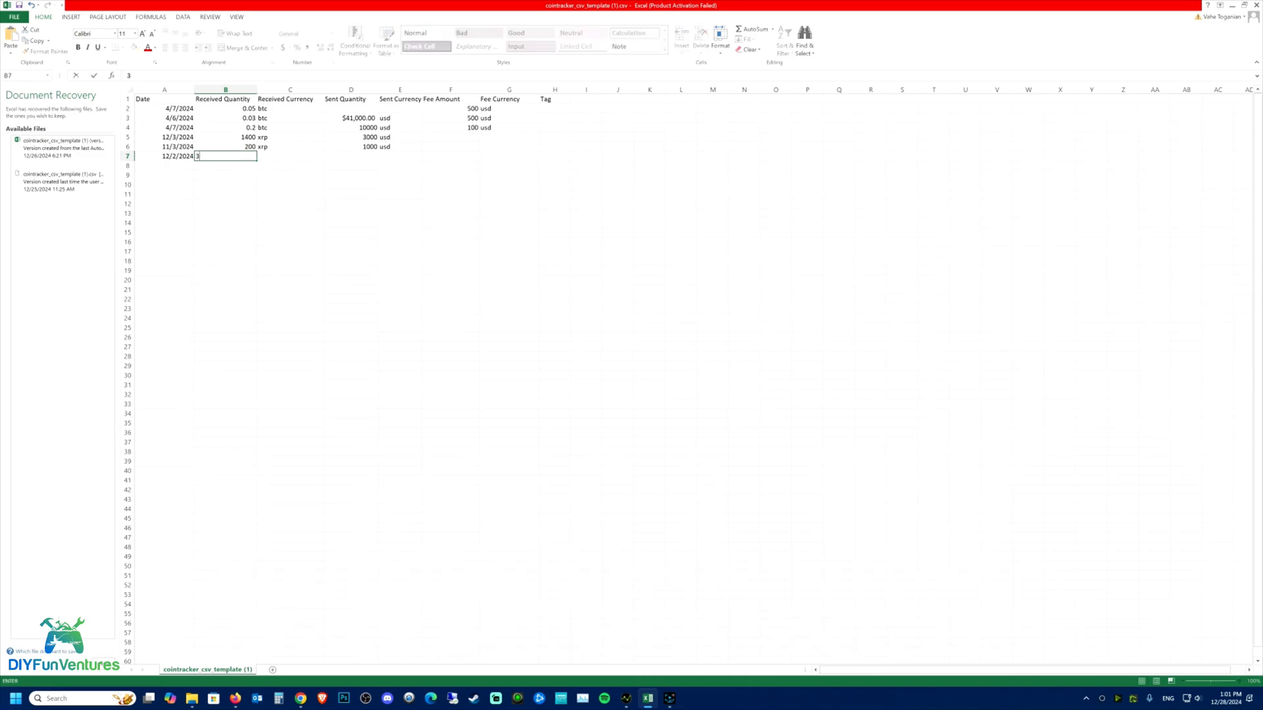
type("000")
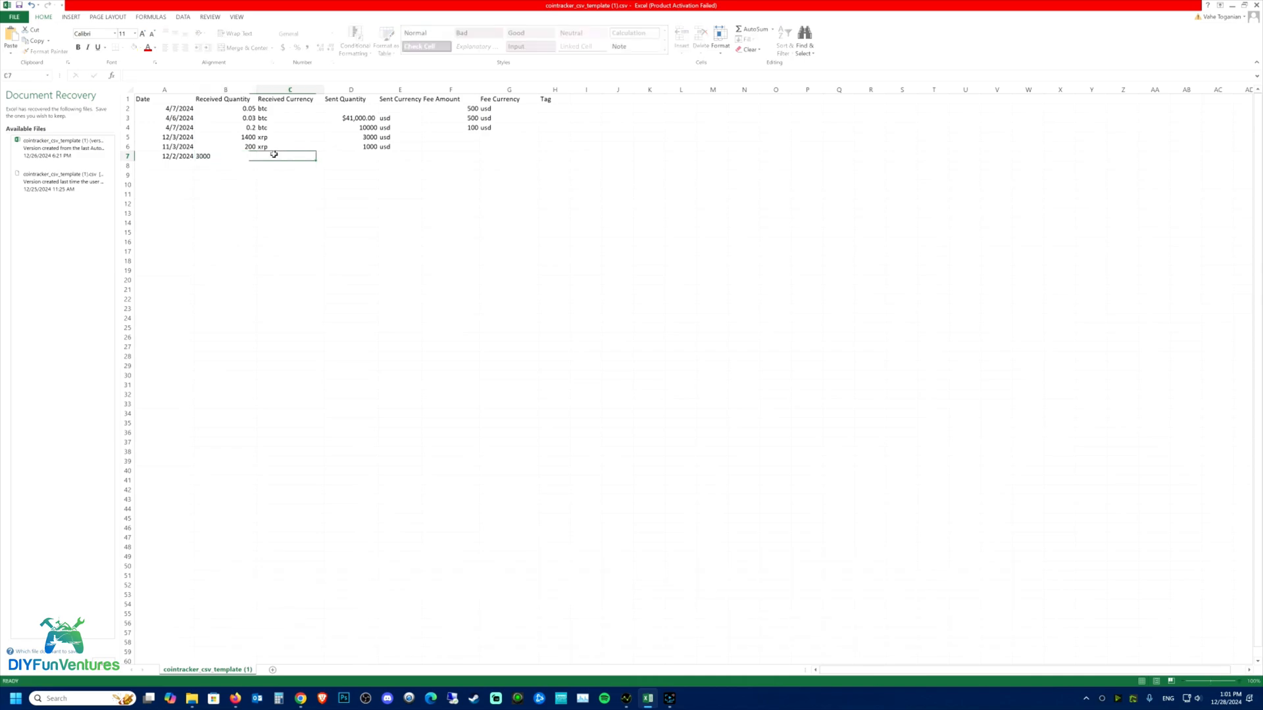
type("us")
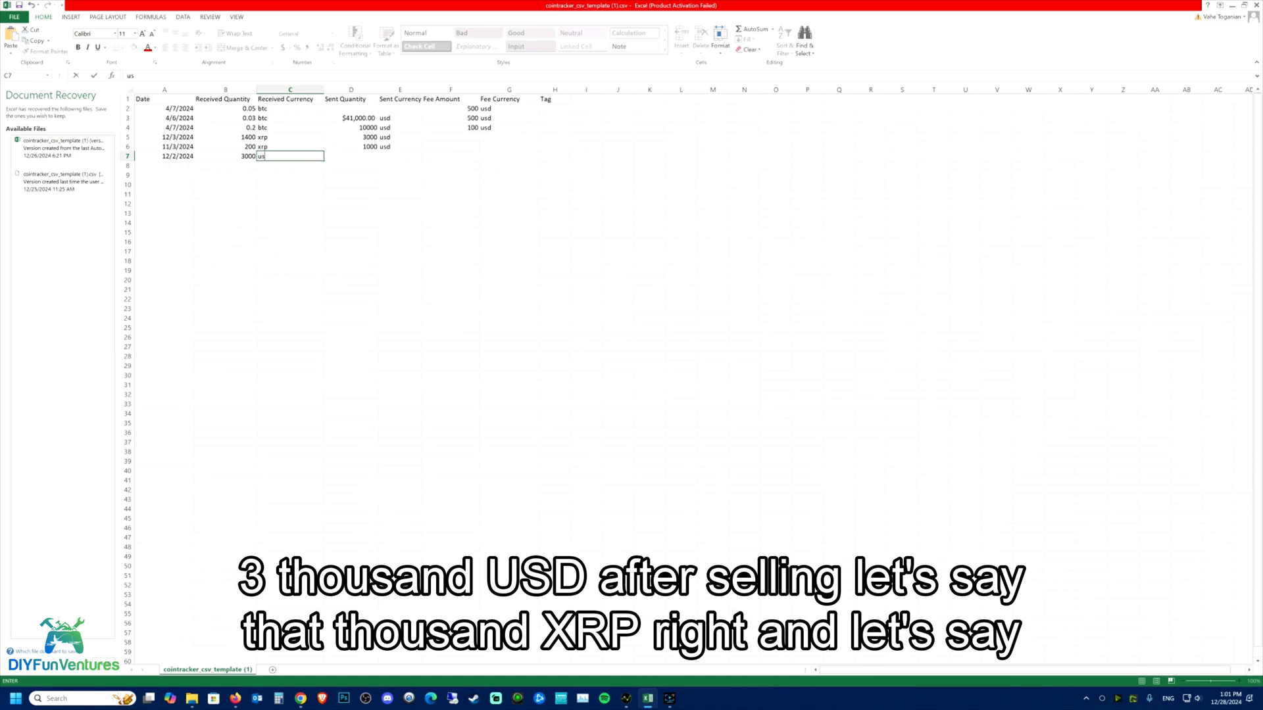
left_click(350, 117)
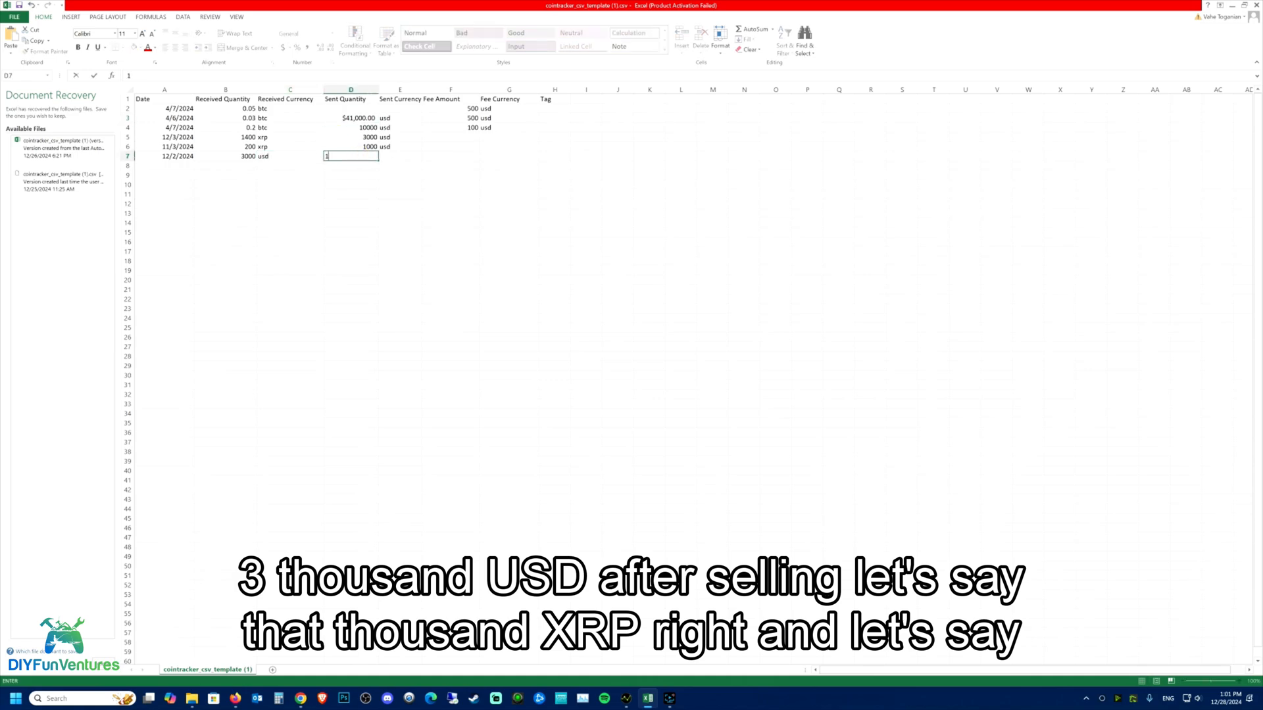
Step: Complete row 7 with 1000 xrp sent and a 2 usd fee, then check Robinhood's XRP page
type("1000")
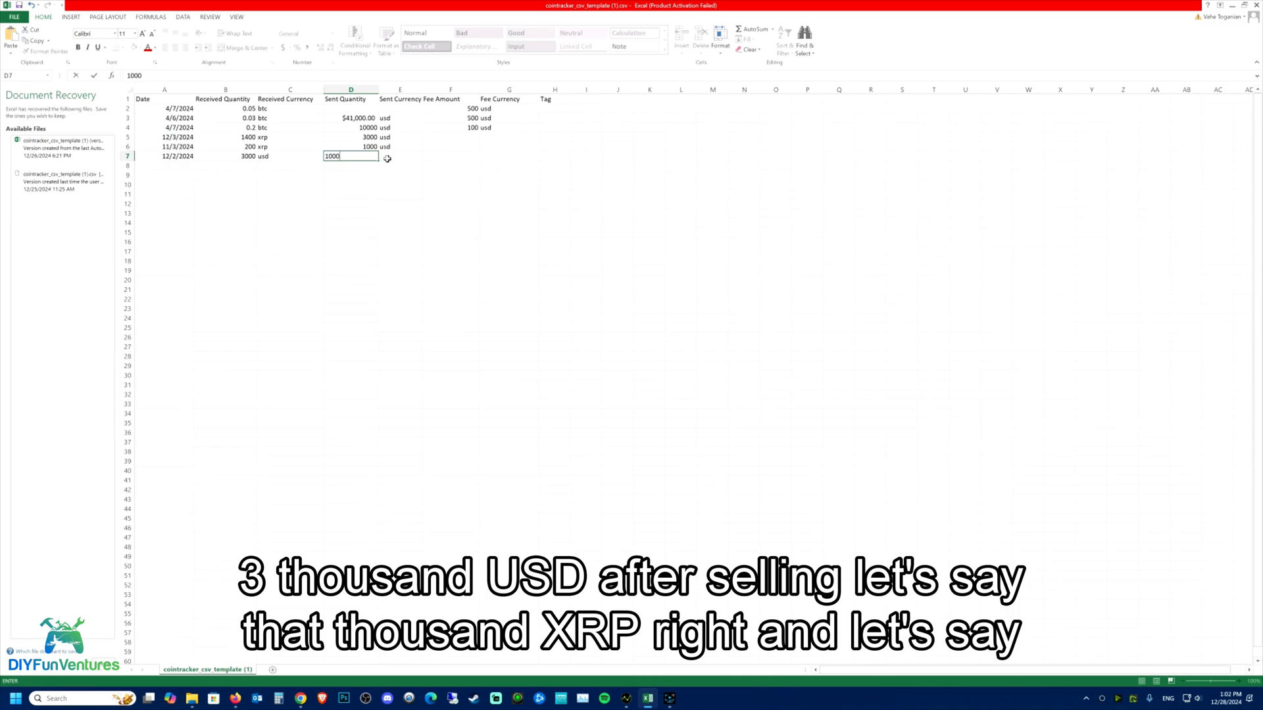
key("tab")
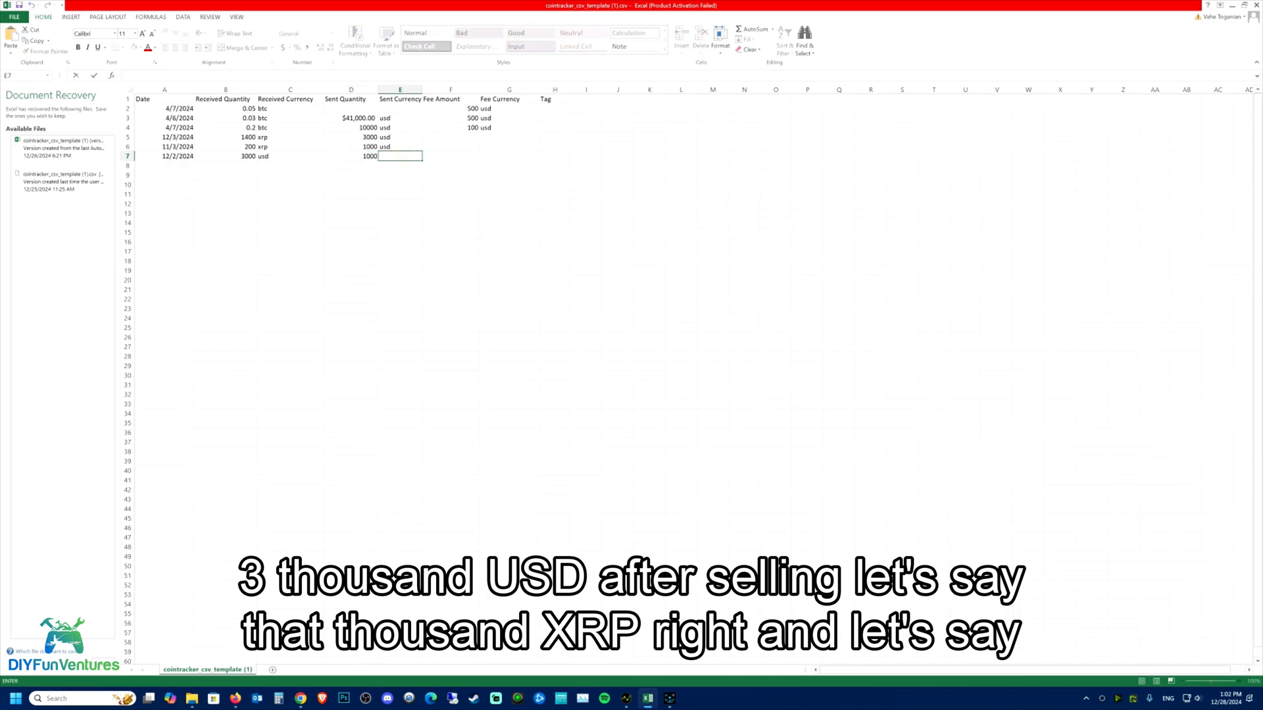
type("xrp")
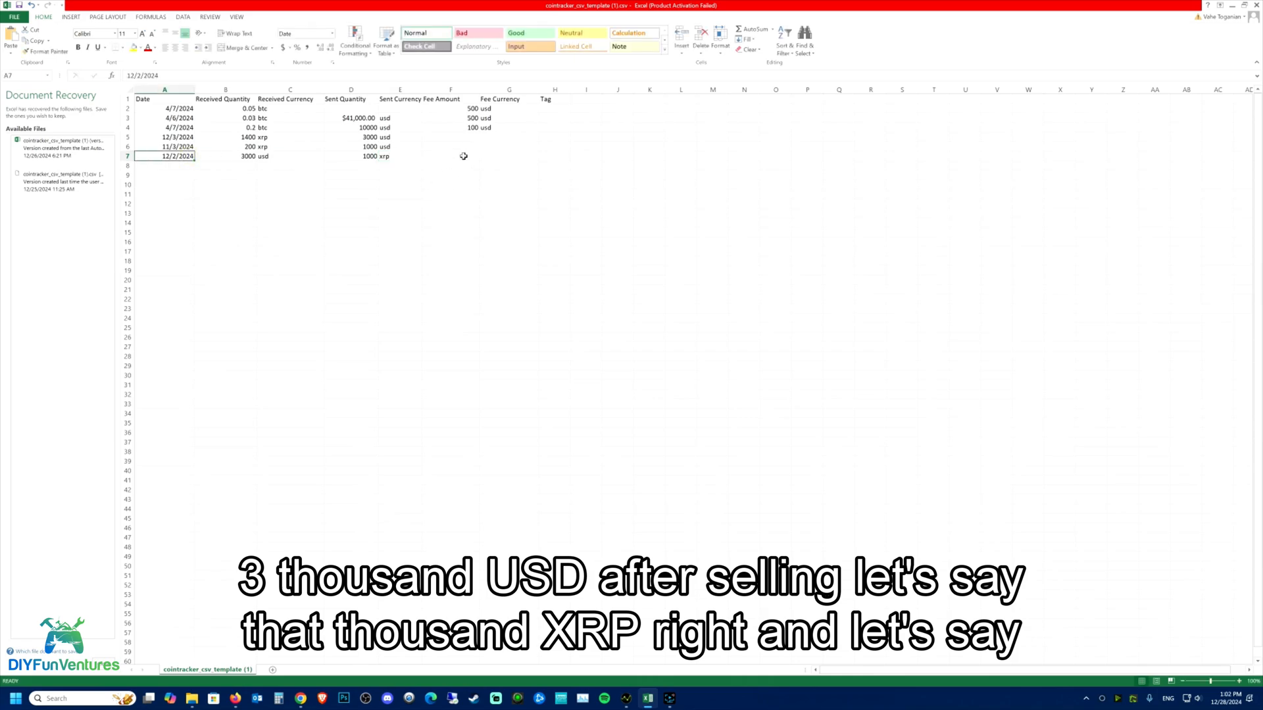
left_click(449, 155)
type("2")
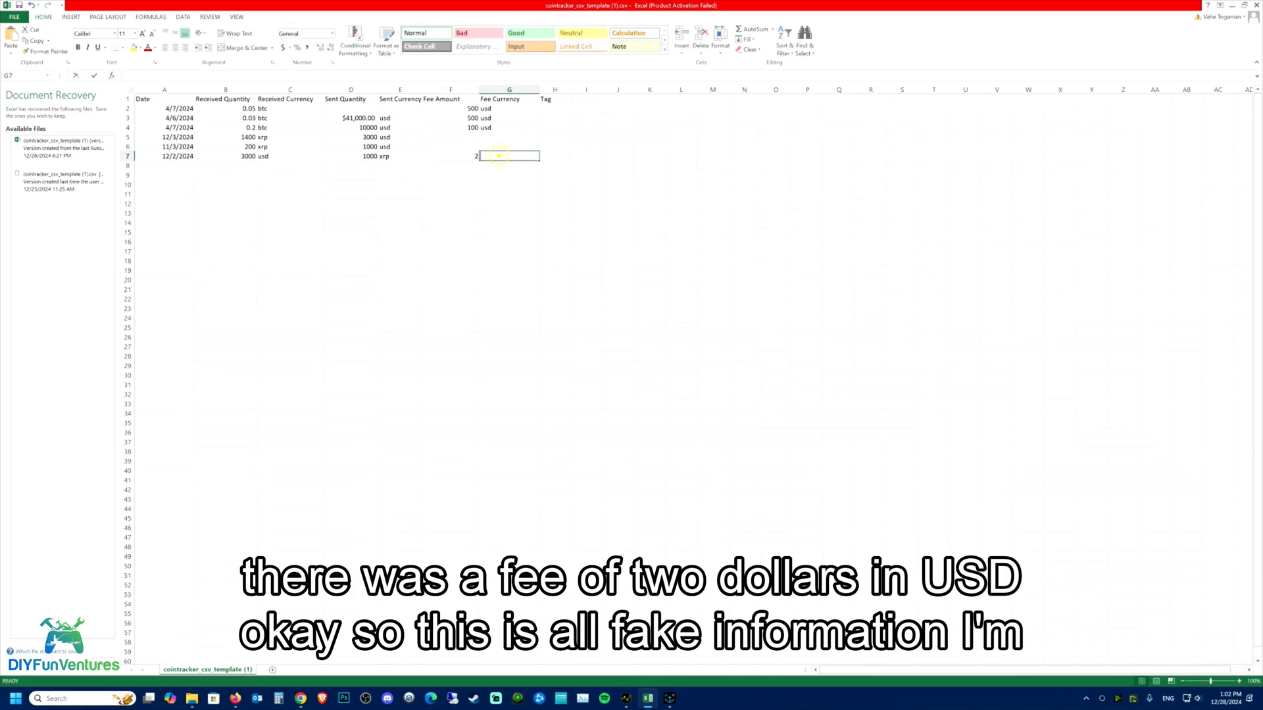
type("usd")
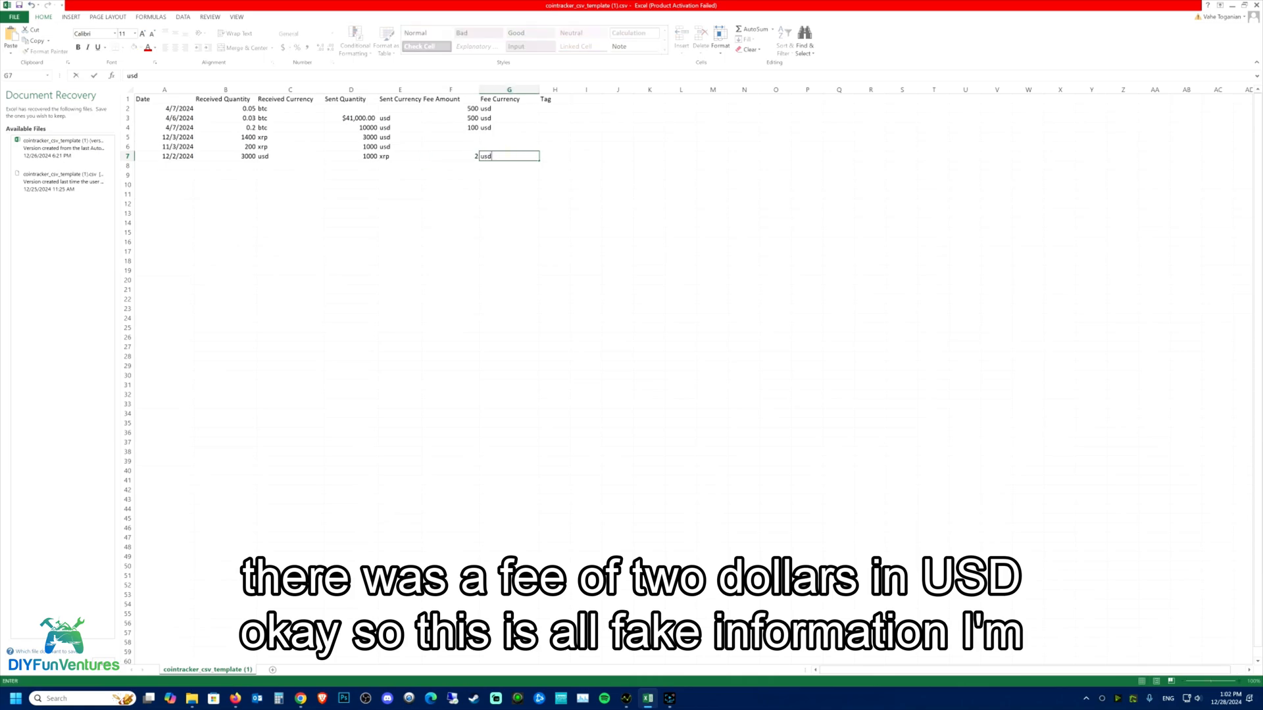
mouse_move(450, 156)
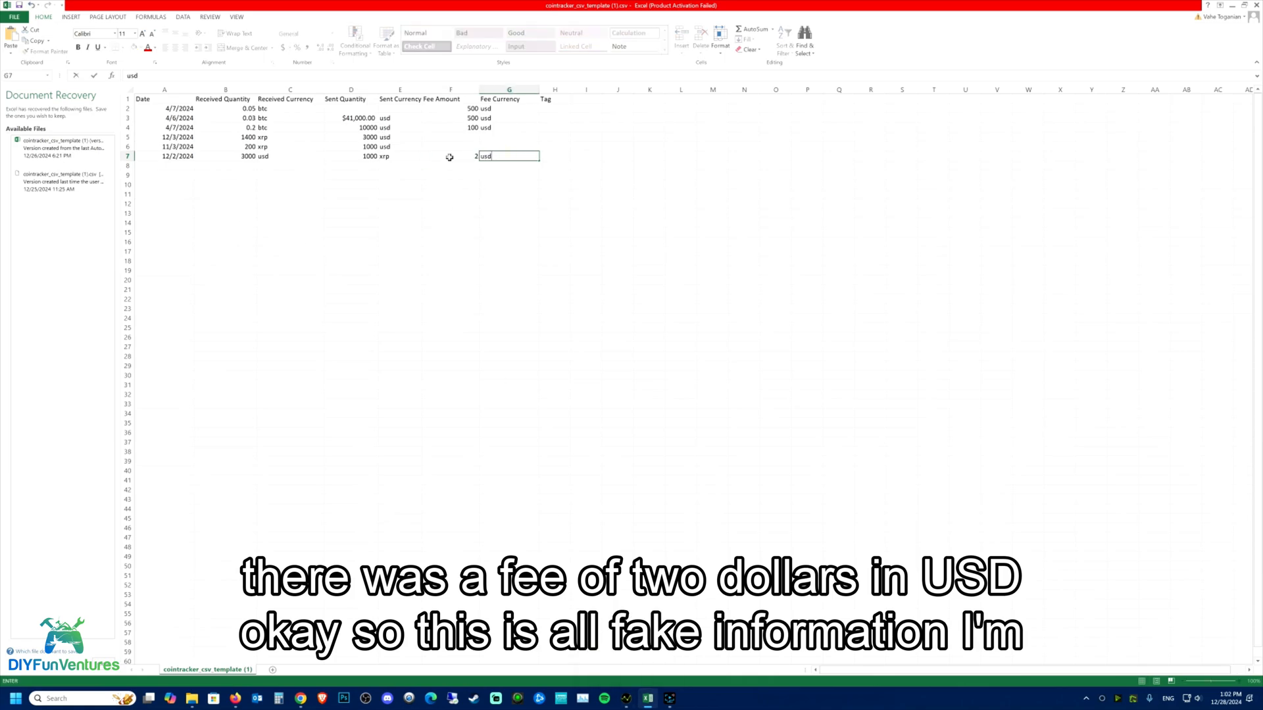
mouse_move(476, 661)
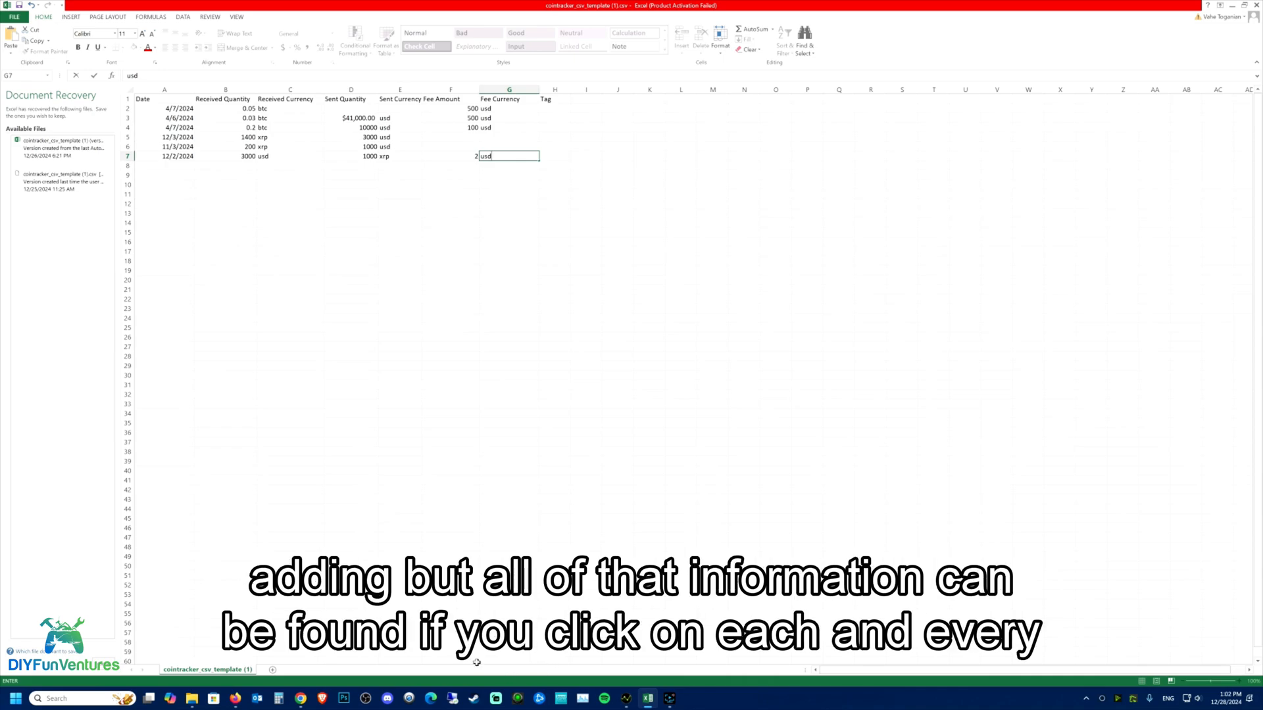
left_click(299, 698)
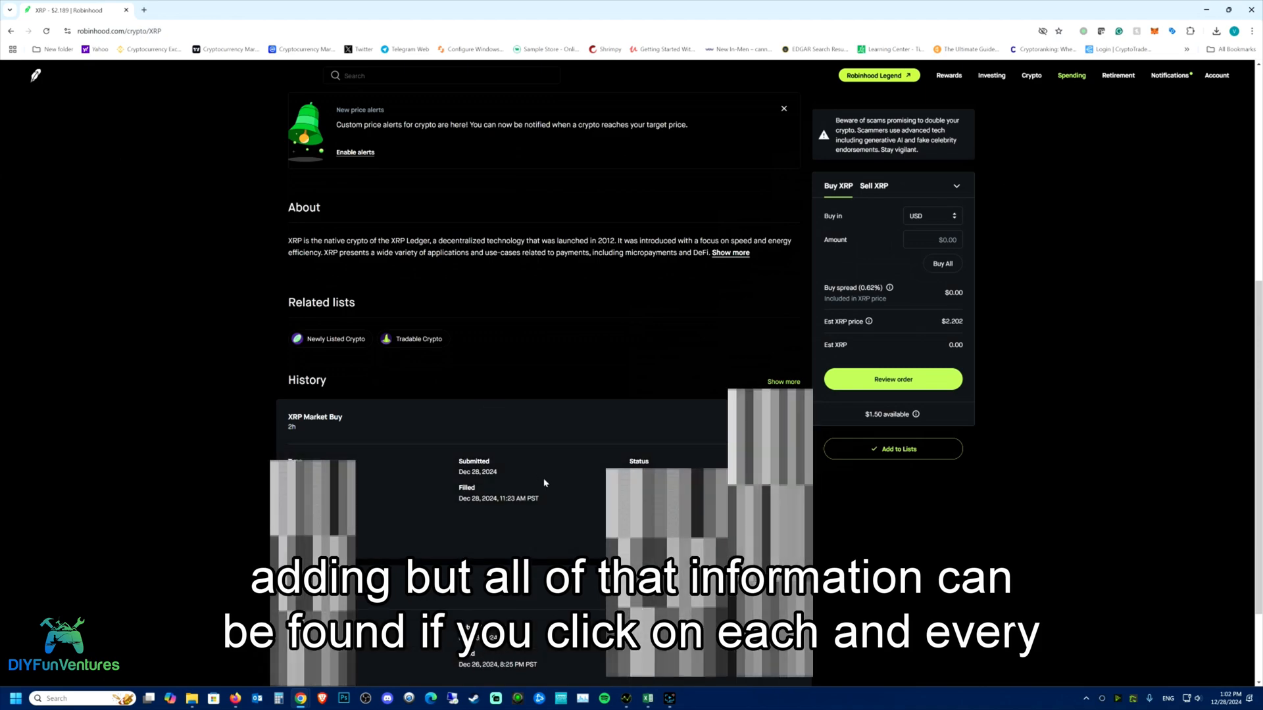
mouse_move(557, 518)
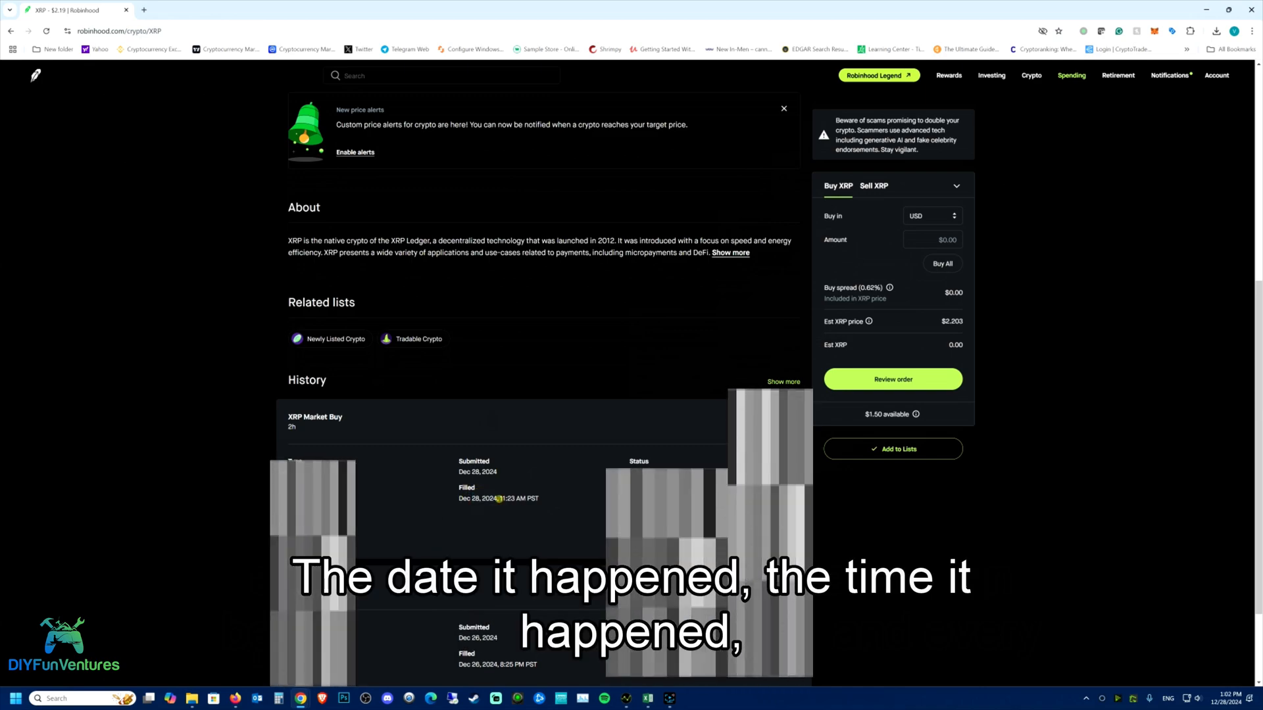
double_click(516, 499)
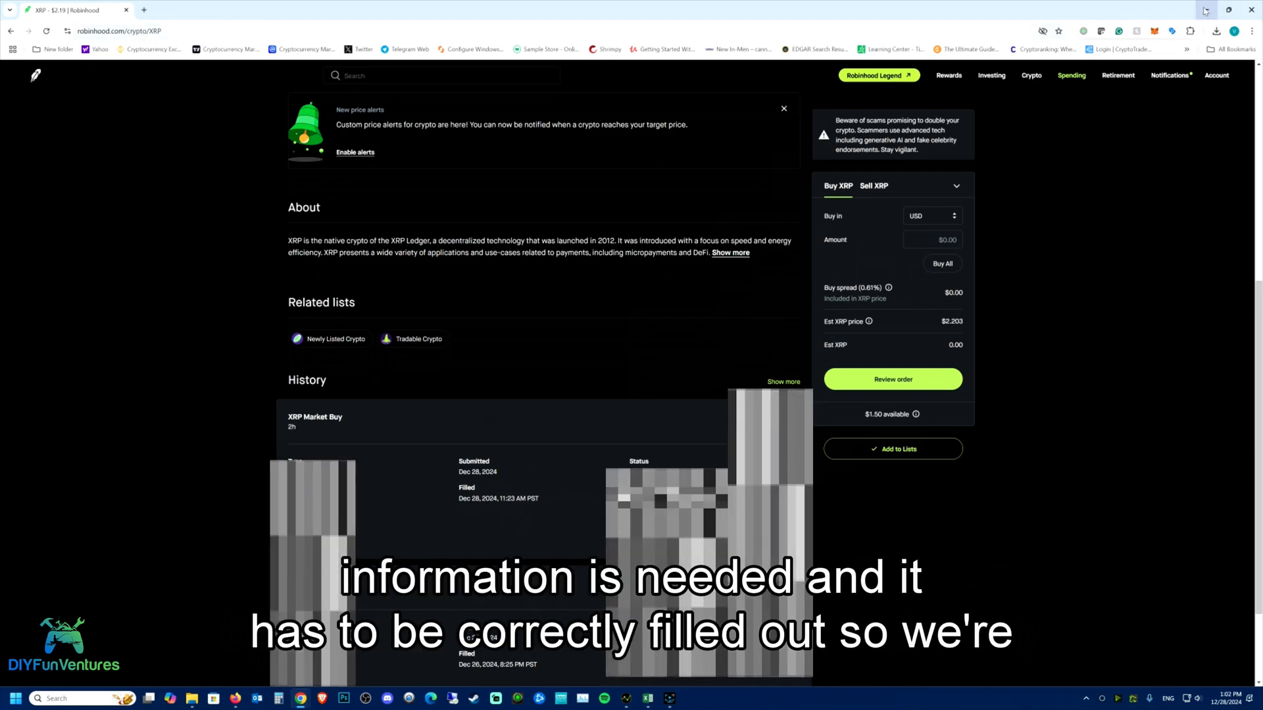
Step: Commit the usd fee entry in Excel and switch back to CoinTracker's import dialog
left_click(647, 698)
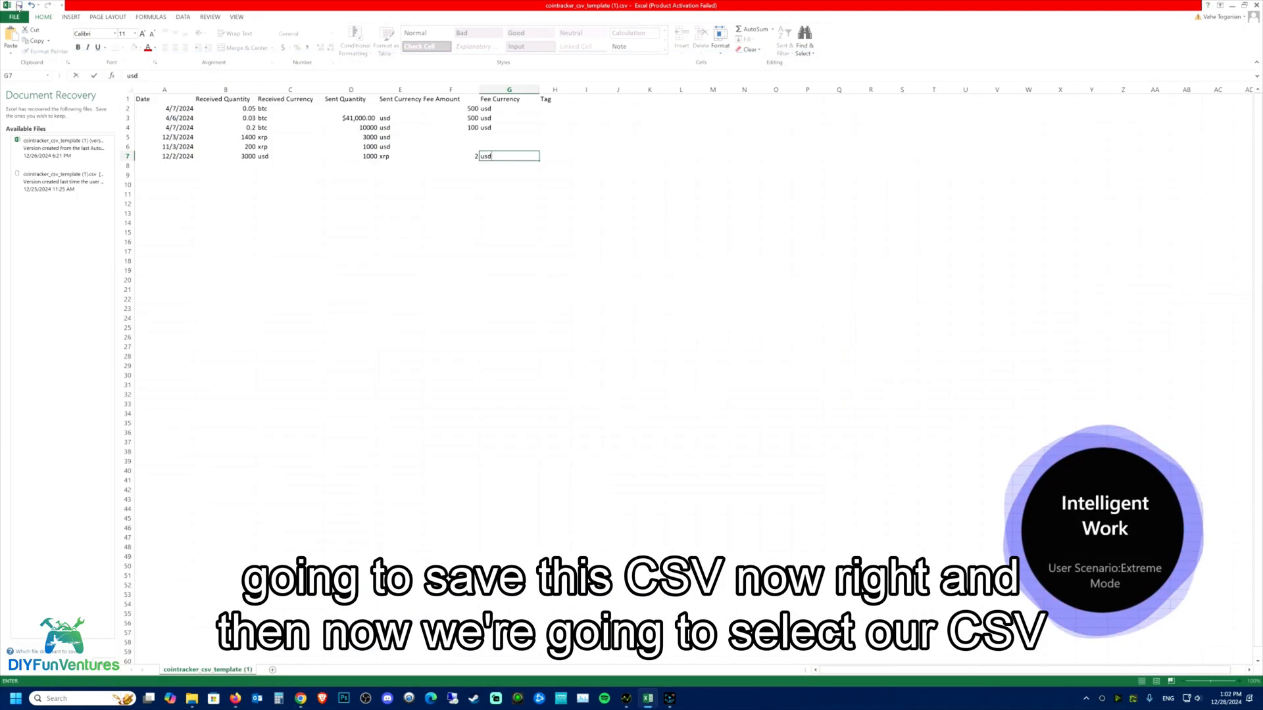
left_click(594, 375)
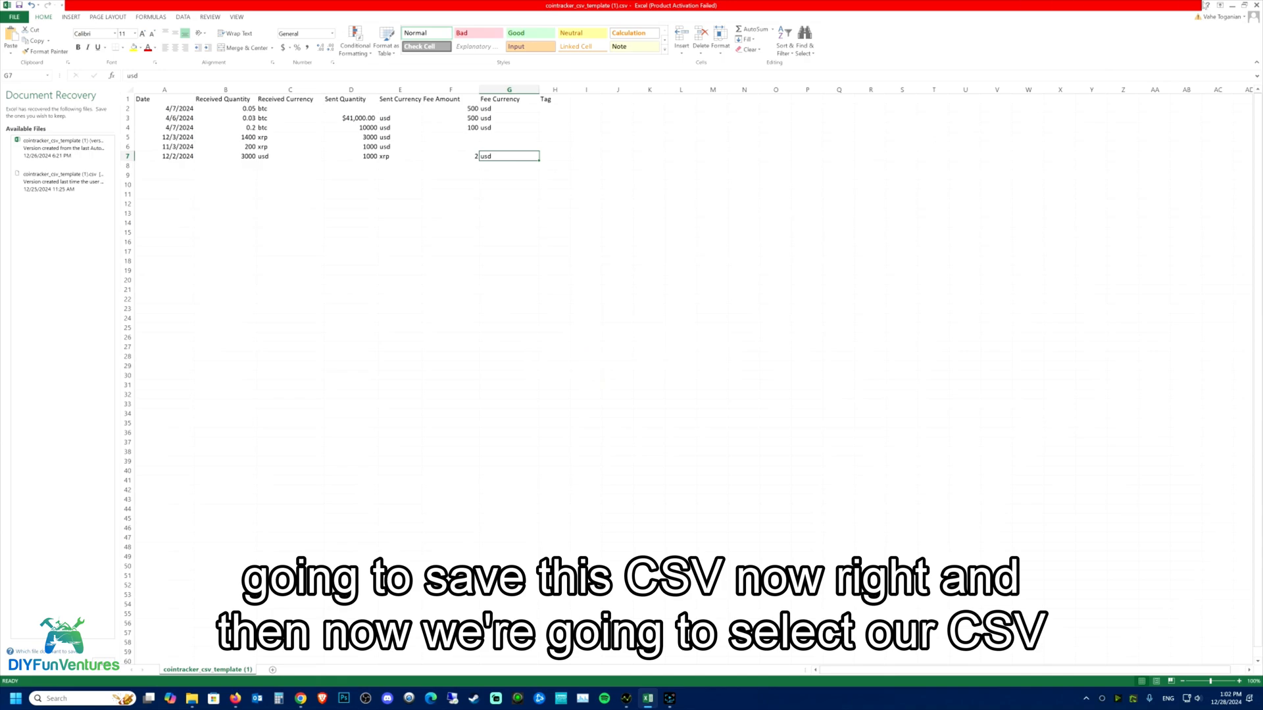
left_click(427, 9)
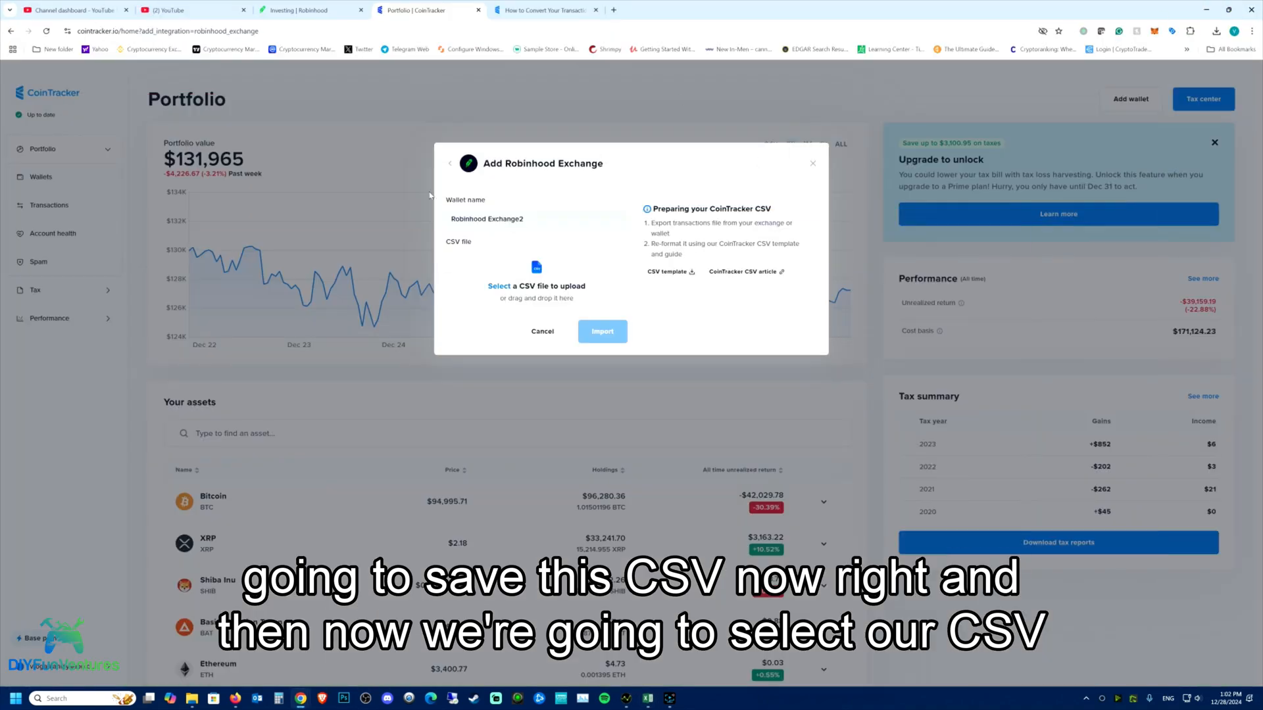
mouse_move(535, 285)
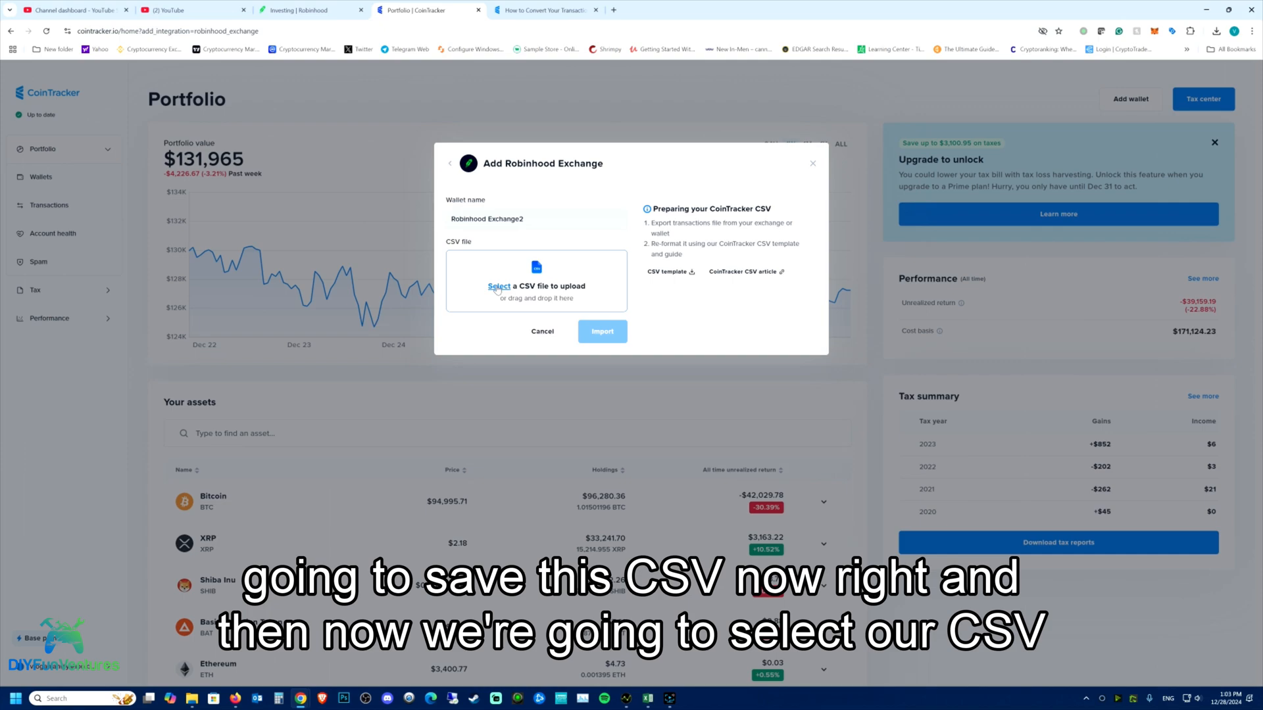
Step: Upload cointracker_csv_template (1).csv and import it into the Robinhood Exchange2 wallet
left_click(535, 285)
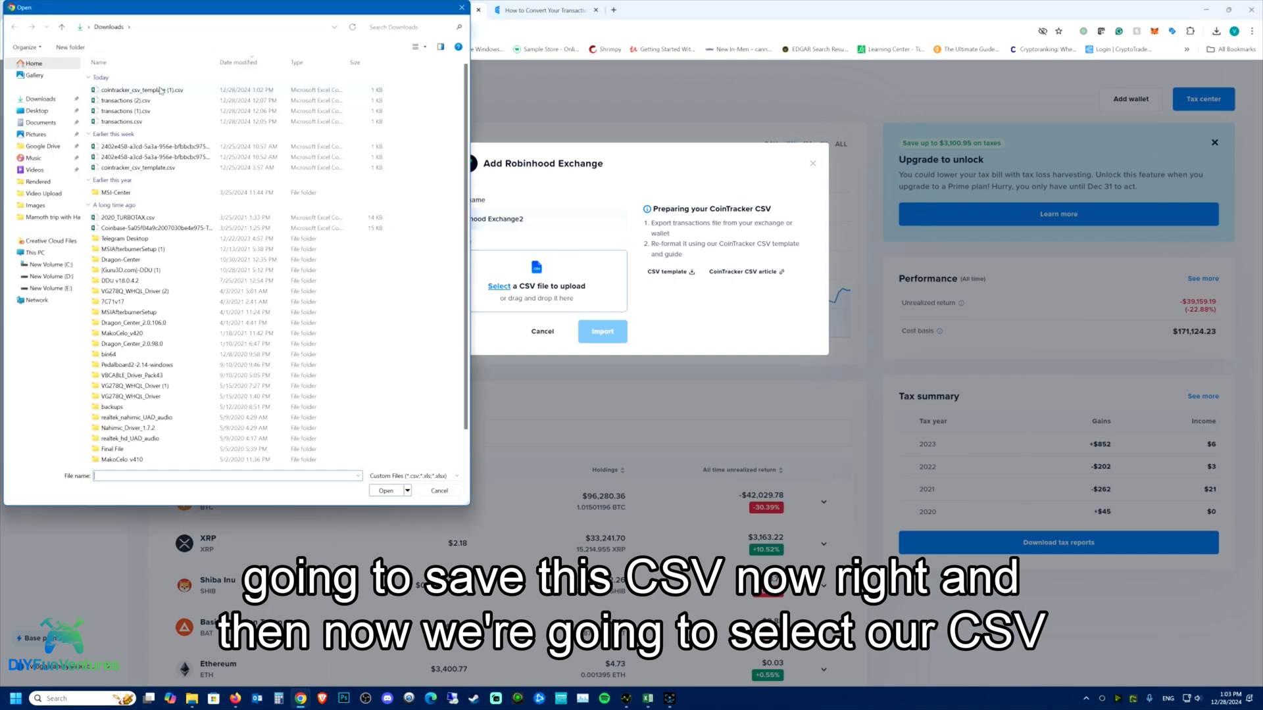
left_click(129, 89)
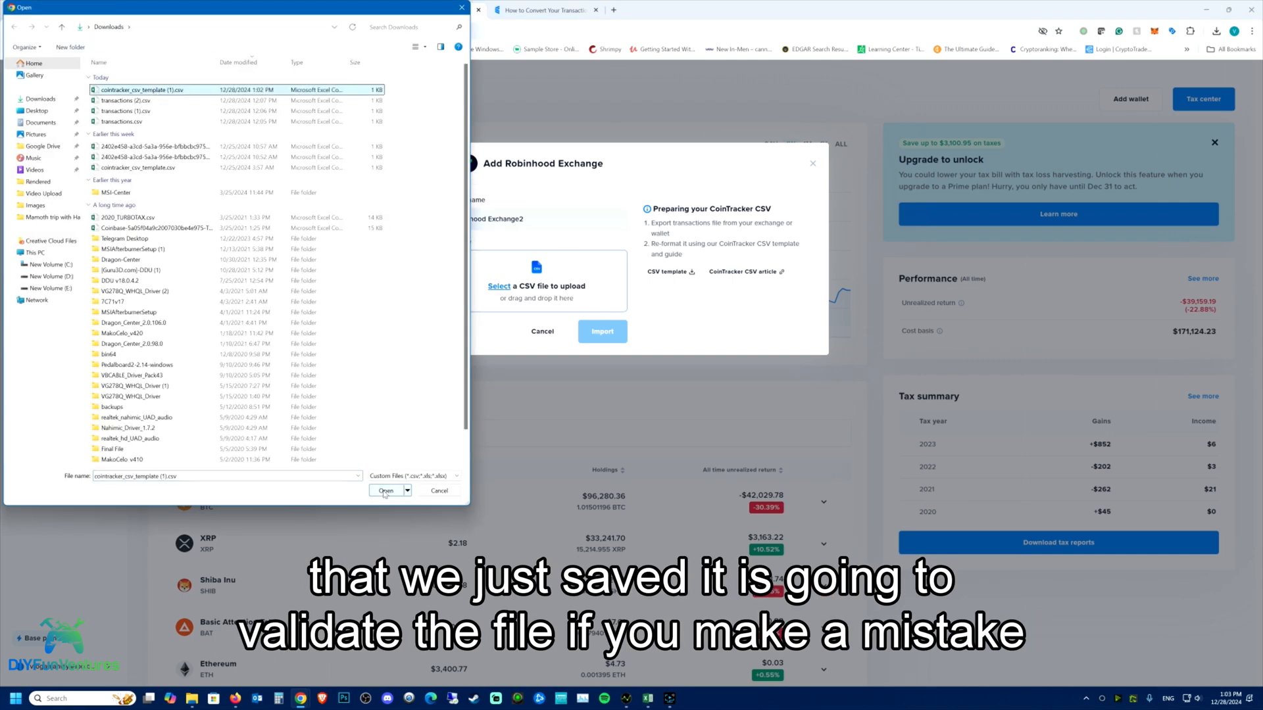
left_click(385, 491)
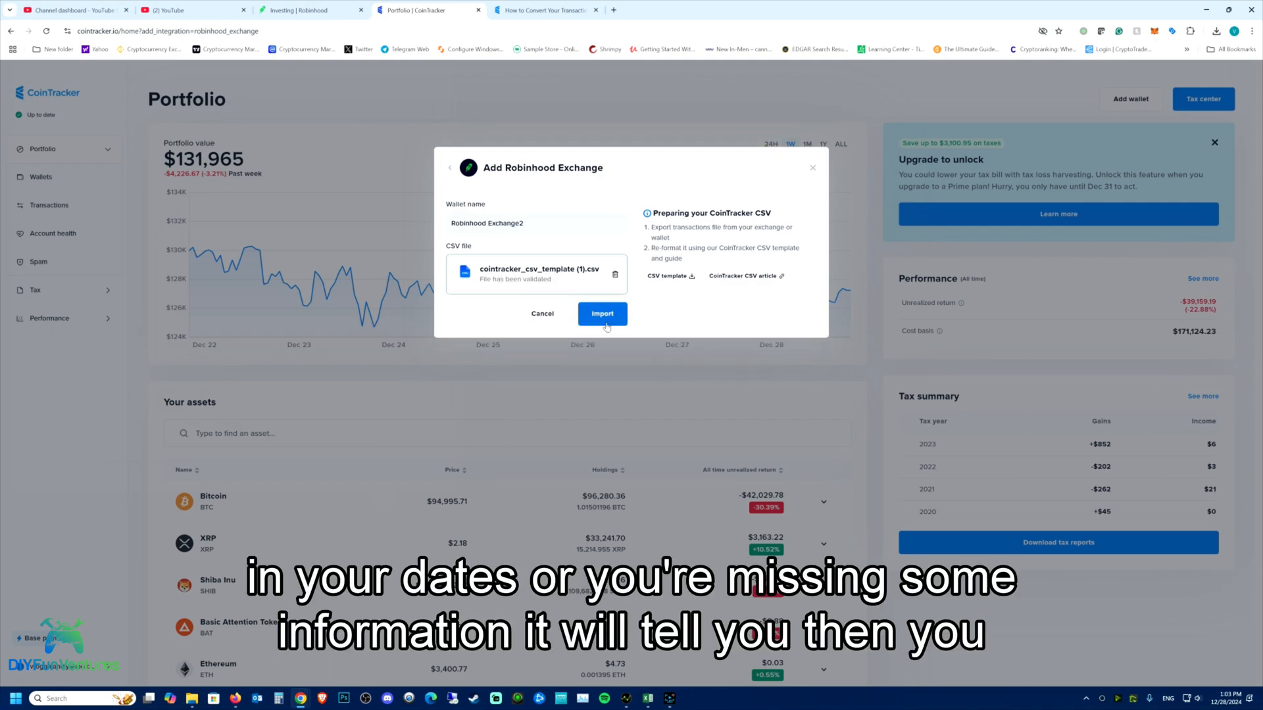
left_click(601, 313)
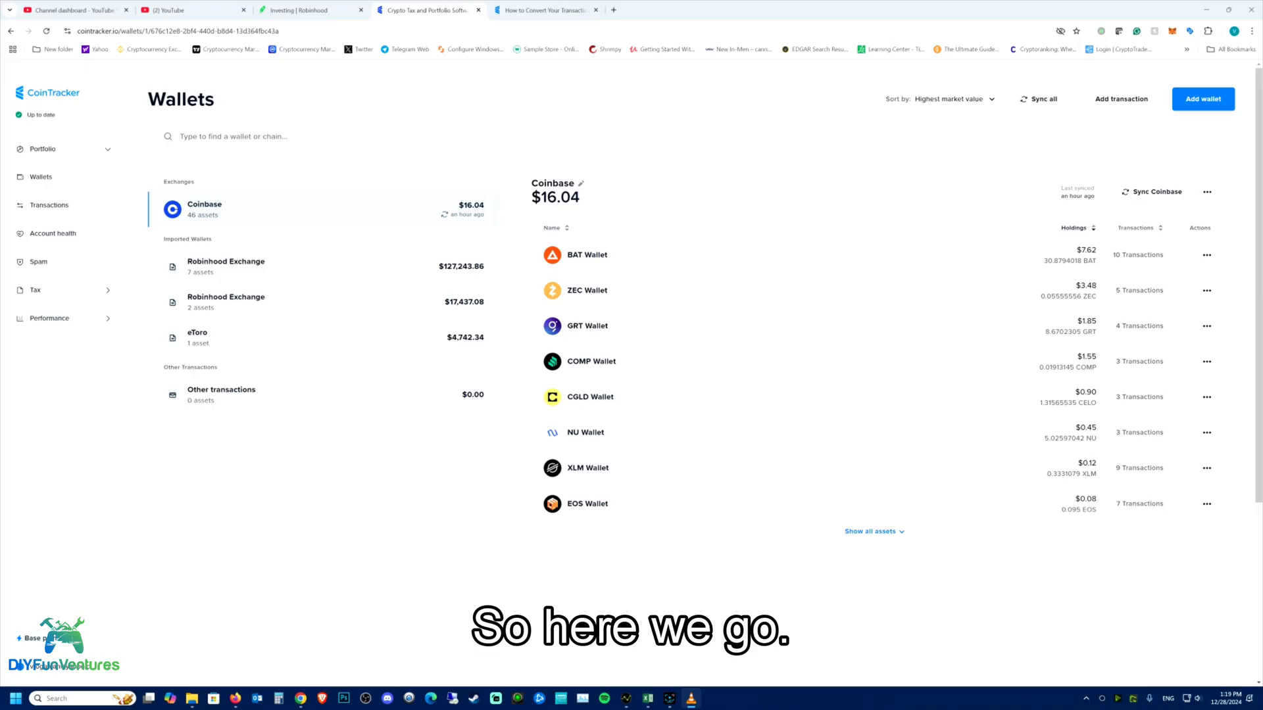
mouse_move(227, 260)
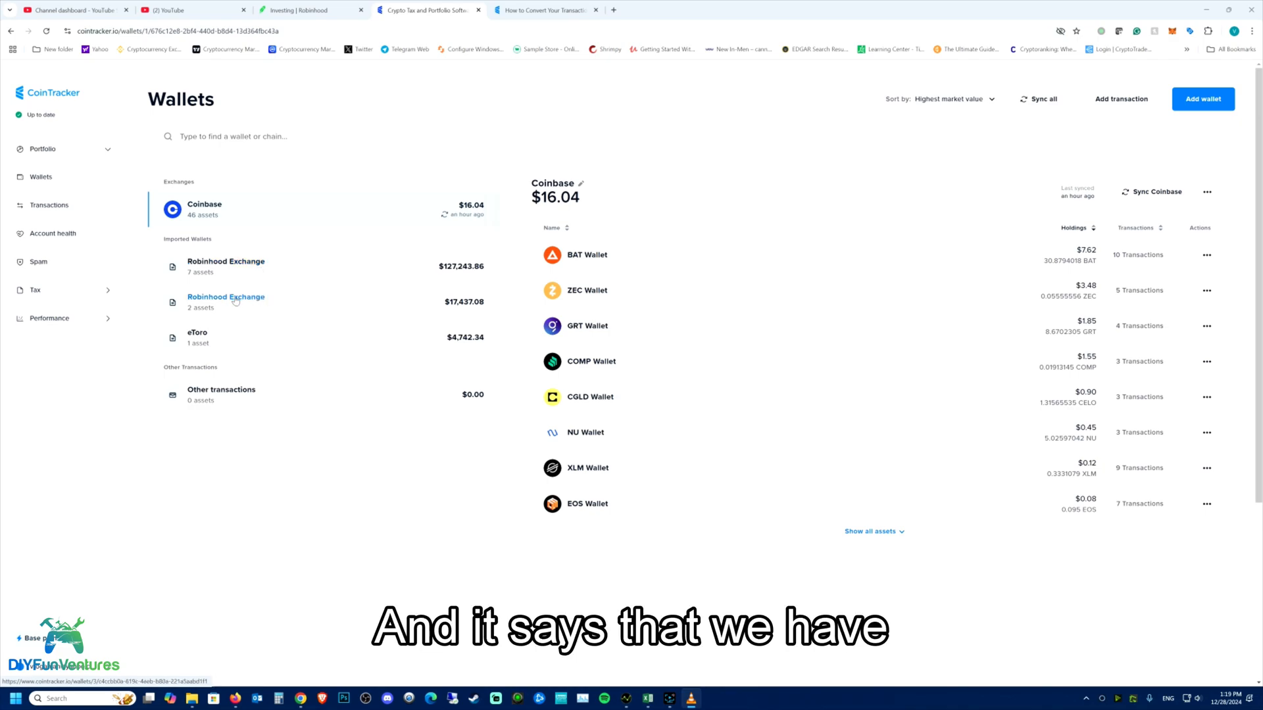
Step: View the second Robinhood Exchange wallet's BTC and XRP holdings
left_click(225, 301)
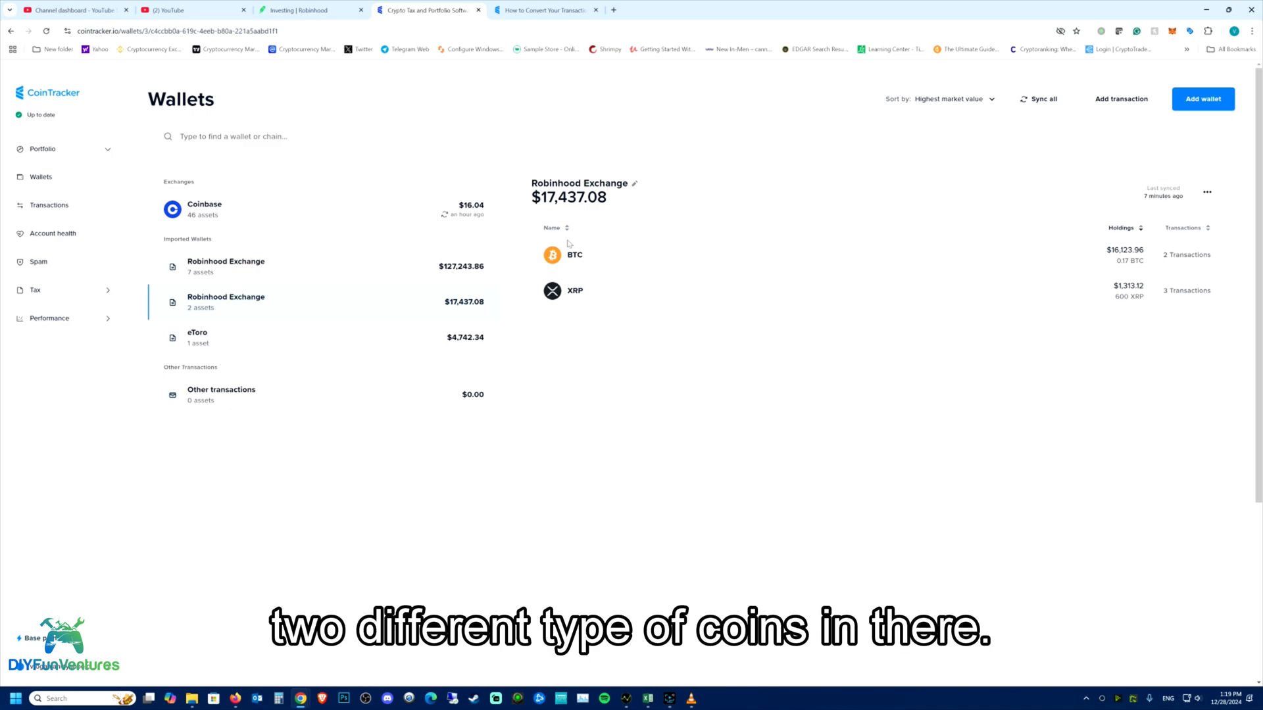
mouse_move(1185, 289)
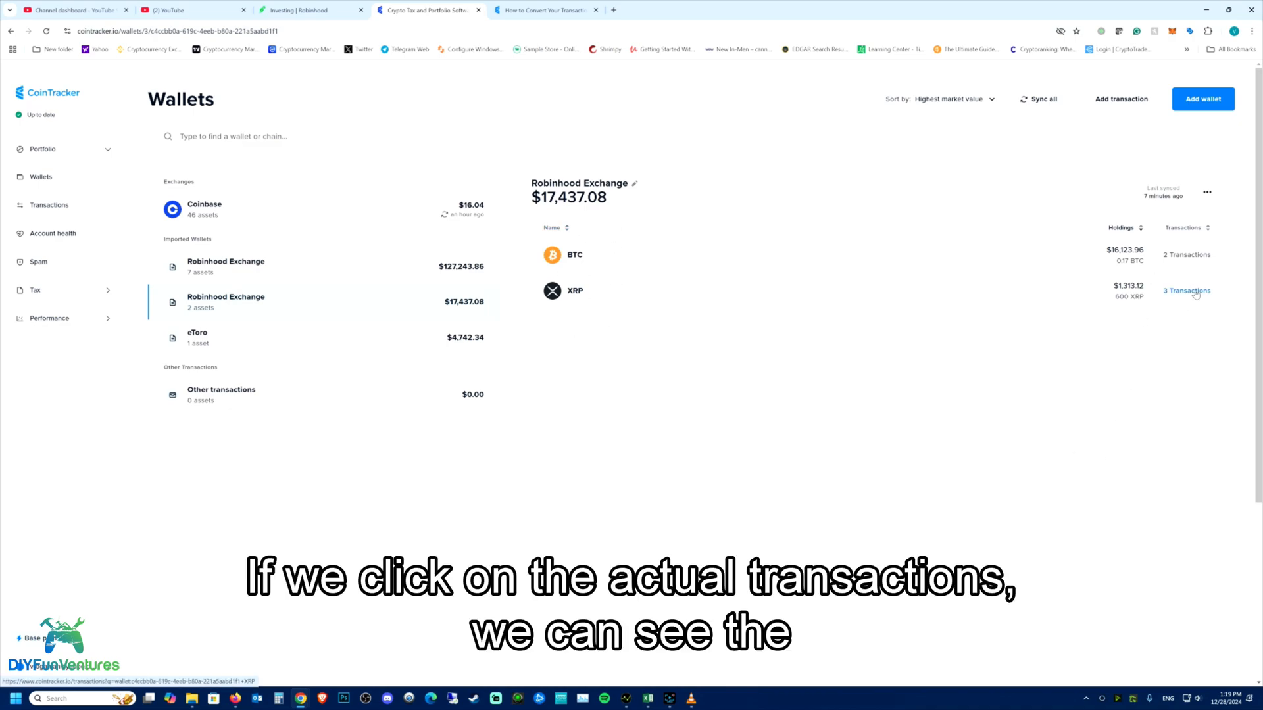
Step: List the wallet's three XRP transactions and bring the CSV template spreadsheet up beside them
left_click(1185, 290)
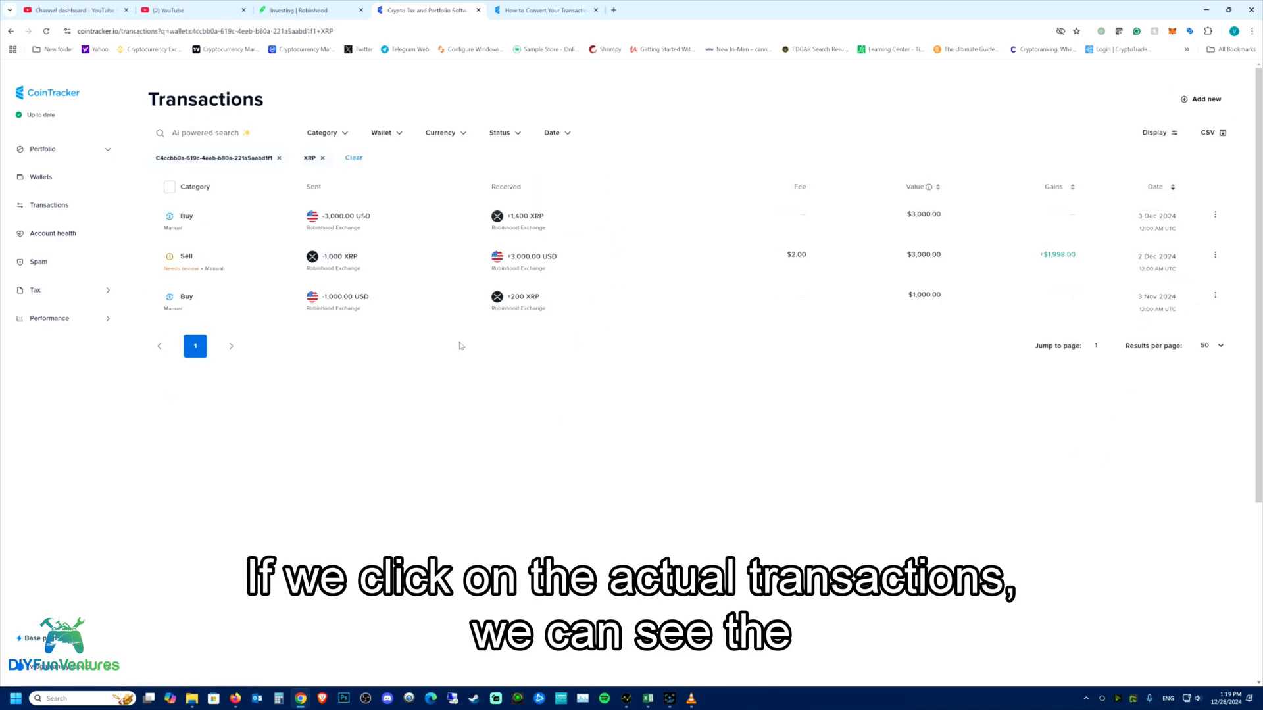
mouse_move(647, 698)
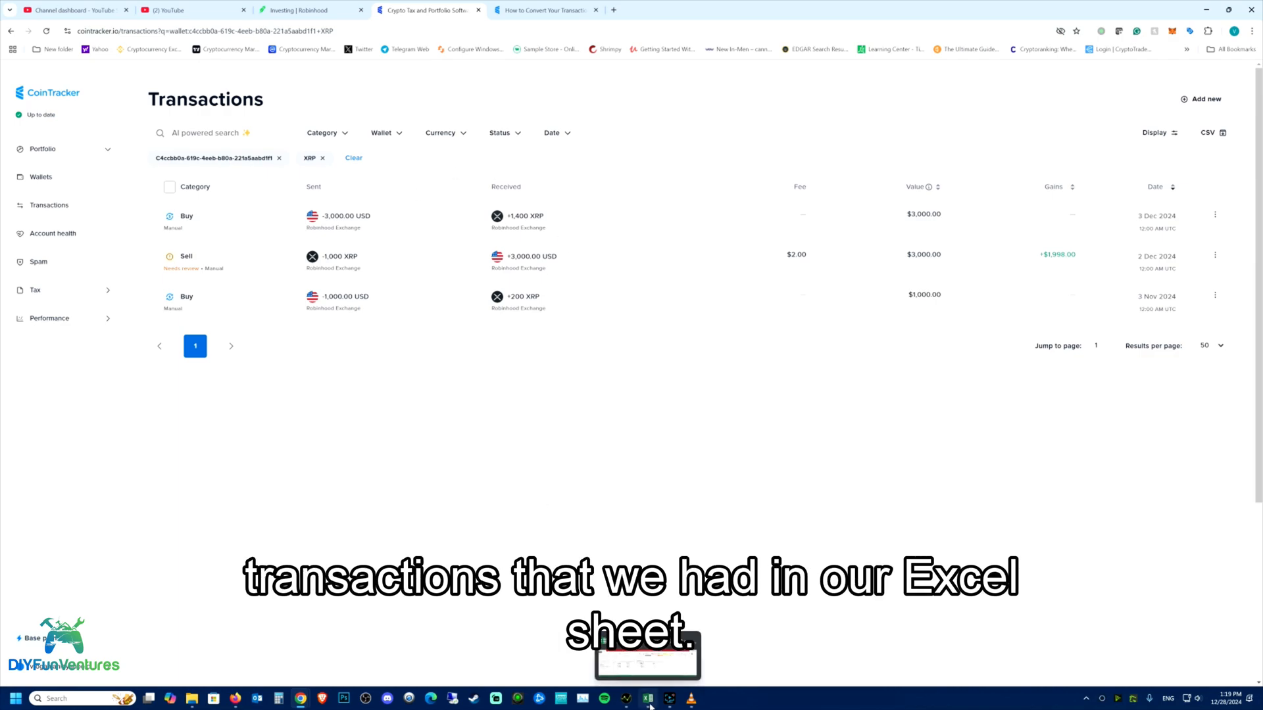
left_click(648, 698)
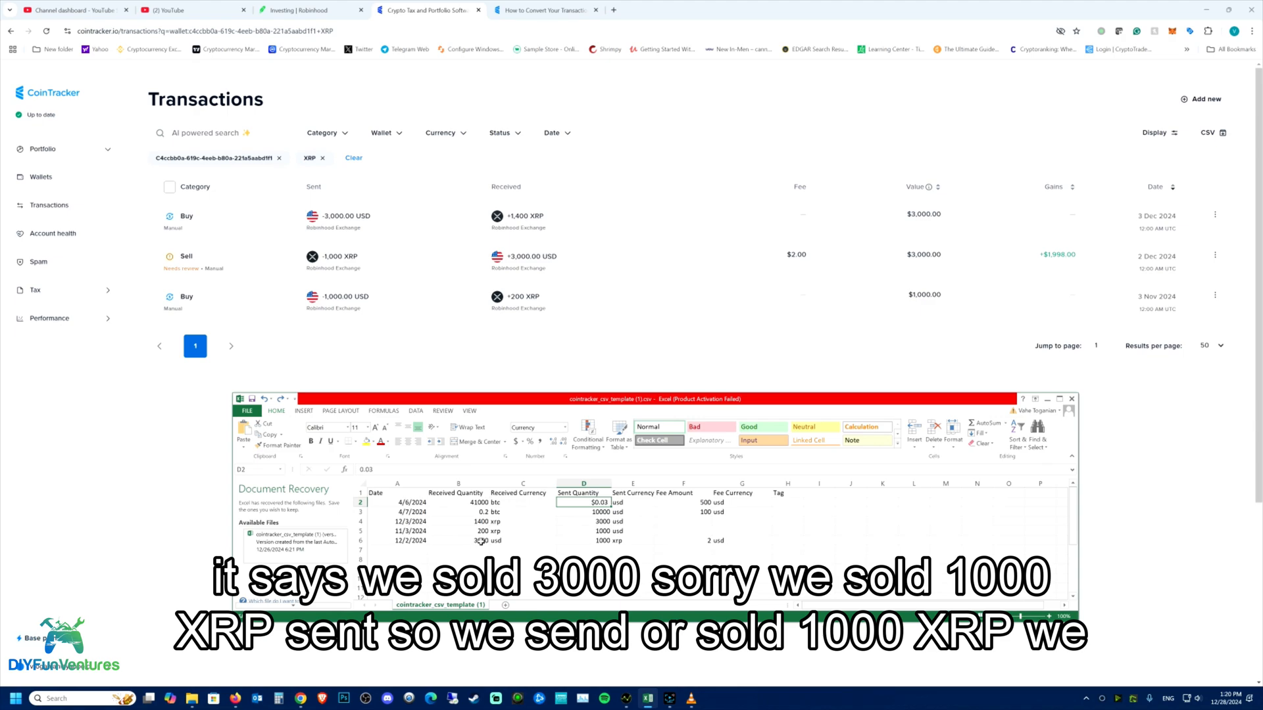
left_click(458, 541)
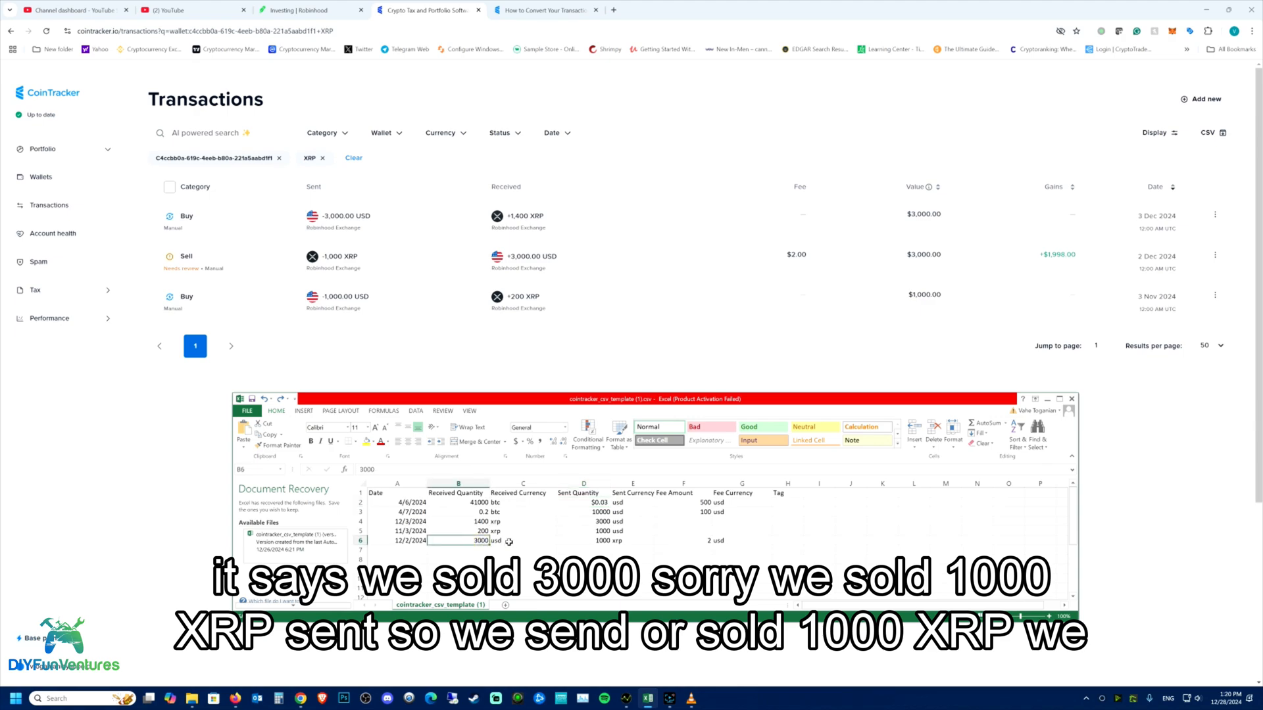
mouse_move(605, 541)
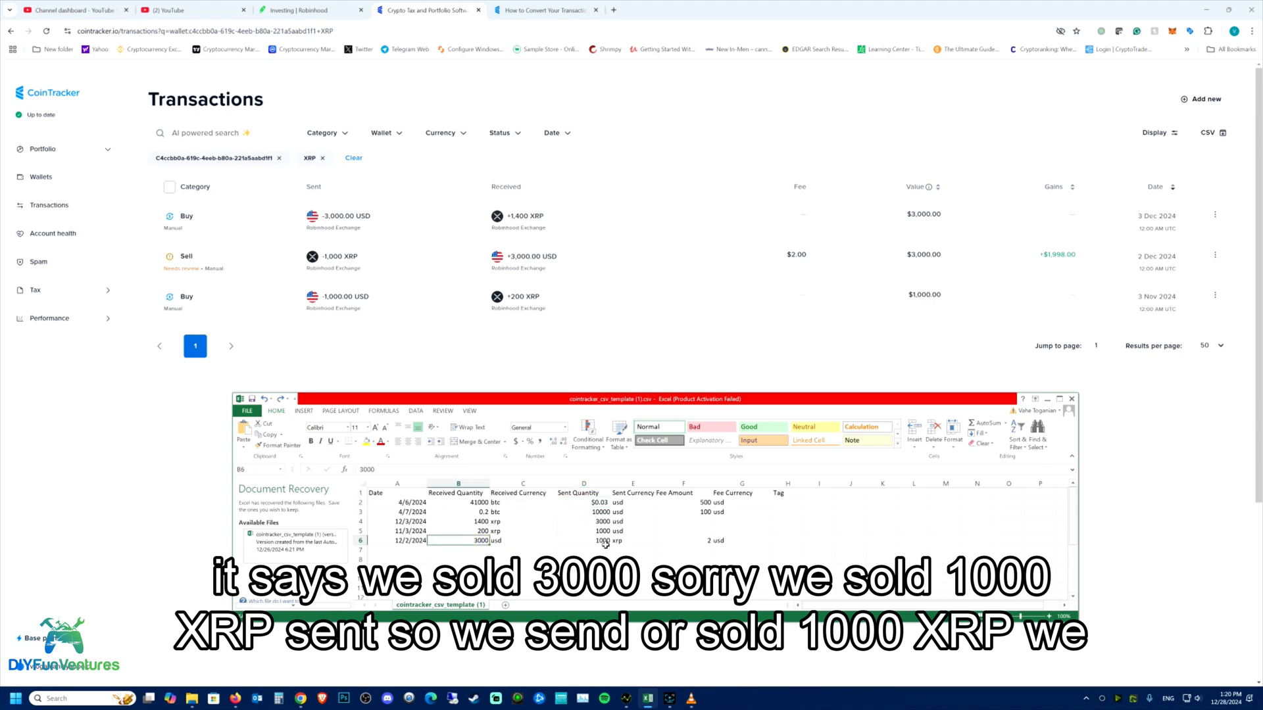
left_click(582, 541)
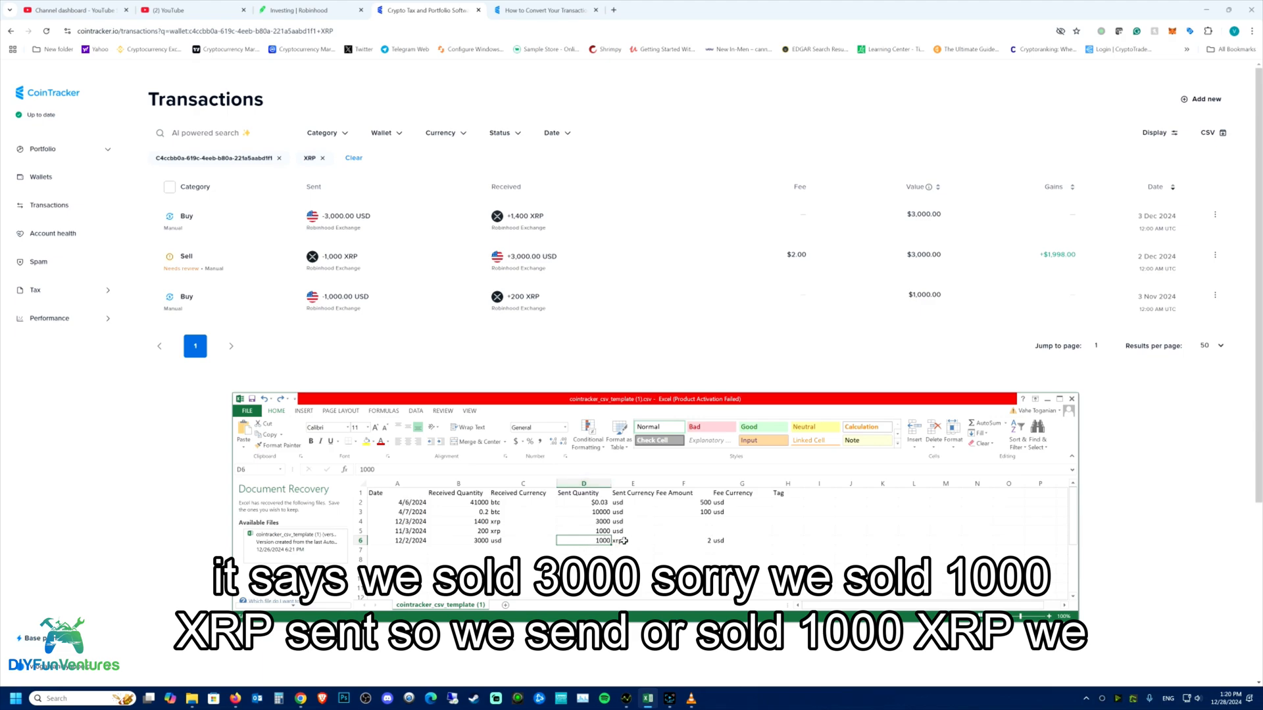
left_click(458, 540)
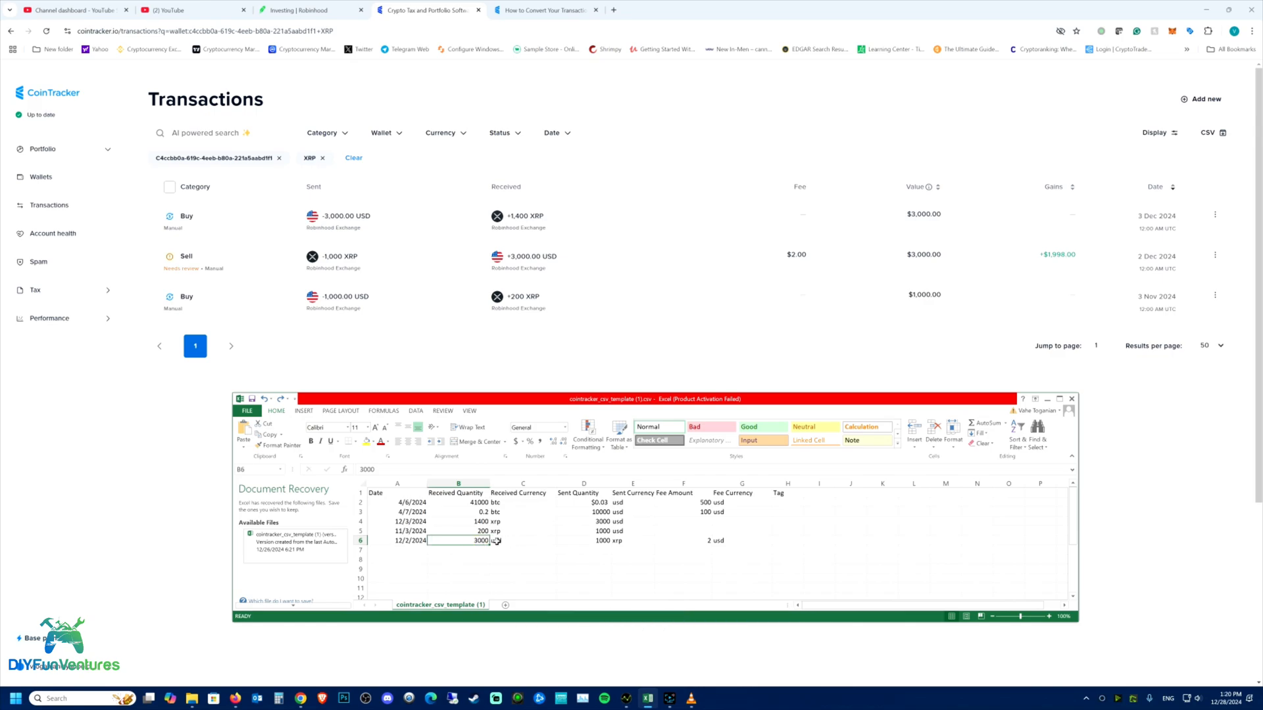
left_click(682, 541)
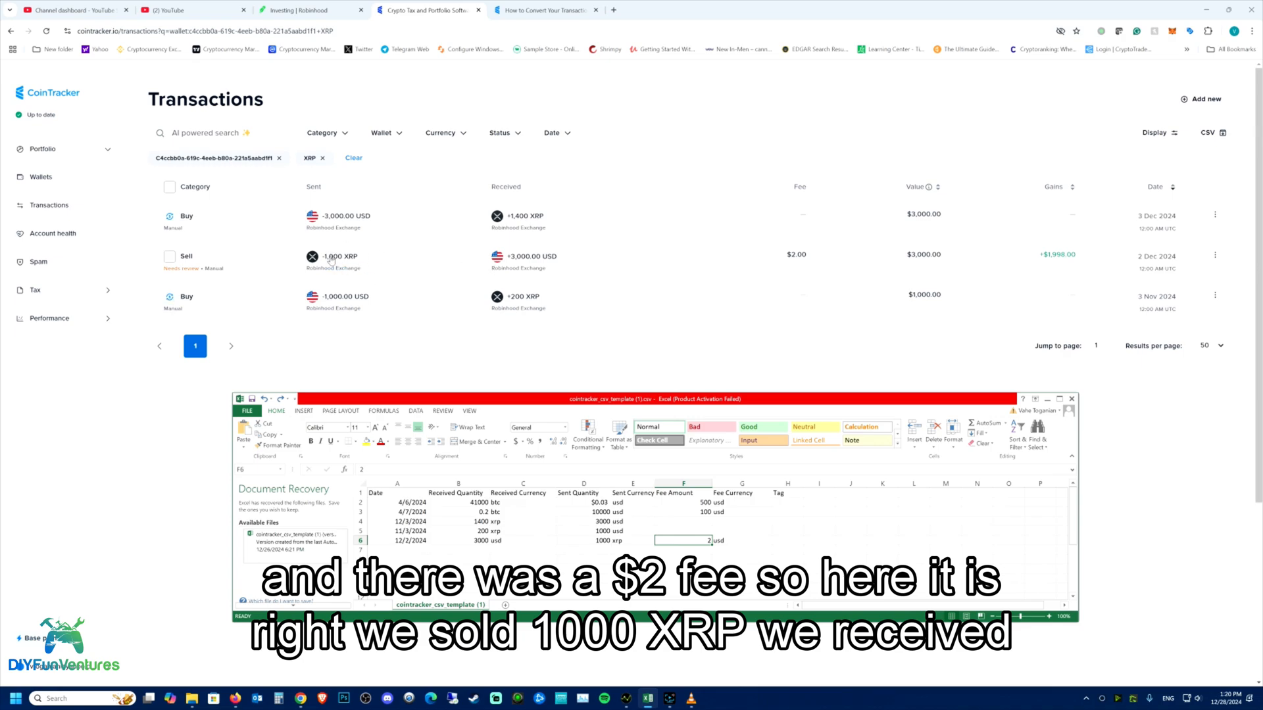
mouse_move(545, 283)
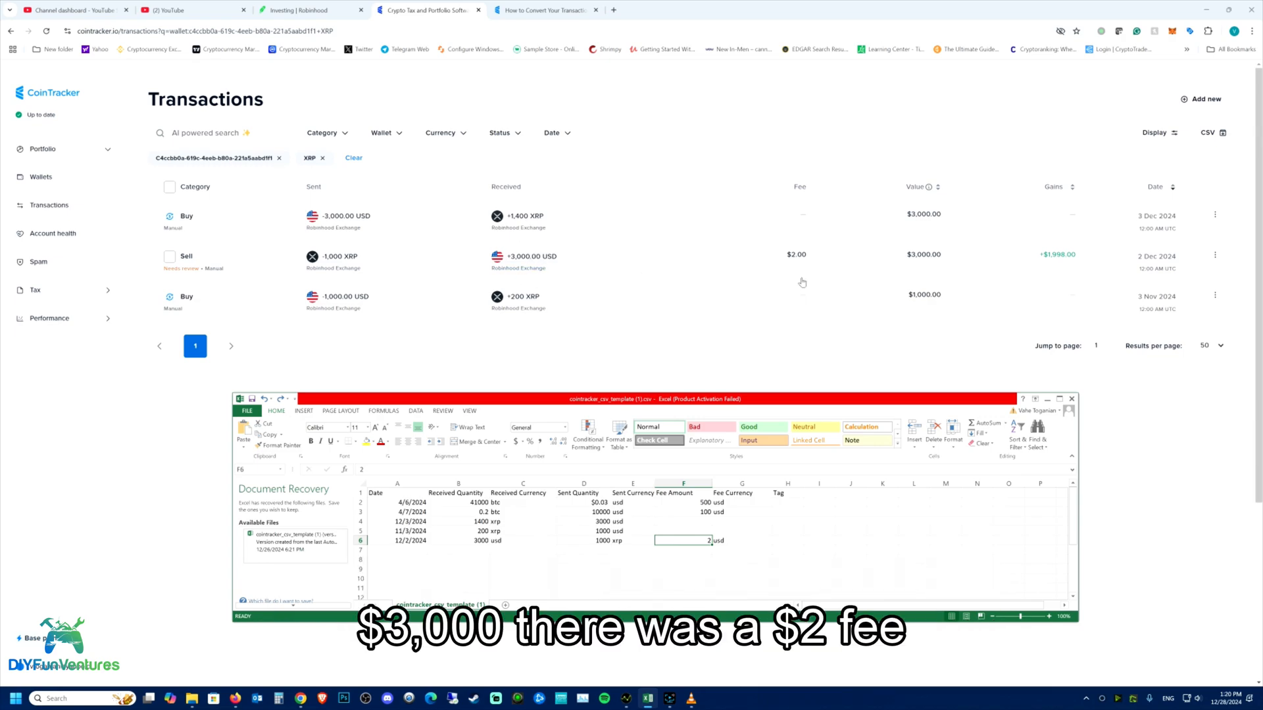
mouse_move(1063, 256)
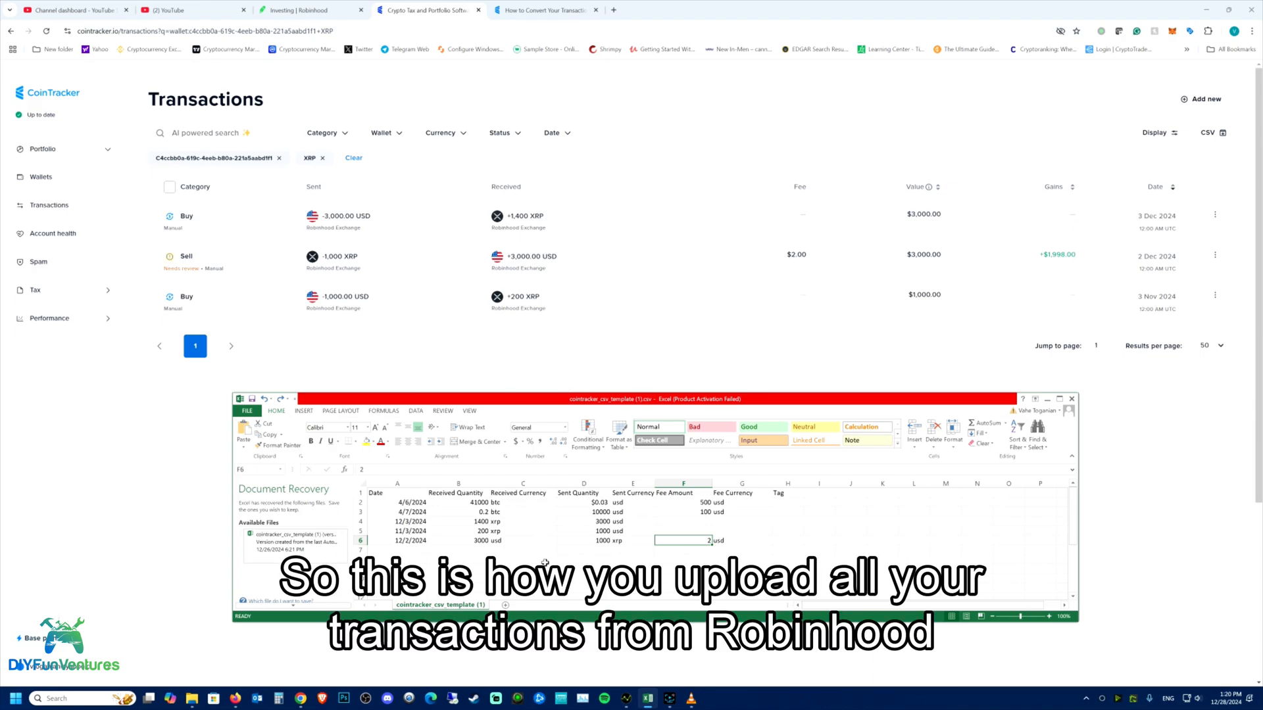
mouse_move(555, 510)
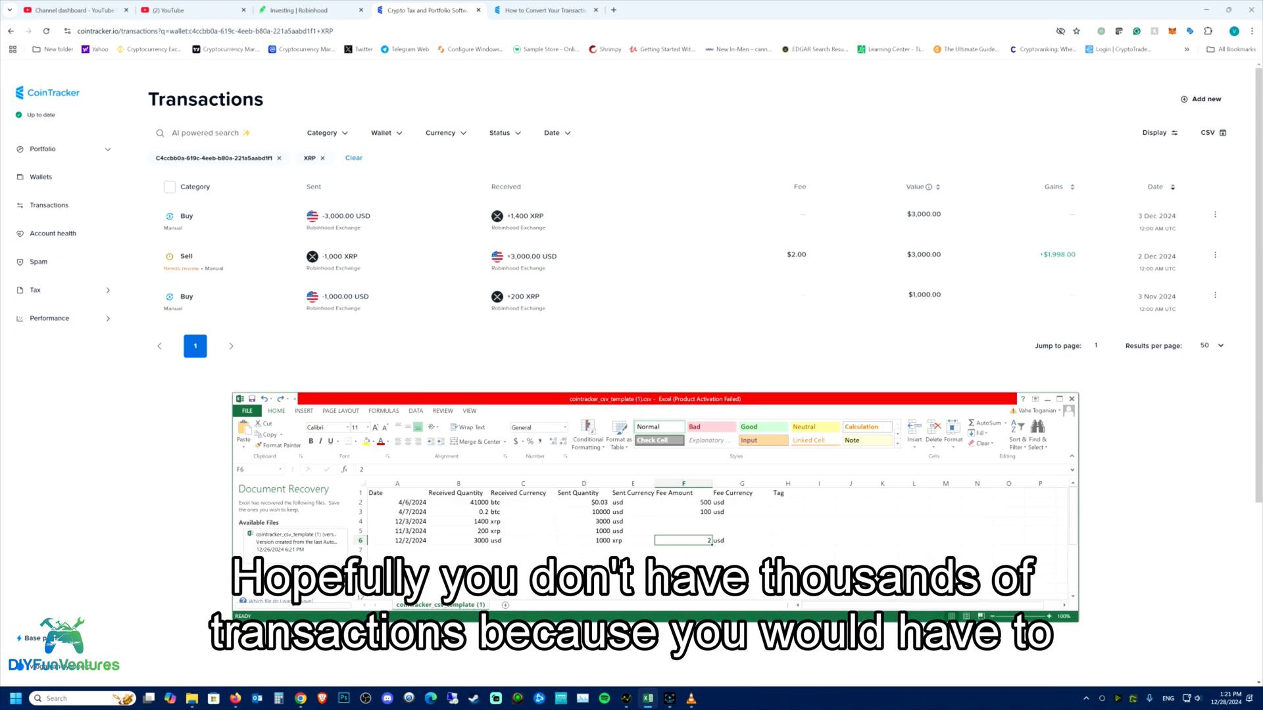
mouse_move(674, 555)
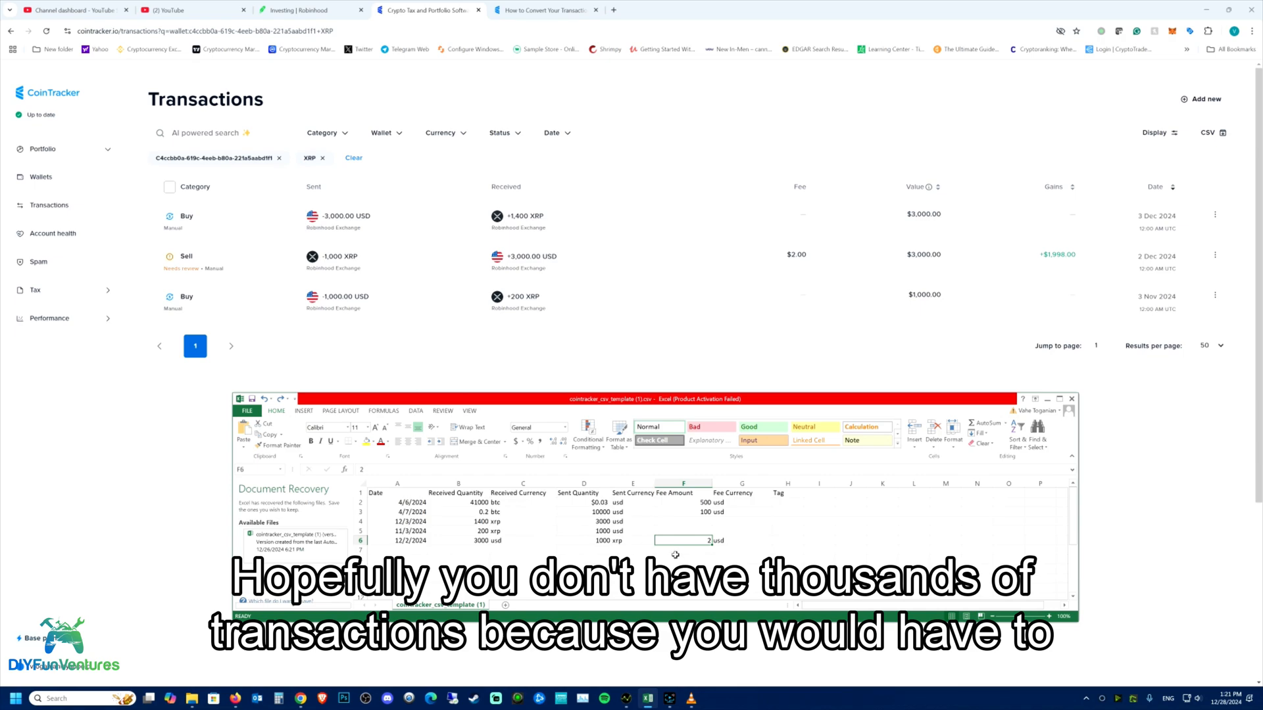
mouse_move(394, 530)
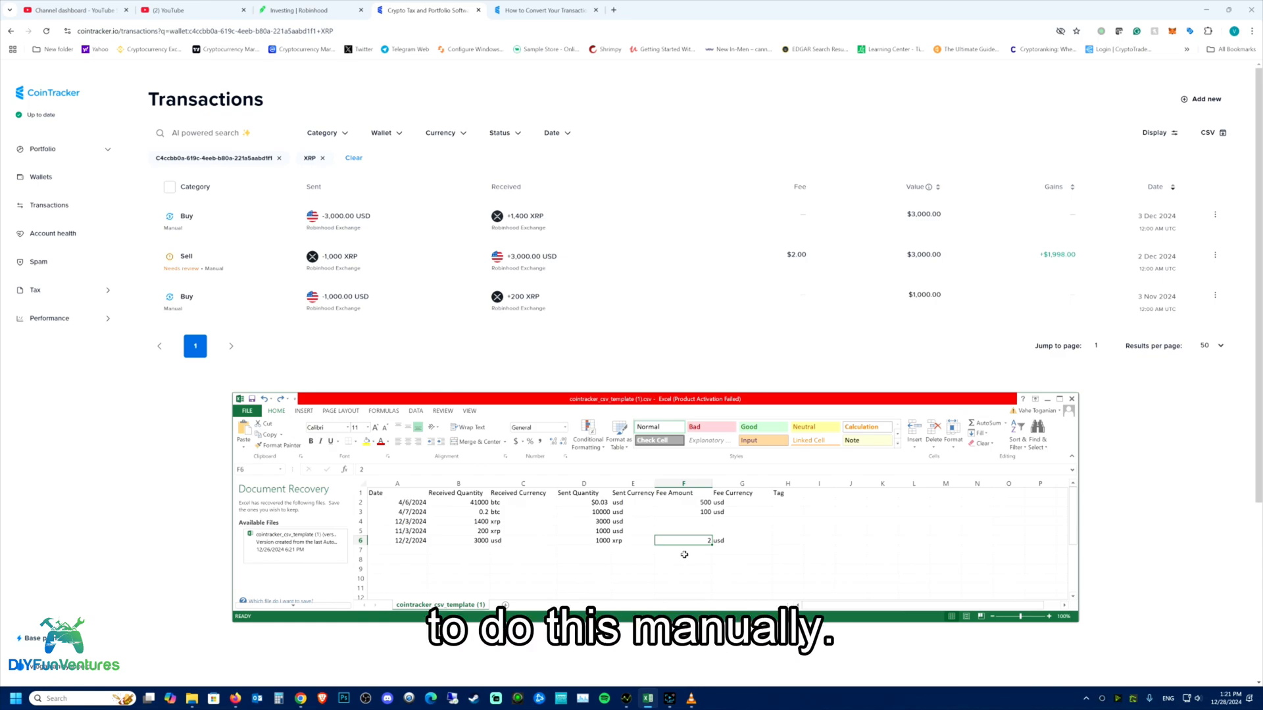
Step: Remove the second imported Robinhood Exchange wallet and return to the CSV template spreadsheet
left_click(41, 177)
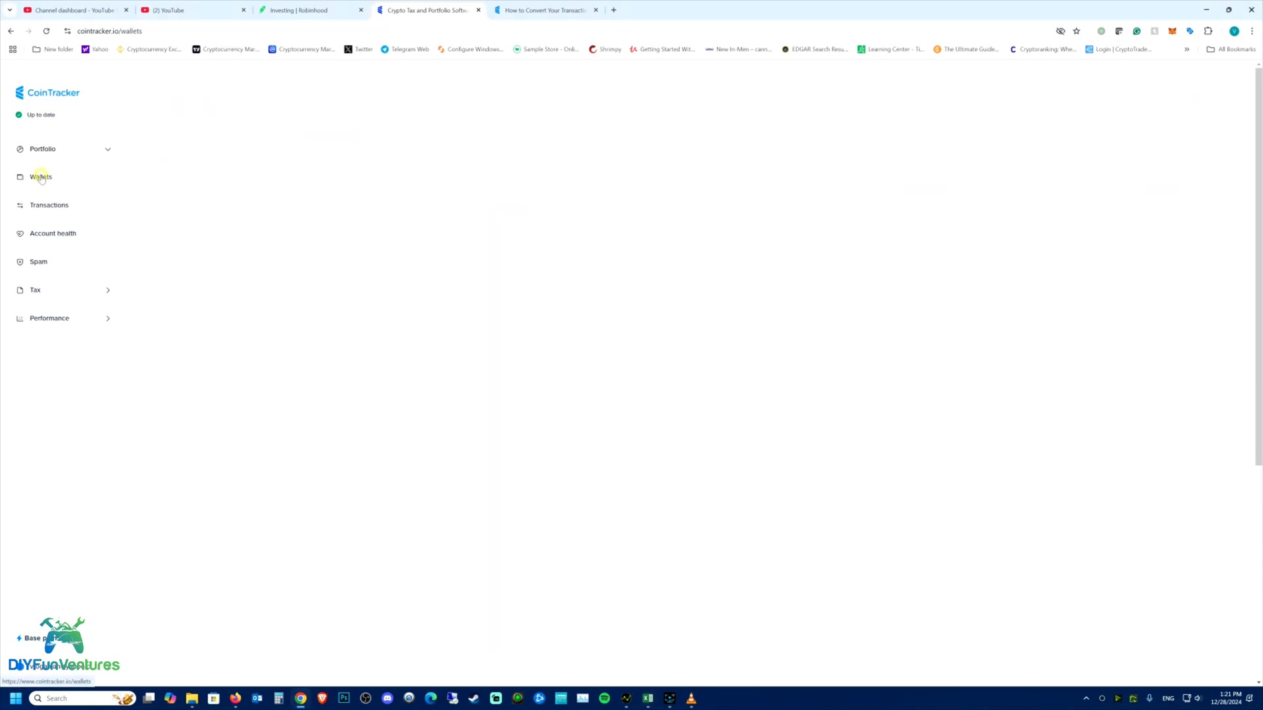
left_click(41, 177)
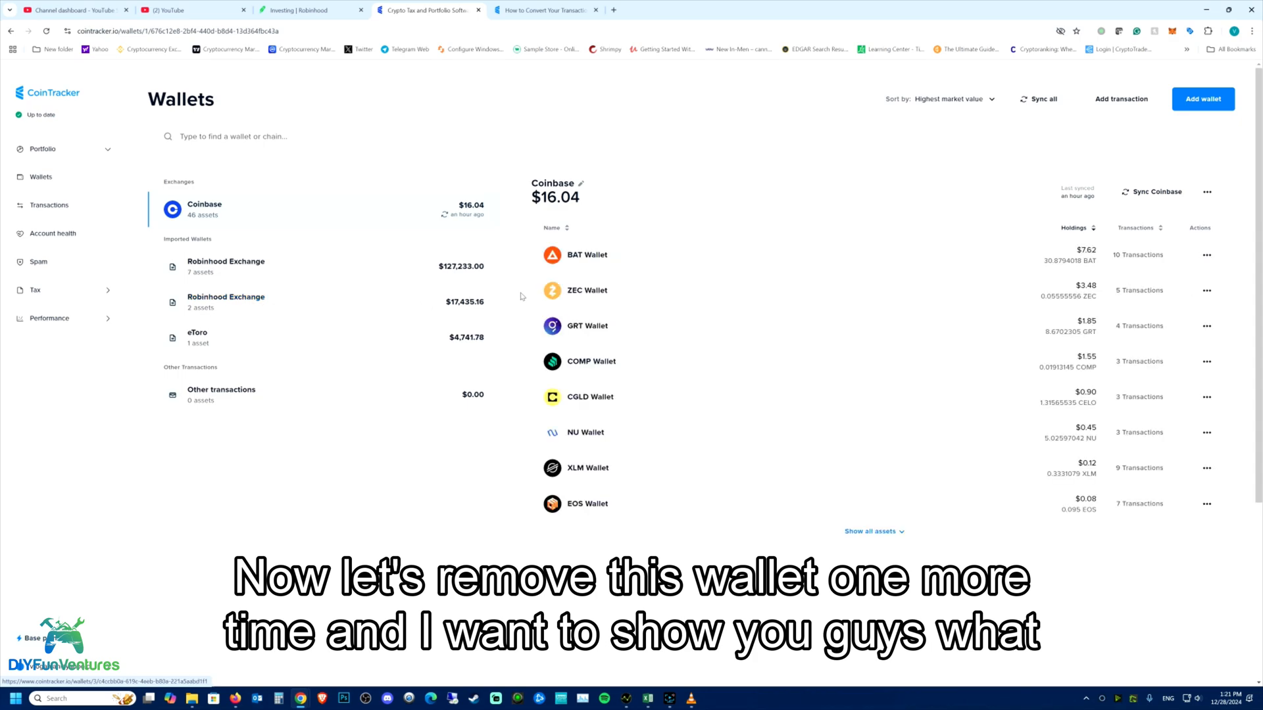
mouse_move(964, 304)
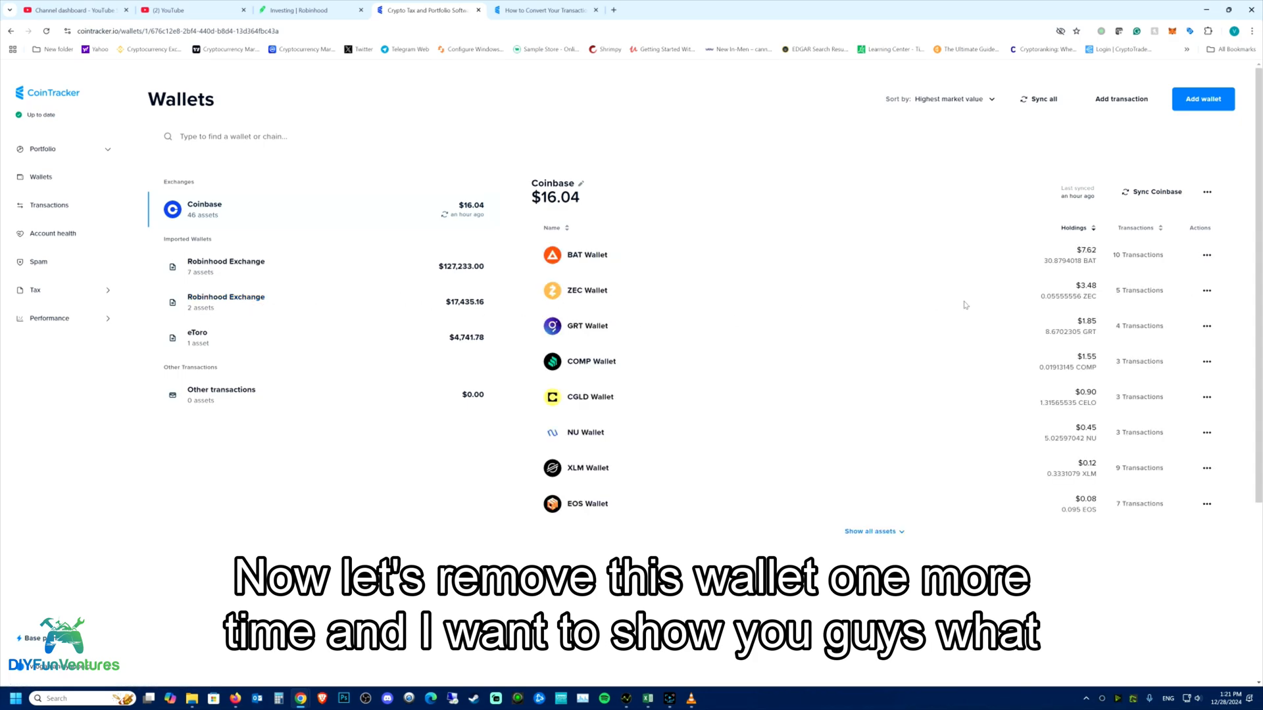
mouse_move(234, 303)
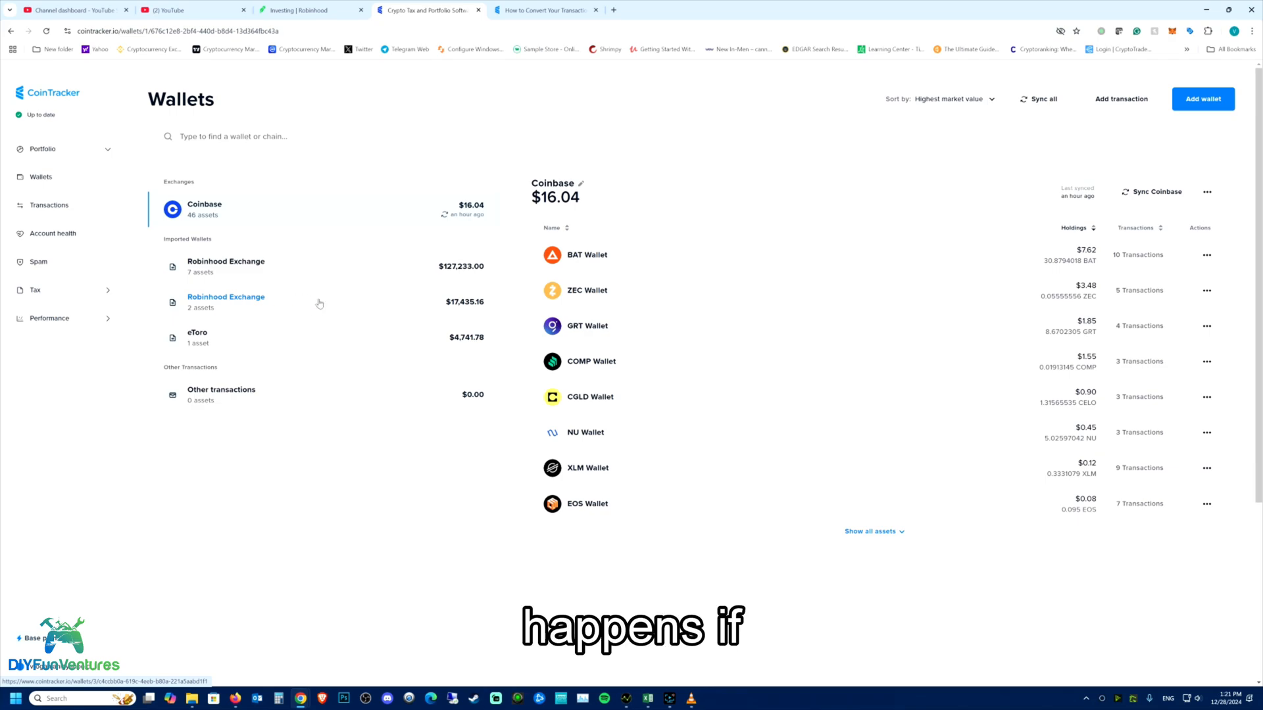
left_click(225, 301)
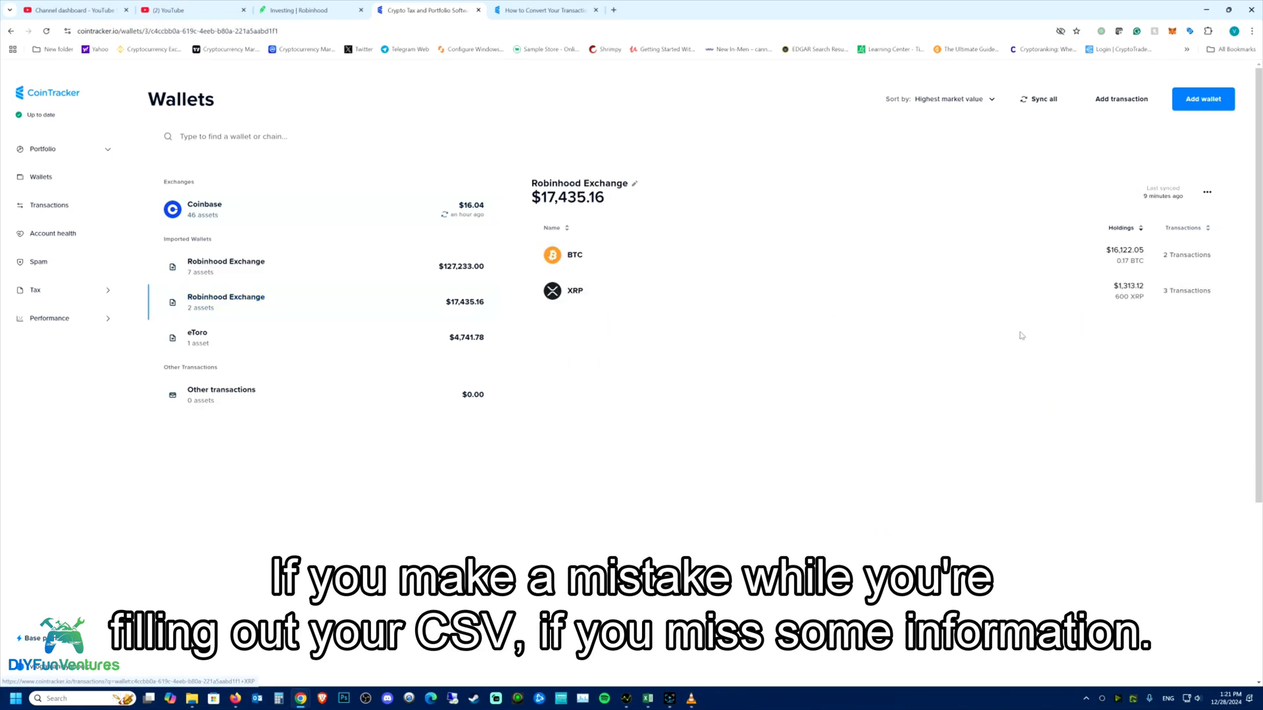
left_click(1206, 192)
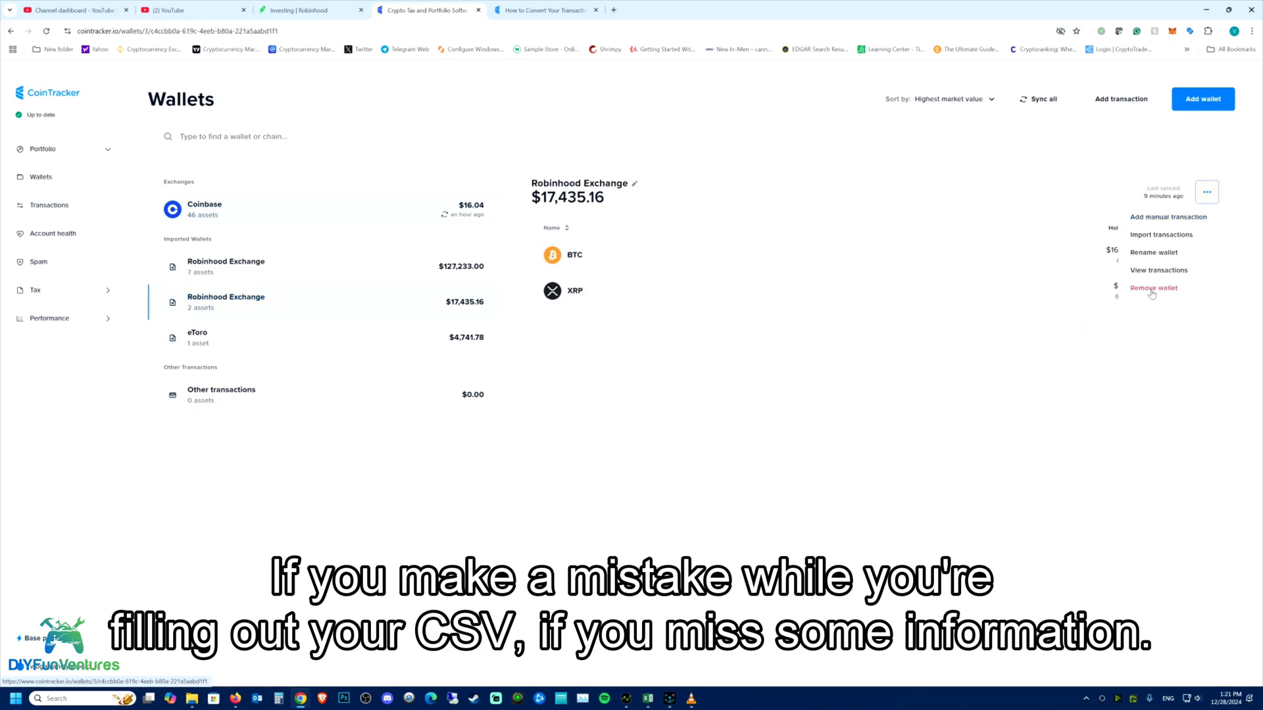
left_click(1154, 288)
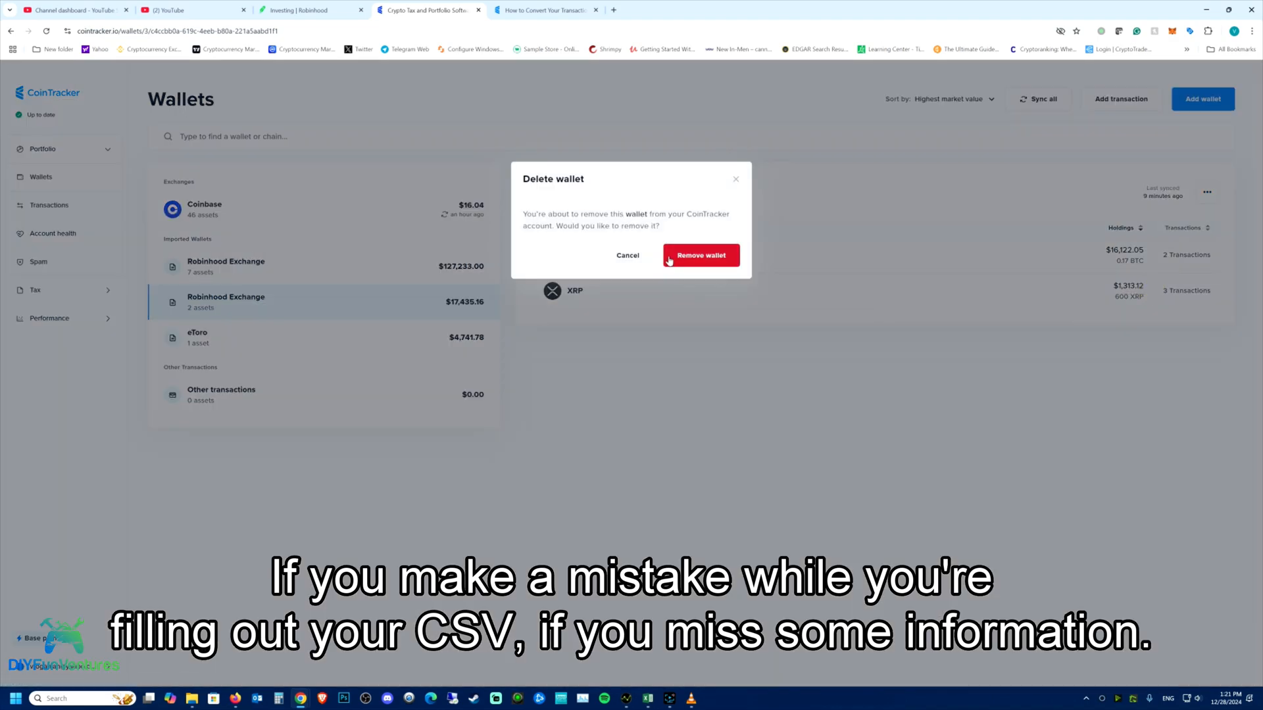
left_click(700, 255)
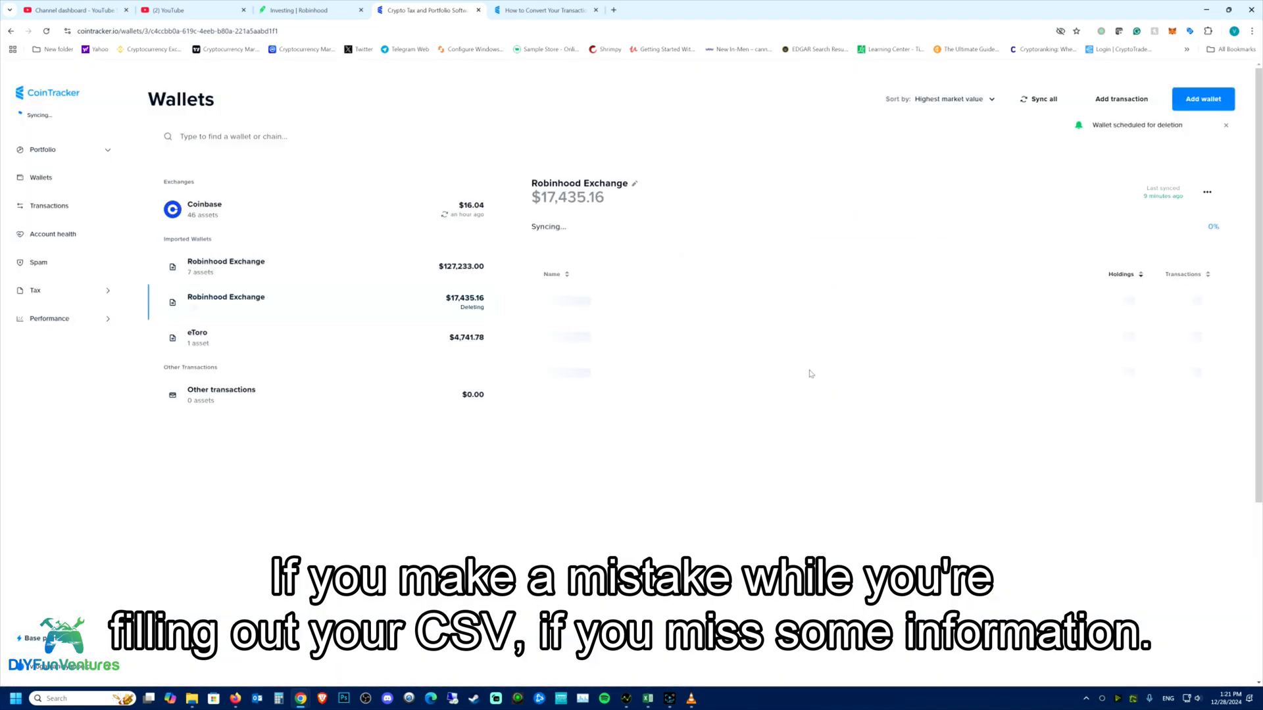
left_click(204, 207)
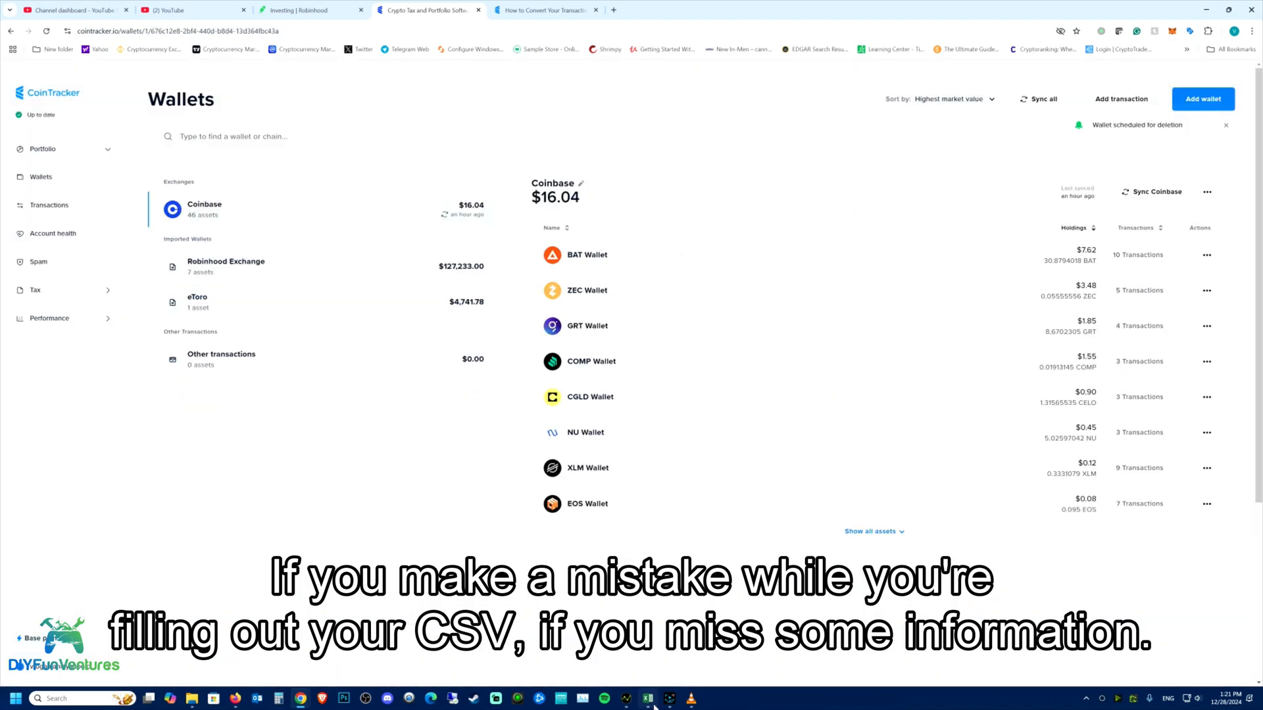
left_click(647, 698)
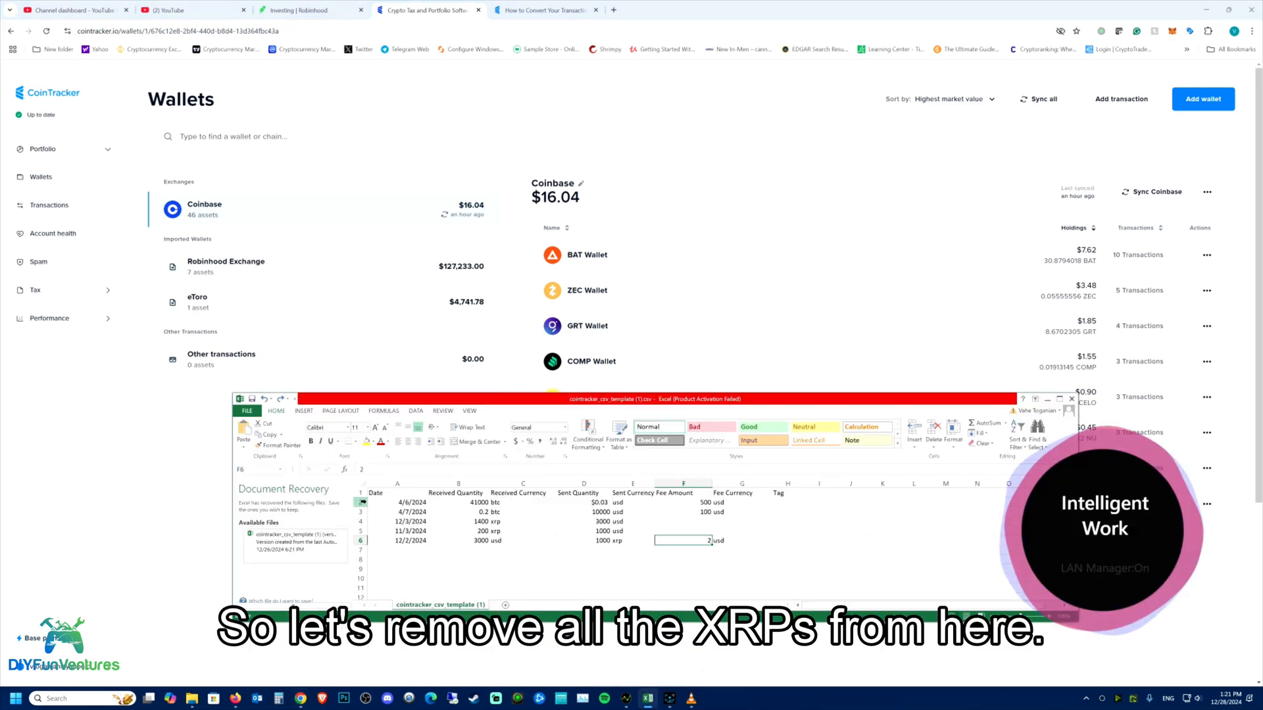
Step: Delete the November 3 and December 2 XRP rows, leaving only the two April rows
left_click(360, 521)
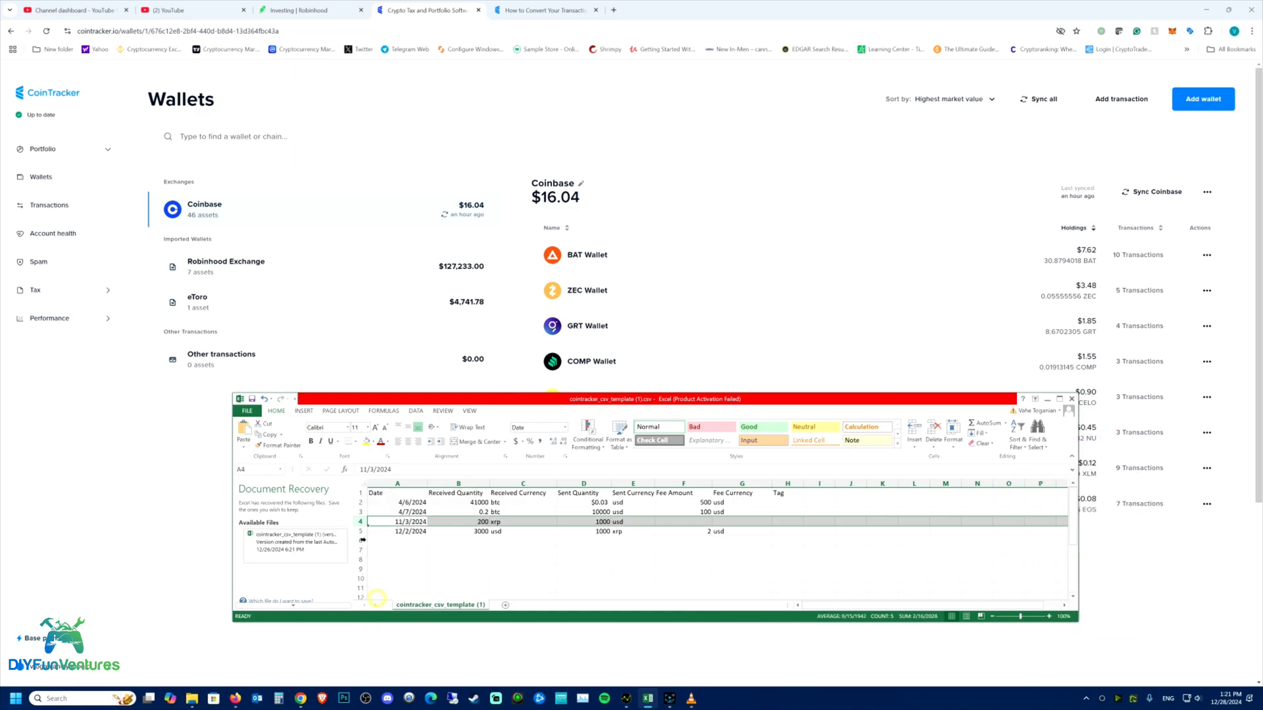
right_click(406, 521)
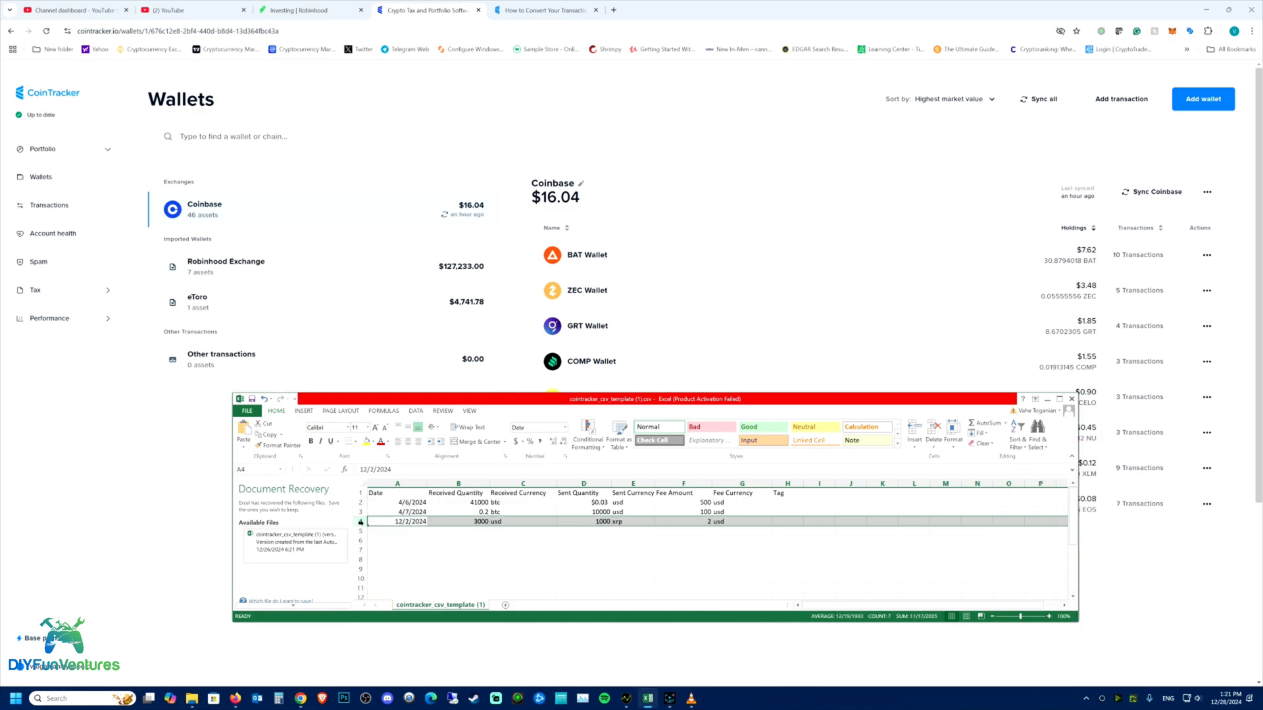
right_click(397, 521)
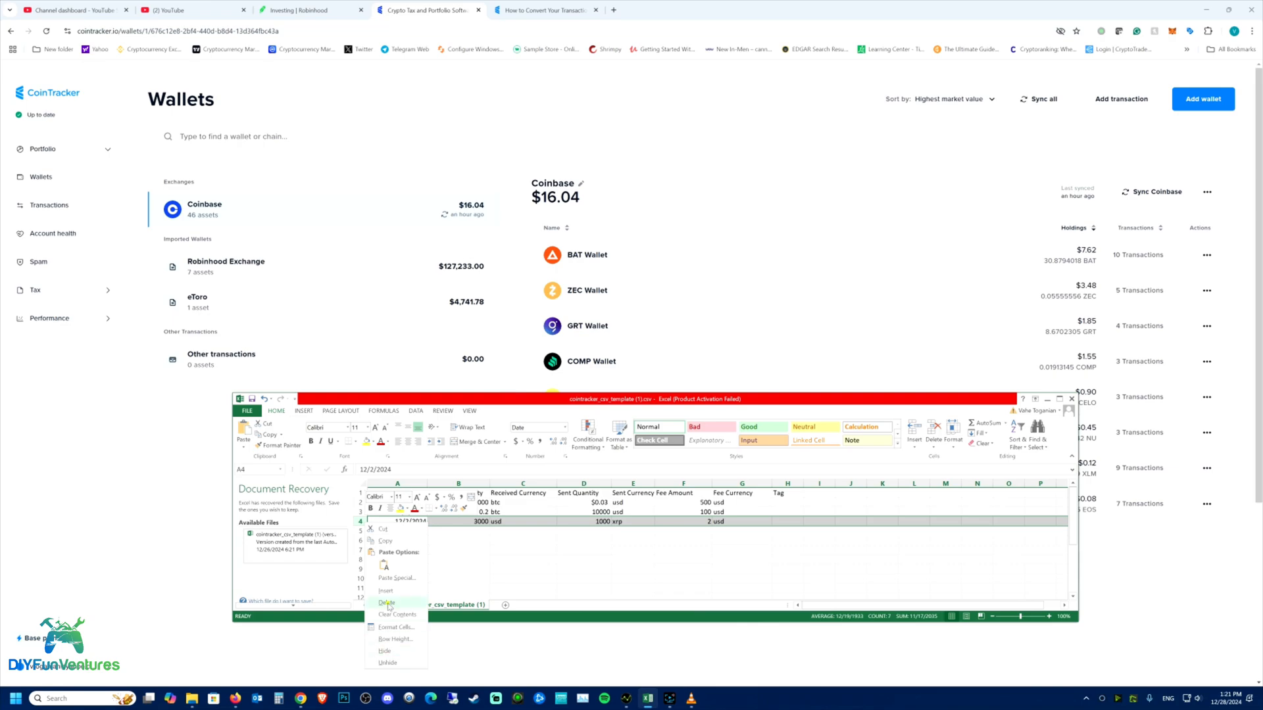
left_click(385, 603)
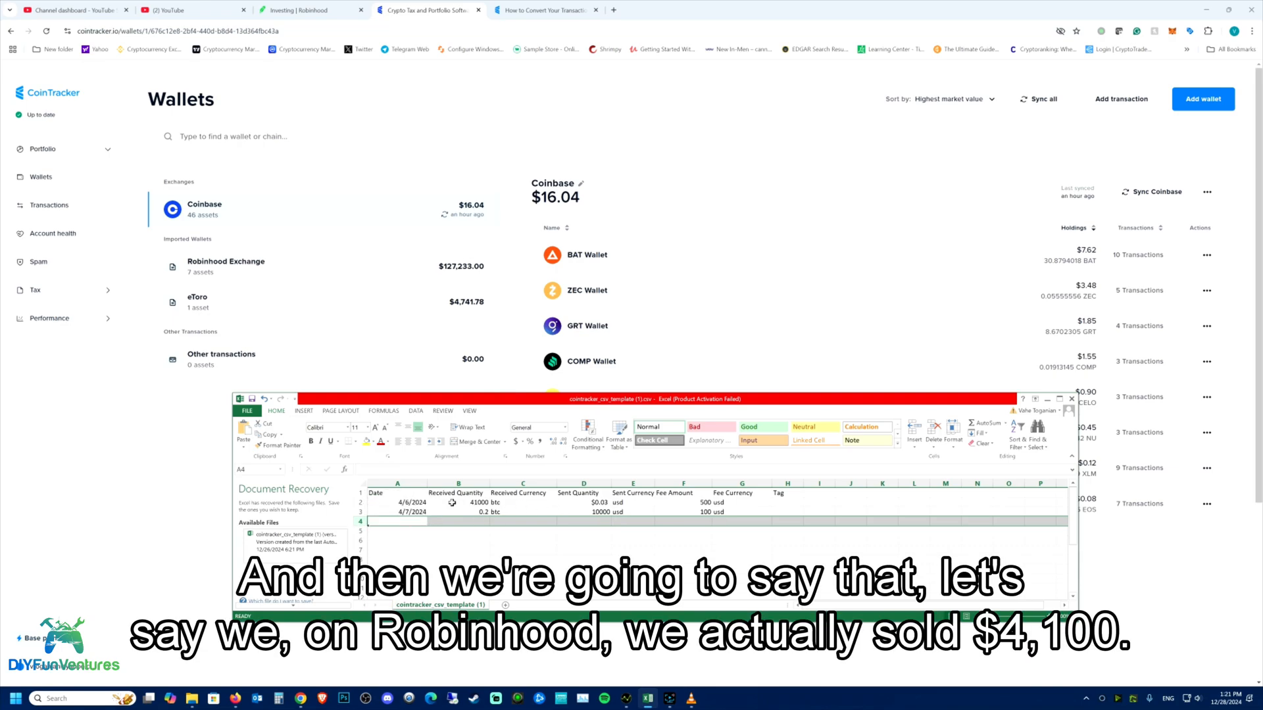
Step: Set the April 6 row to 41000 received in usd
left_click(457, 501)
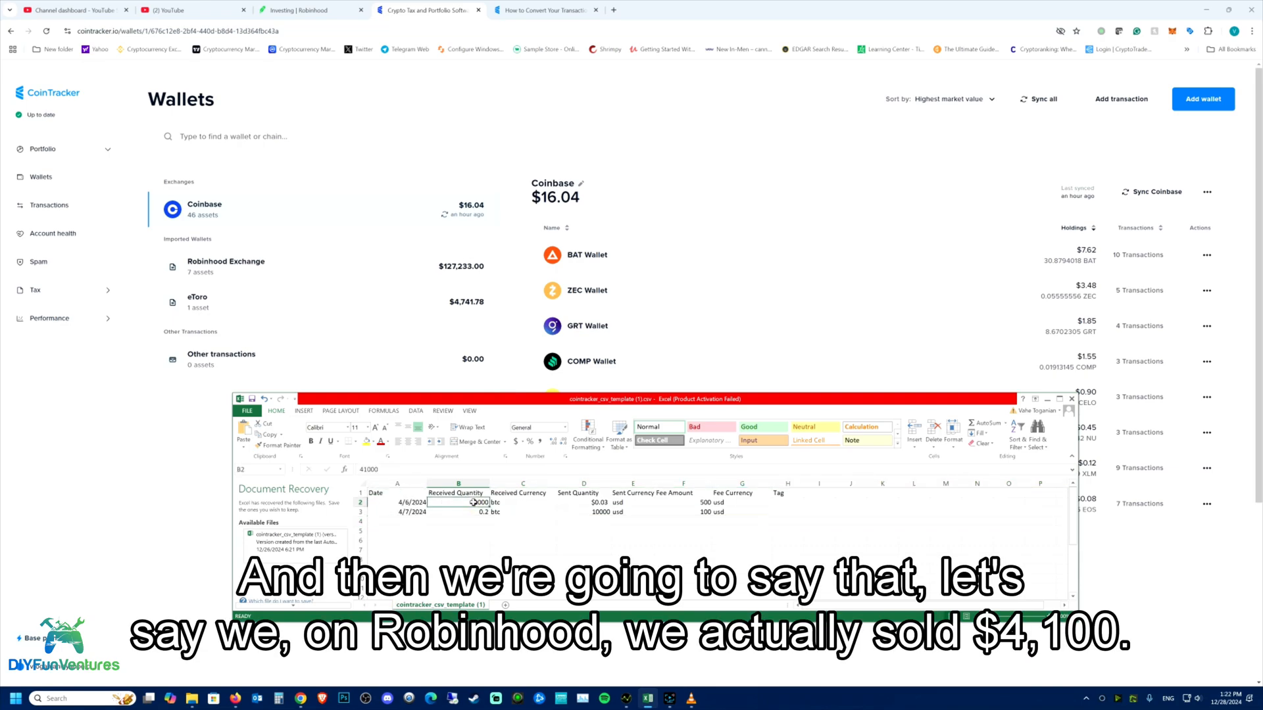
type("41000")
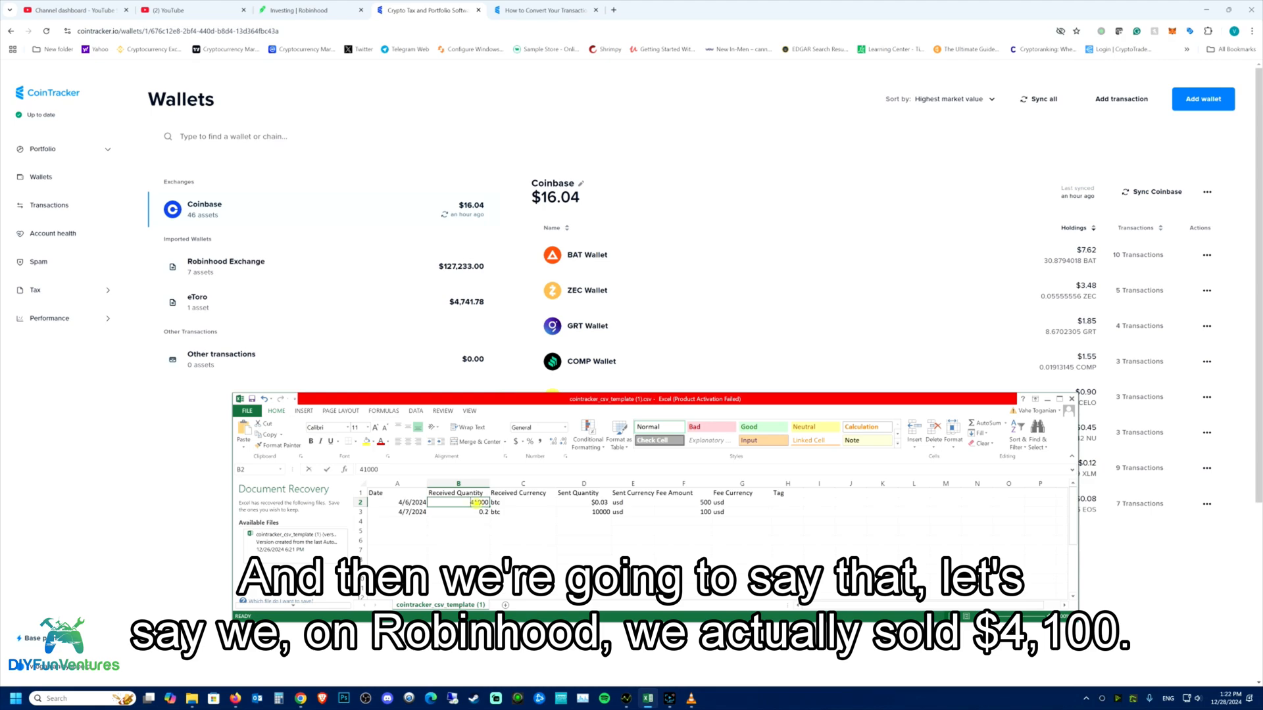
left_click(583, 501)
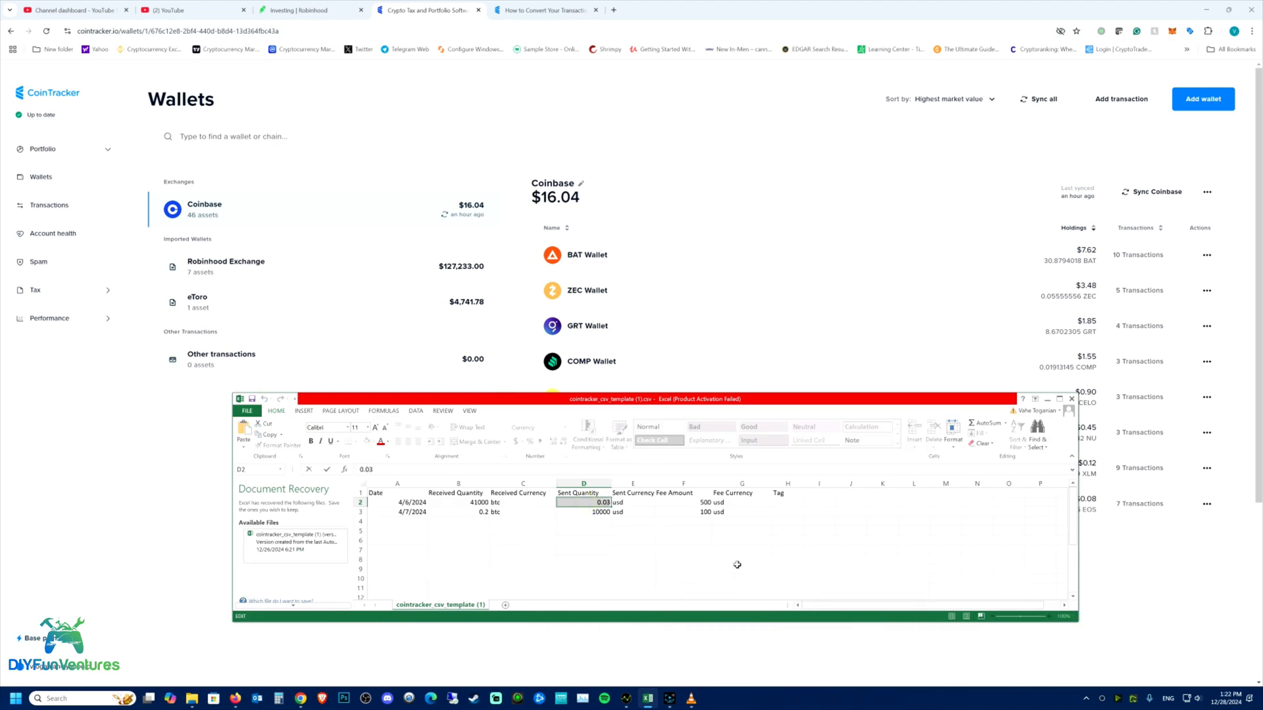
type("41000")
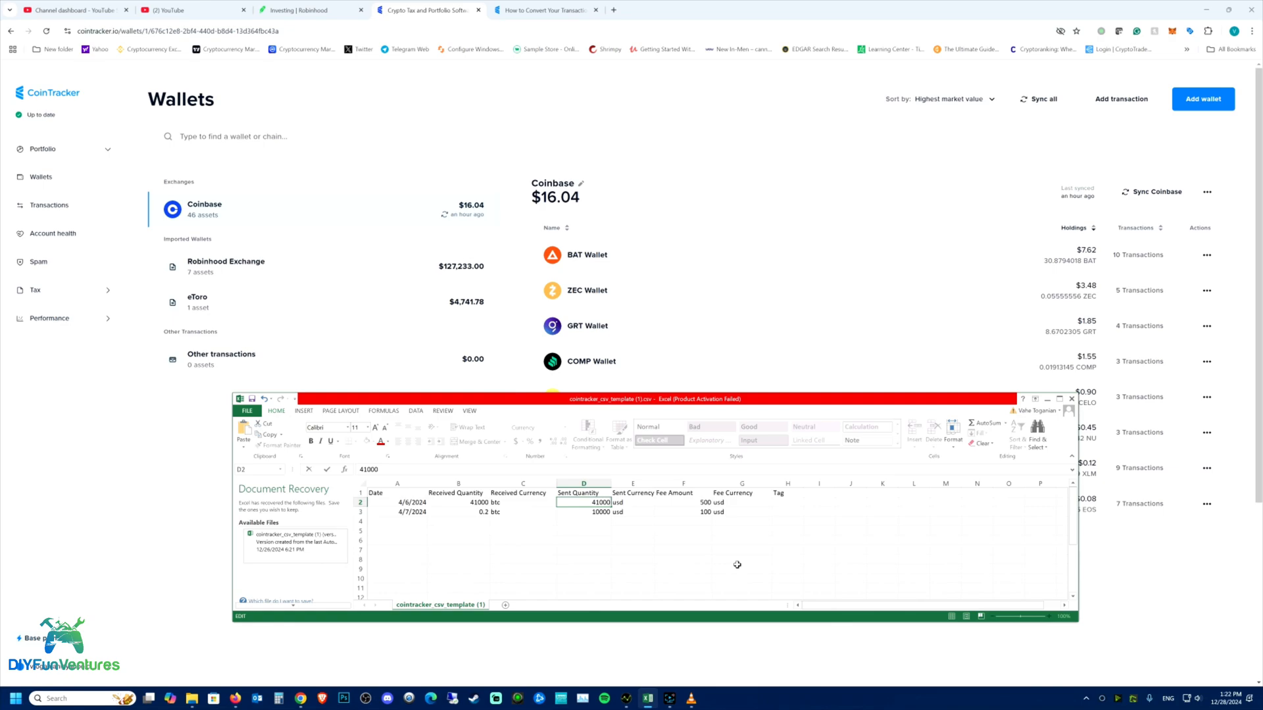
mouse_move(682, 533)
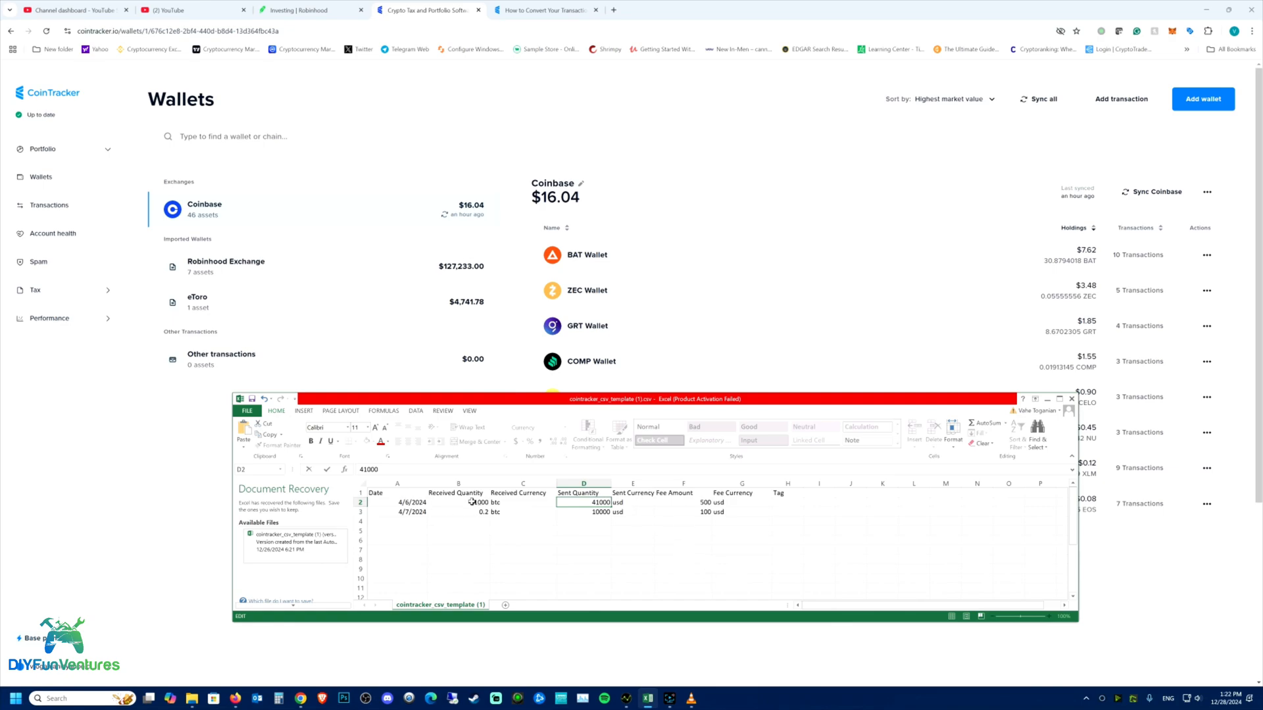
left_click(458, 501)
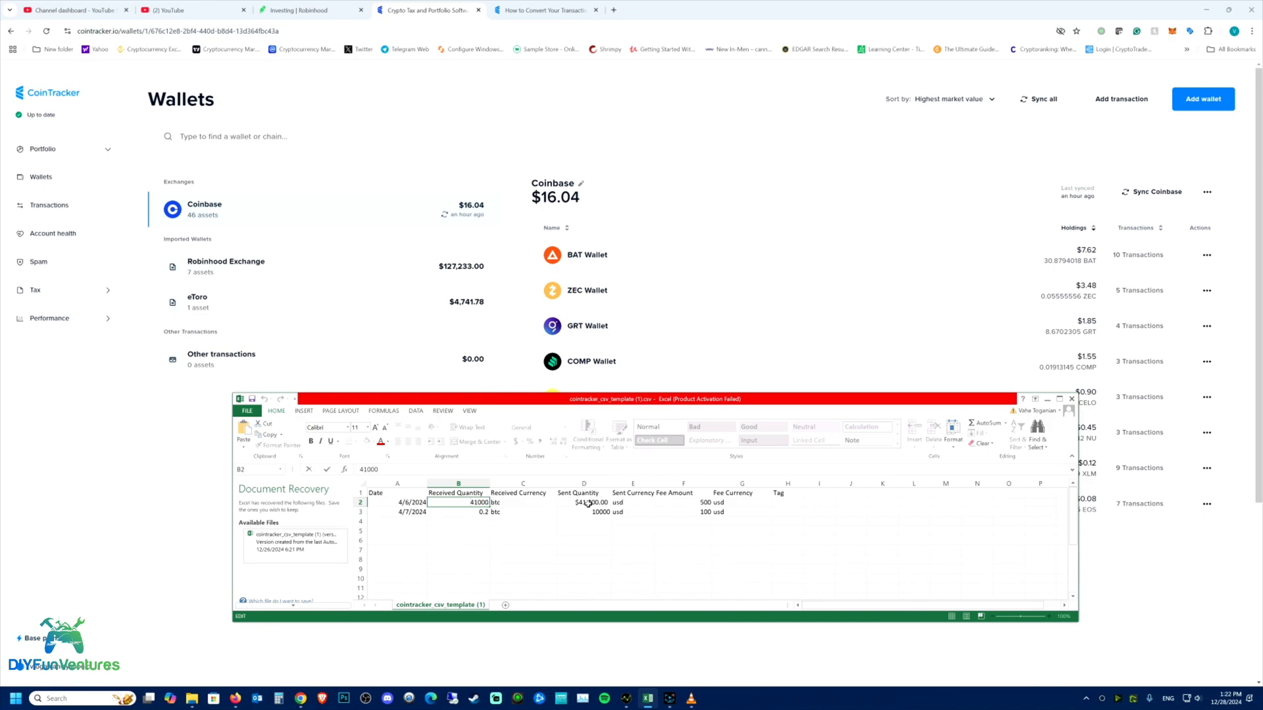
left_click(522, 501)
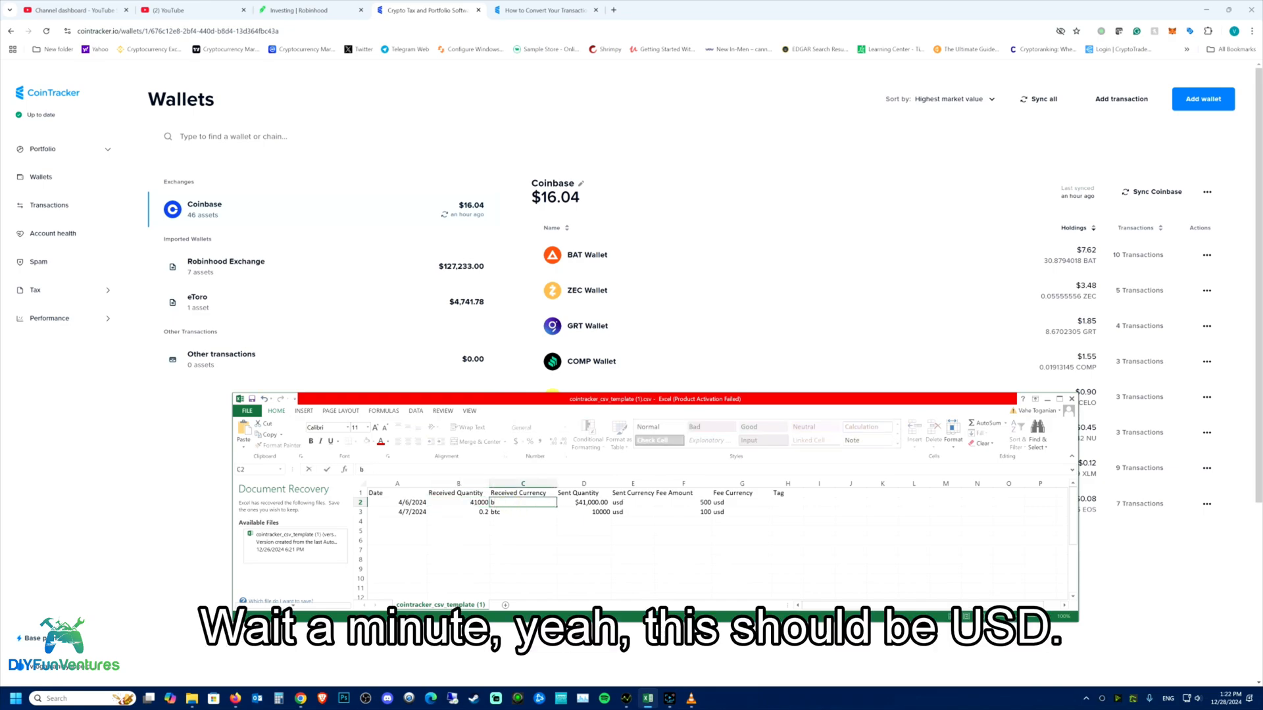
type("usd")
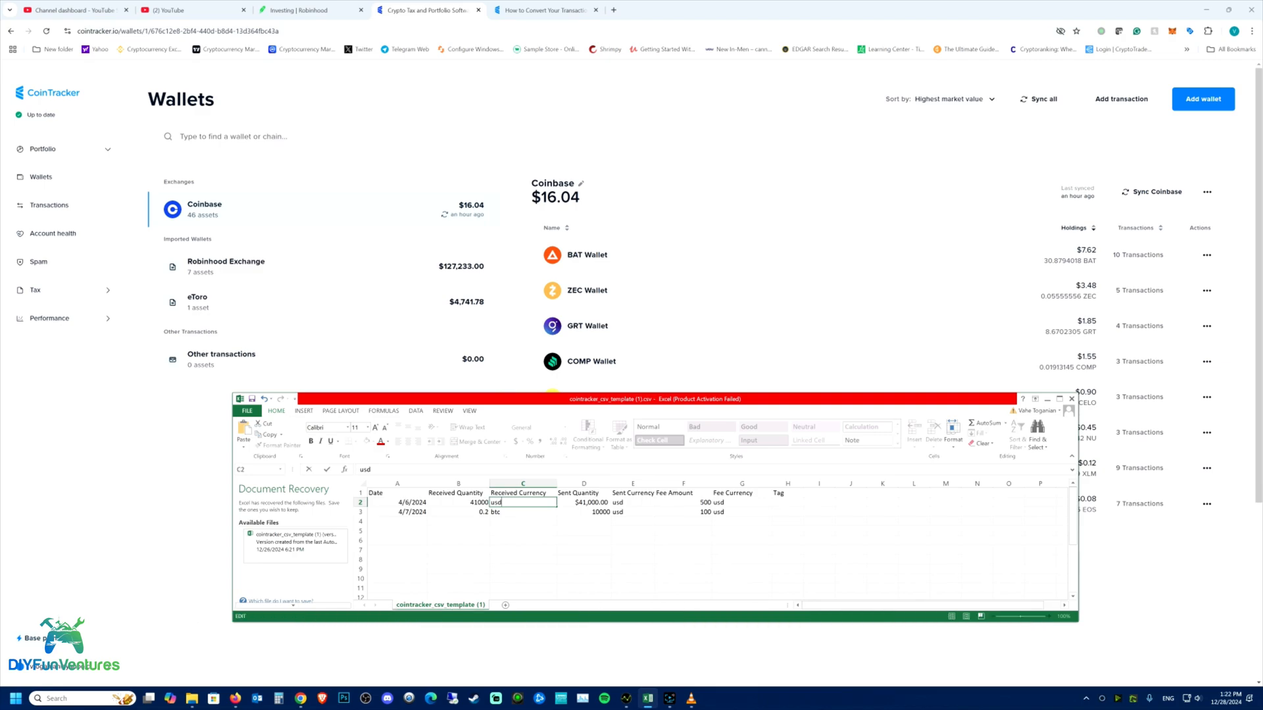
Step: Set the April 6 row's sent side to 0.05 btc
left_click(583, 501)
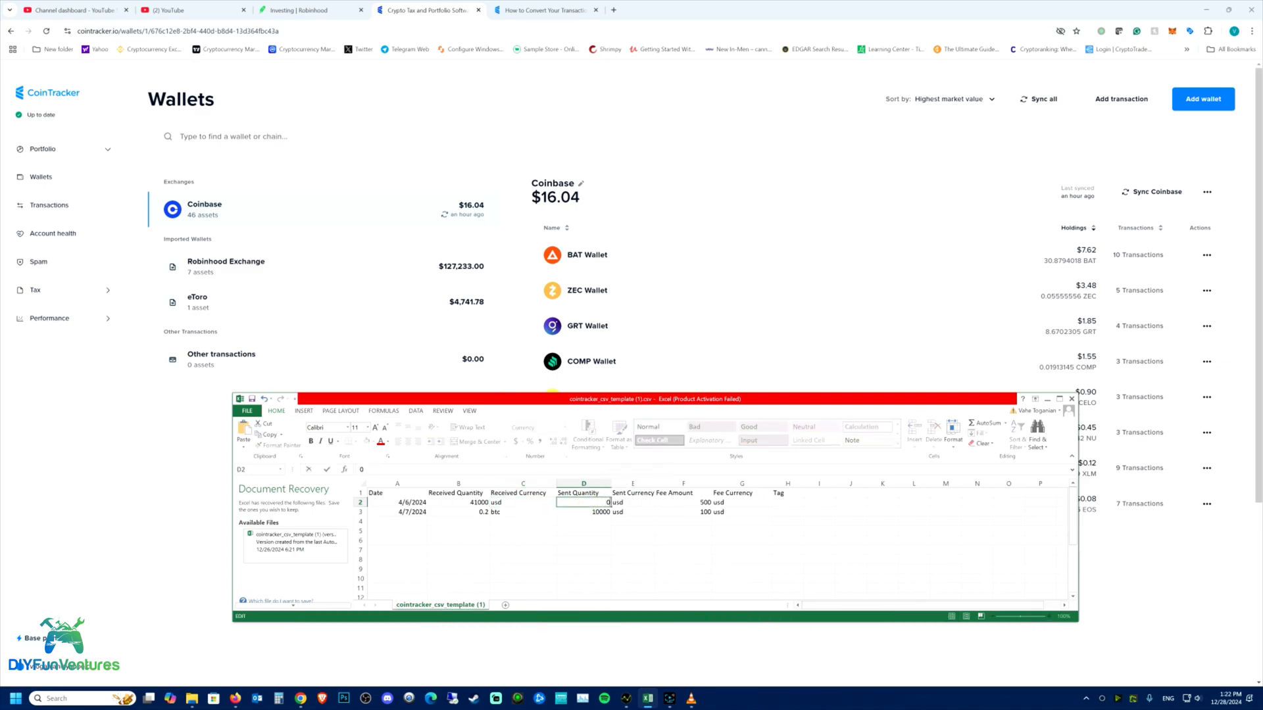
type("0.0")
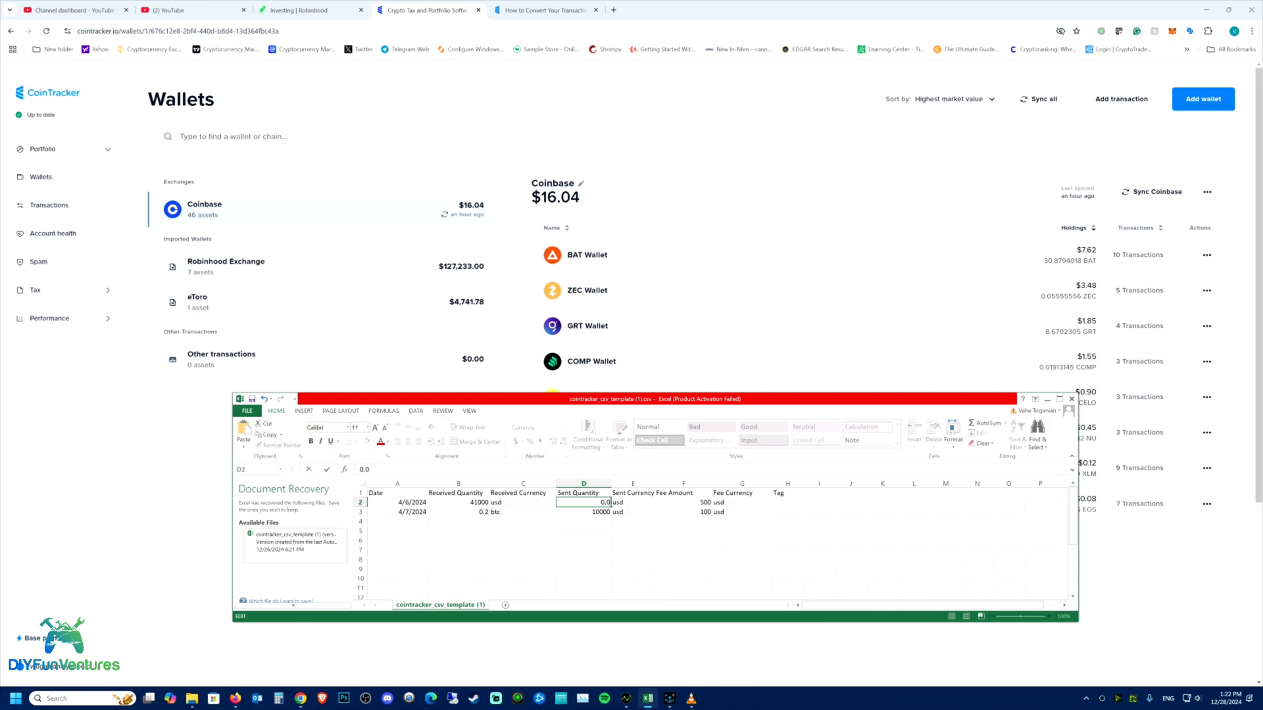
left_click(633, 502)
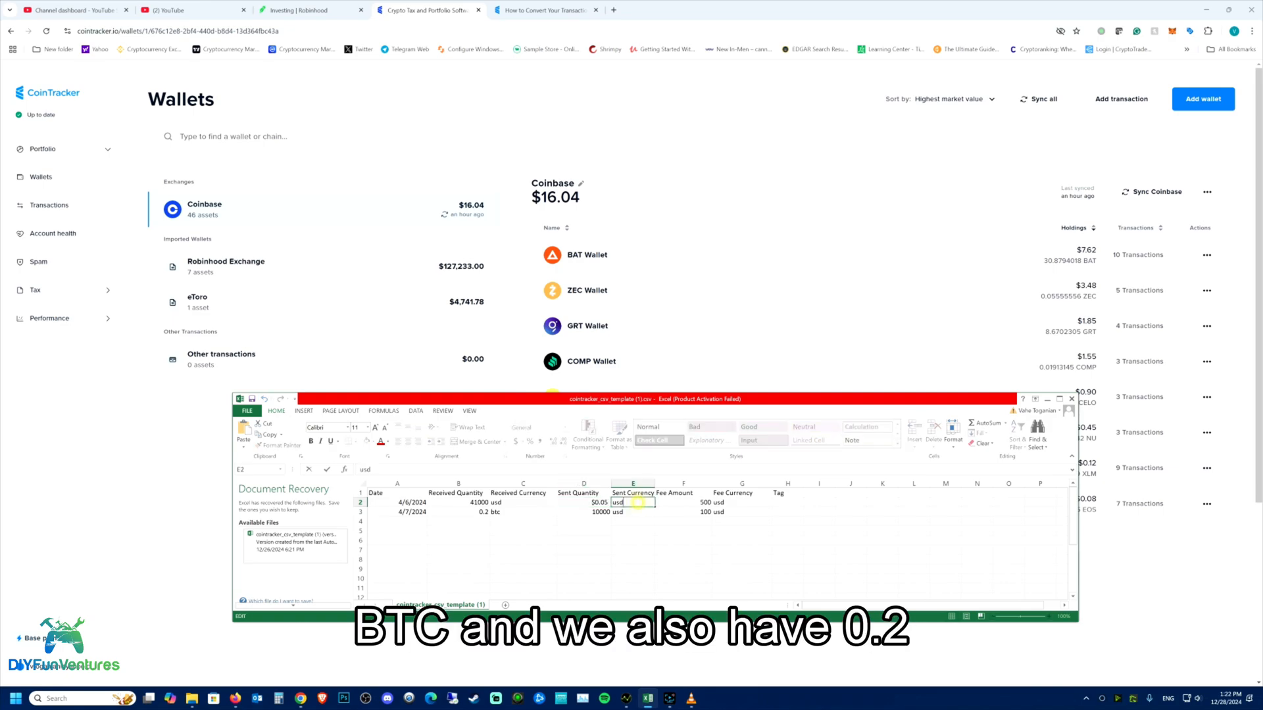
type("b")
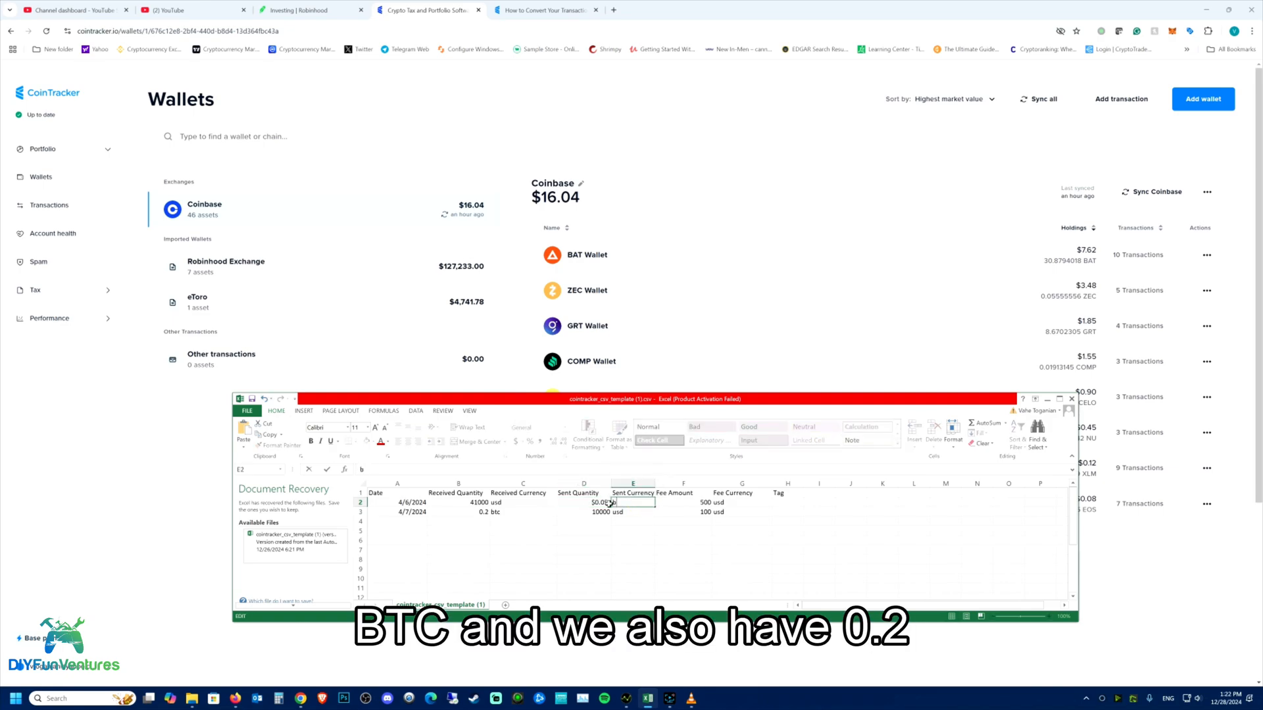
type("btc")
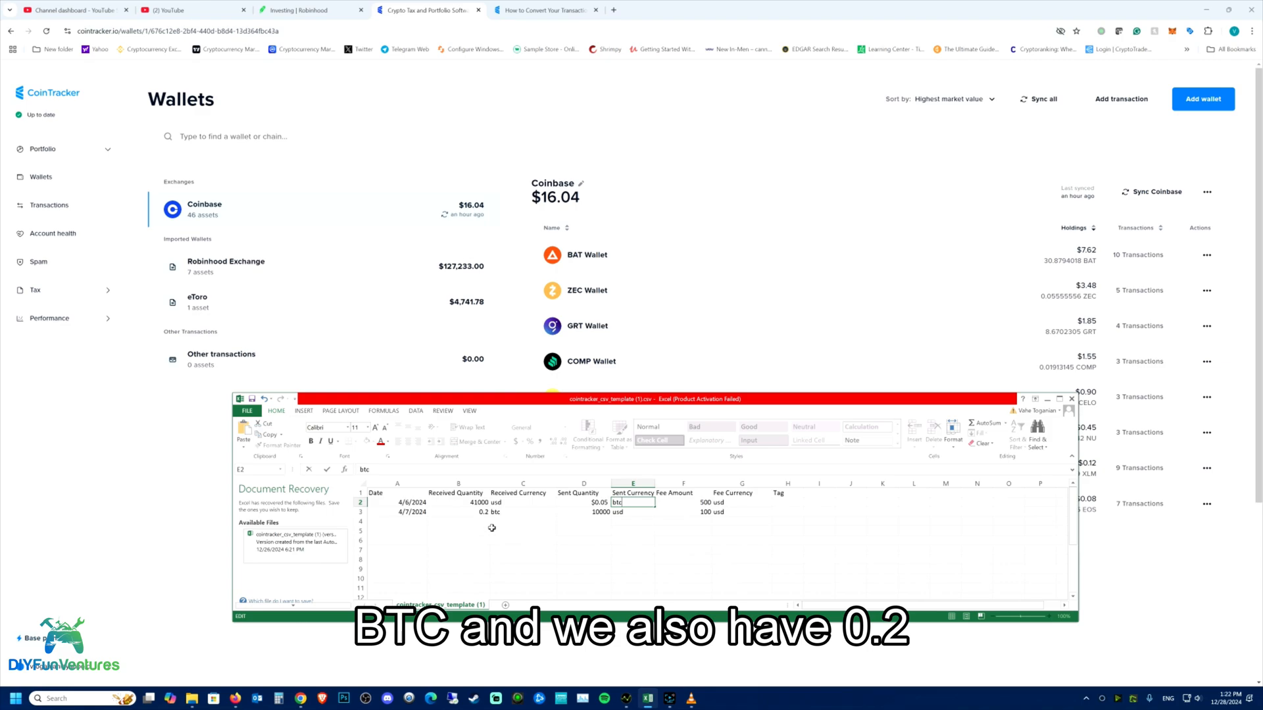
left_click(522, 512)
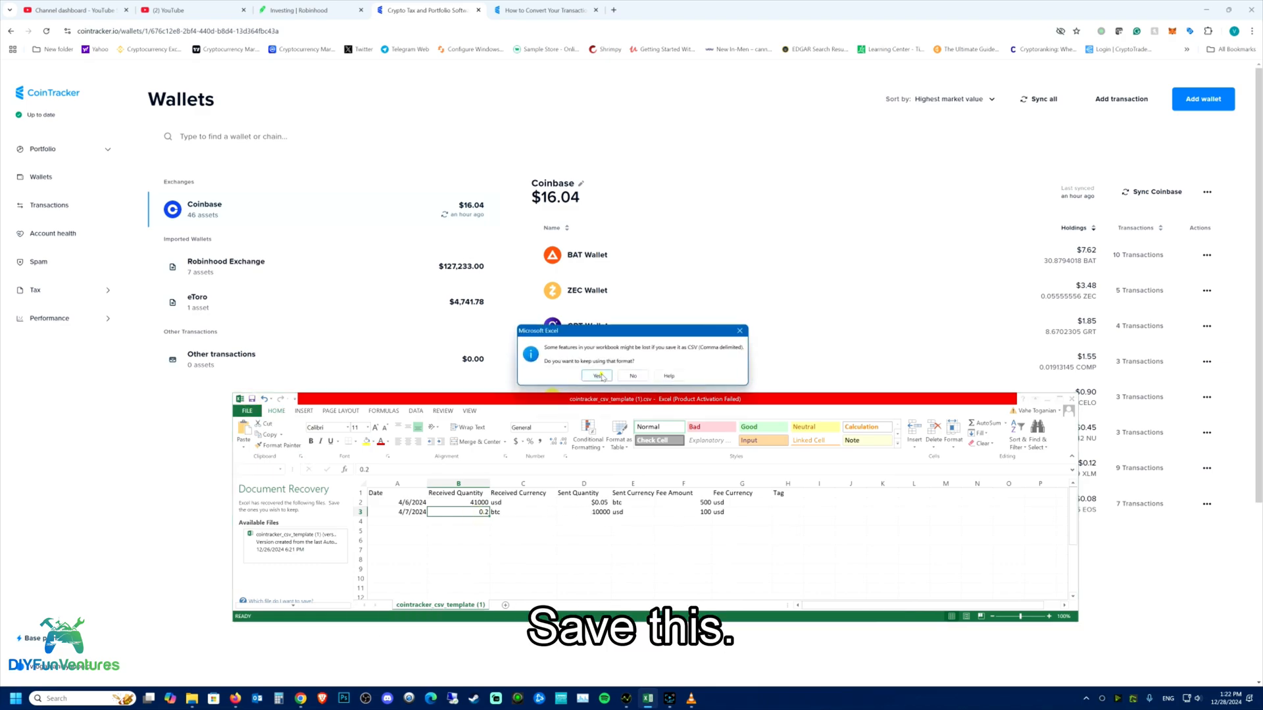
Step: Confirm Yes to keep the edited template in CSV format when saving
left_click(598, 374)
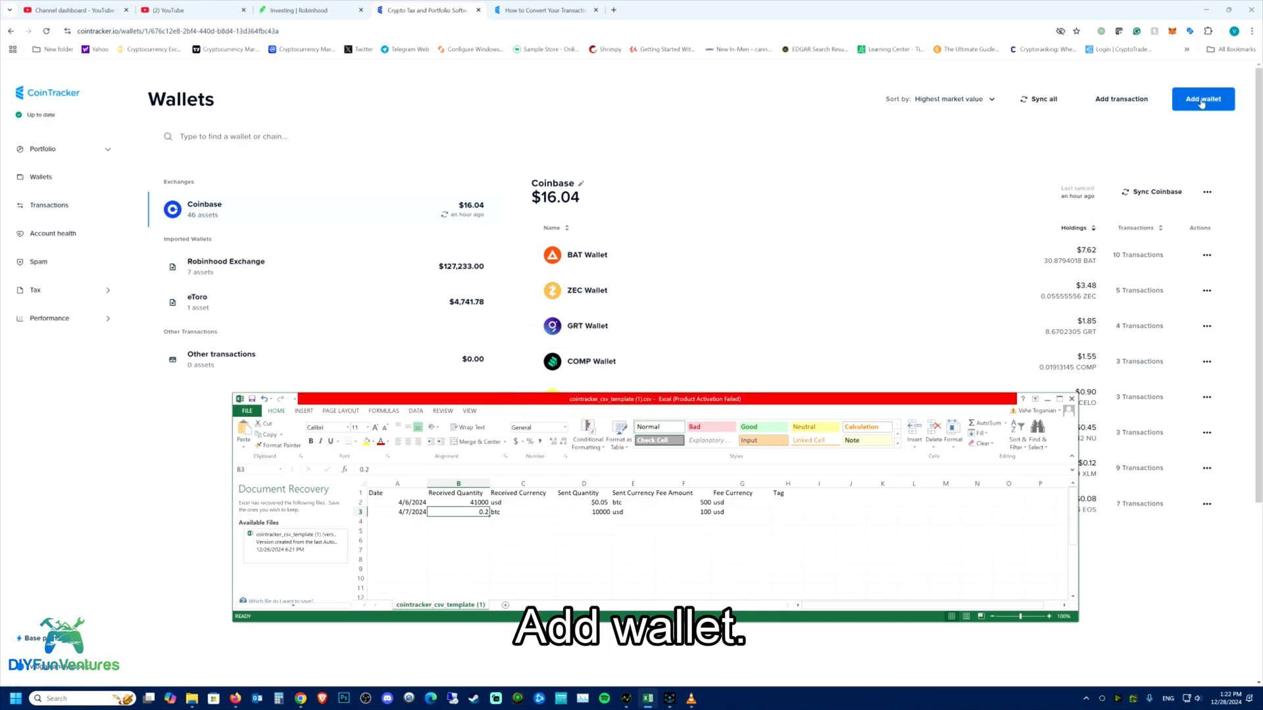
Step: Add a Robinhood Exchange wallet named Robinhood Exchange2 and import cointracker_csv_template (1).csv into it
left_click(1201, 99)
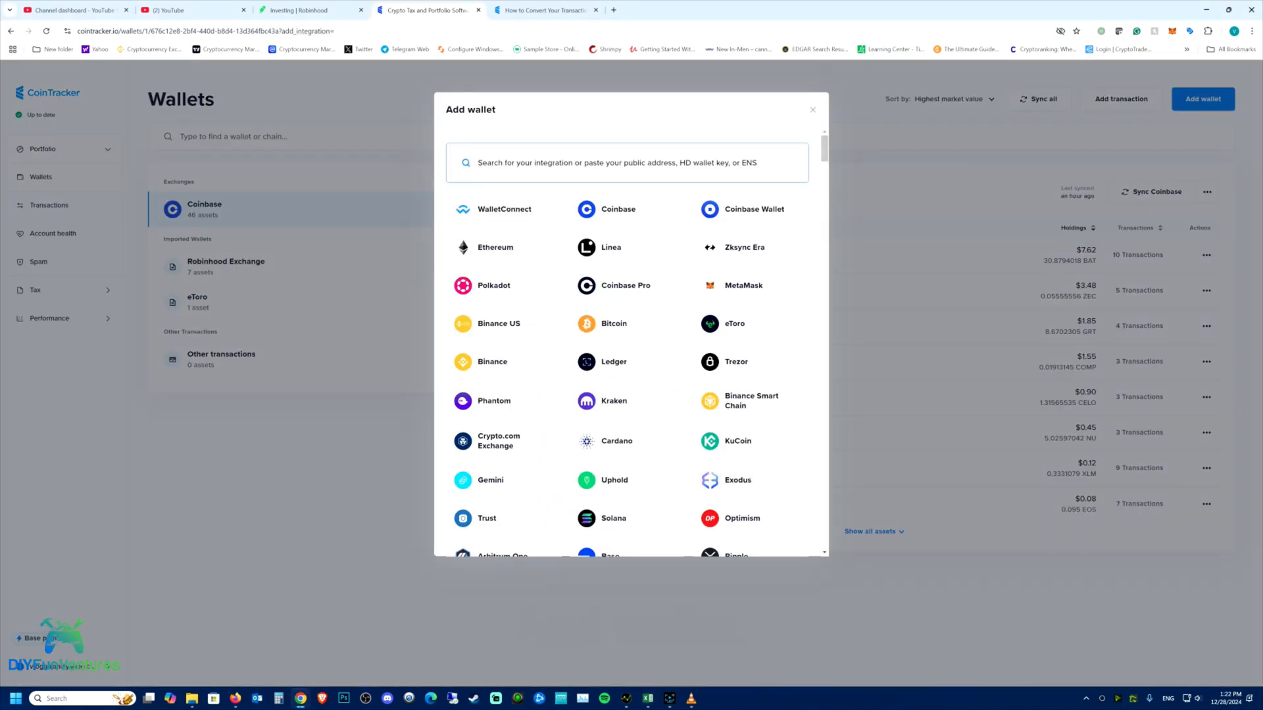
type("rob")
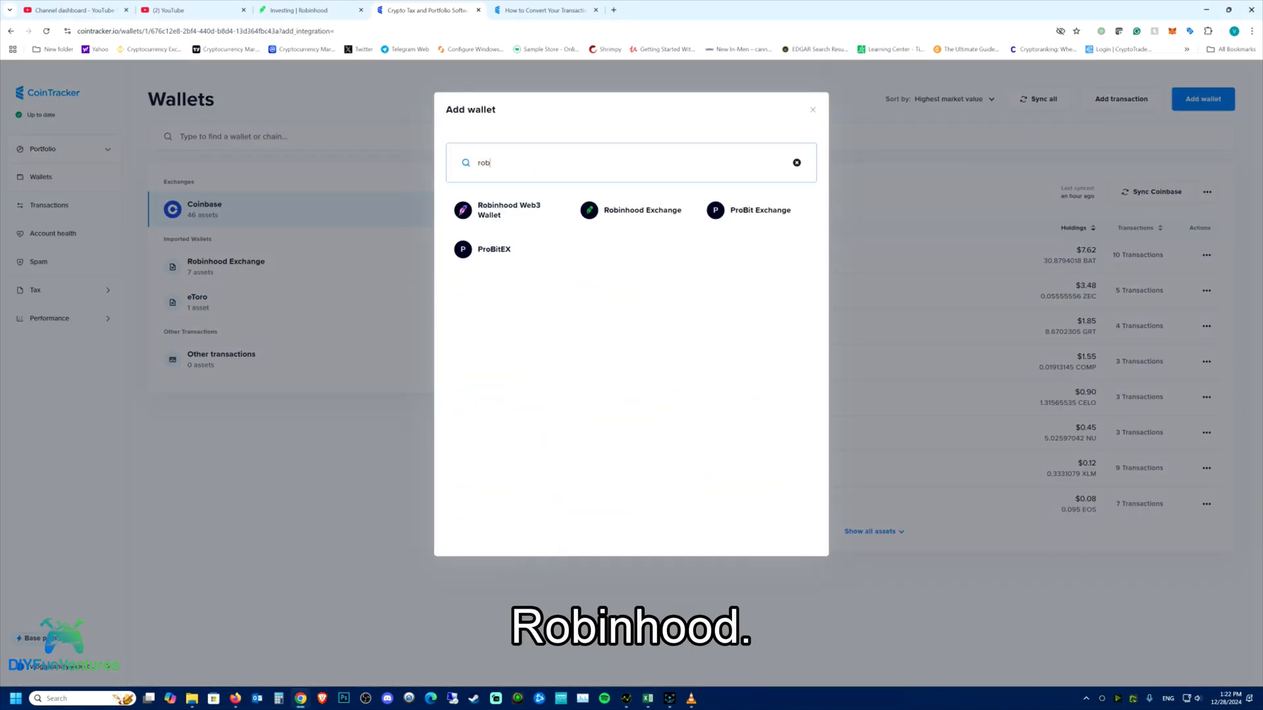
left_click(641, 210)
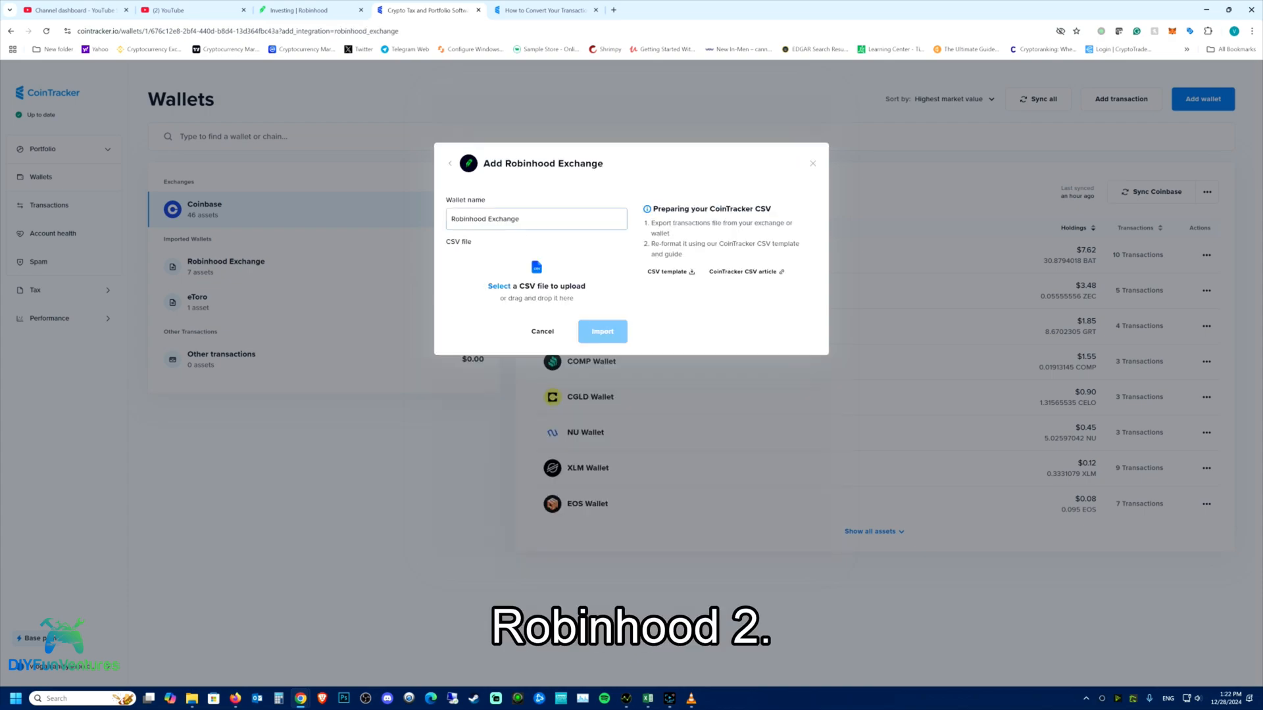
type("2")
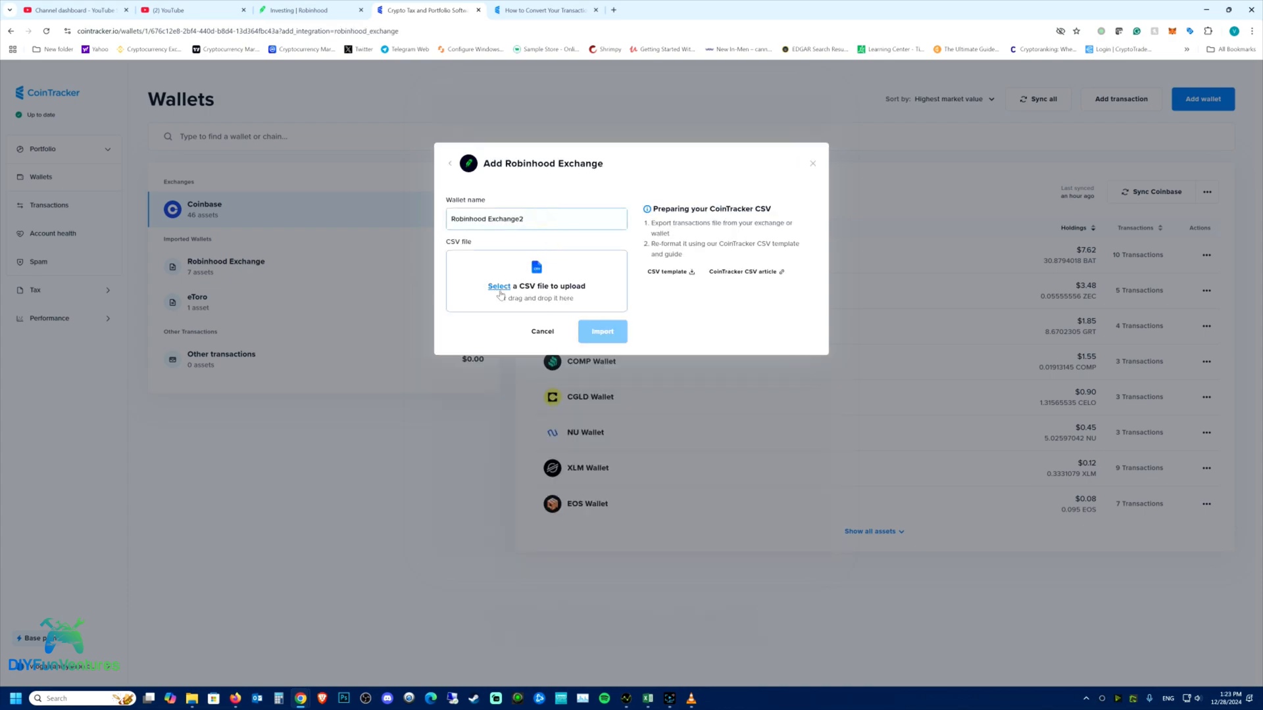
left_click(537, 285)
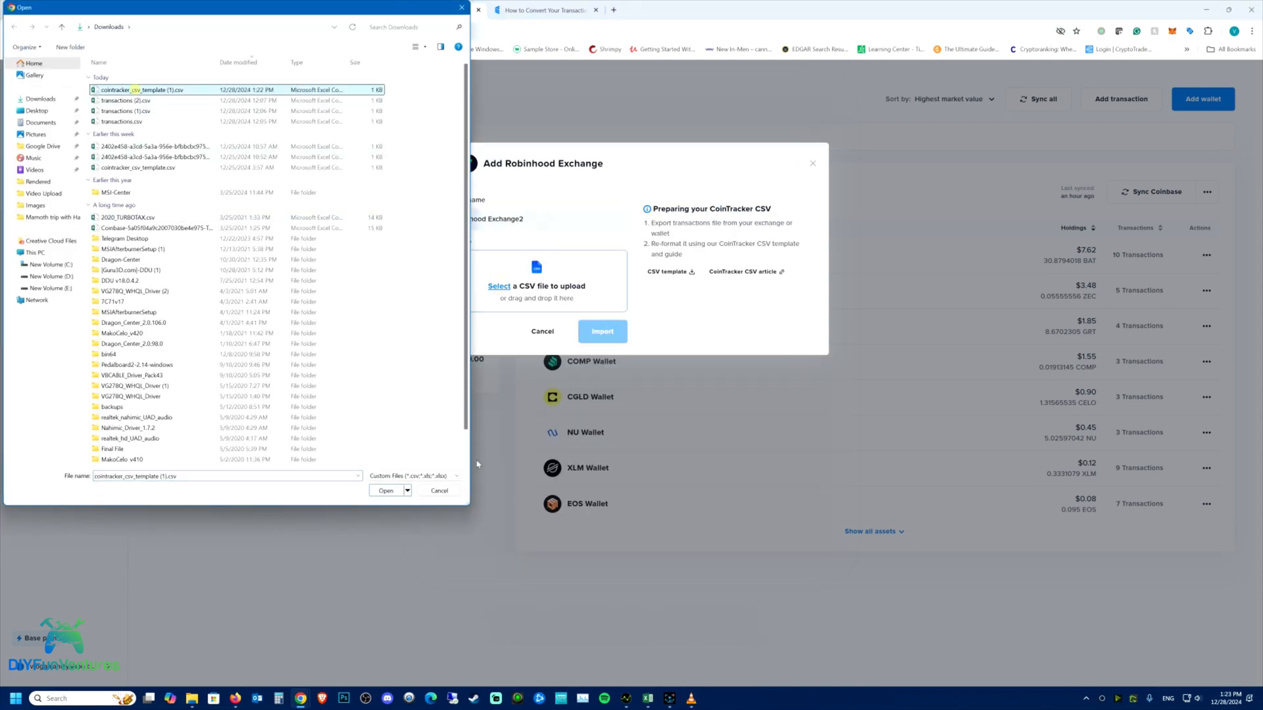
left_click(386, 490)
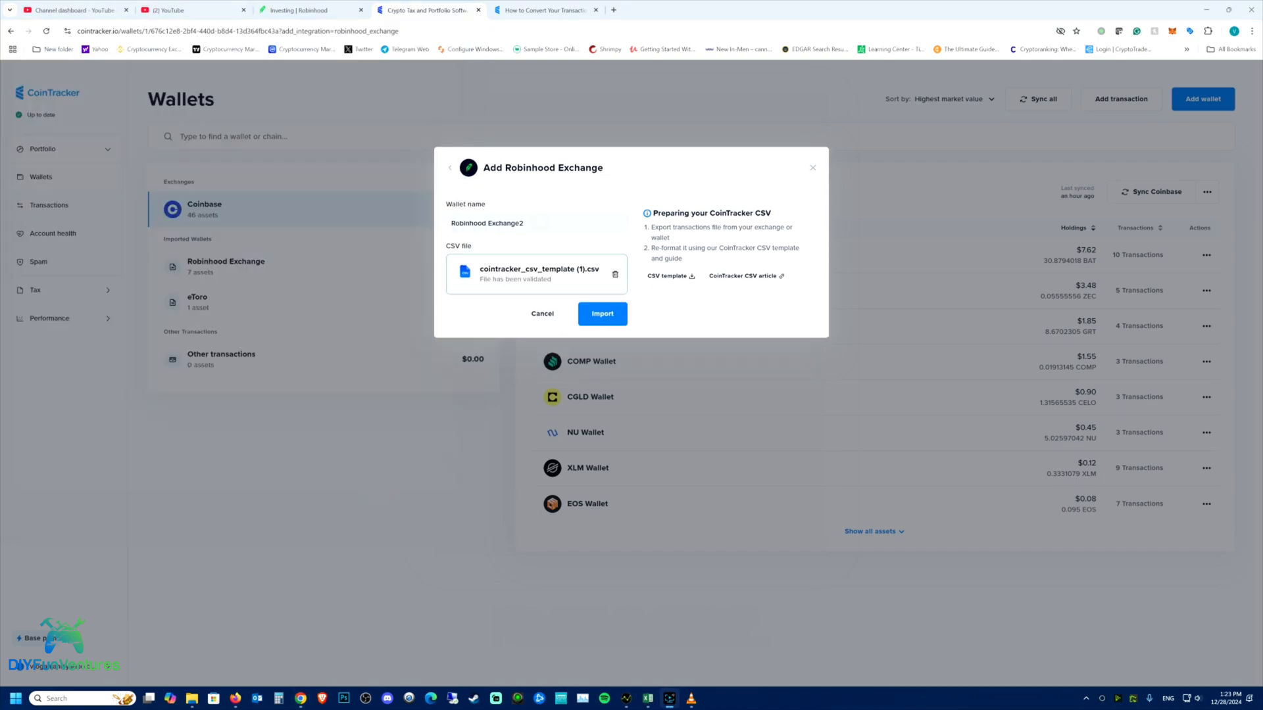
mouse_move(712, 333)
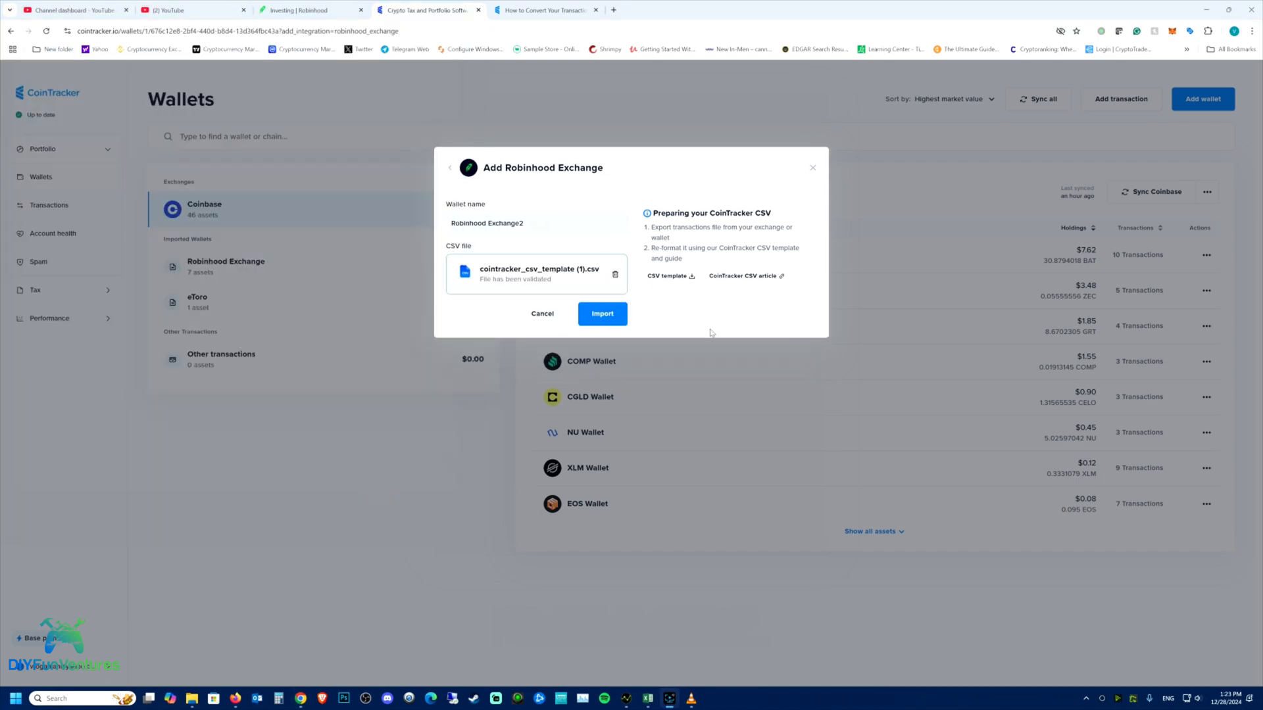
left_click(601, 313)
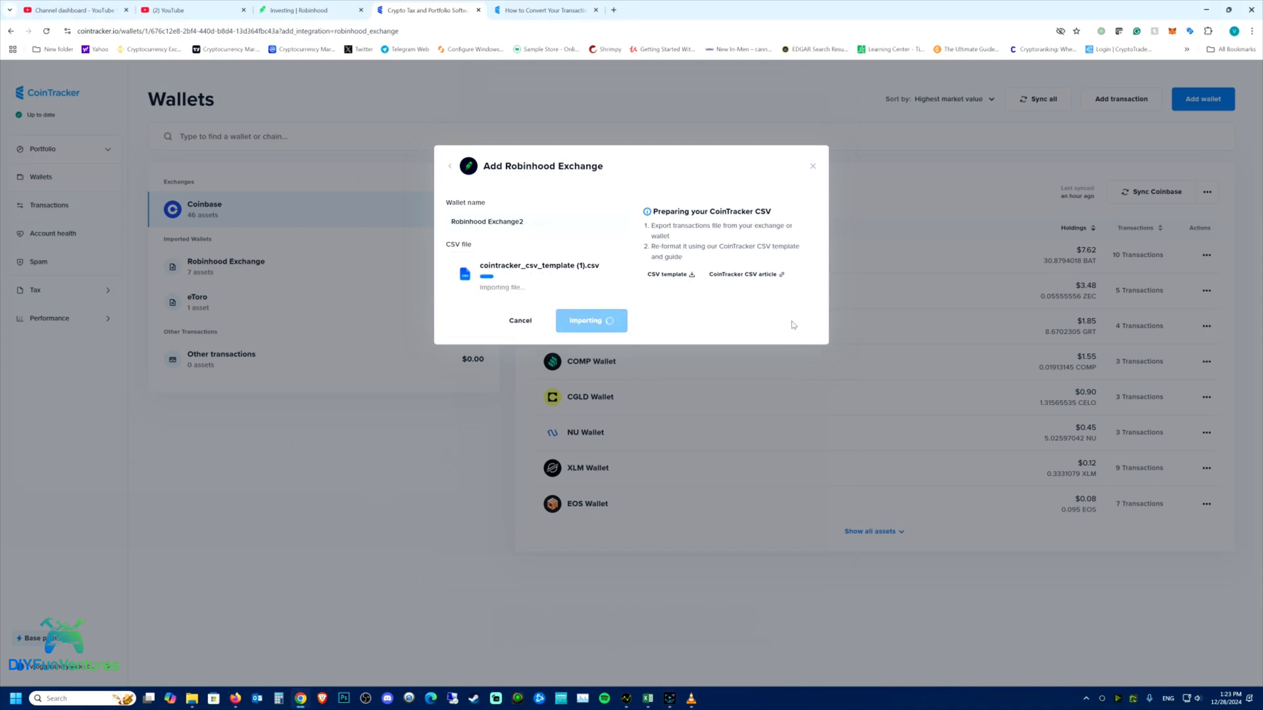
mouse_move(757, 326)
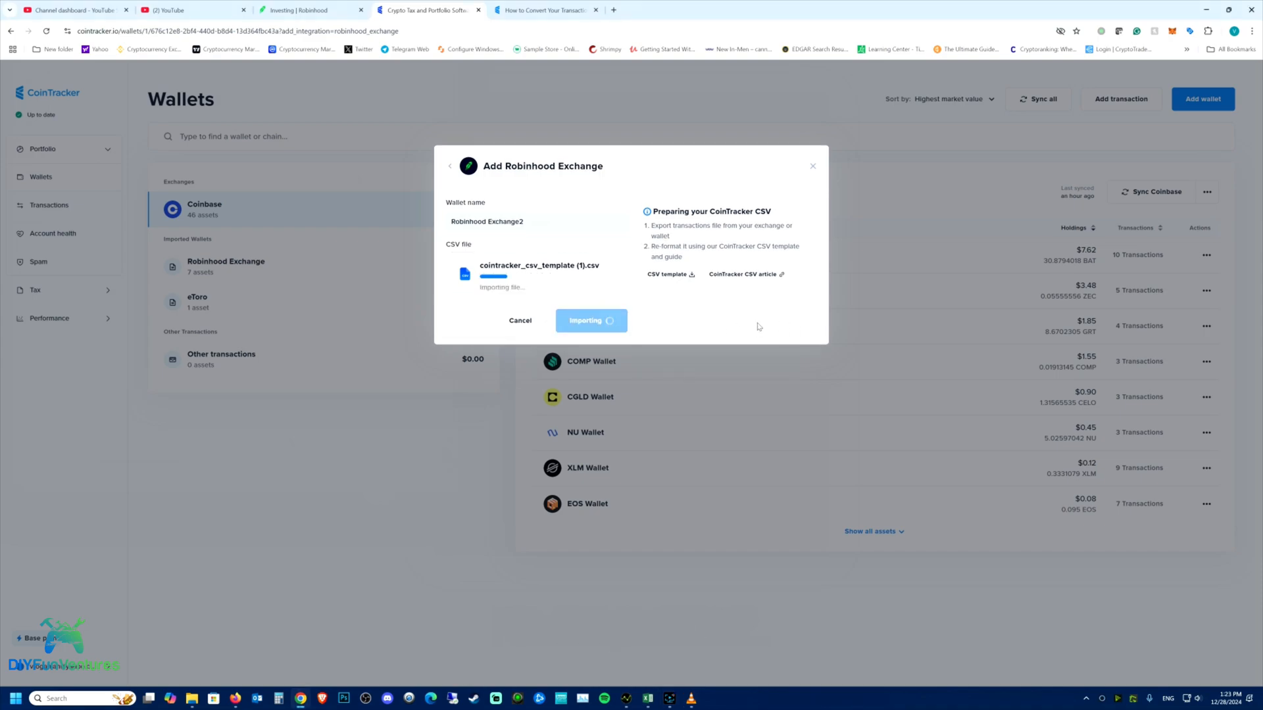
left_click(590, 321)
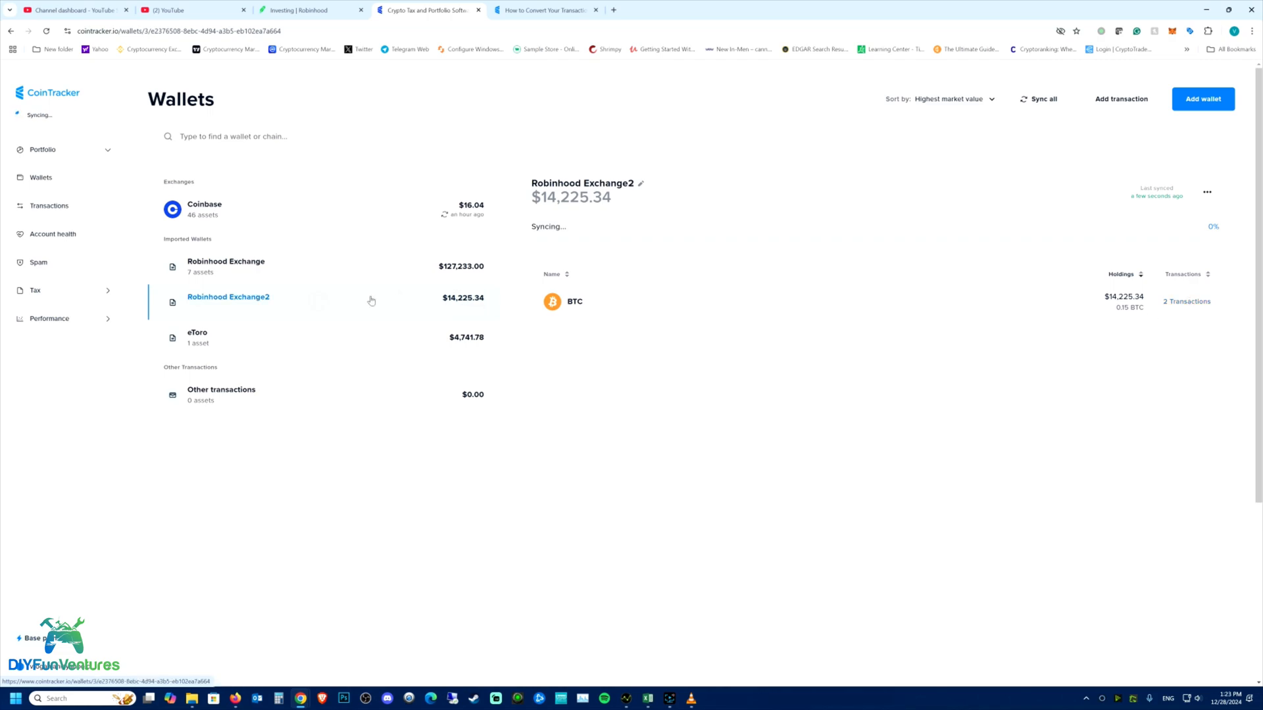
left_click(1185, 301)
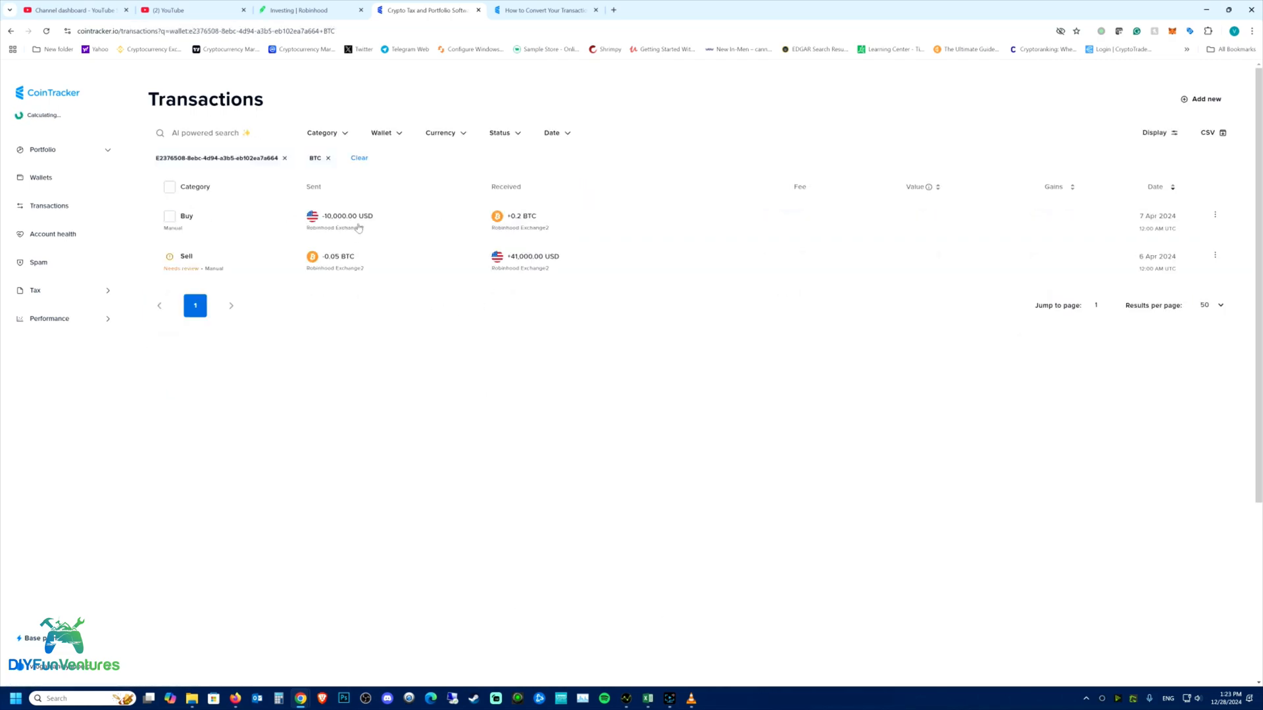
mouse_move(536, 217)
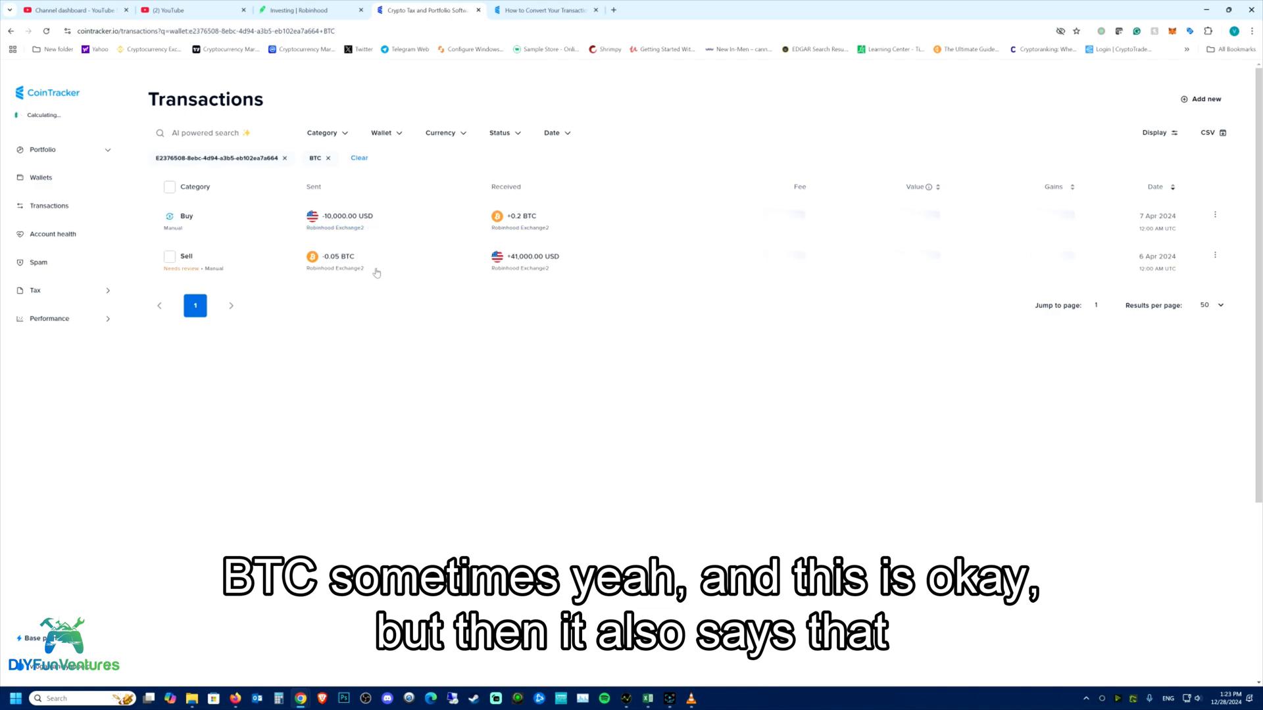
mouse_move(337, 268)
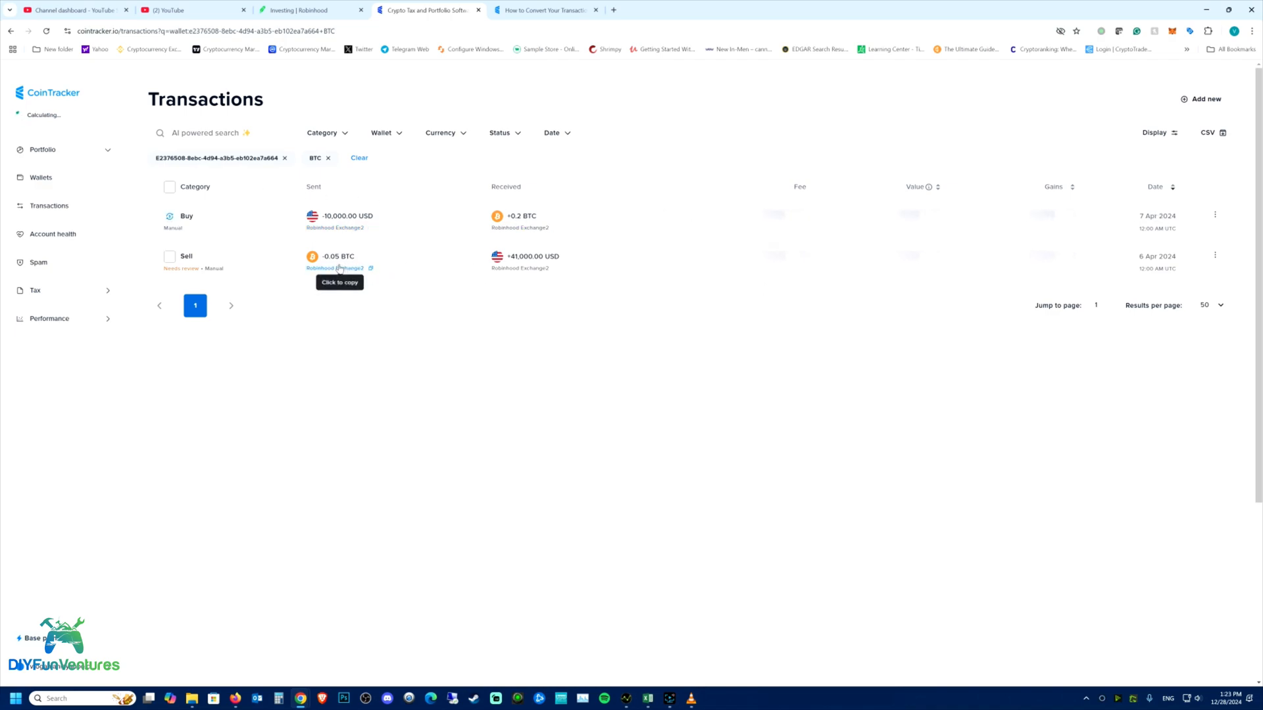
mouse_move(345, 267)
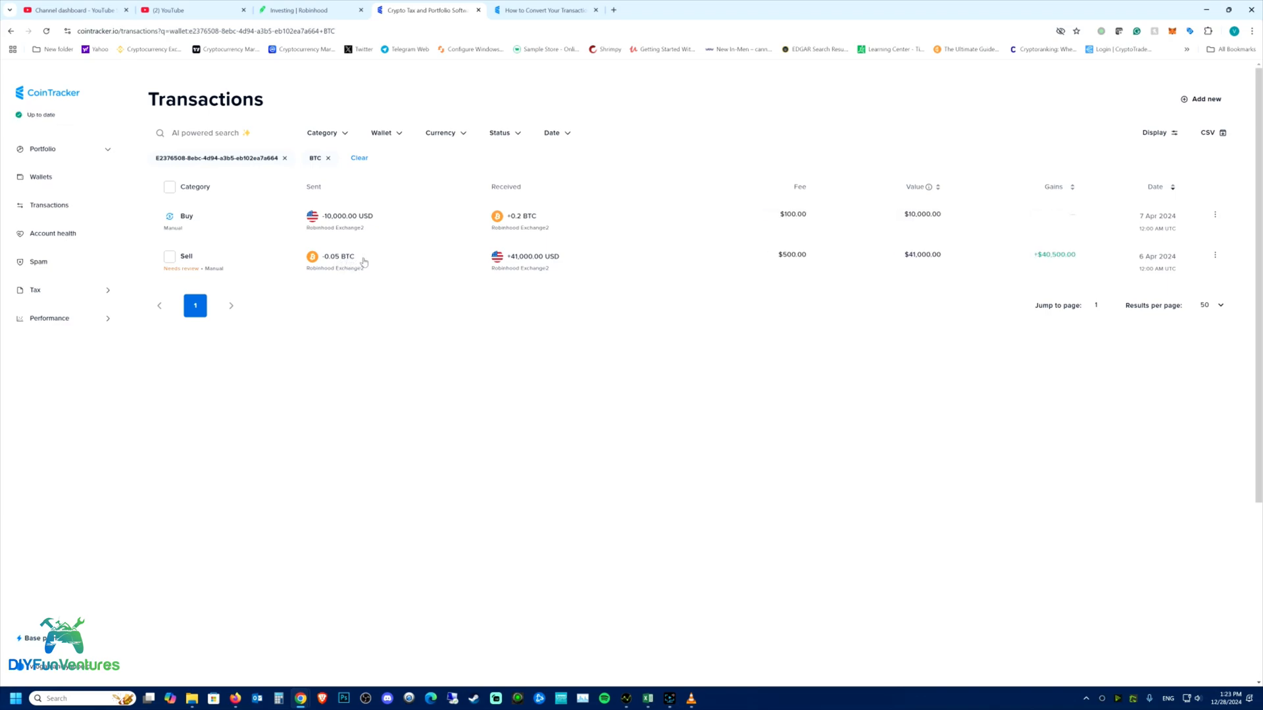
mouse_move(520, 265)
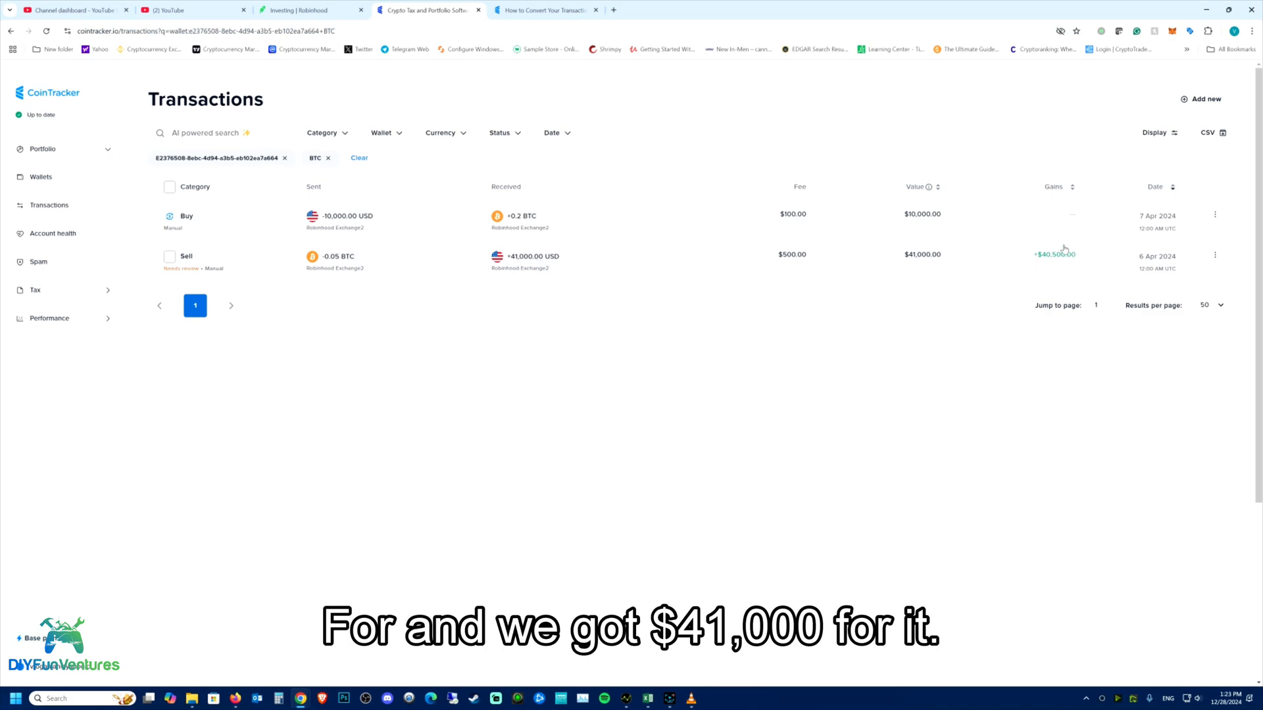
mouse_move(1085, 257)
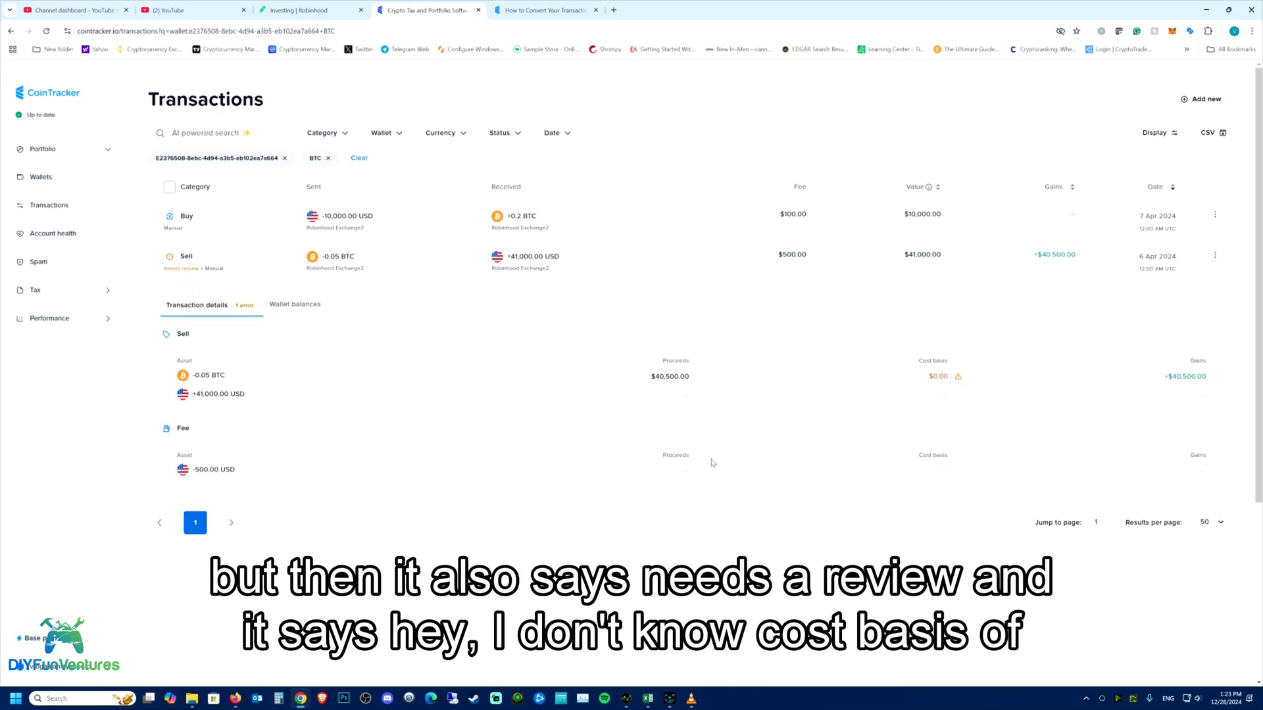
mouse_move(961, 387)
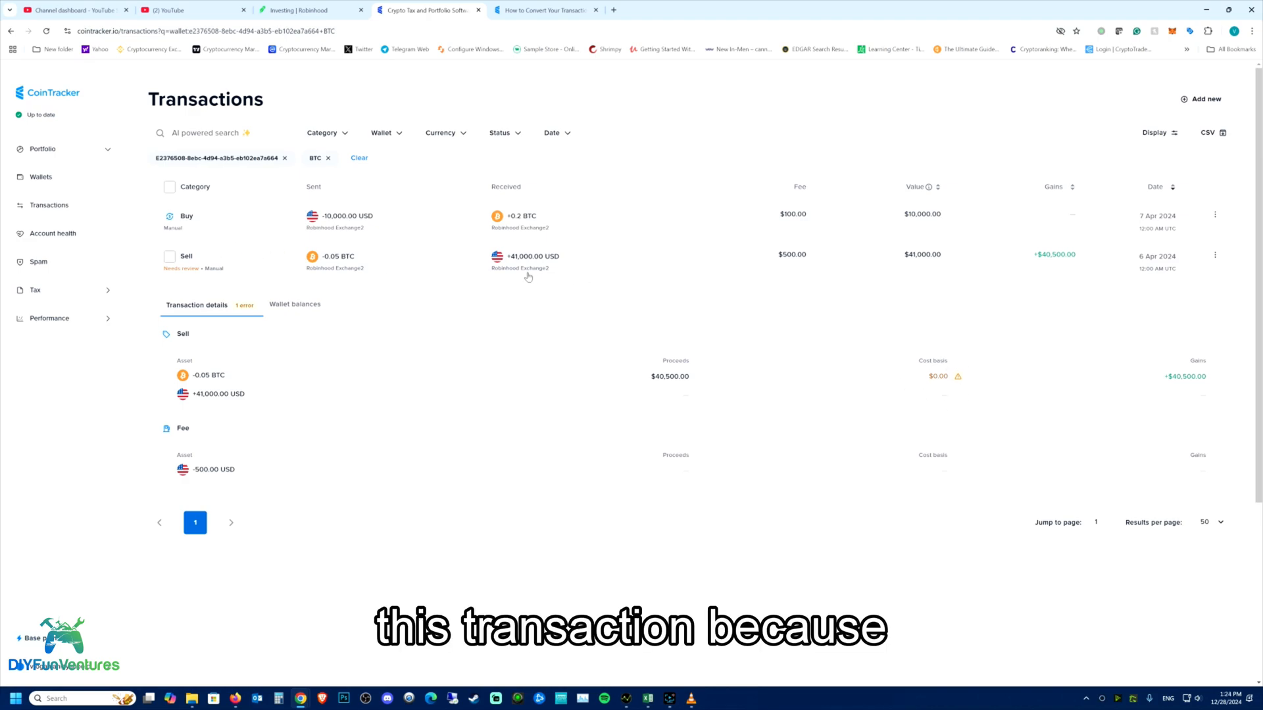
mouse_move(583, 281)
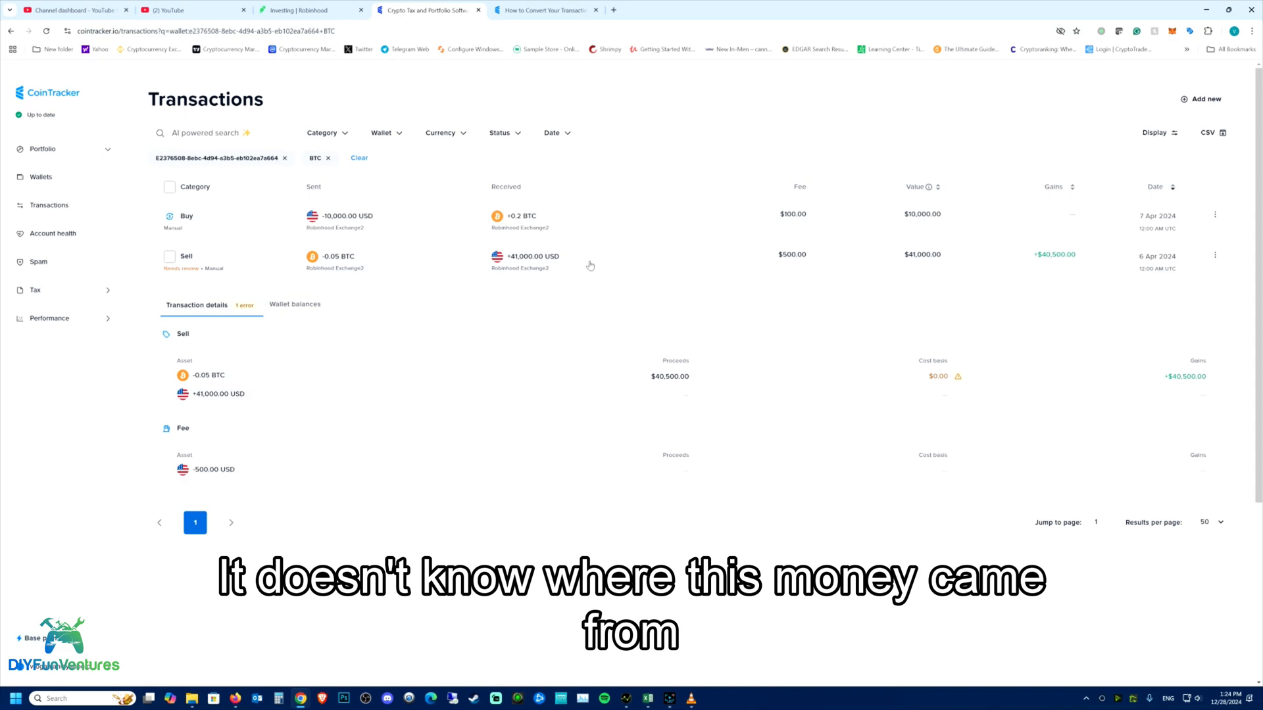
mouse_move(547, 264)
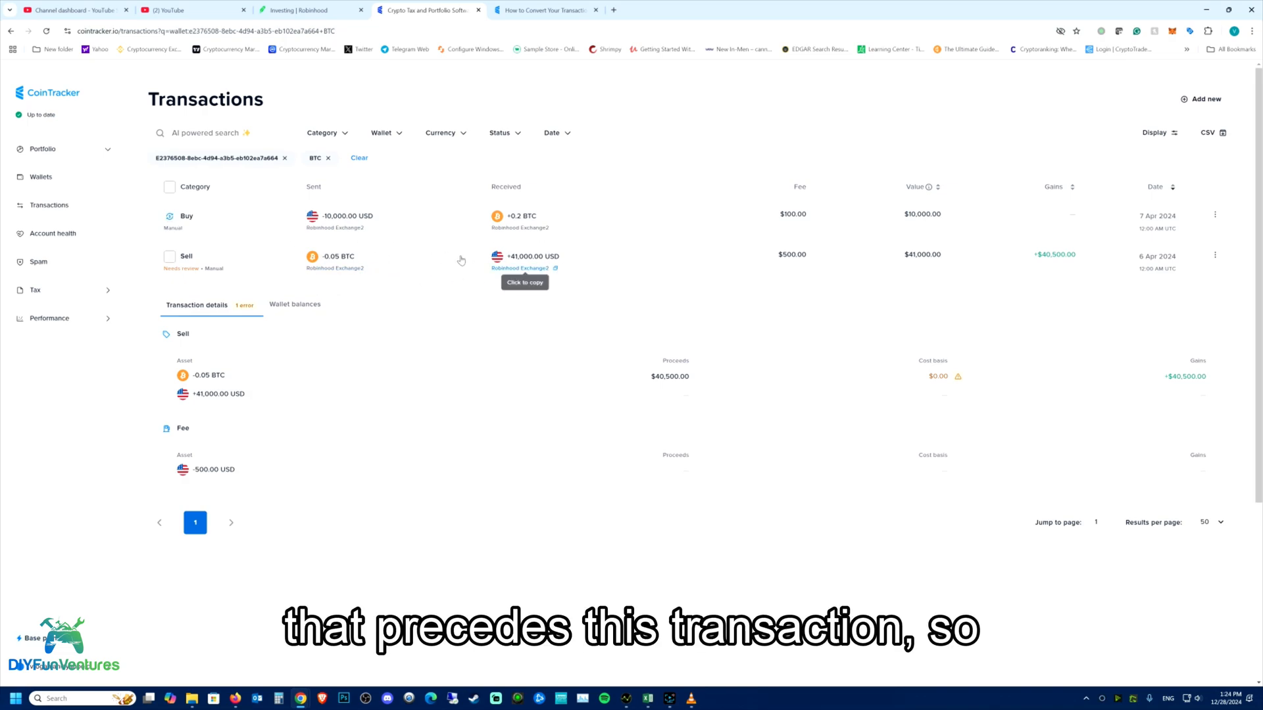
mouse_move(590, 281)
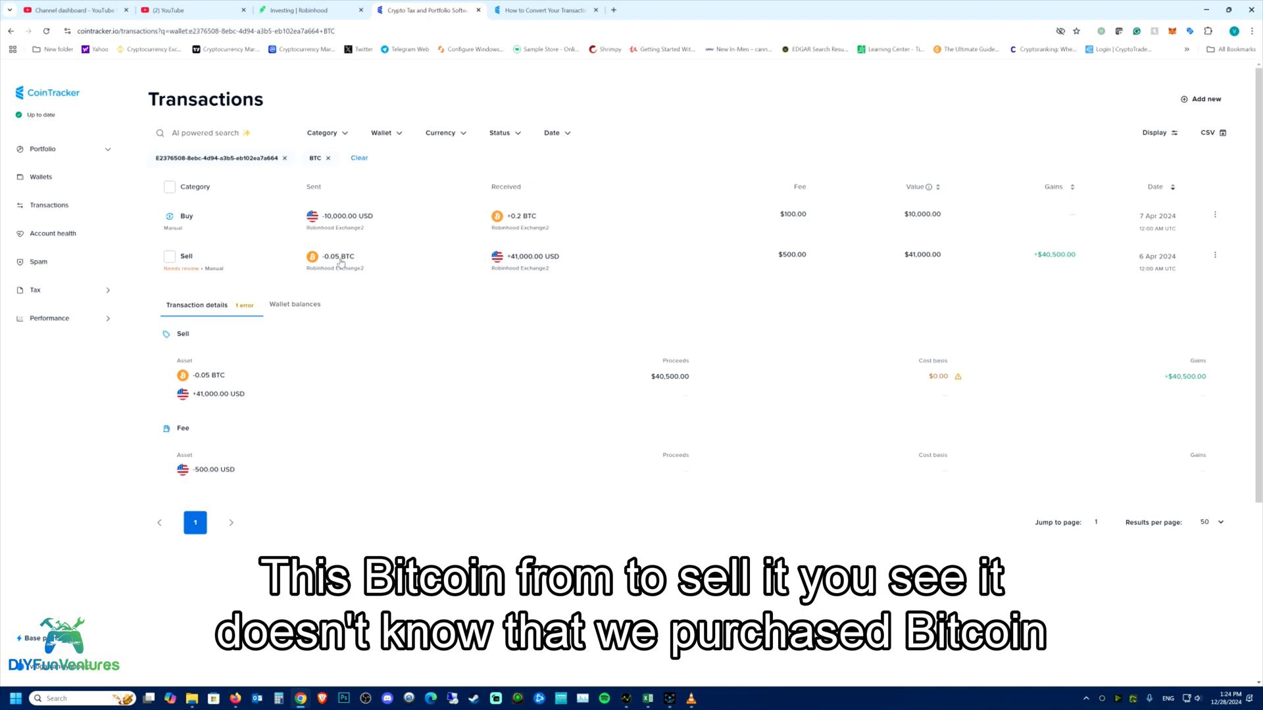
mouse_move(617, 266)
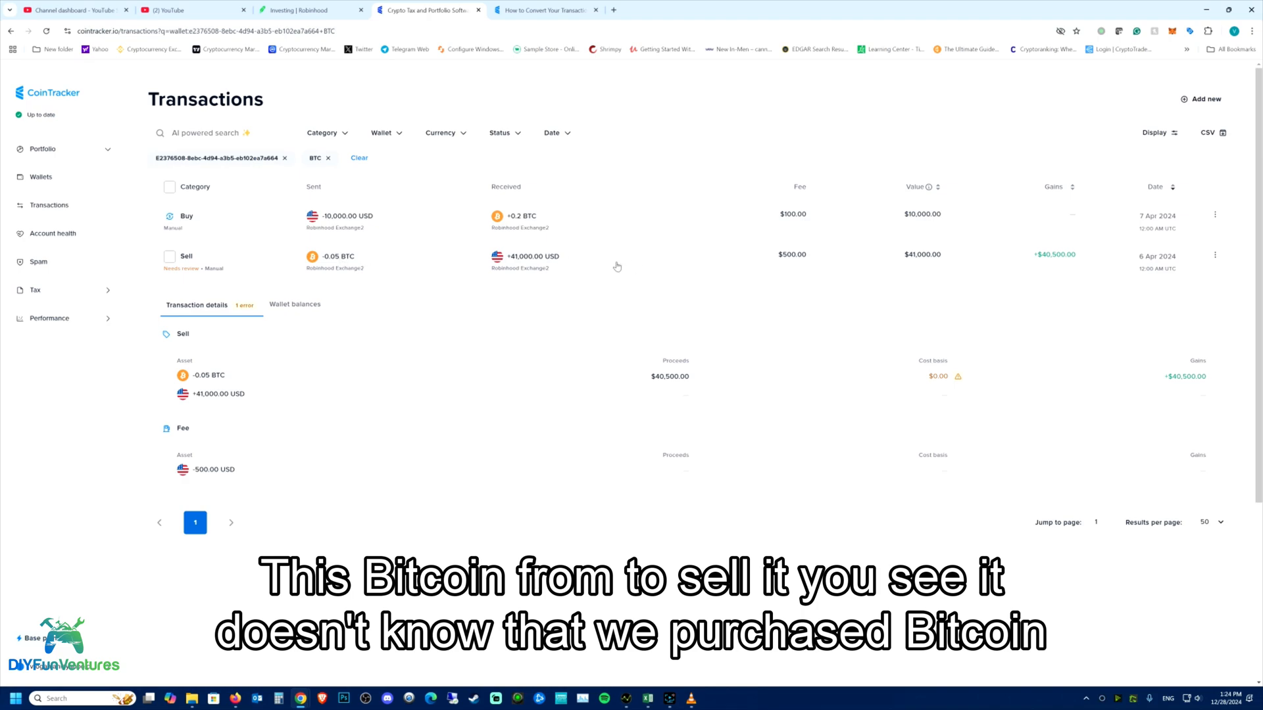
mouse_move(350, 266)
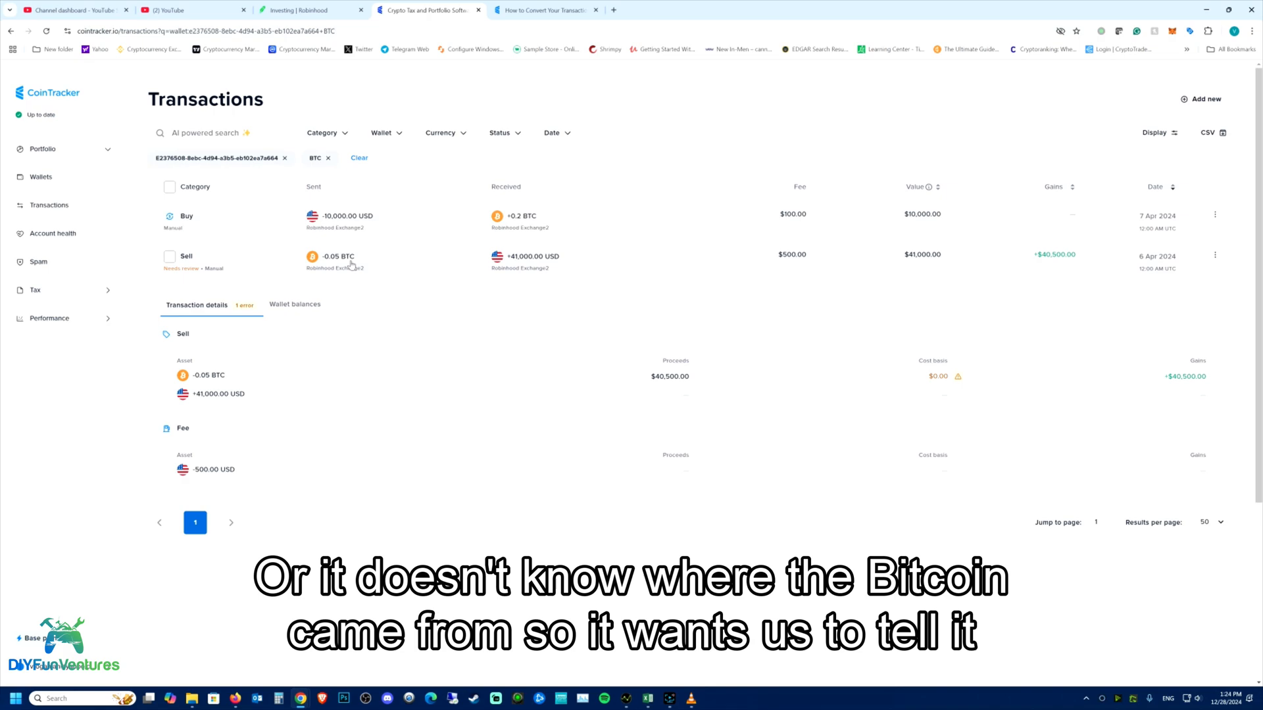
mouse_move(192, 275)
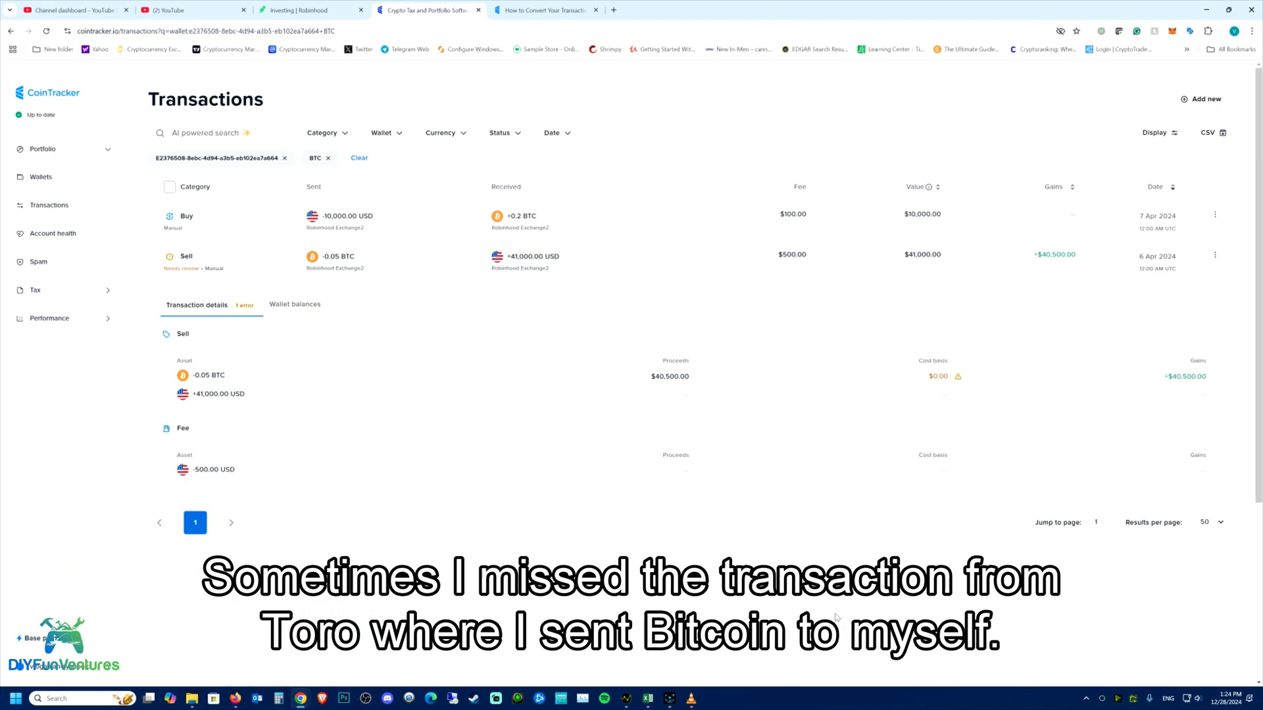
mouse_move(446, 610)
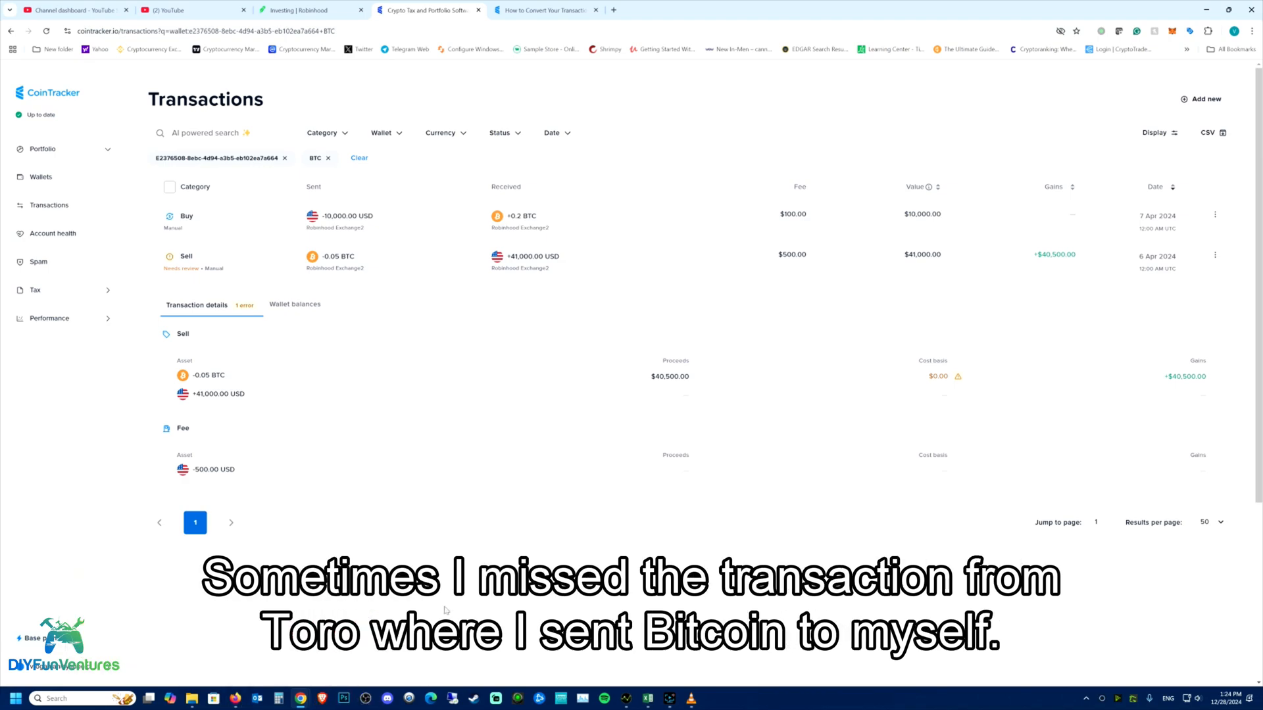
mouse_move(62, 219)
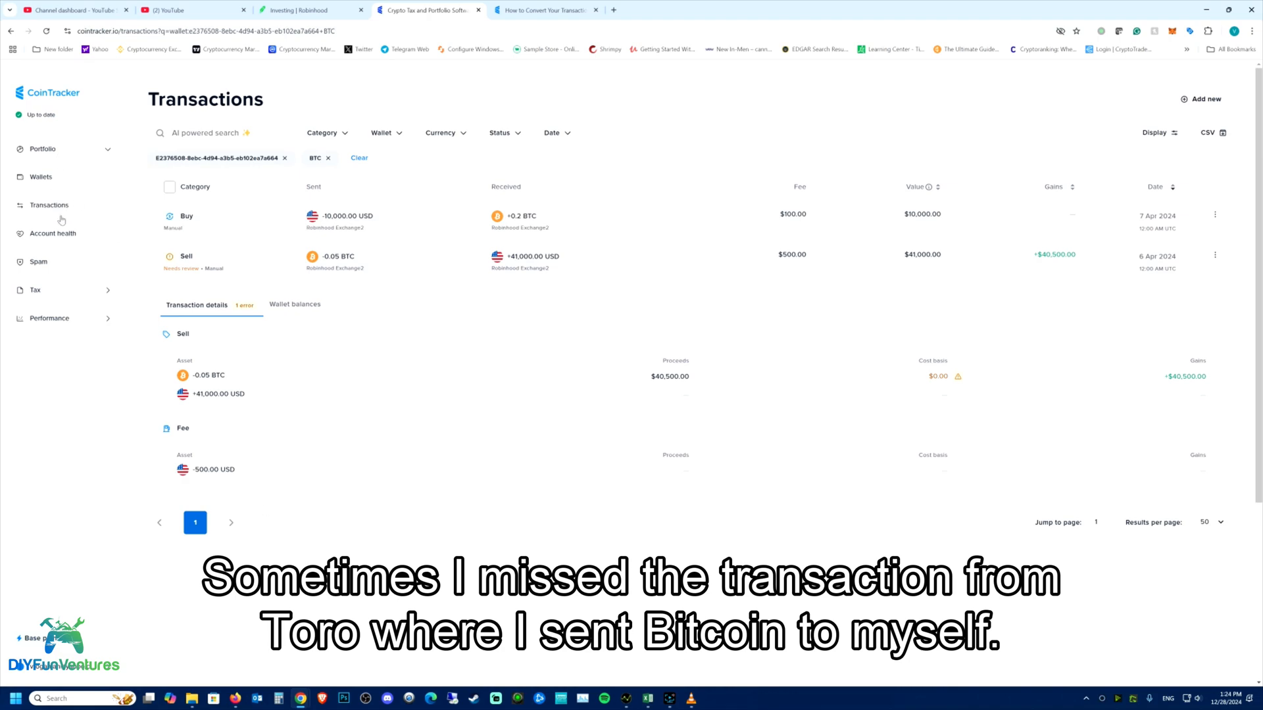
mouse_move(49, 206)
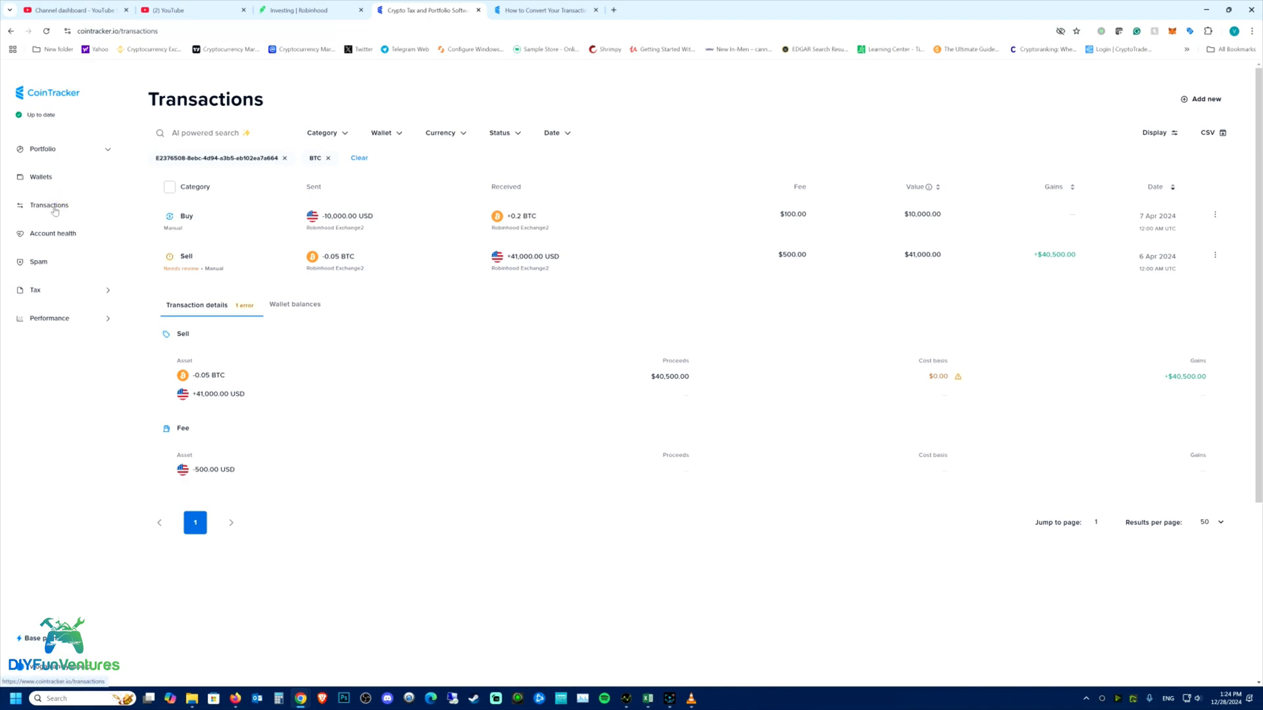
Step: From Wallets, select eToro and list its three BTC transactions
left_click(41, 176)
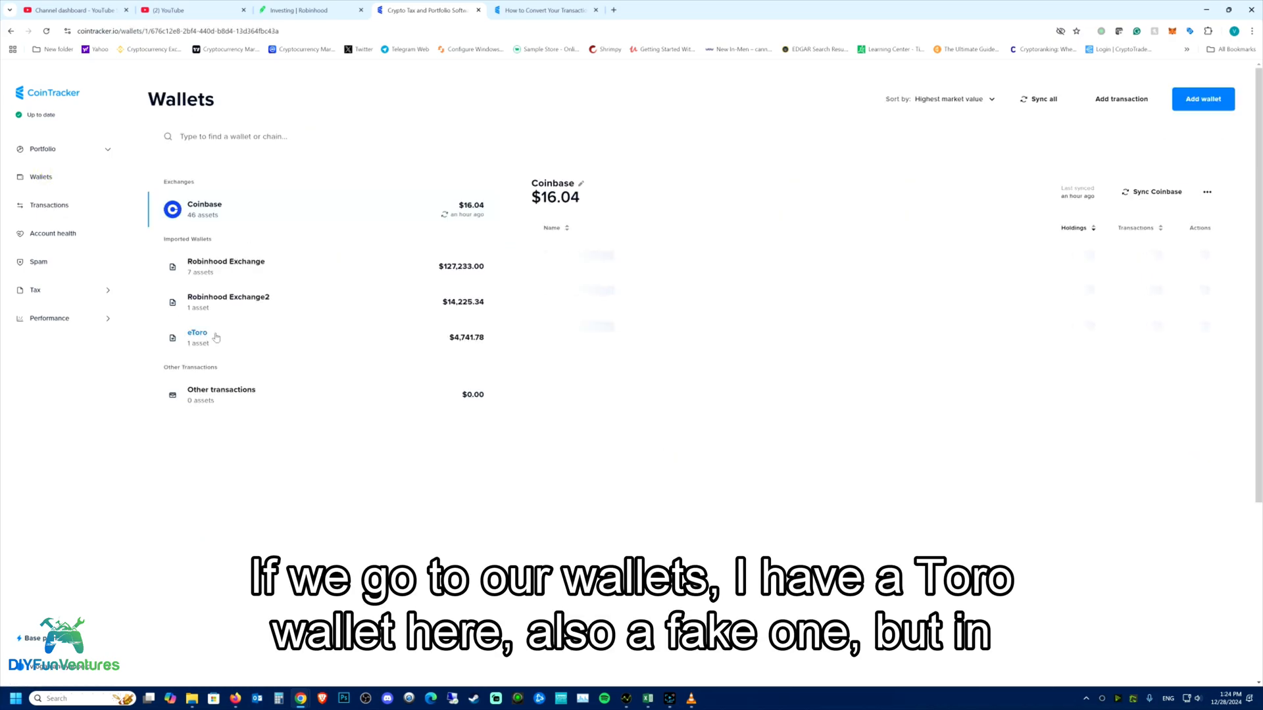
left_click(197, 337)
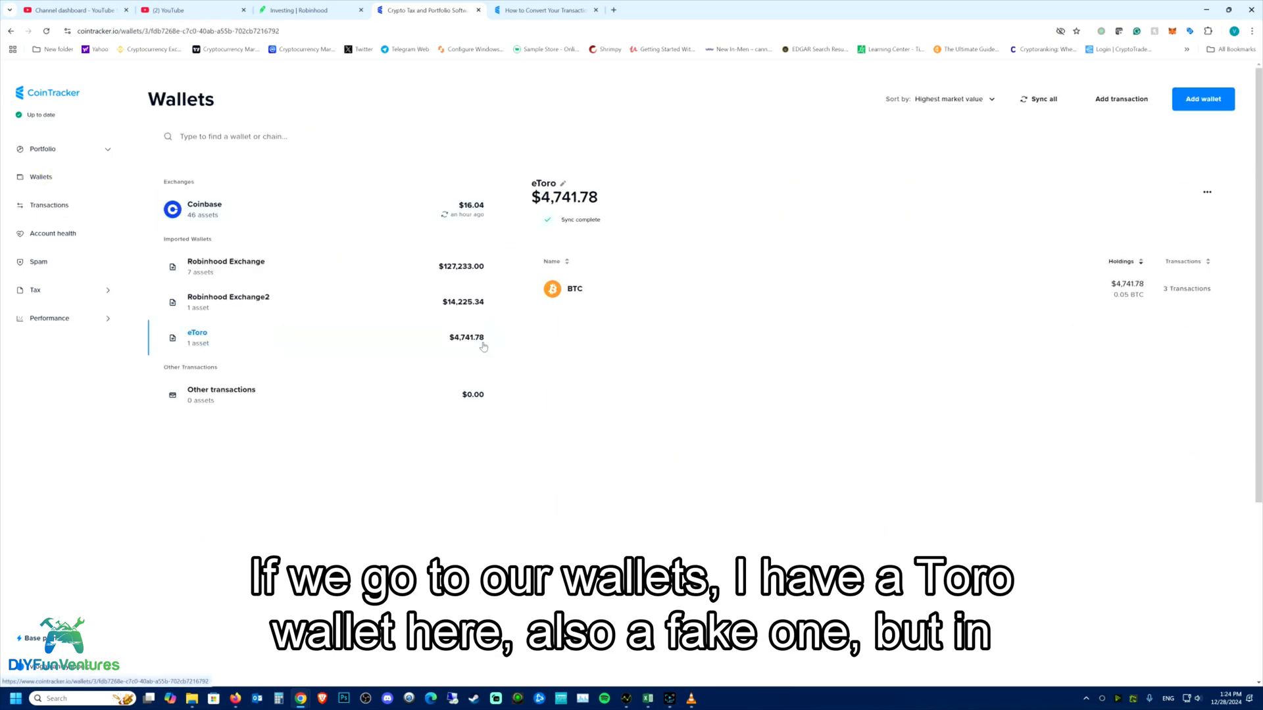
mouse_move(1135, 292)
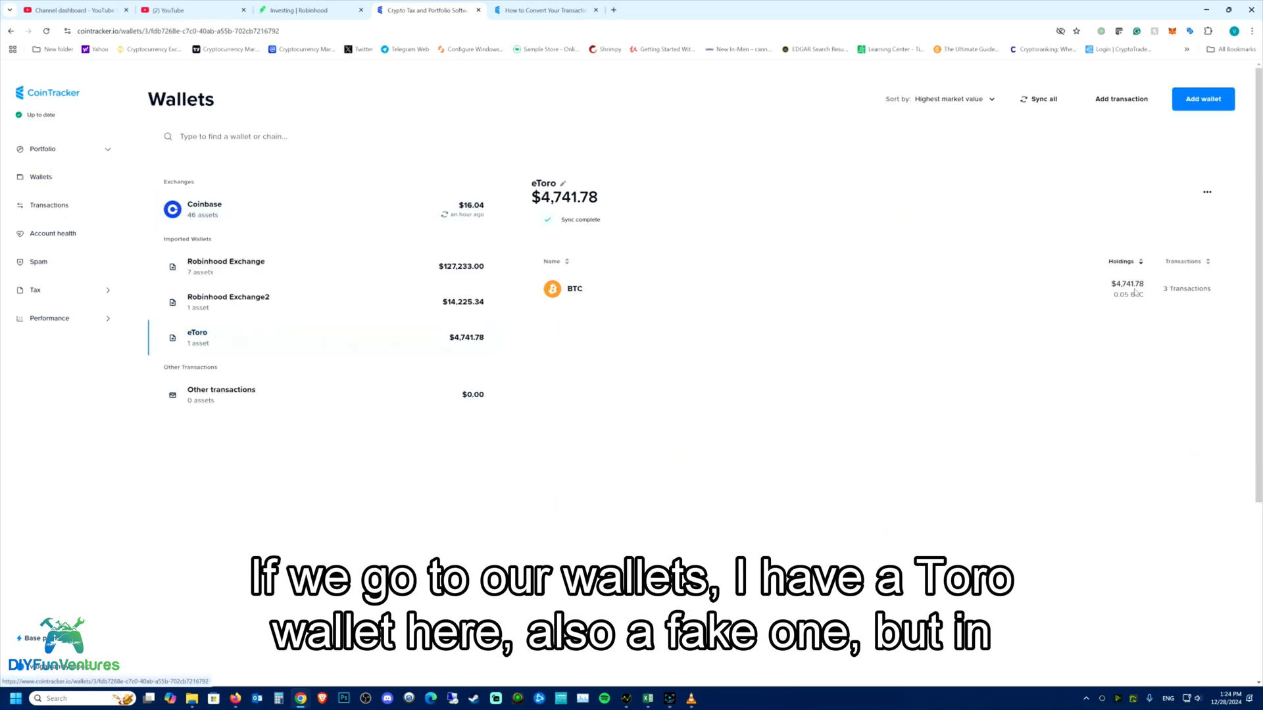
left_click(1185, 288)
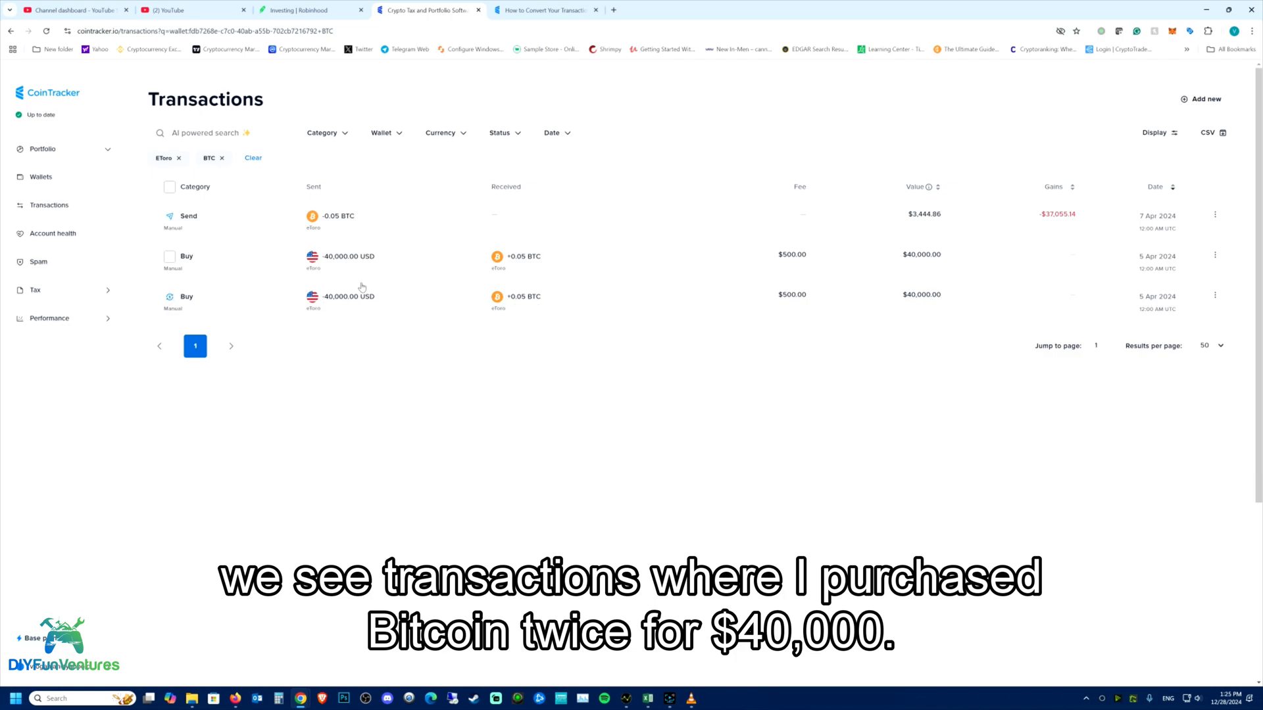
mouse_move(589, 279)
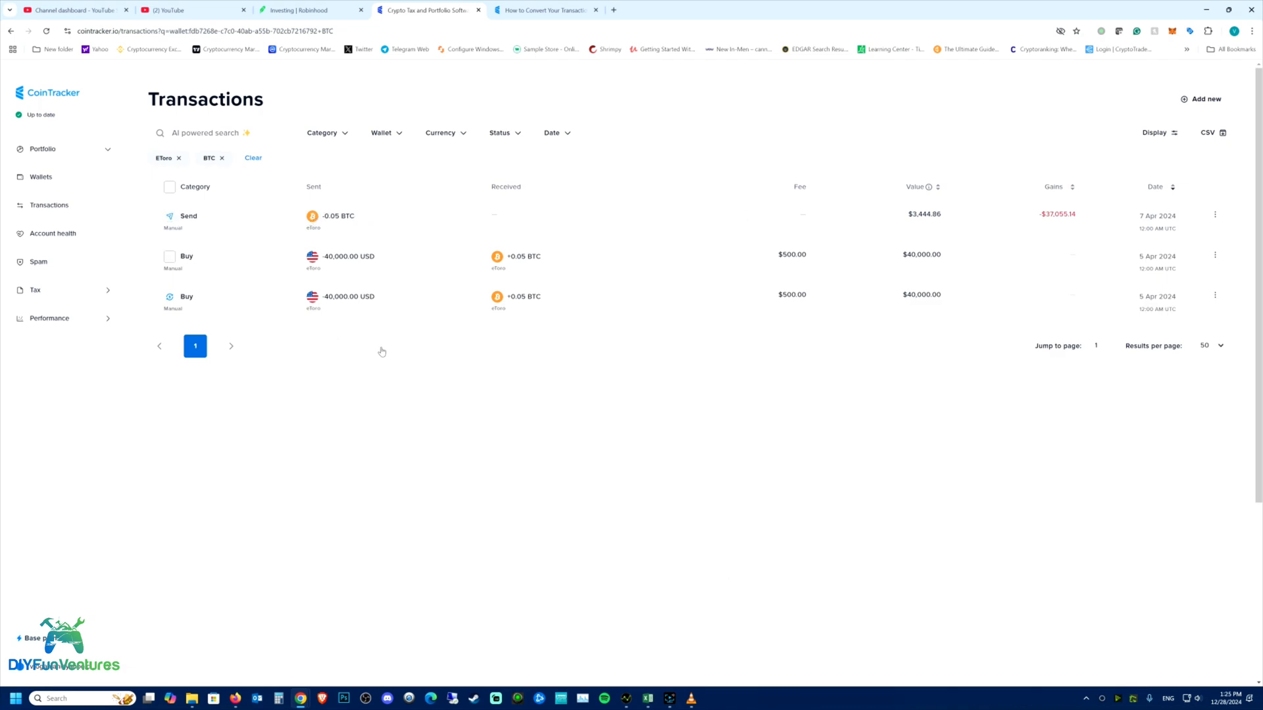
mouse_move(1068, 192)
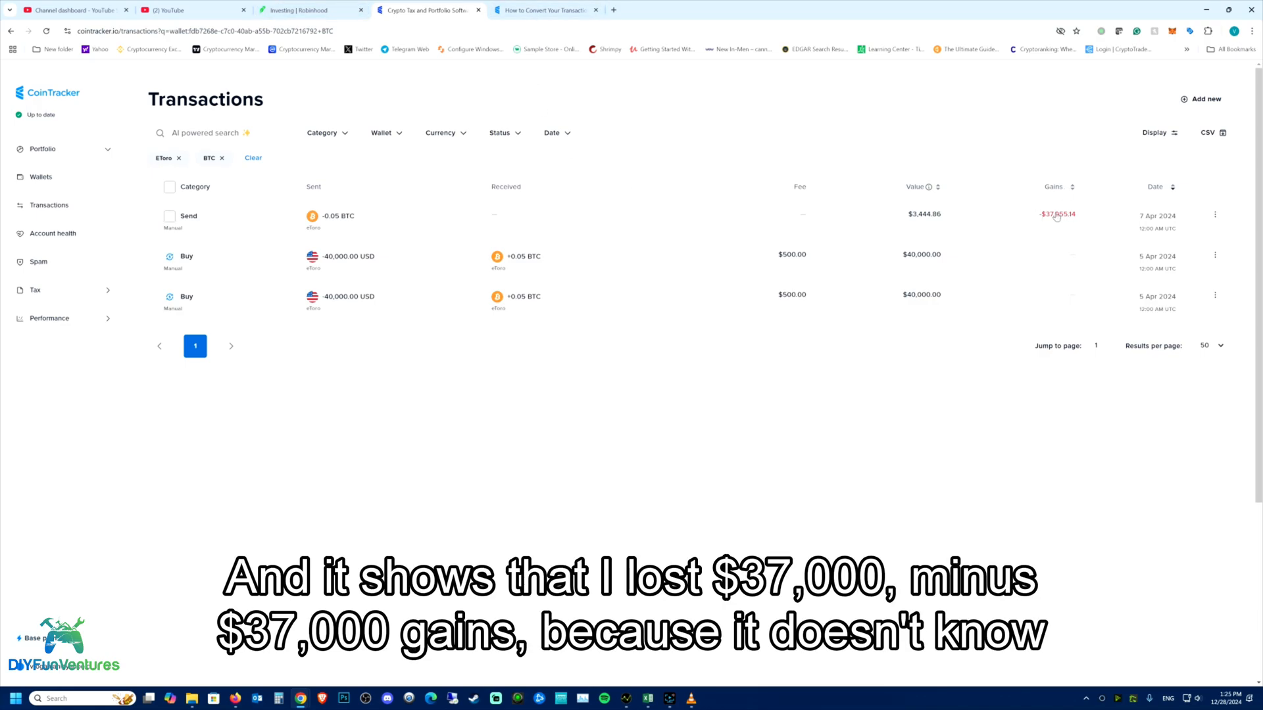
mouse_move(1055, 218)
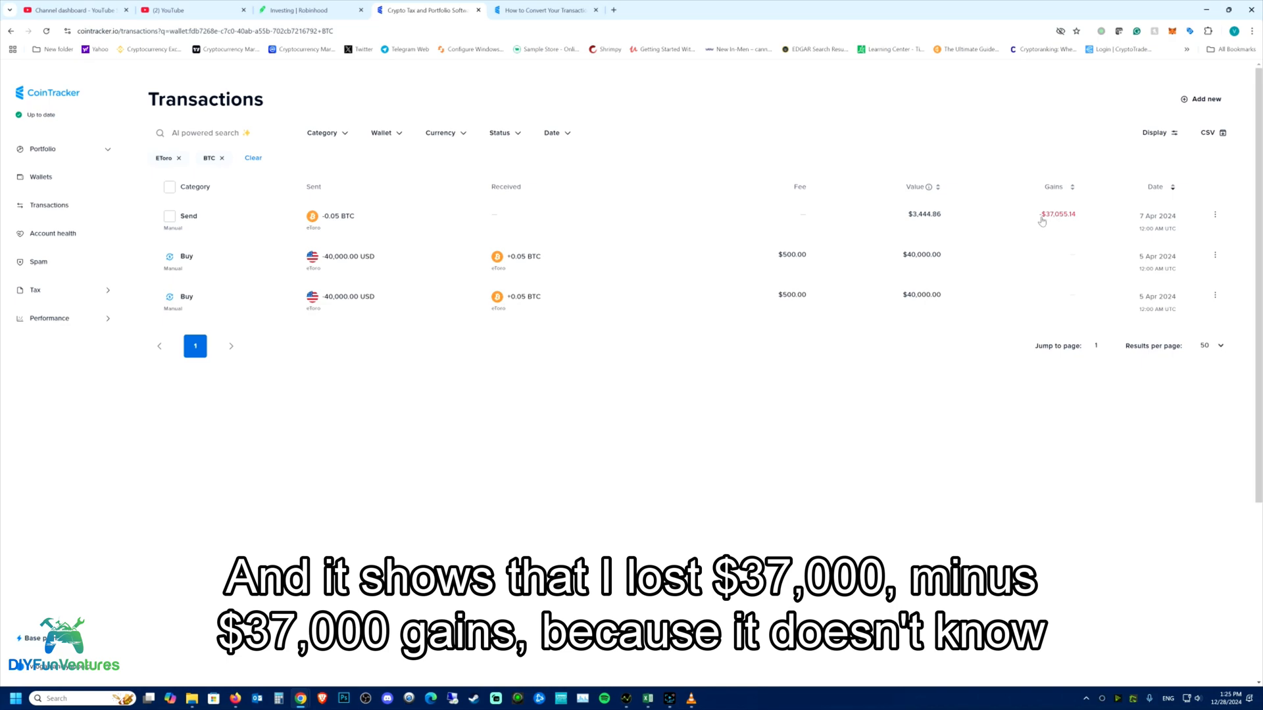
mouse_move(444, 228)
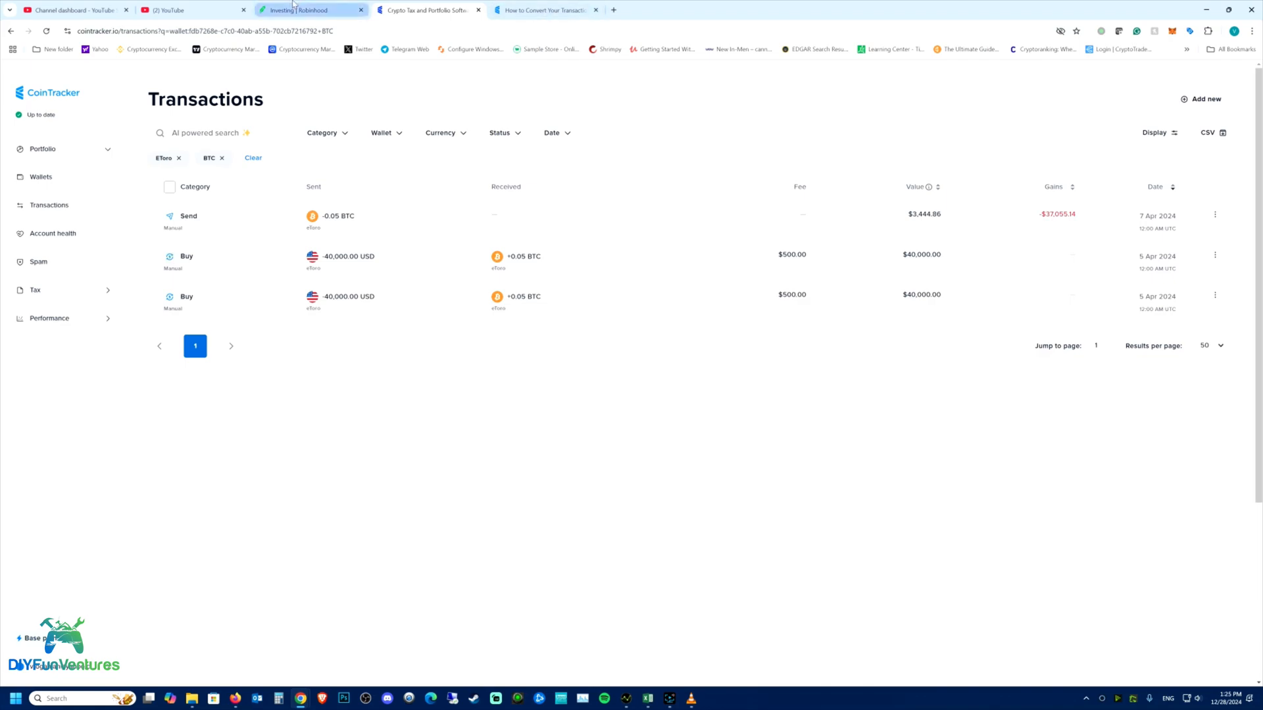
mouse_move(311, 9)
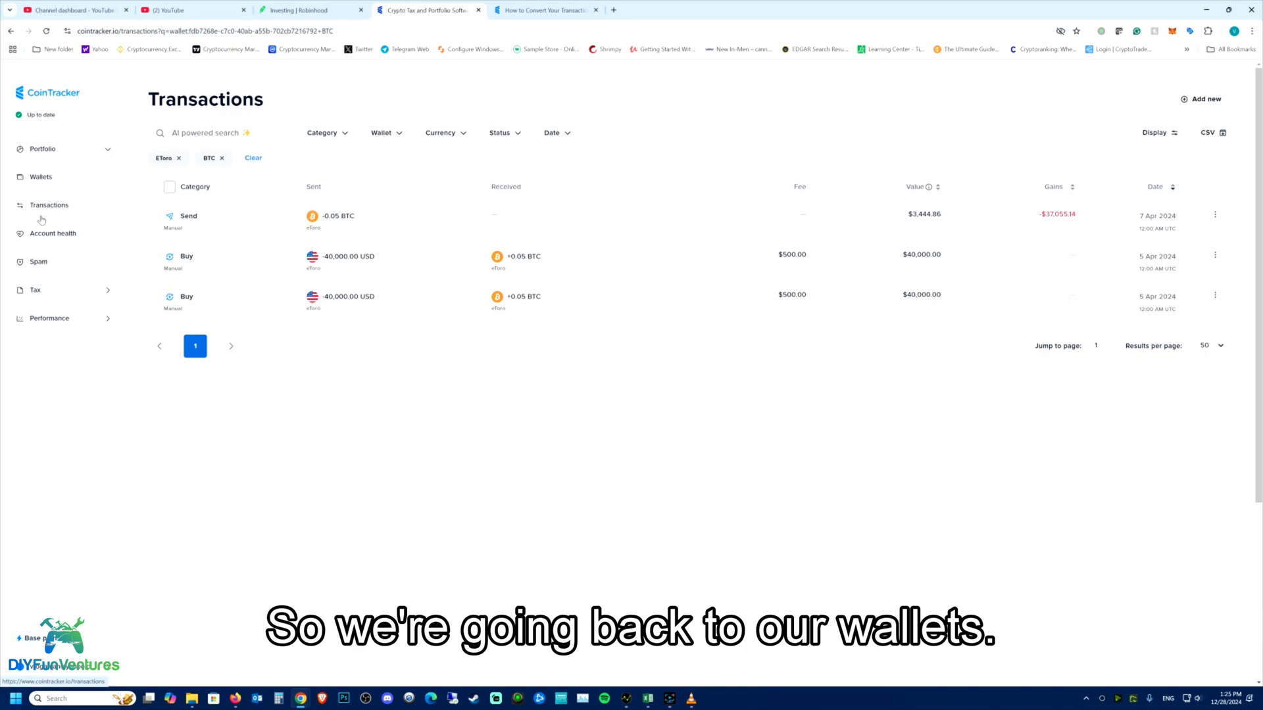
Step: From Wallets, select Robinhood Exchange2 to show its 0.15 BTC holding
left_click(40, 176)
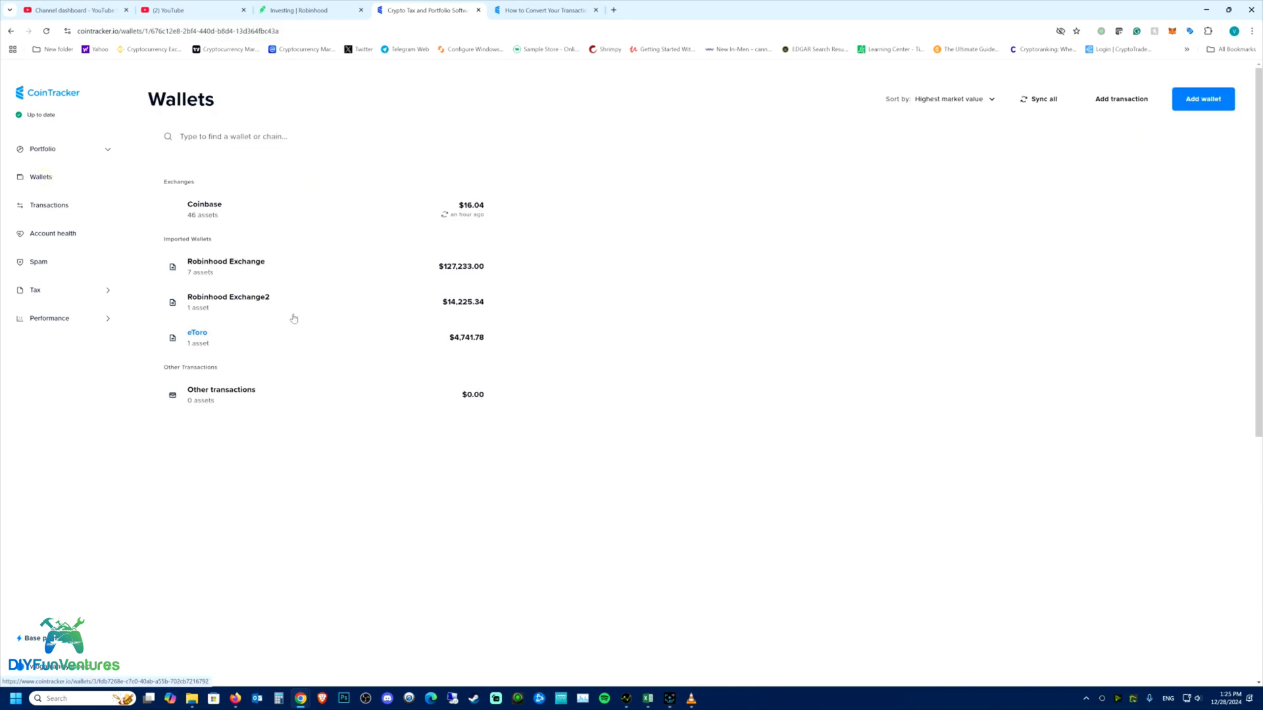
left_click(204, 209)
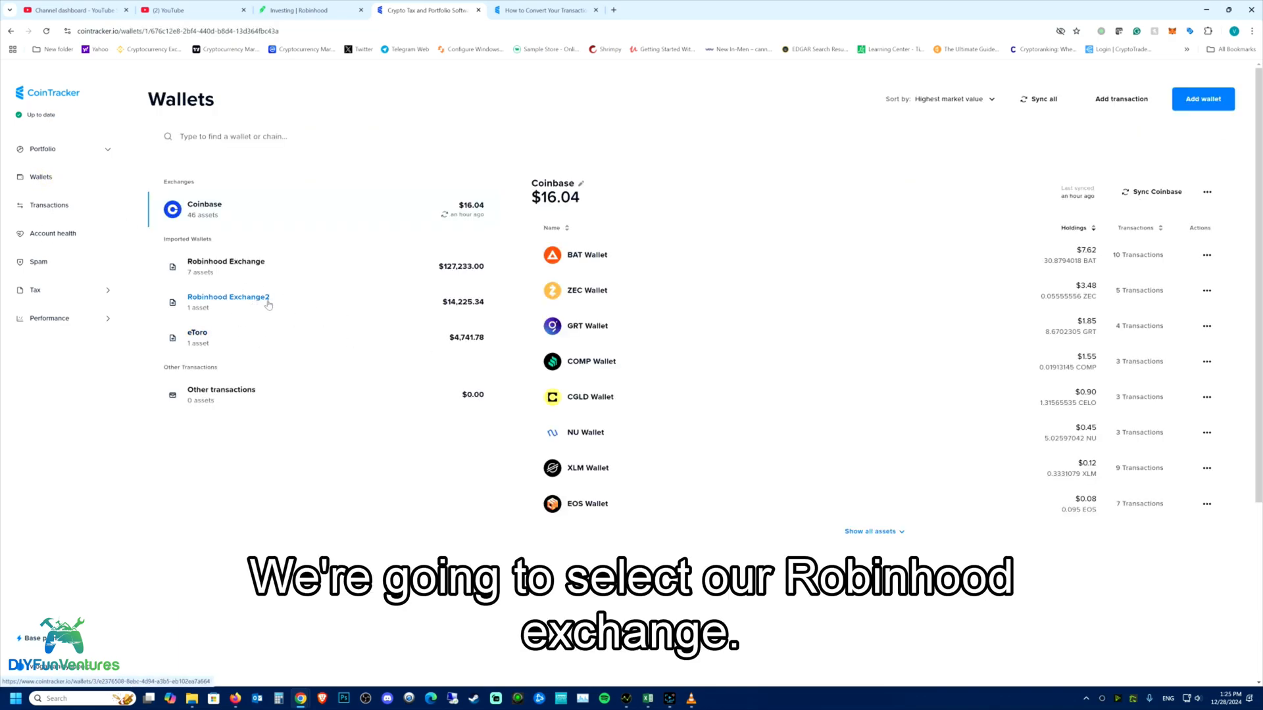
left_click(227, 301)
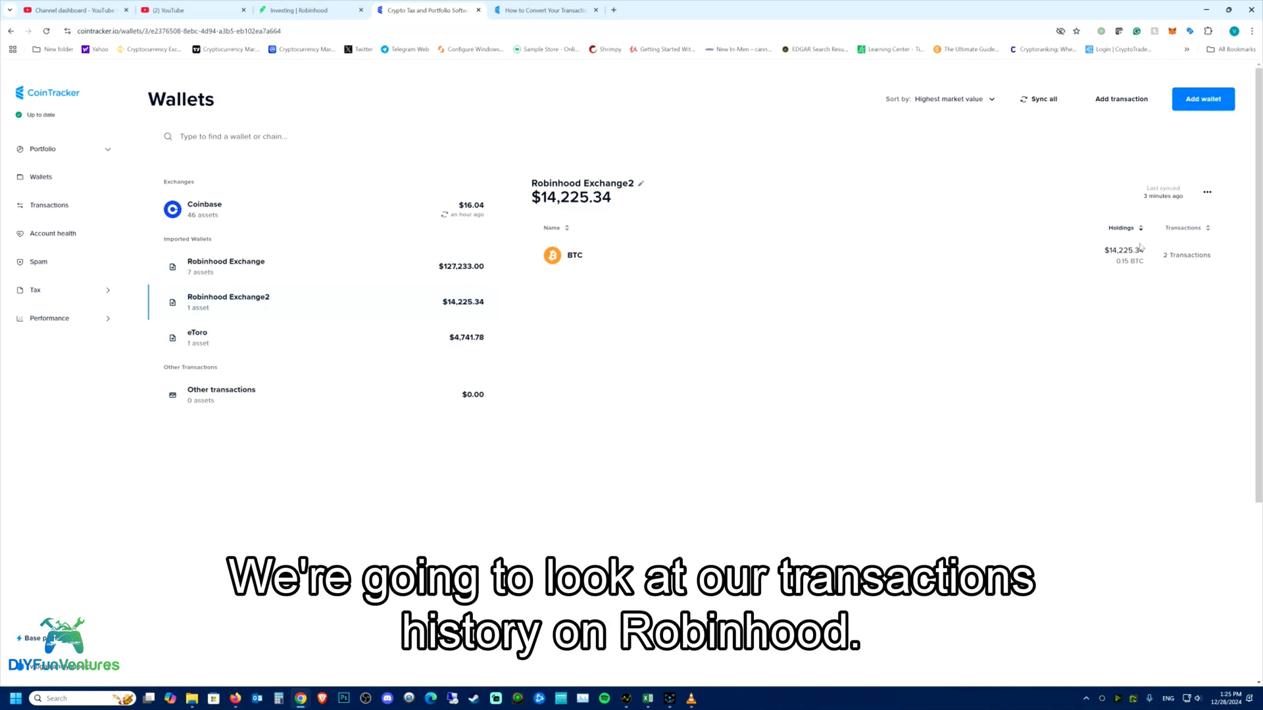
mouse_move(1128, 170)
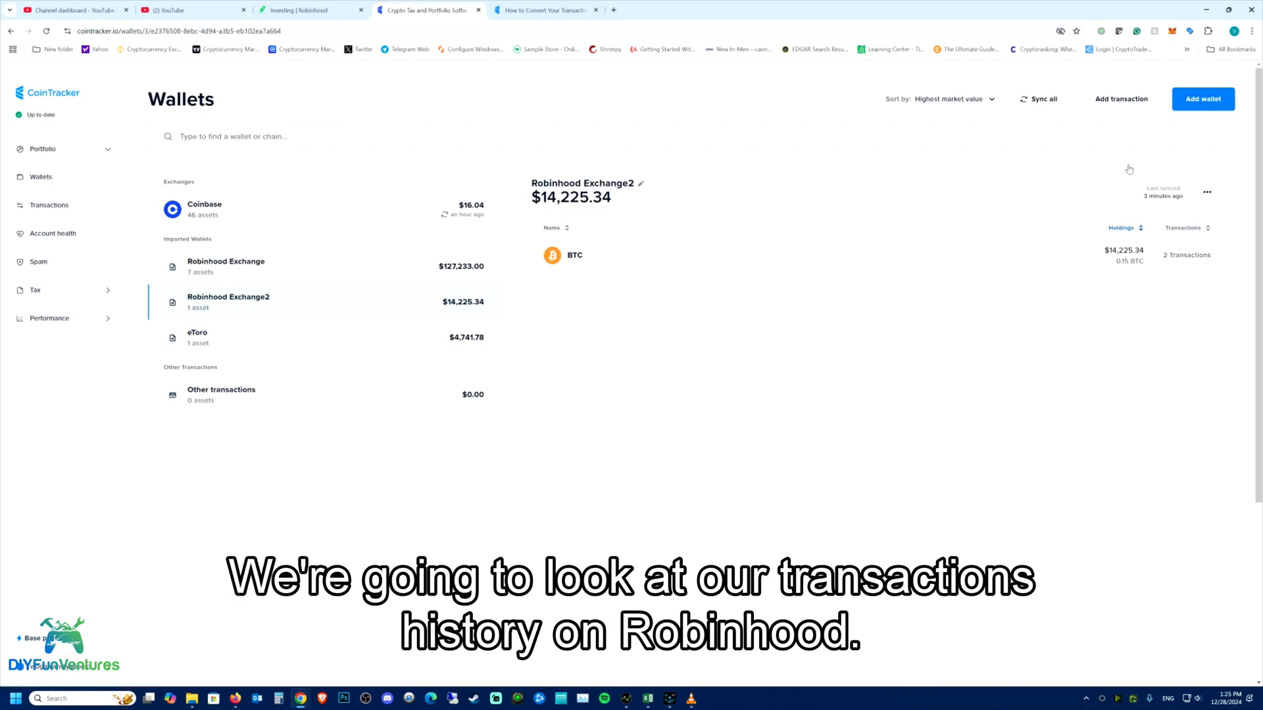
mouse_move(1120, 99)
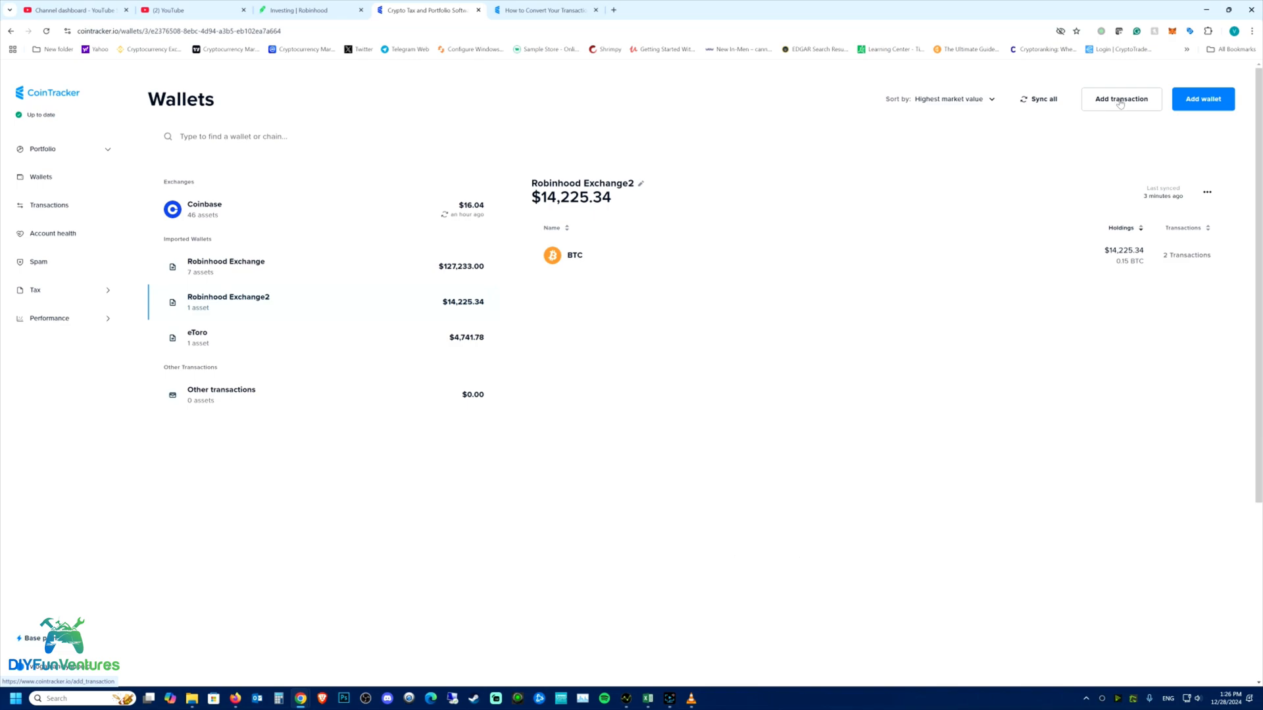
Step: Draft a manual transaction with an incoming 0.05 Bitcoin into Robinhood Exchange2 and apply it
left_click(1120, 99)
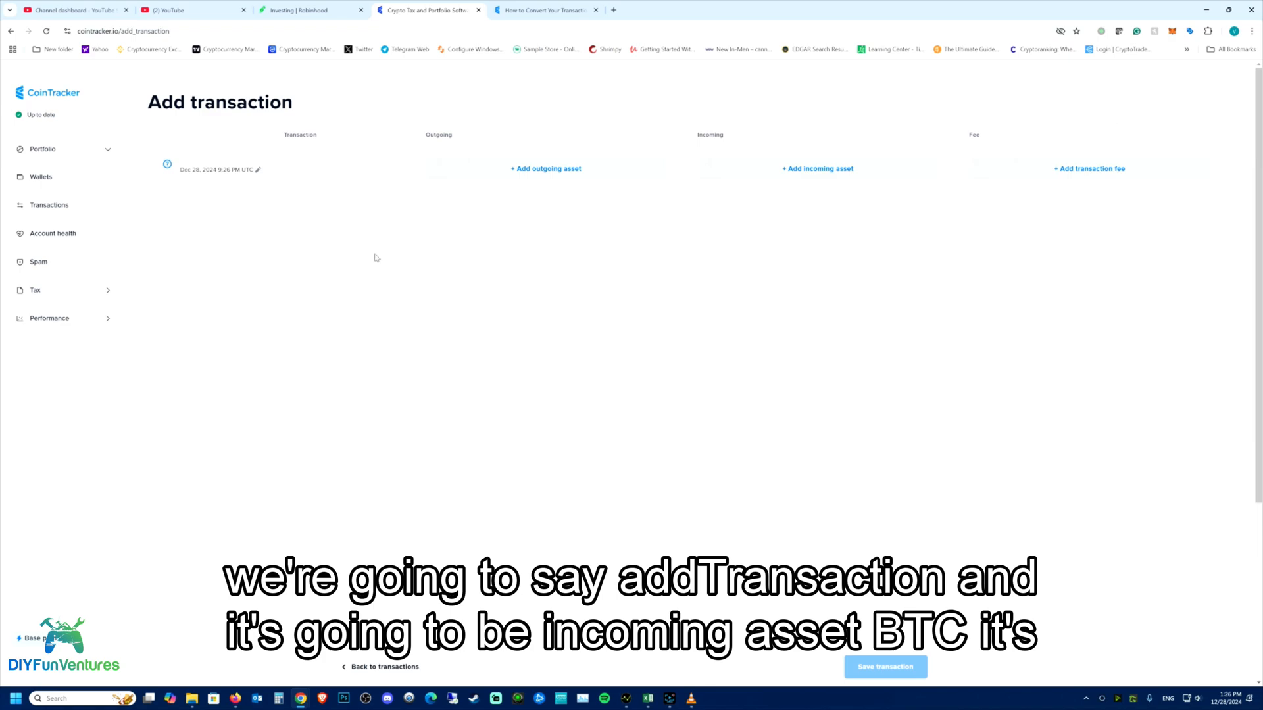
mouse_move(697, 188)
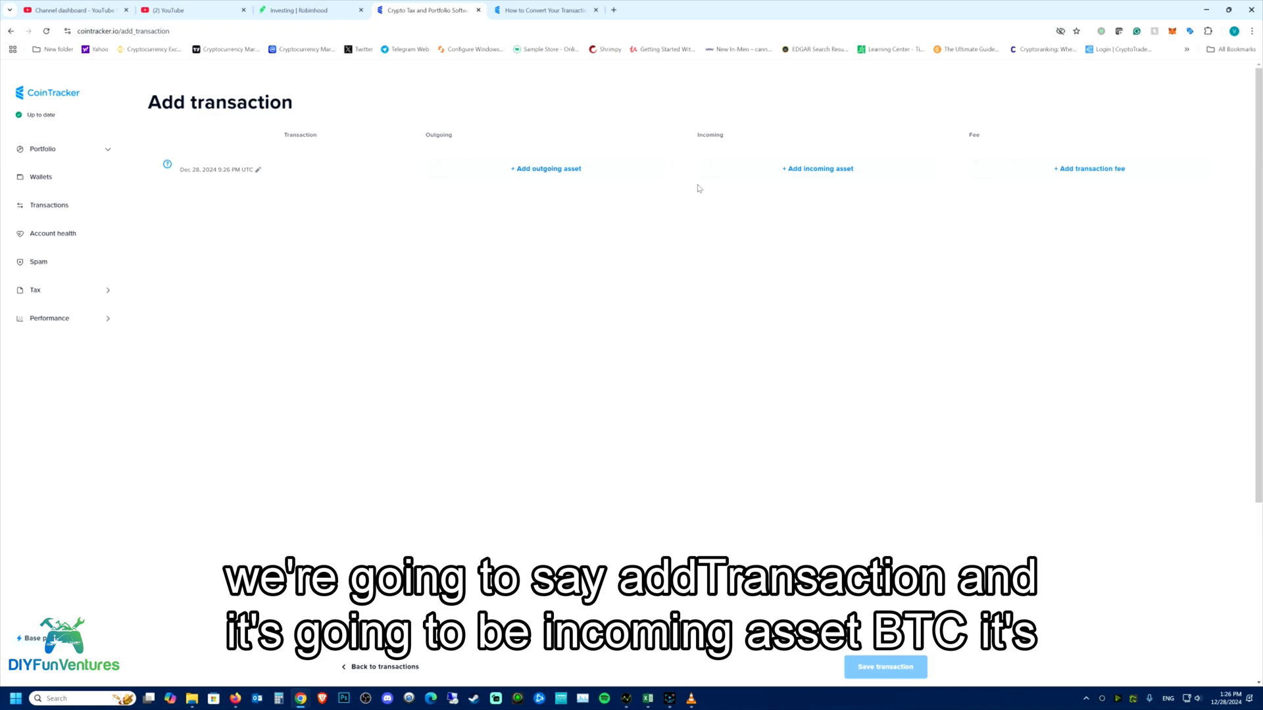
left_click(545, 168)
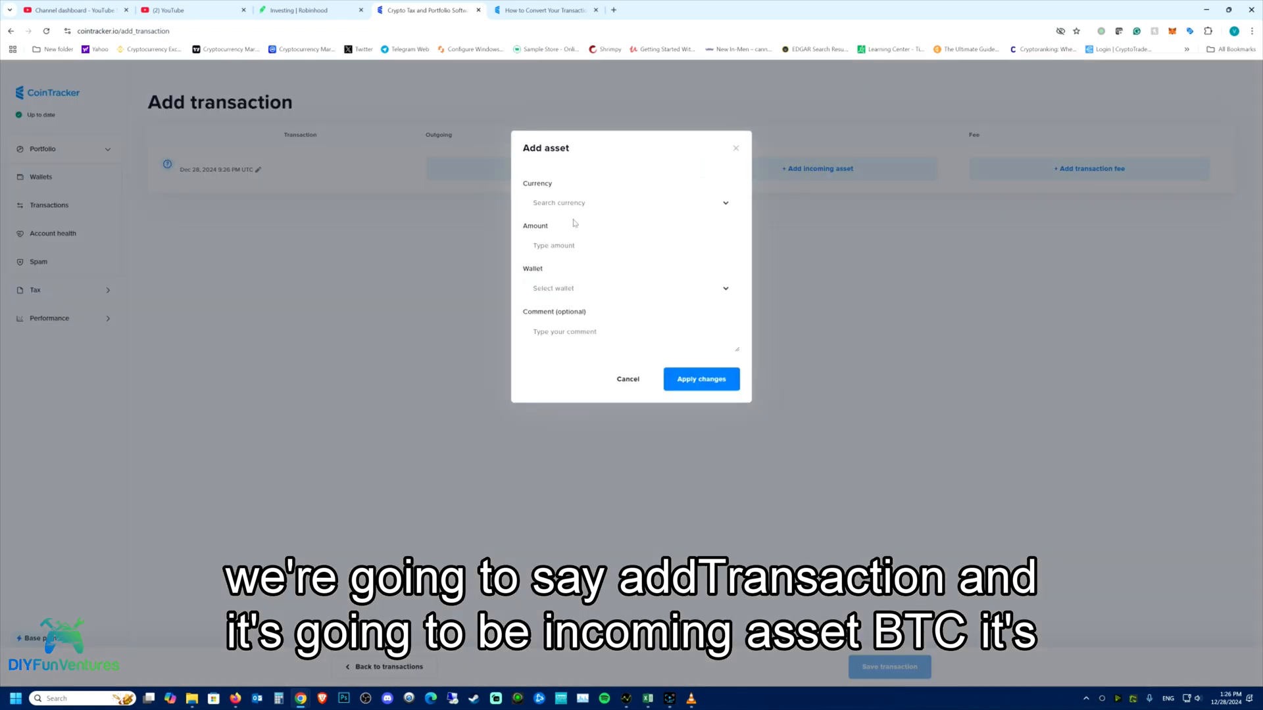
left_click(628, 203)
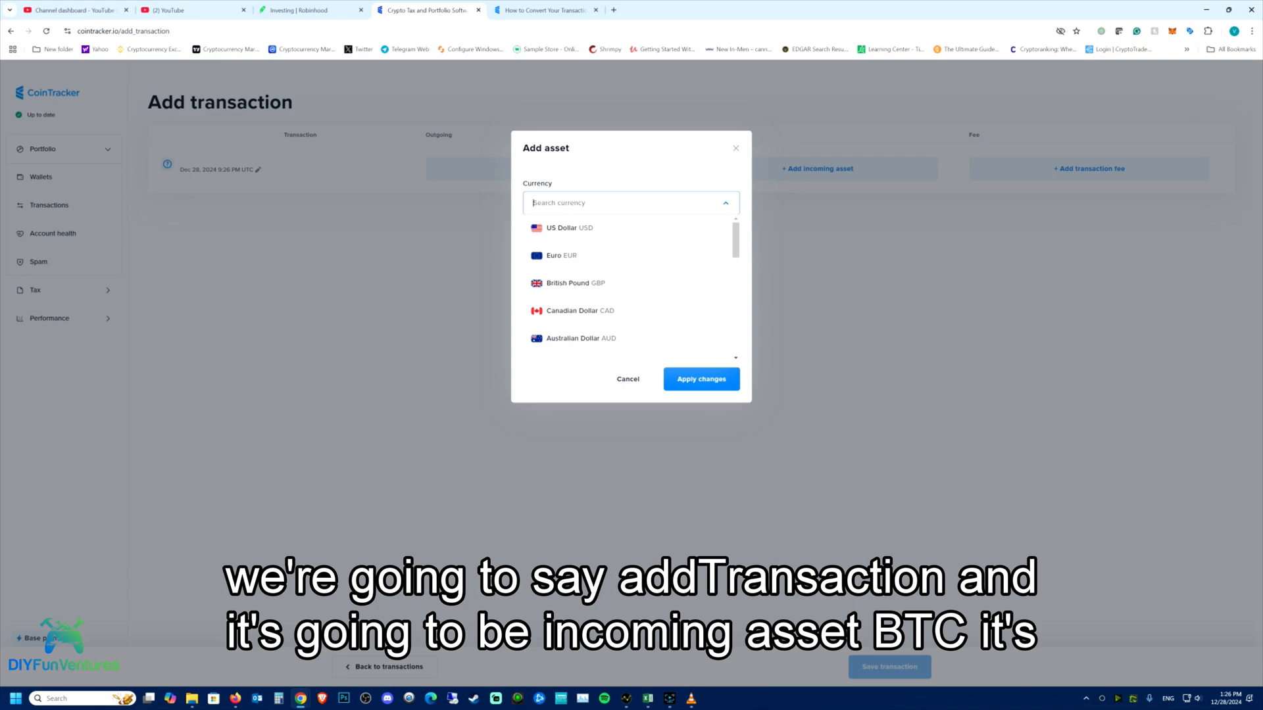
type("btc")
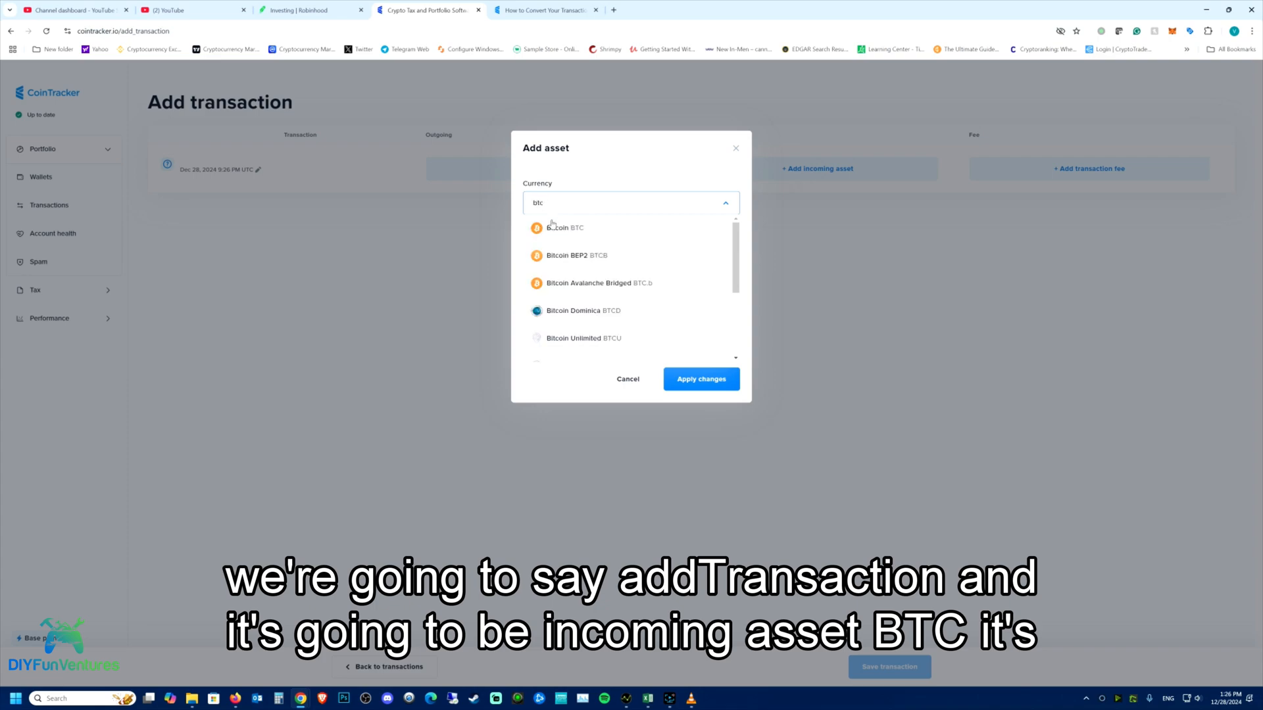
left_click(565, 227)
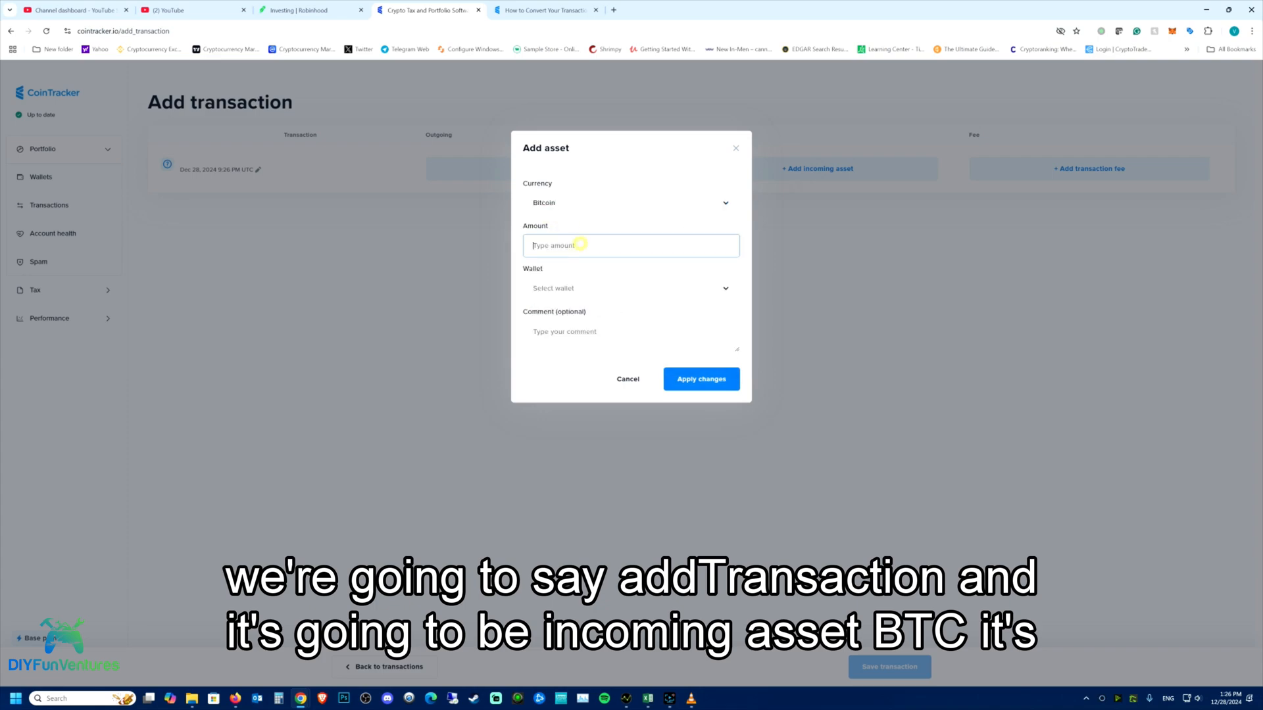
type("0.05")
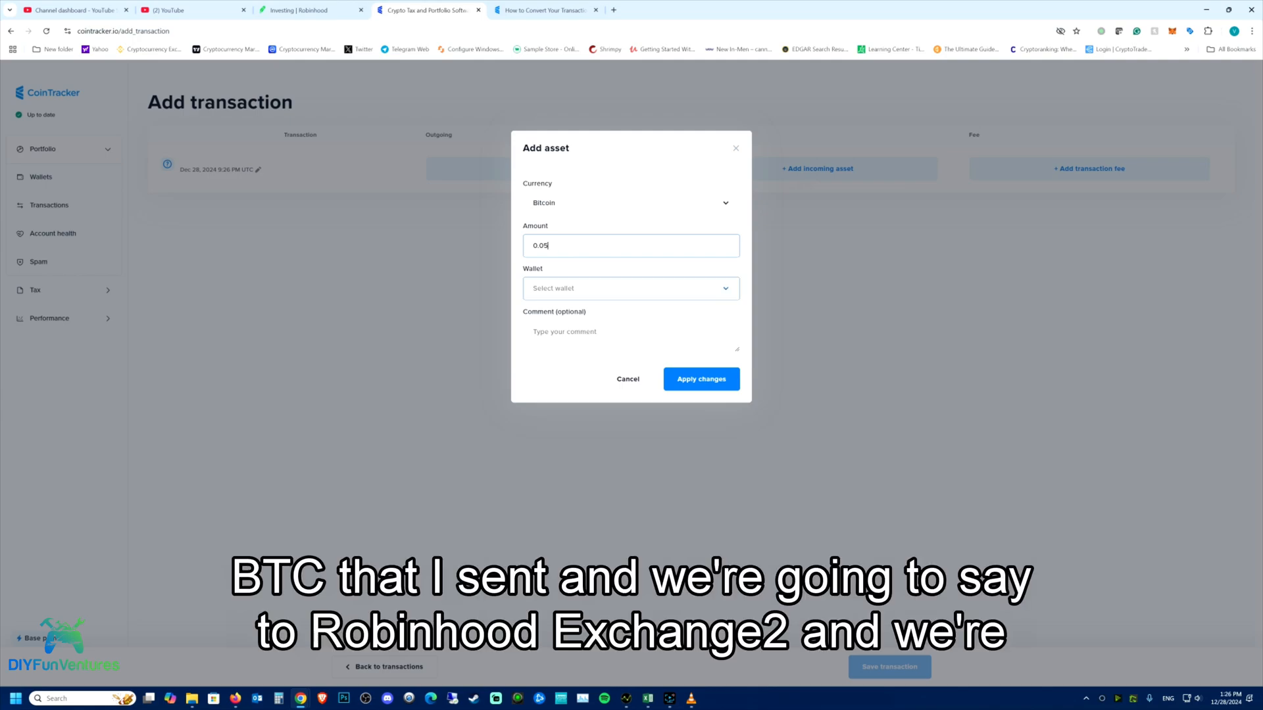
left_click(630, 288)
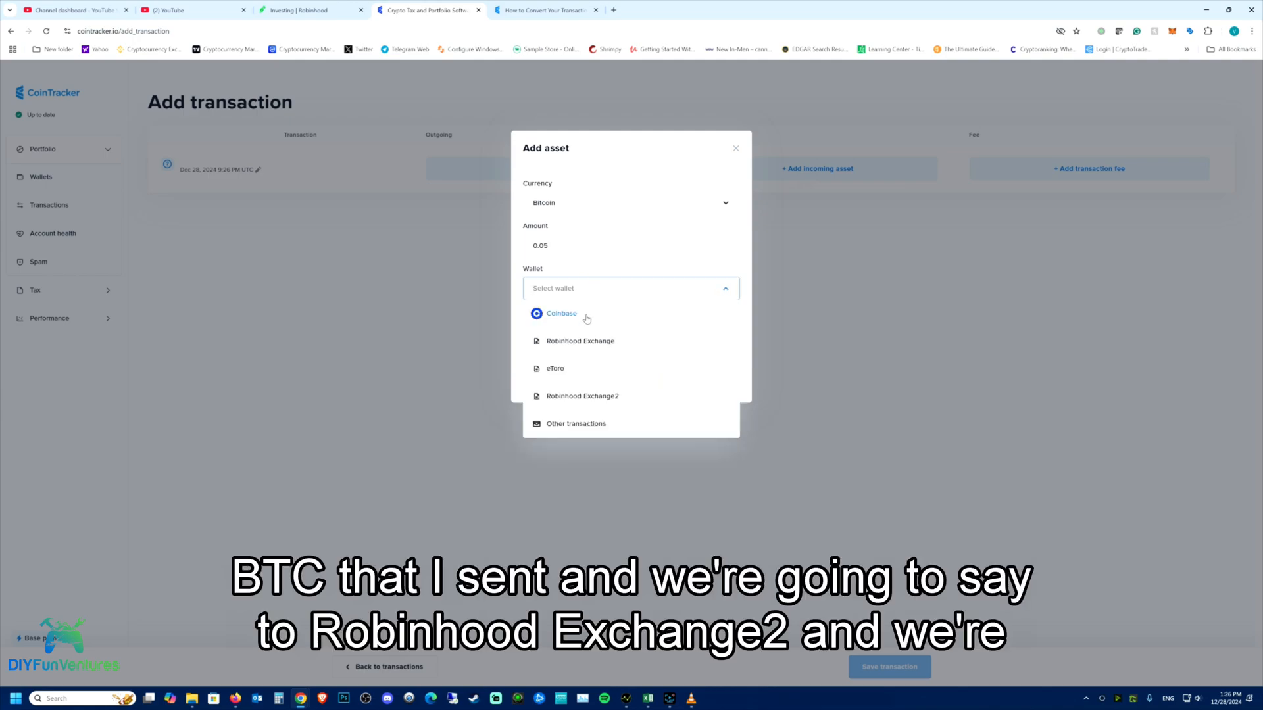
mouse_move(572, 400)
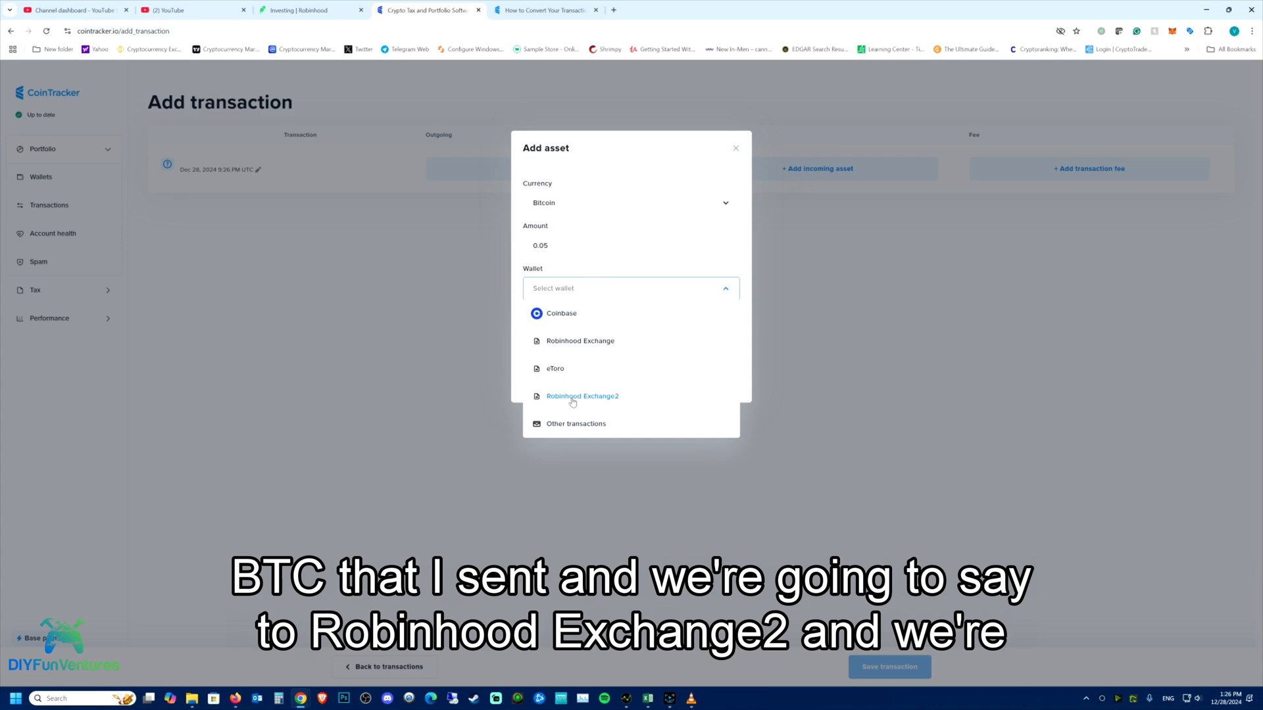
left_click(581, 396)
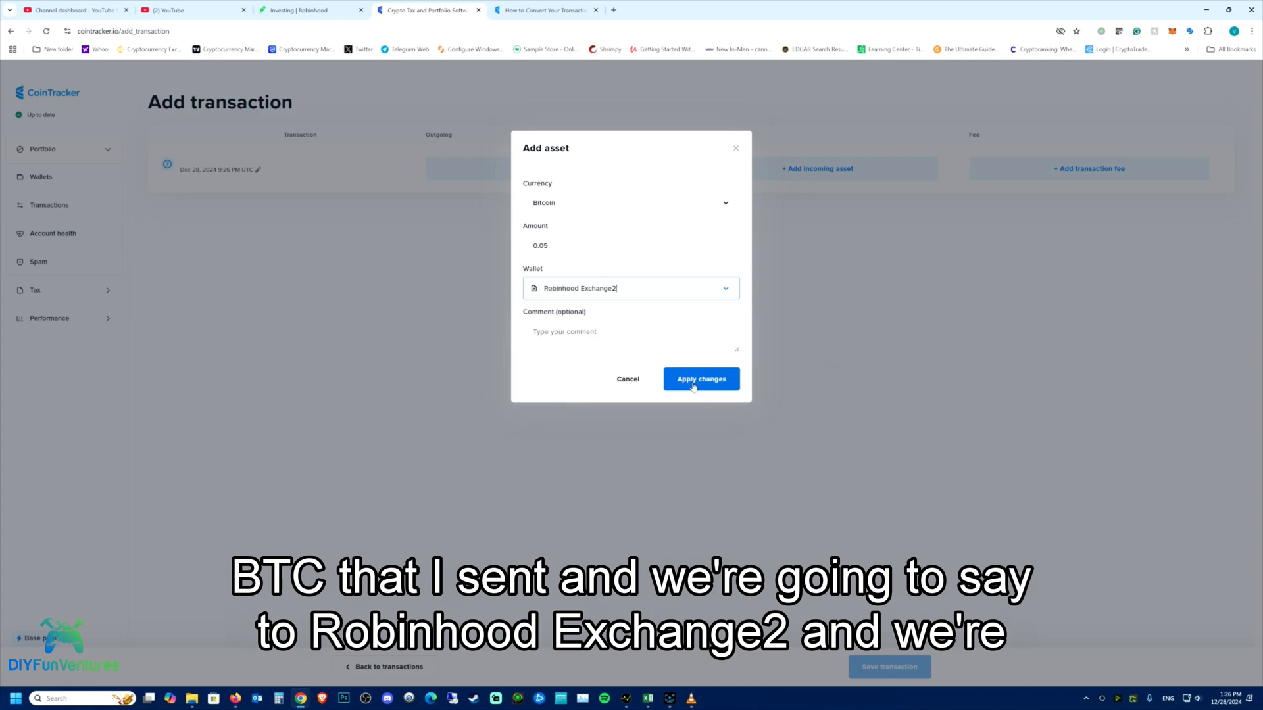
left_click(698, 378)
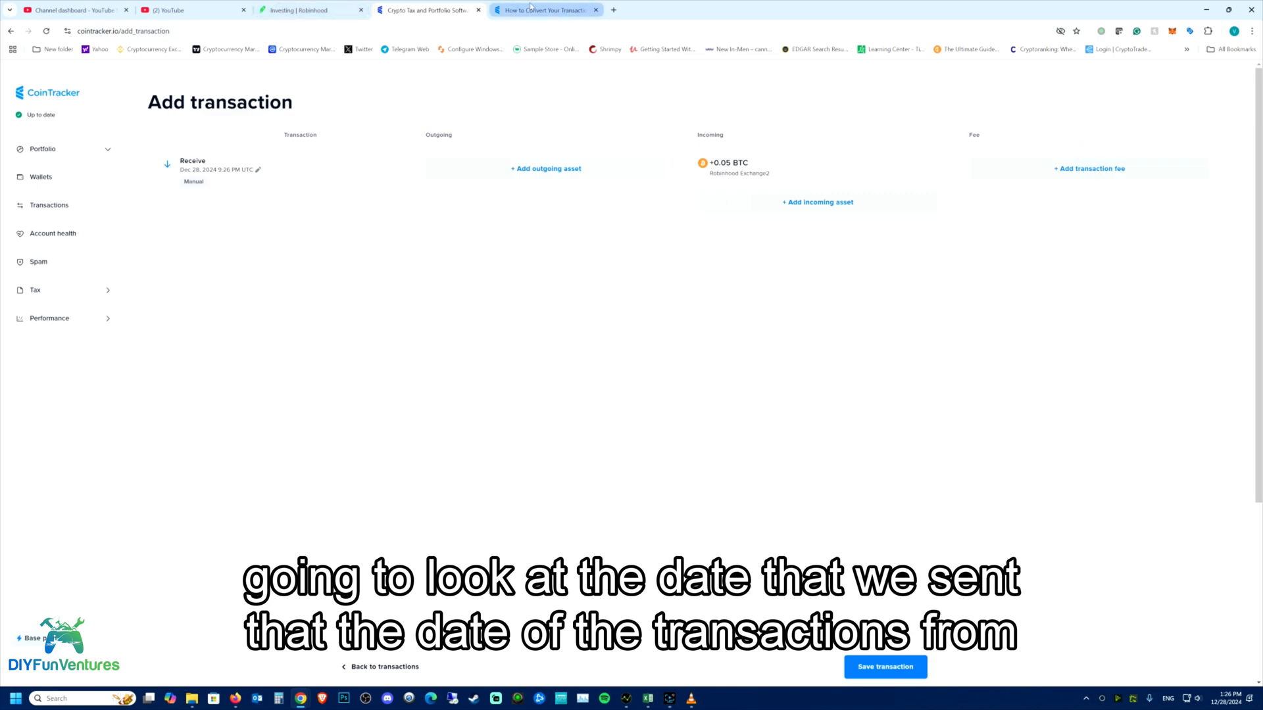
mouse_move(499, 27)
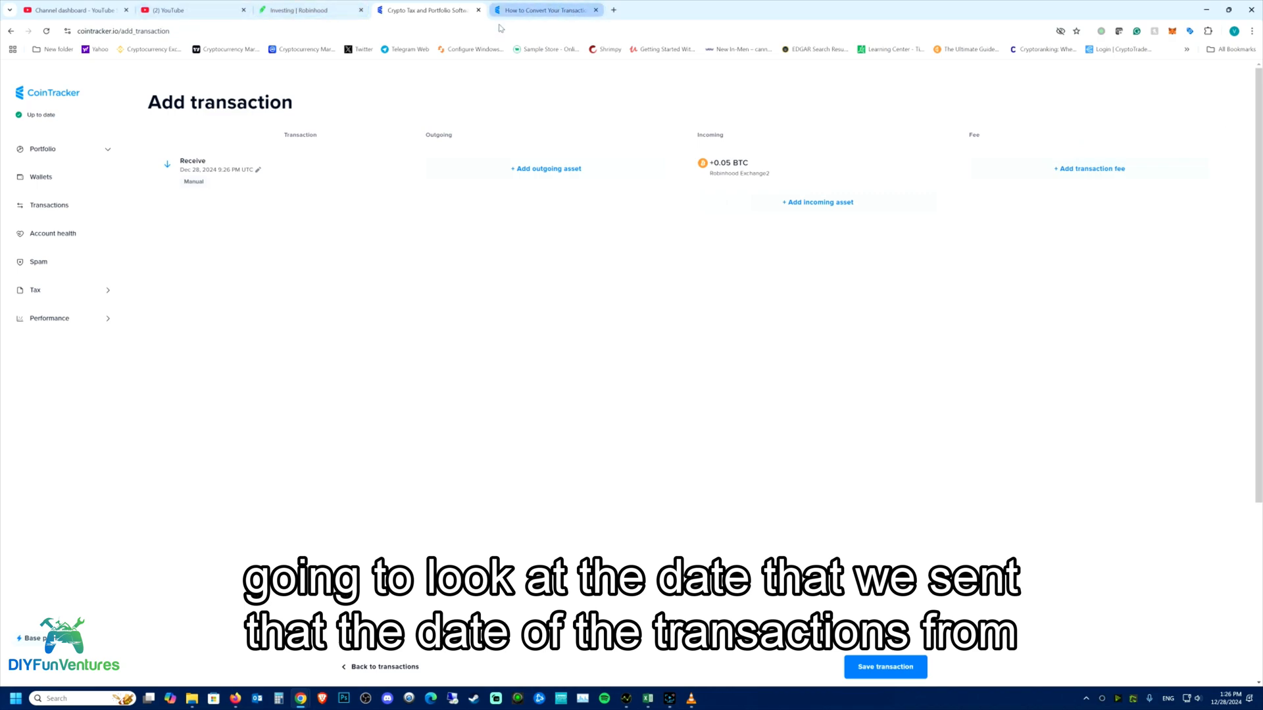
mouse_move(544, 9)
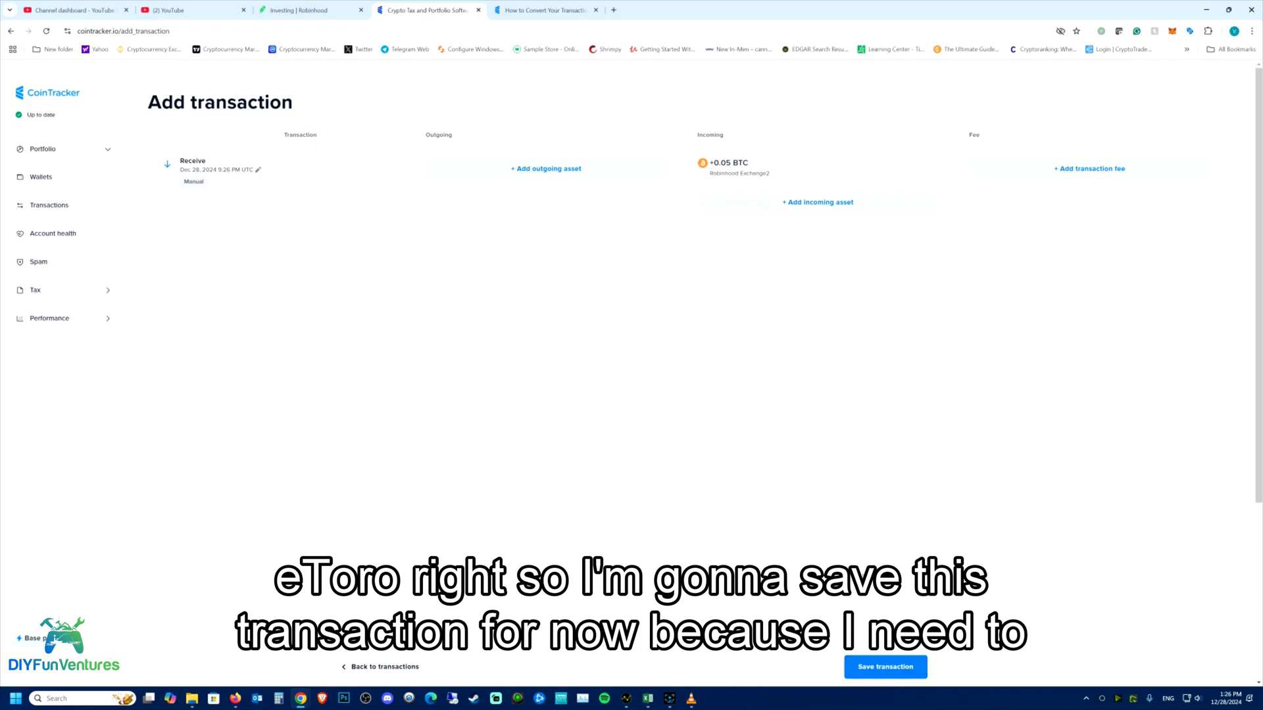
Step: Save the 0.05 BTC receive, then view eToro's BTC list showing the 7 Apr 2024 send
left_click(883, 667)
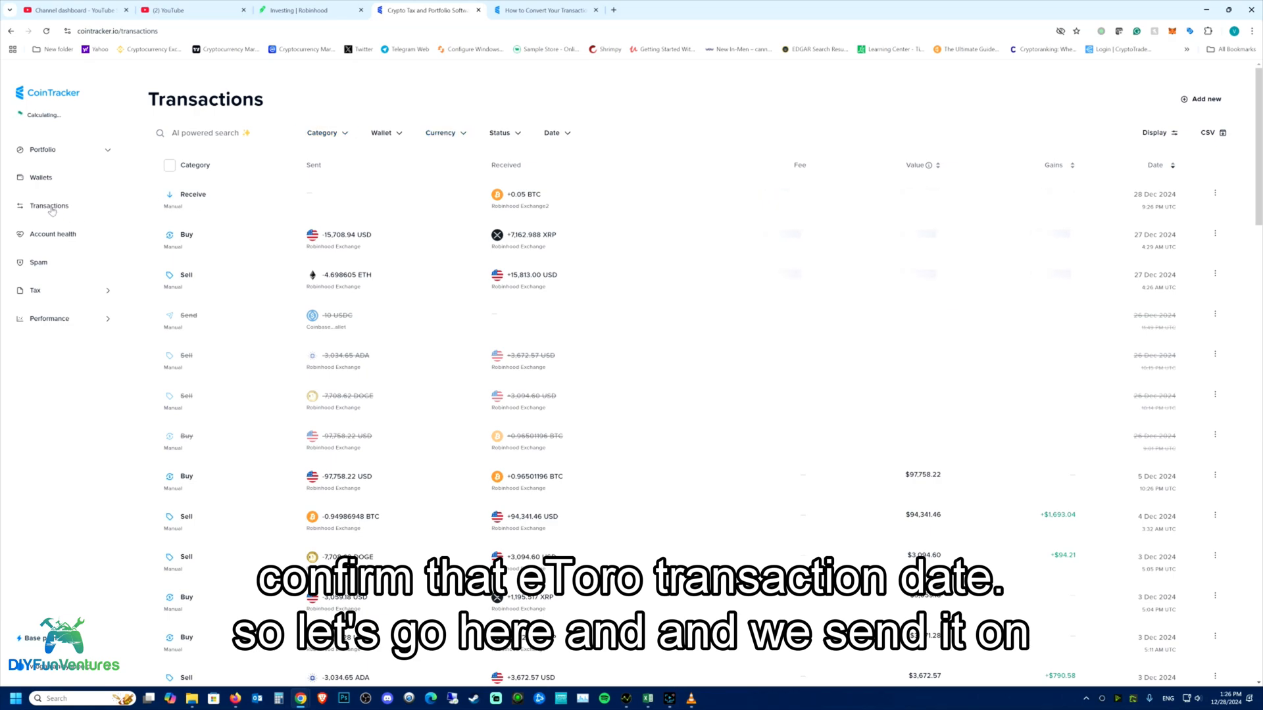
left_click(40, 177)
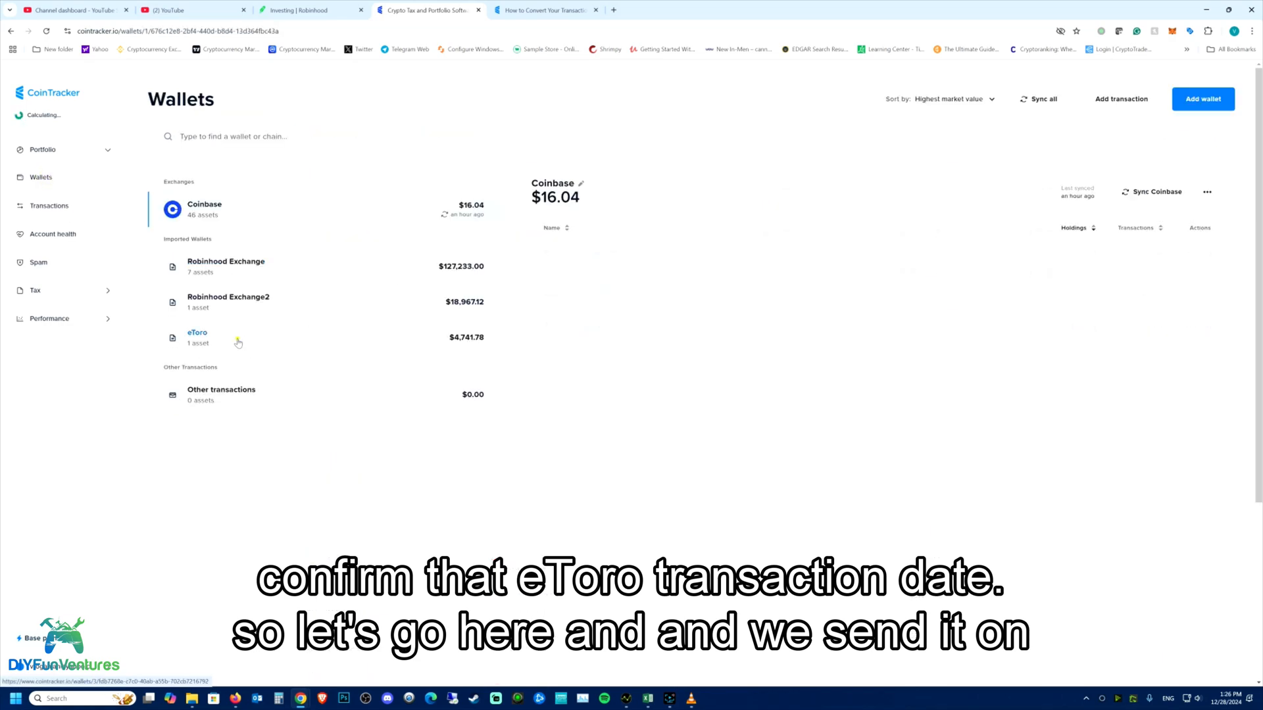
left_click(197, 337)
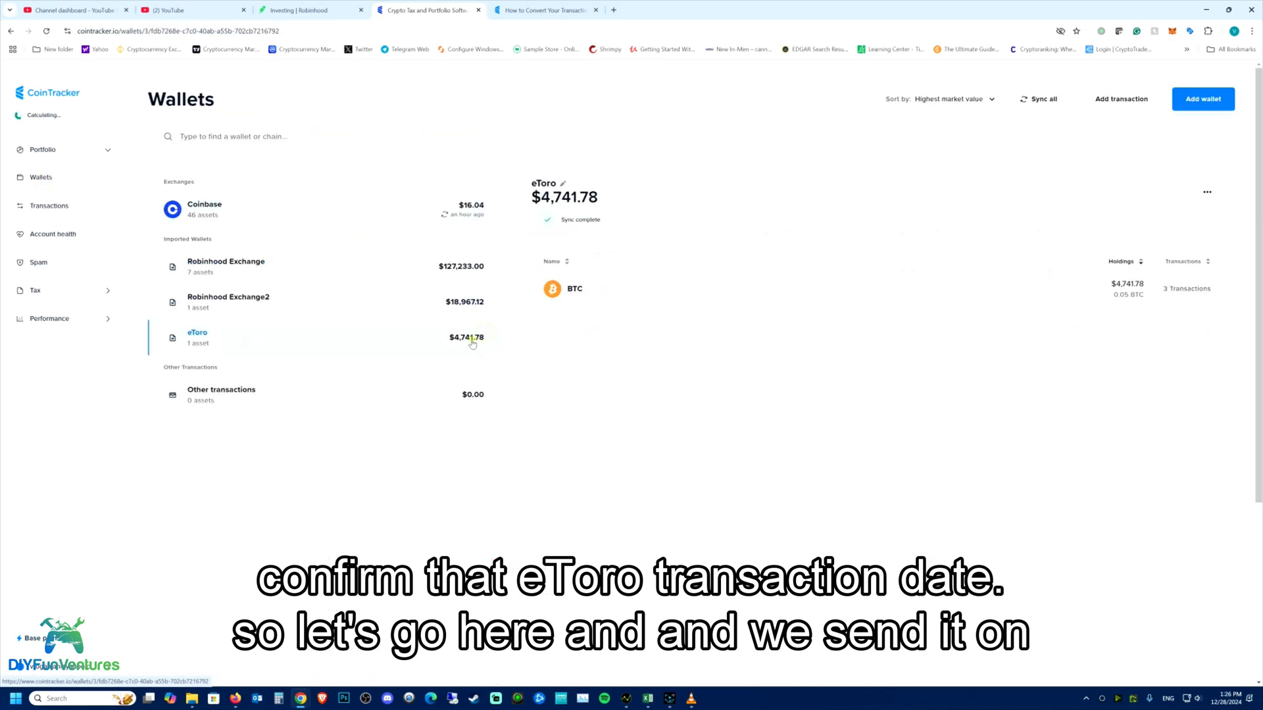
mouse_move(1014, 307)
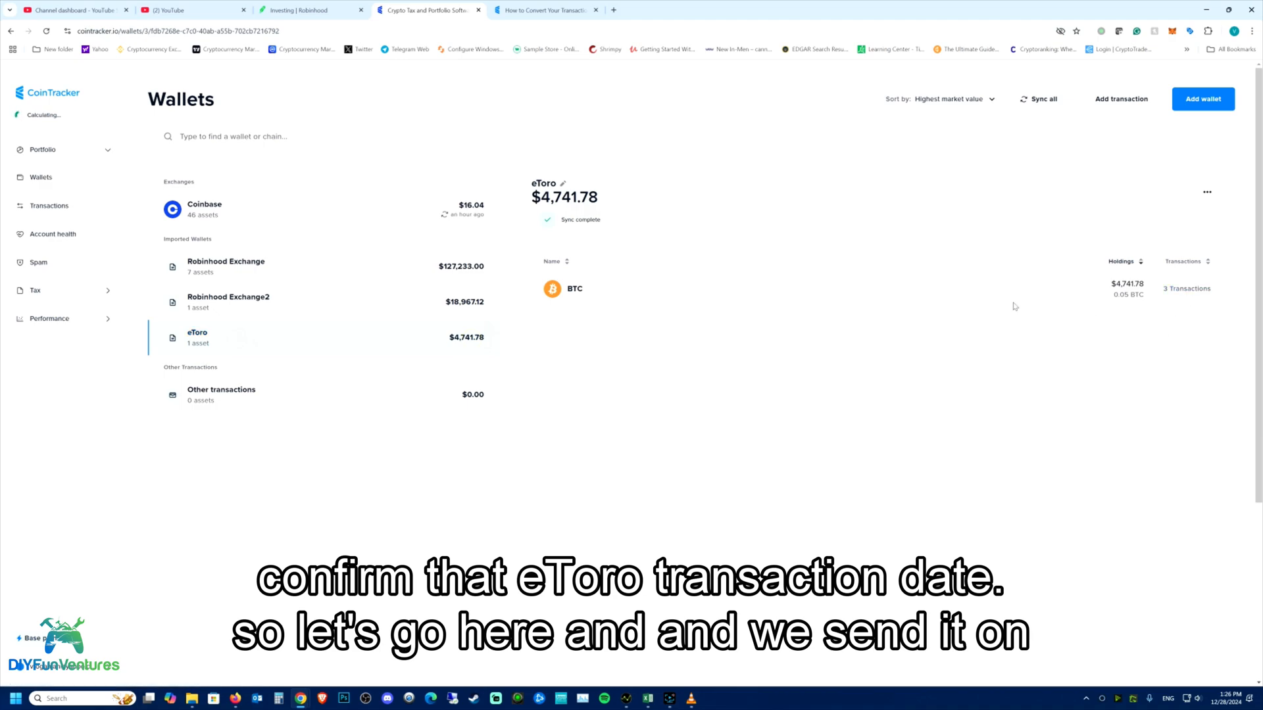
left_click(1185, 288)
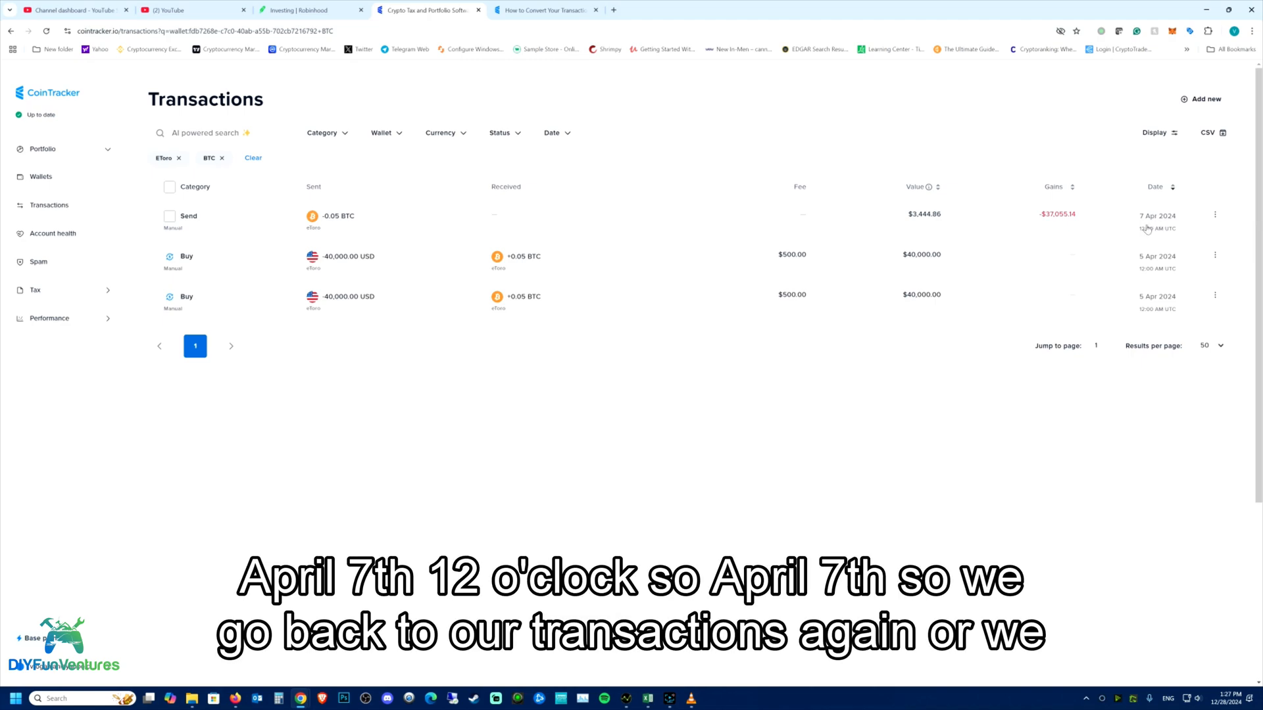
mouse_move(1166, 233)
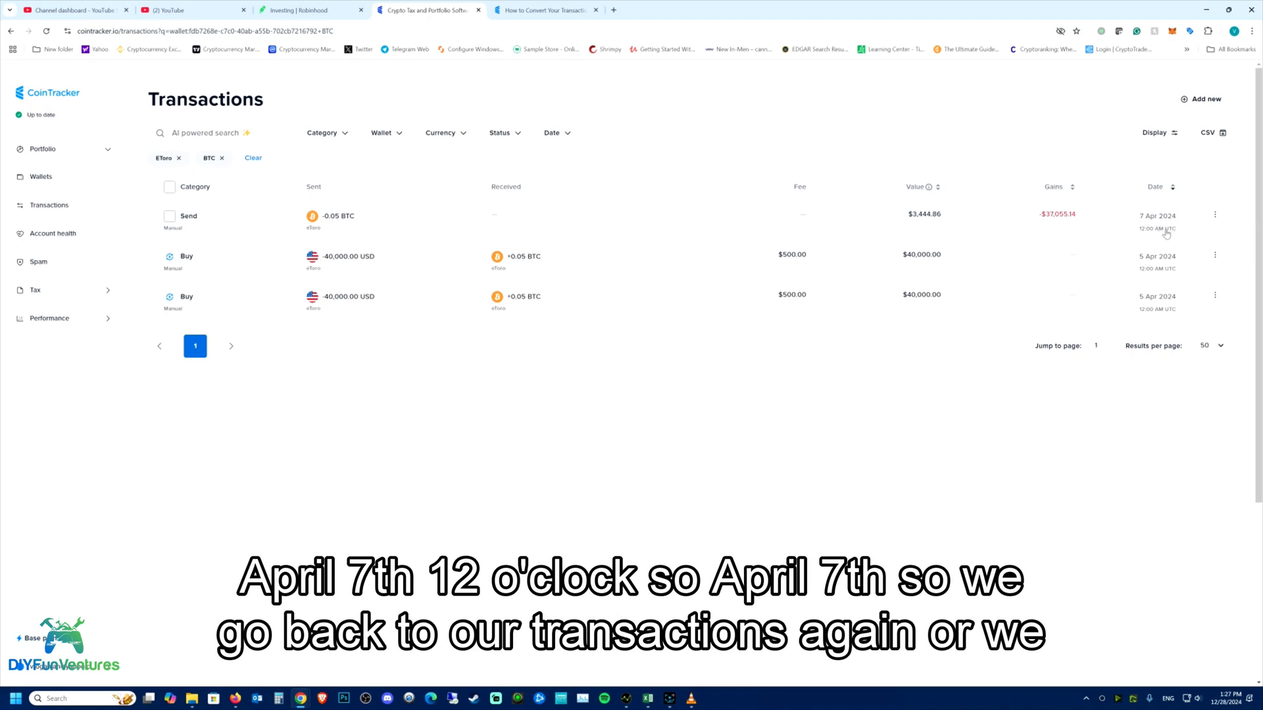
mouse_move(1170, 229)
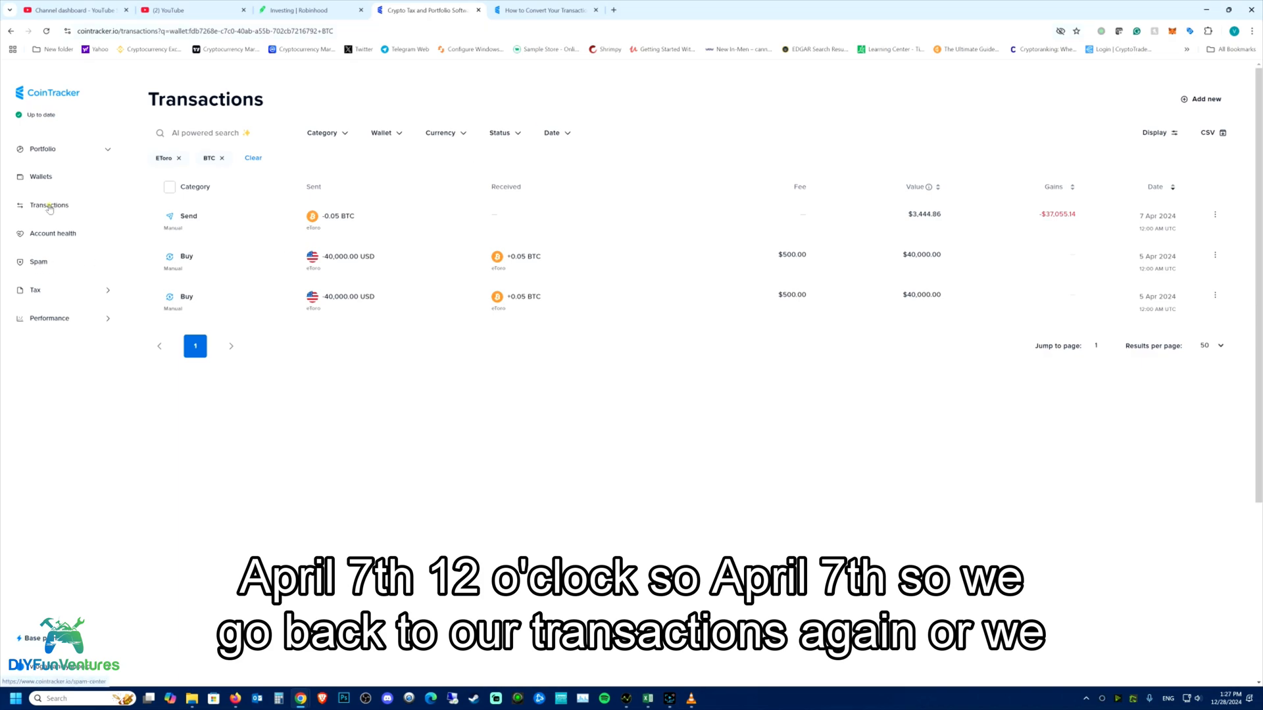
left_click(48, 205)
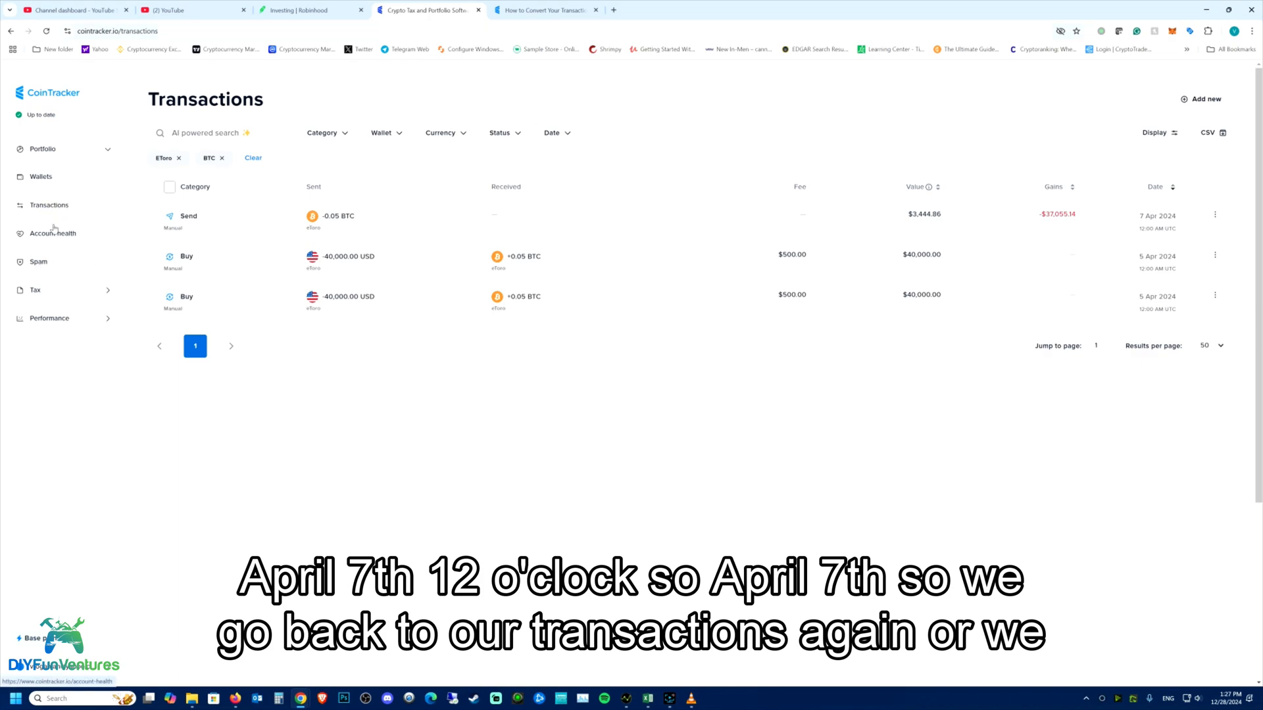
Step: Show Robinhood Exchange2's BTC transactions and bring up the 28 Dec 2024 receive's action menu
left_click(41, 176)
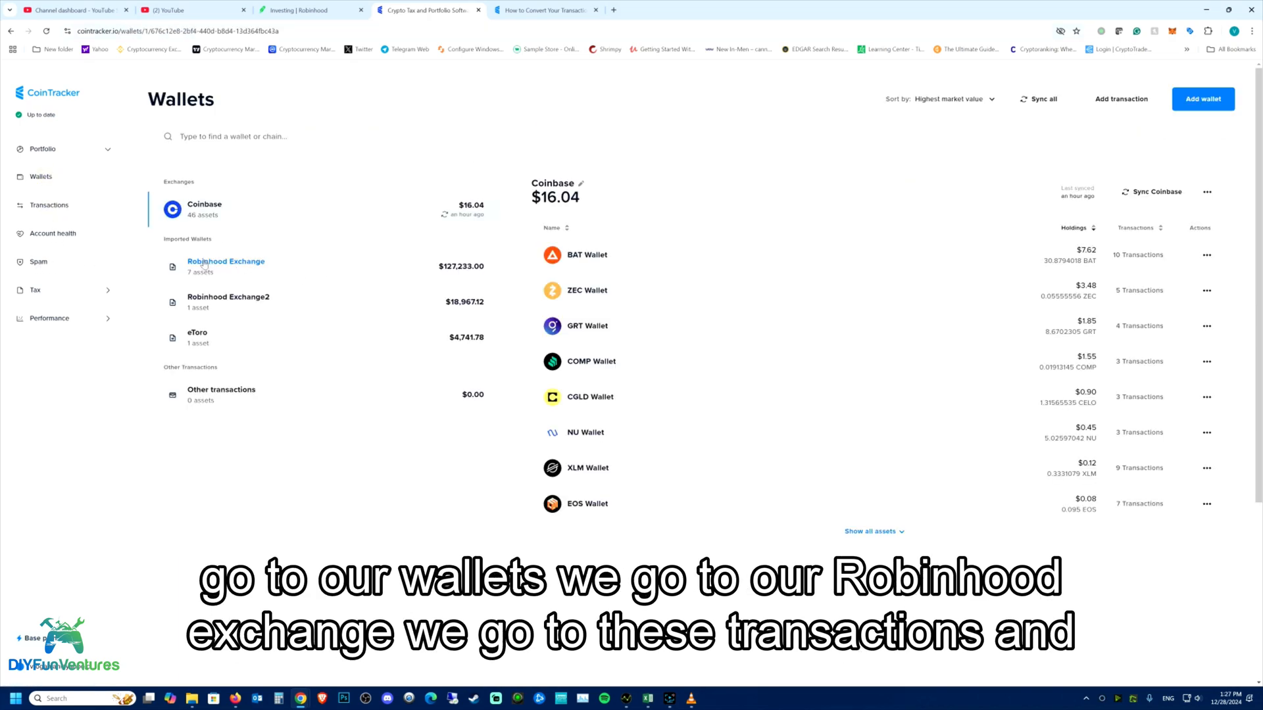
left_click(227, 301)
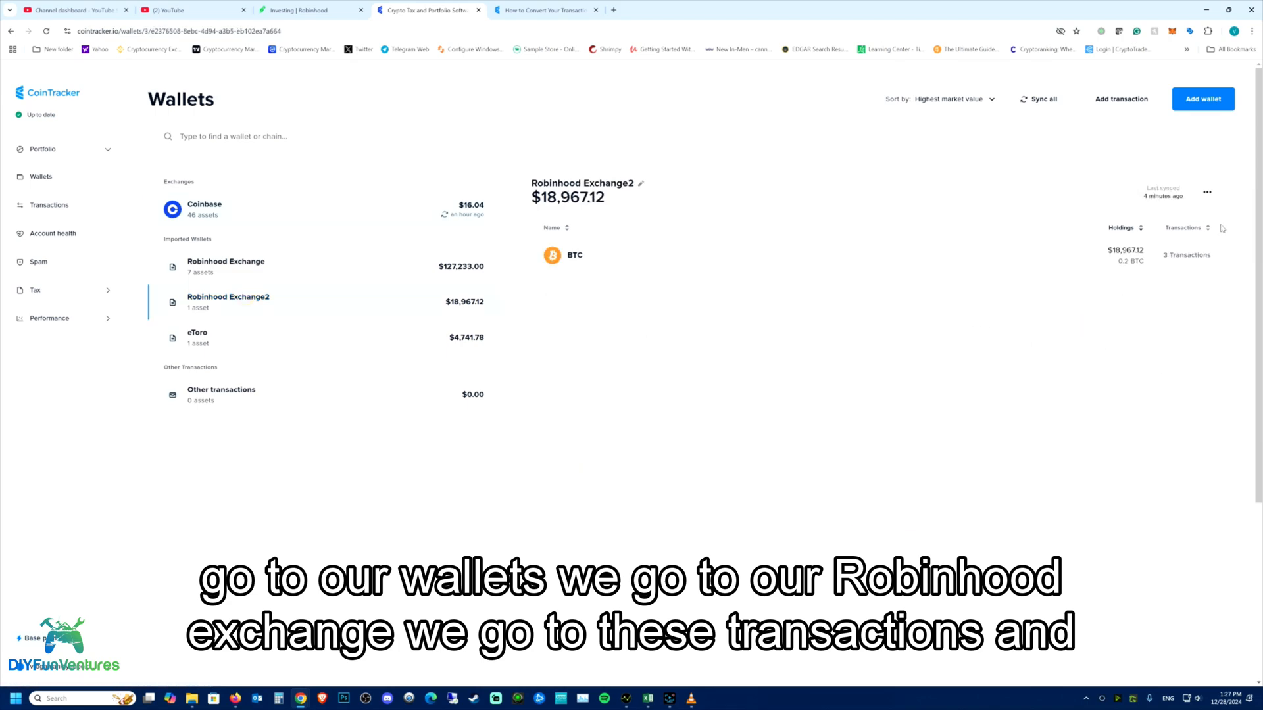
left_click(1185, 254)
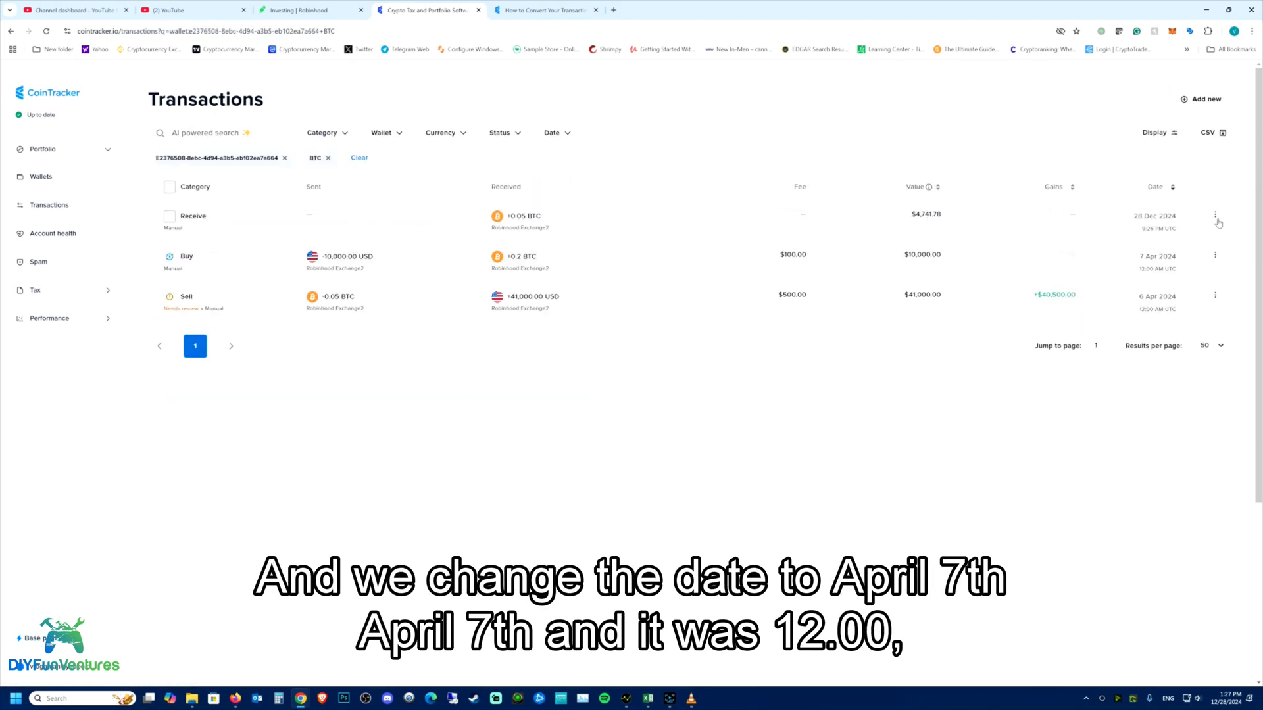
left_click(1213, 214)
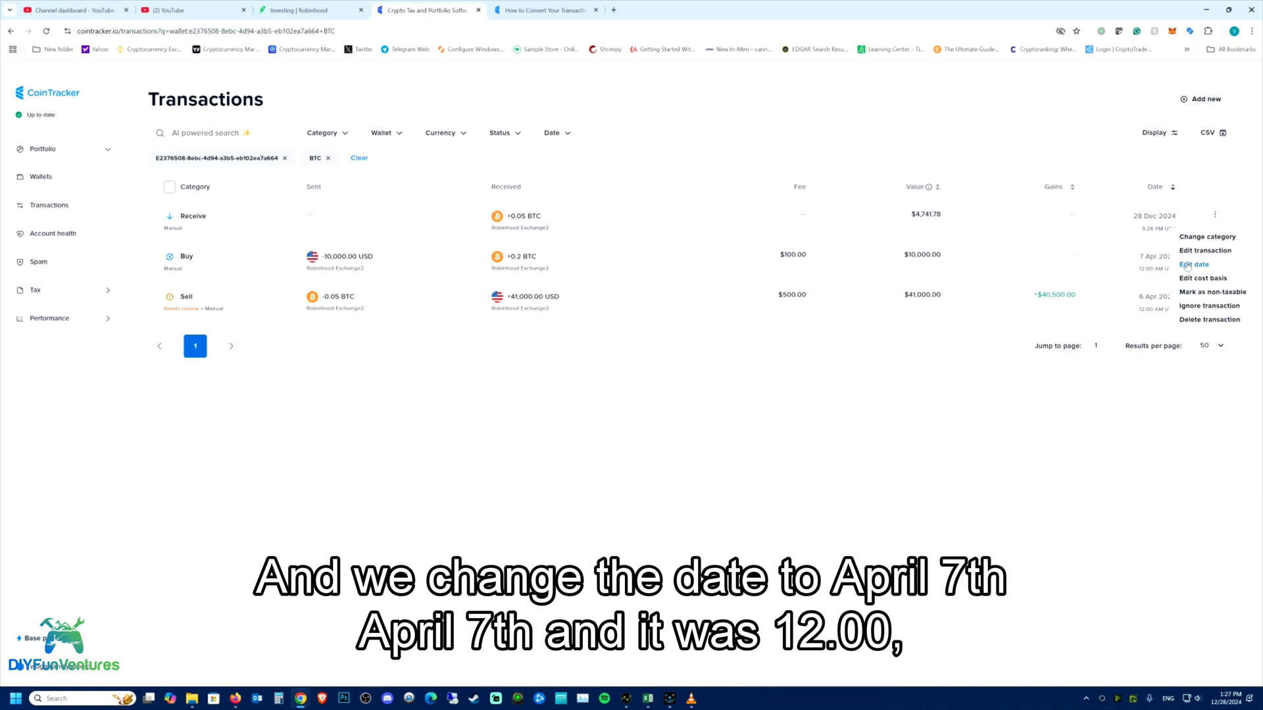
Step: Redate the 0.05 BTC receive to April 7, 2024 at 12:00 PM and apply the change
left_click(1196, 265)
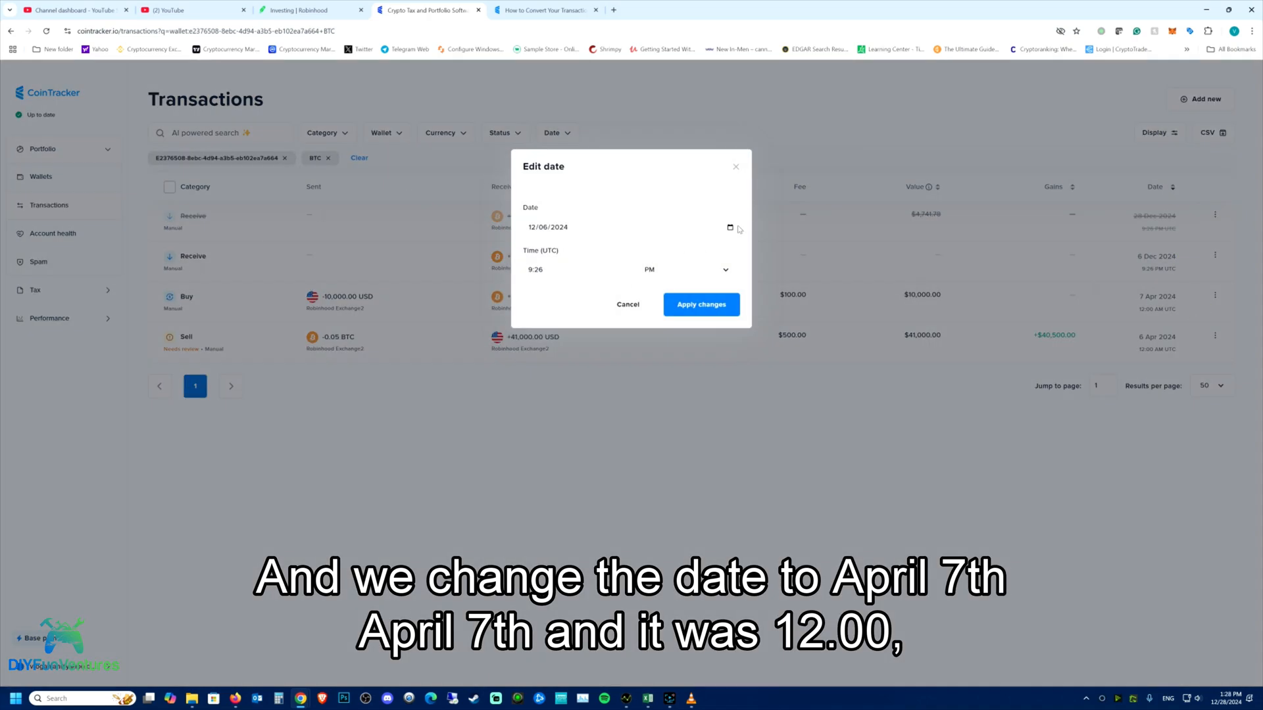
left_click(728, 227)
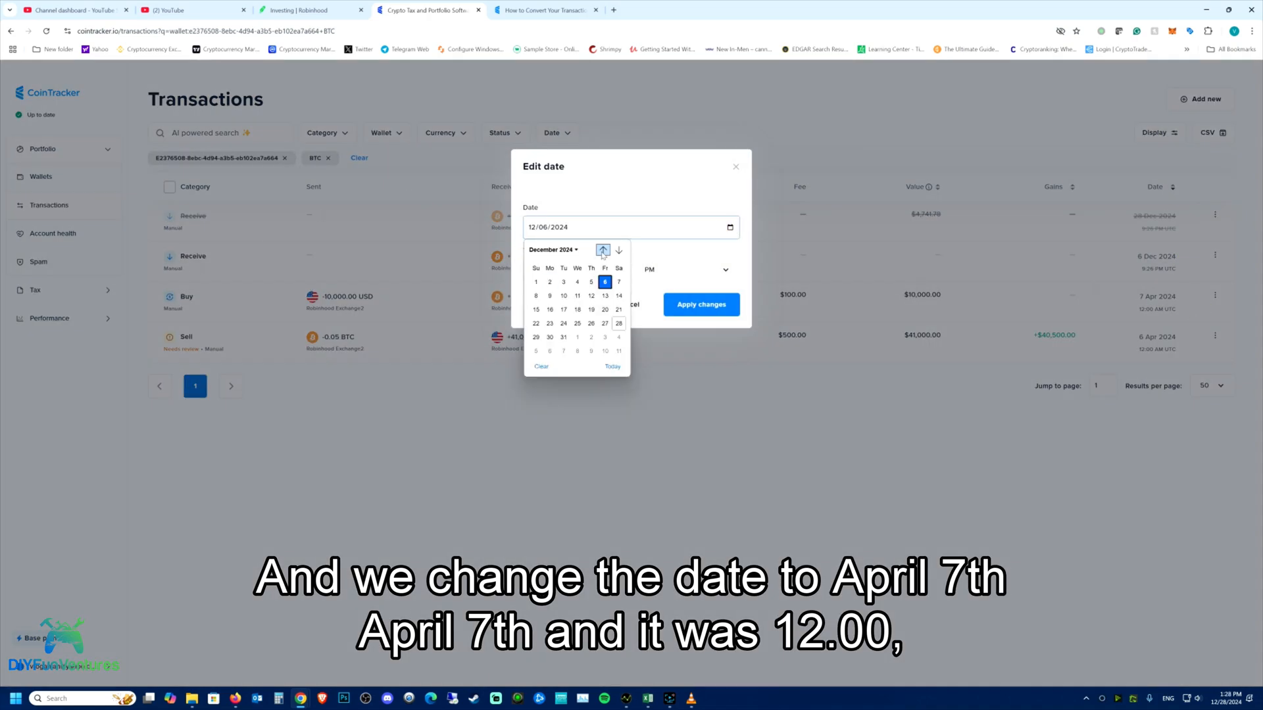
left_click(618, 250)
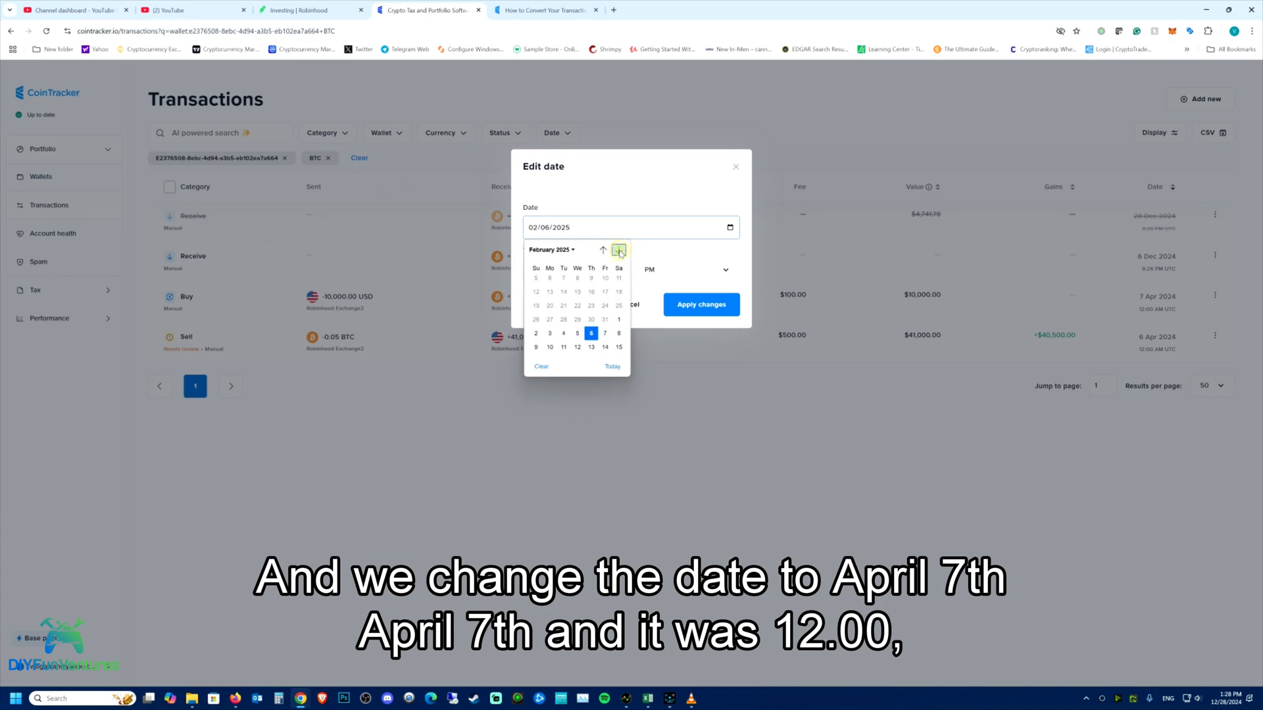
left_click(602, 250)
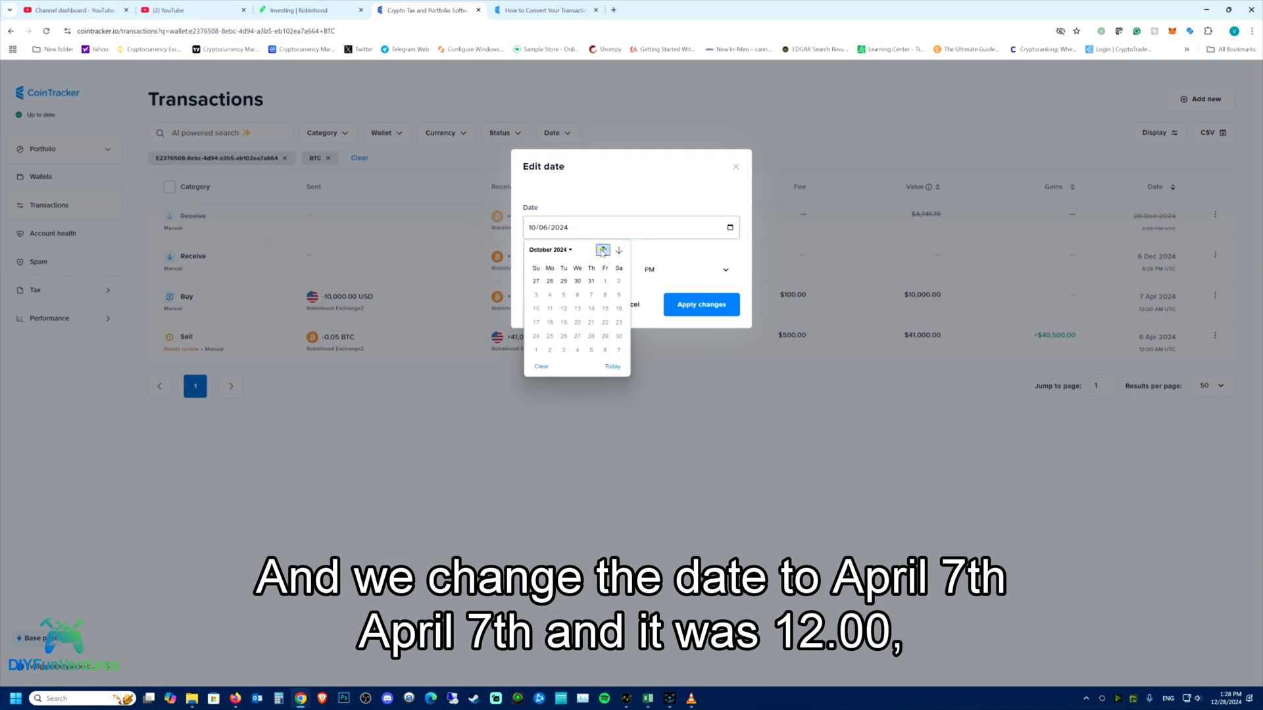
left_click(601, 250)
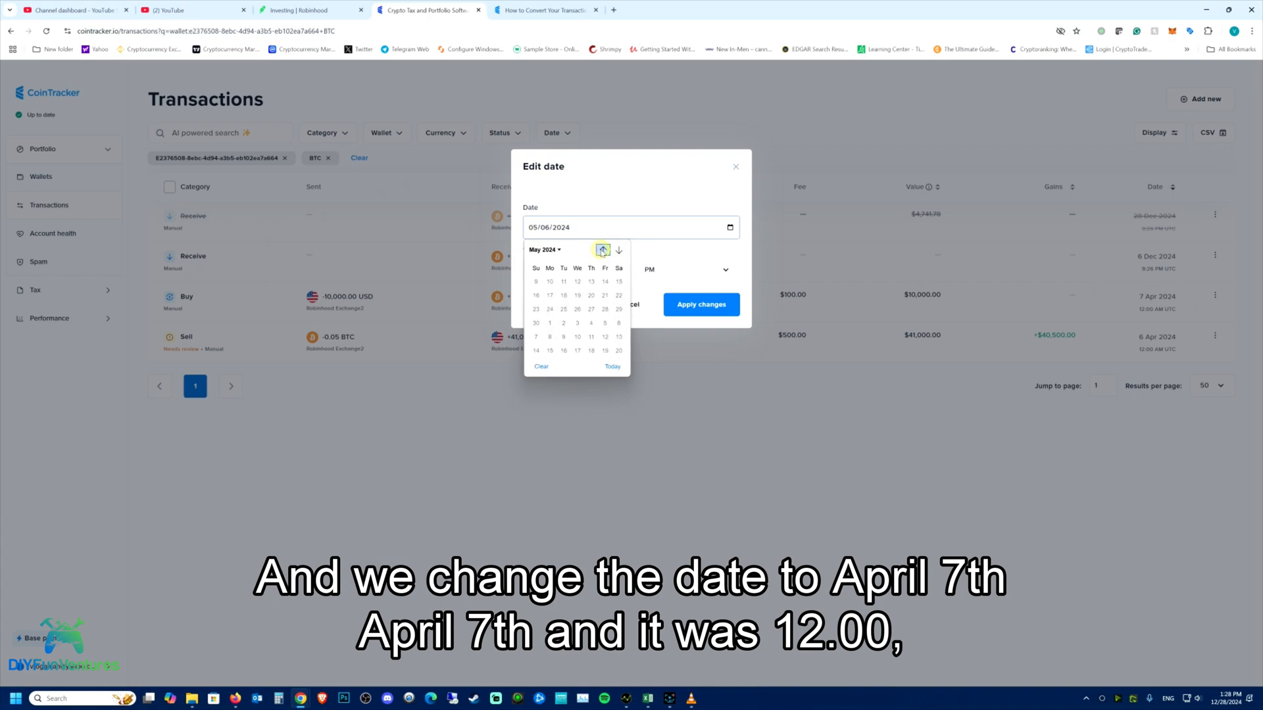
left_click(601, 250)
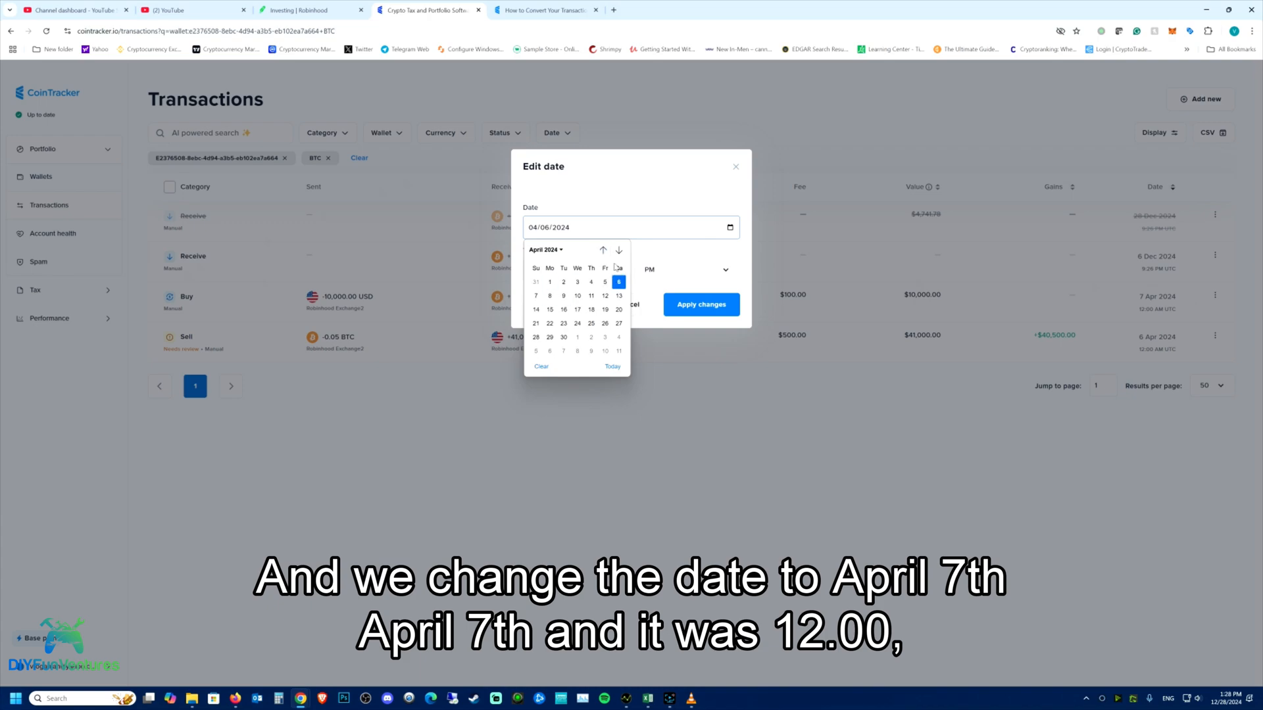
left_click(535, 296)
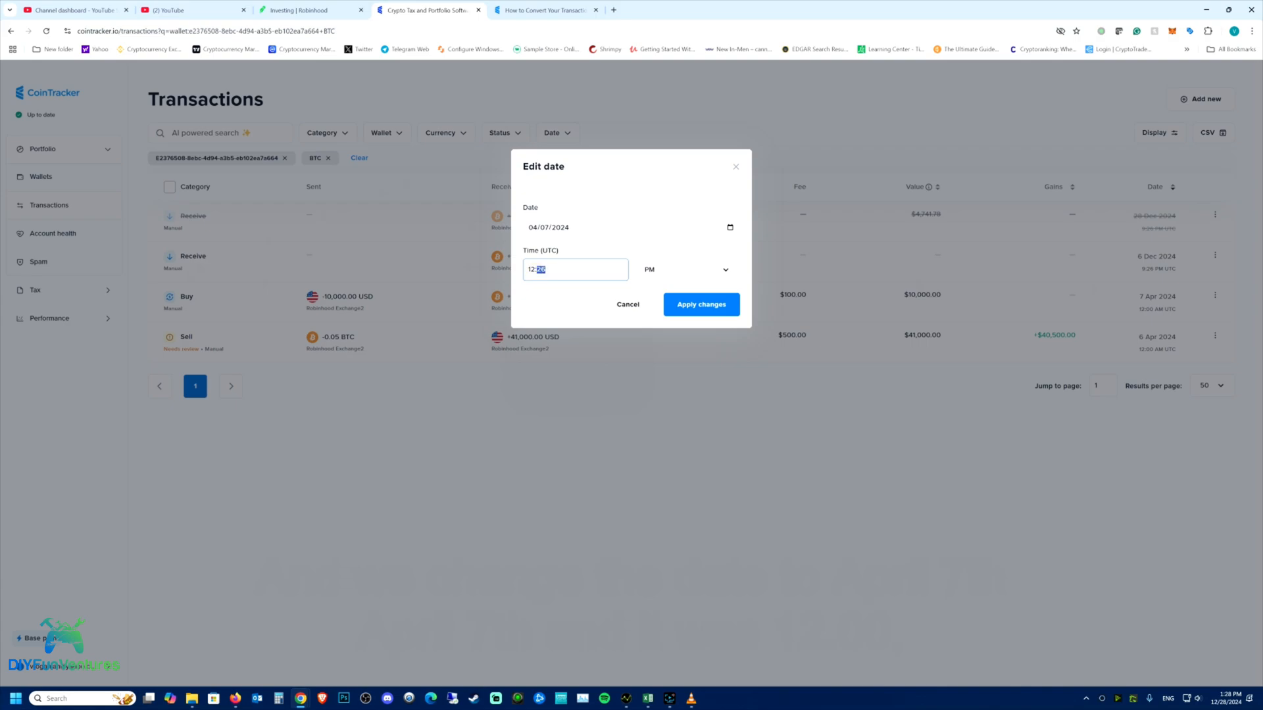
type("00")
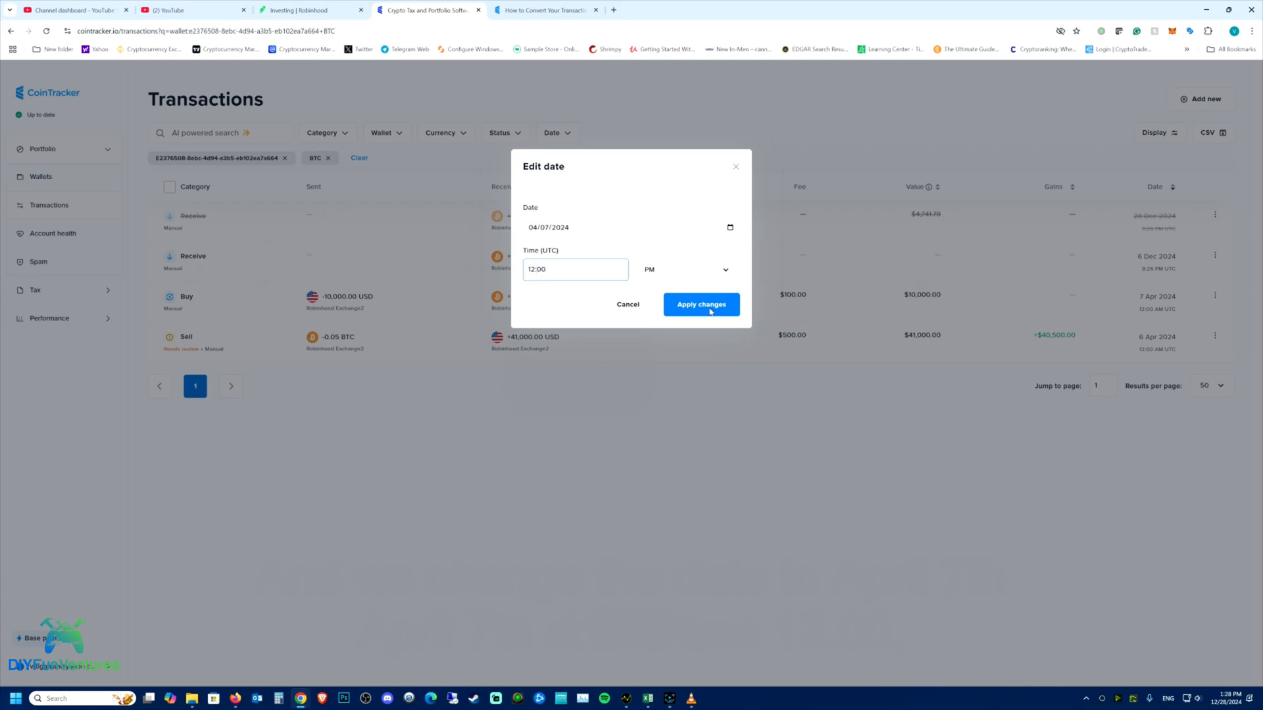
left_click(699, 304)
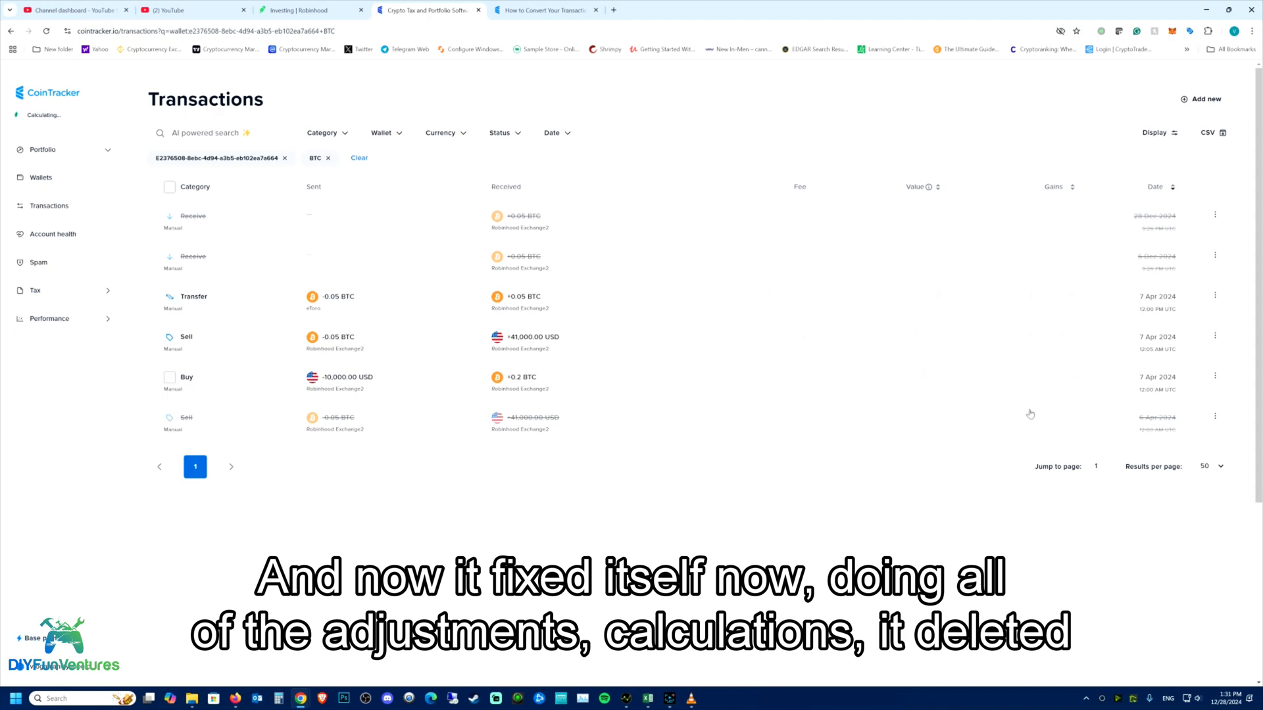
mouse_move(830, 558)
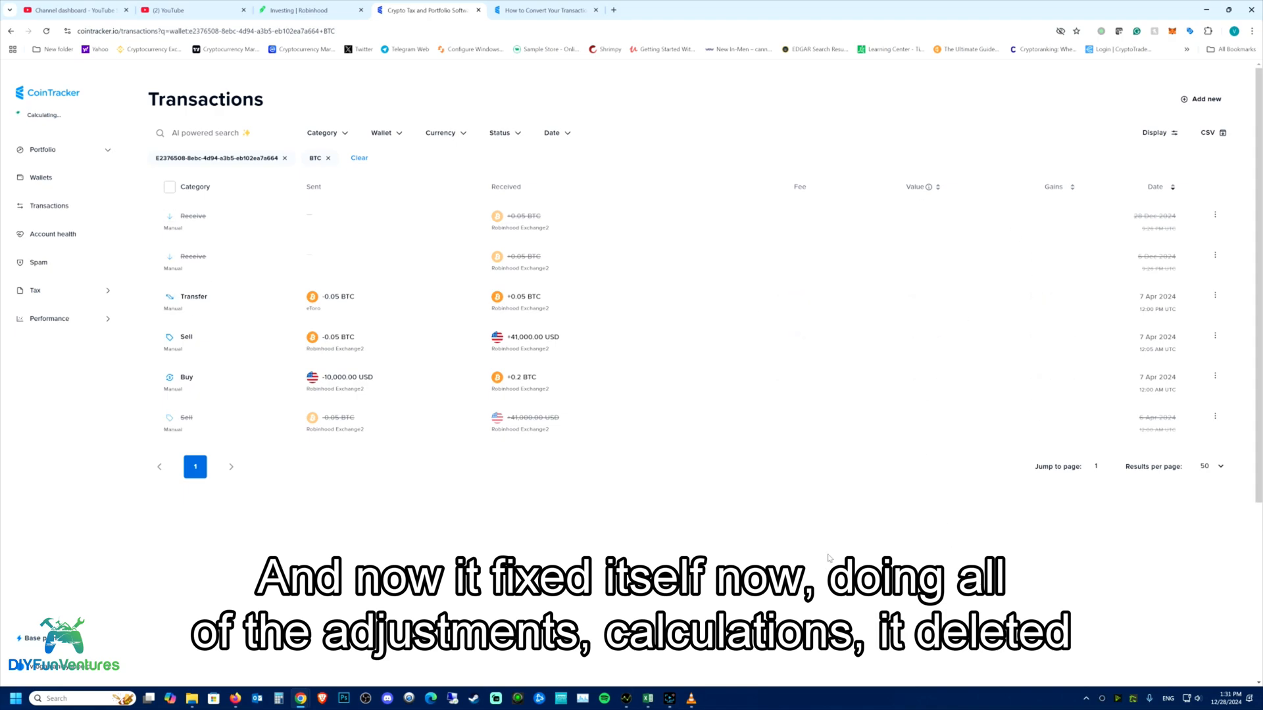
mouse_move(406, 429)
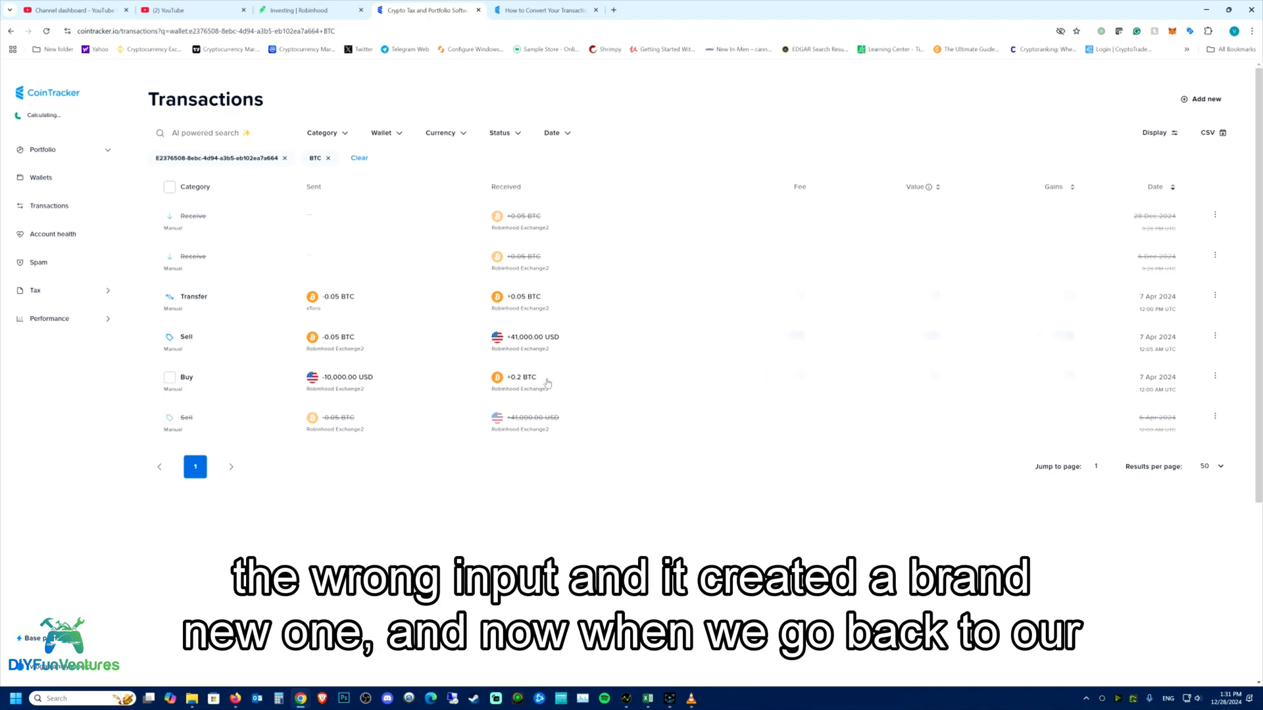
mouse_move(674, 607)
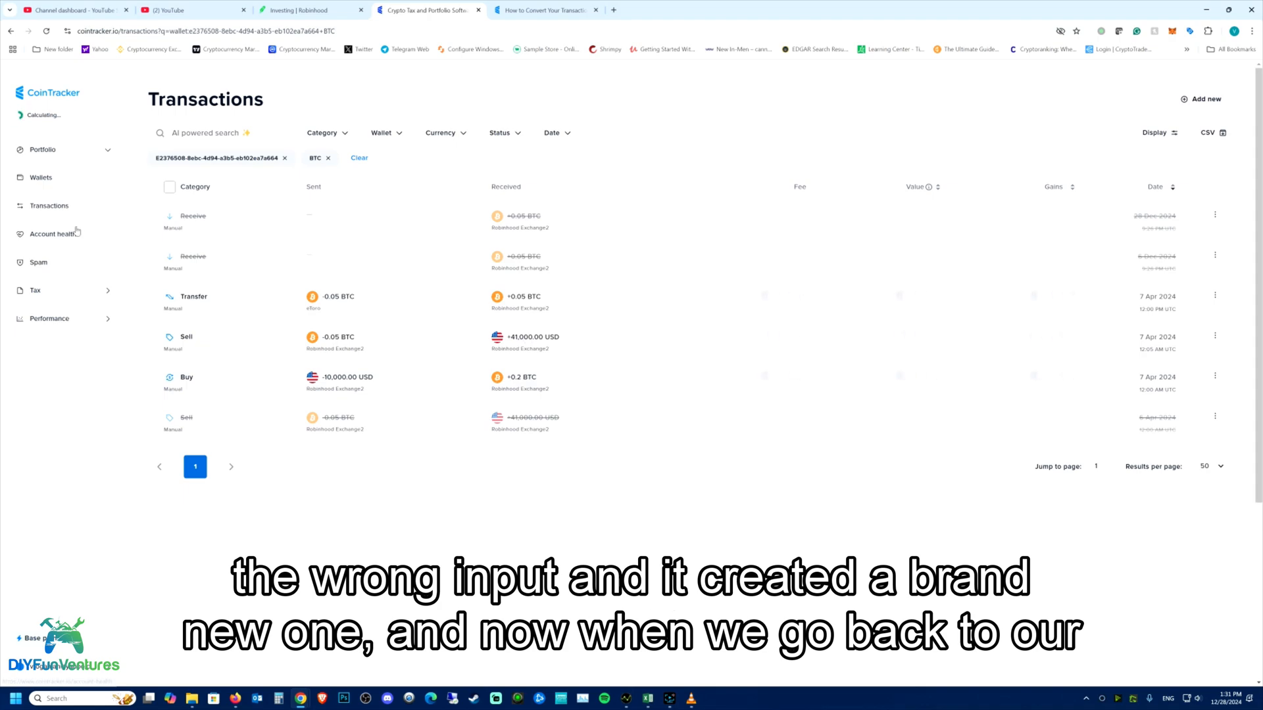
mouse_move(52, 234)
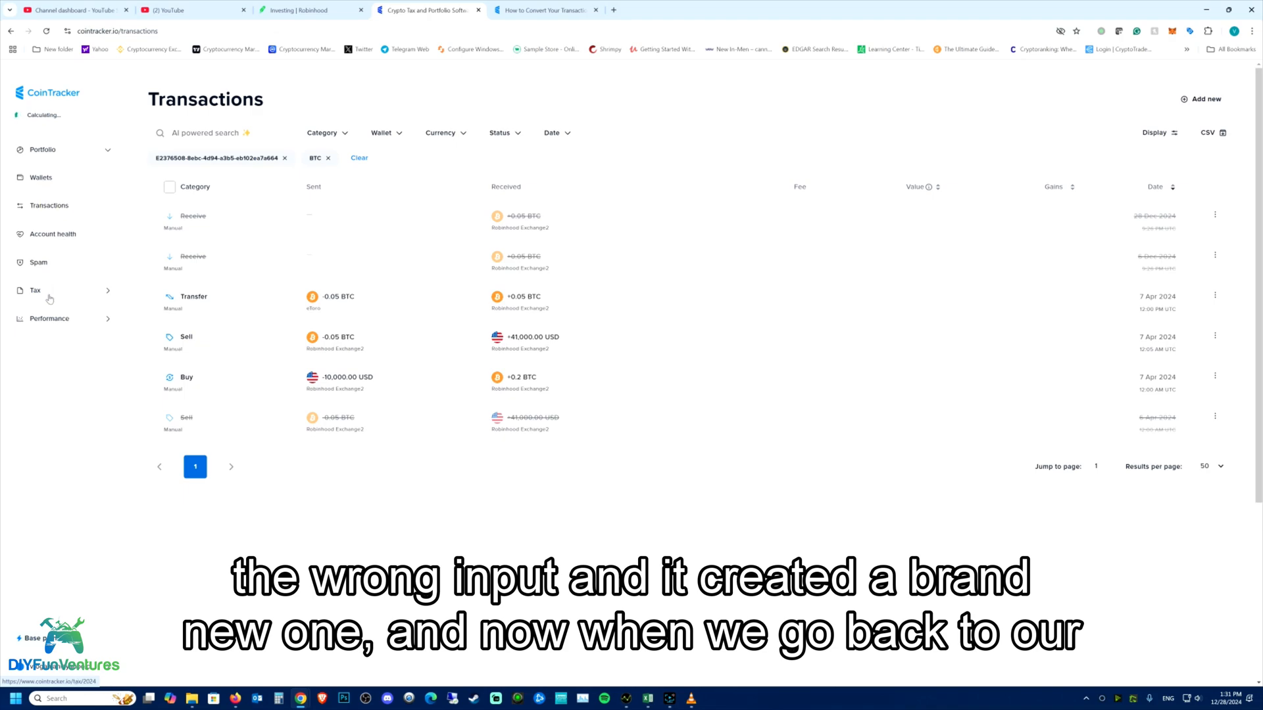
left_click(41, 177)
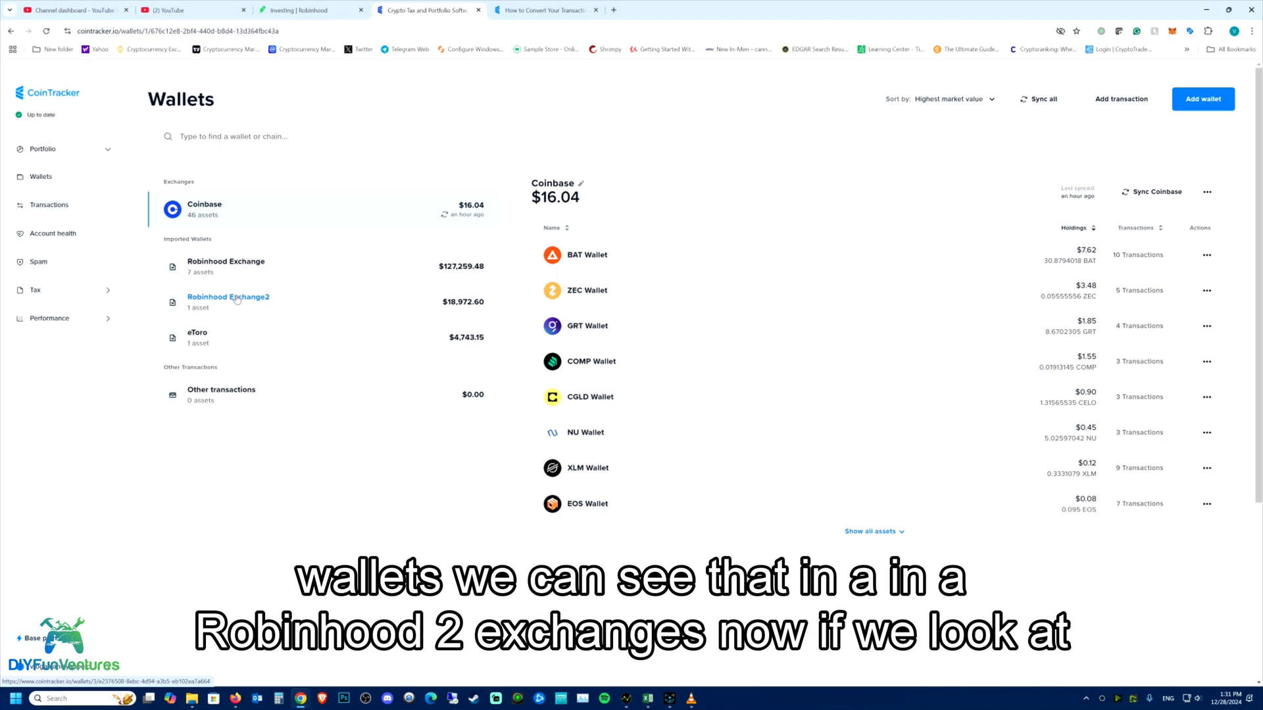
left_click(227, 301)
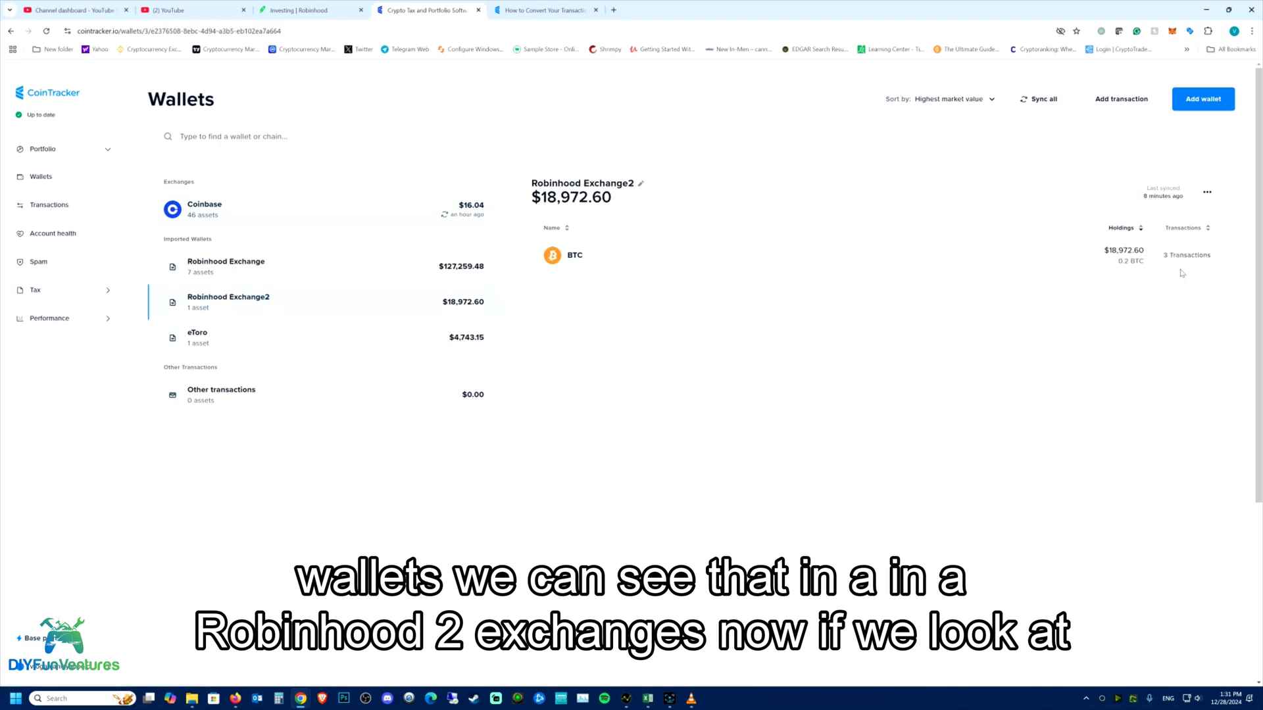
left_click(1185, 253)
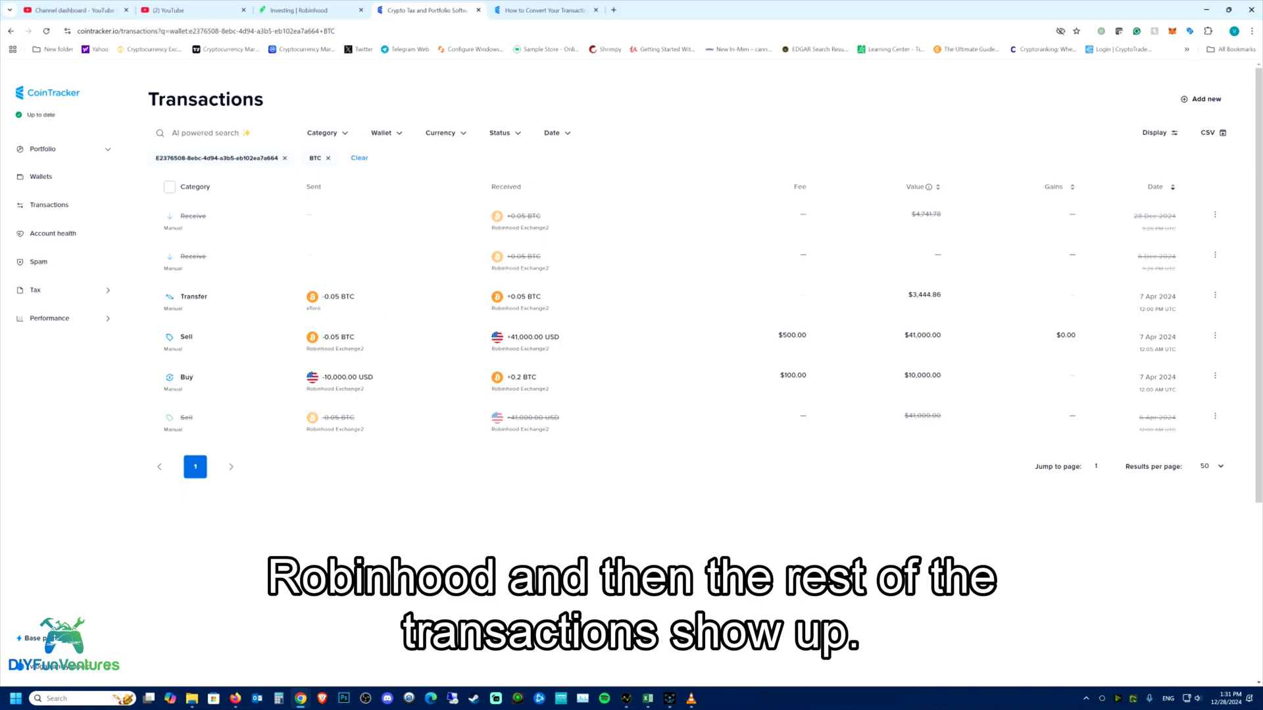
mouse_move(472, 327)
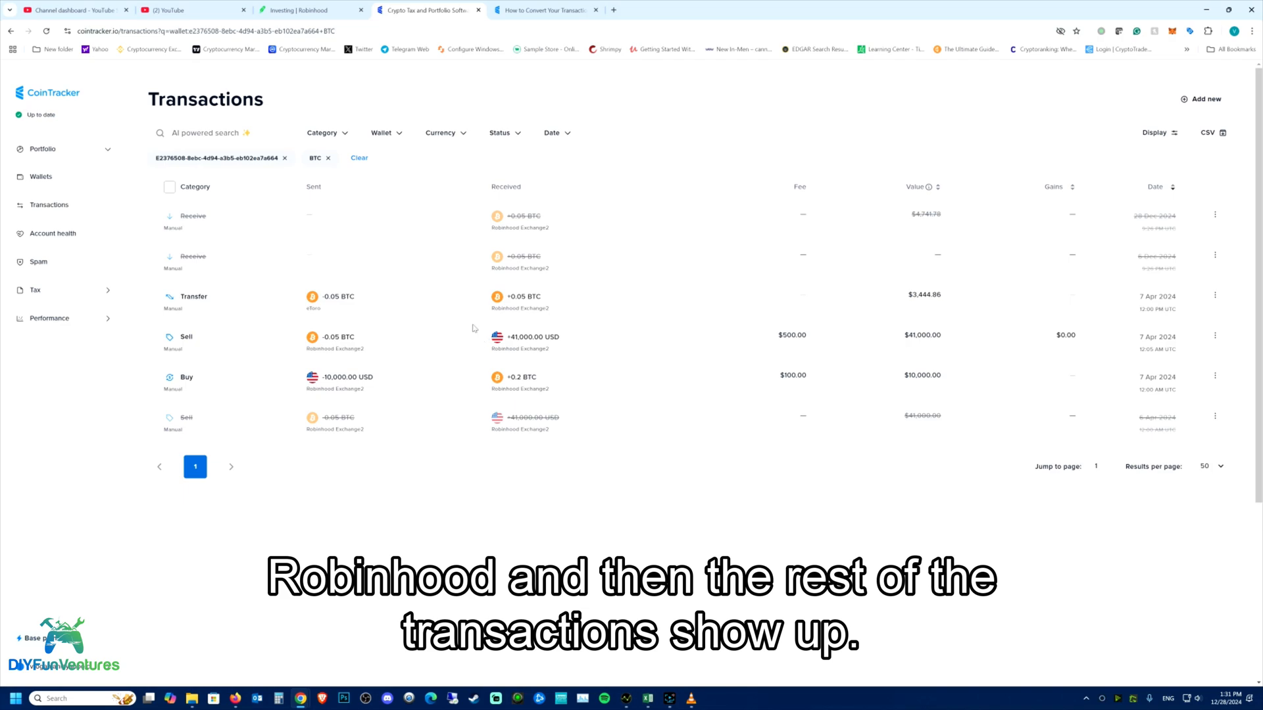
mouse_move(682, 561)
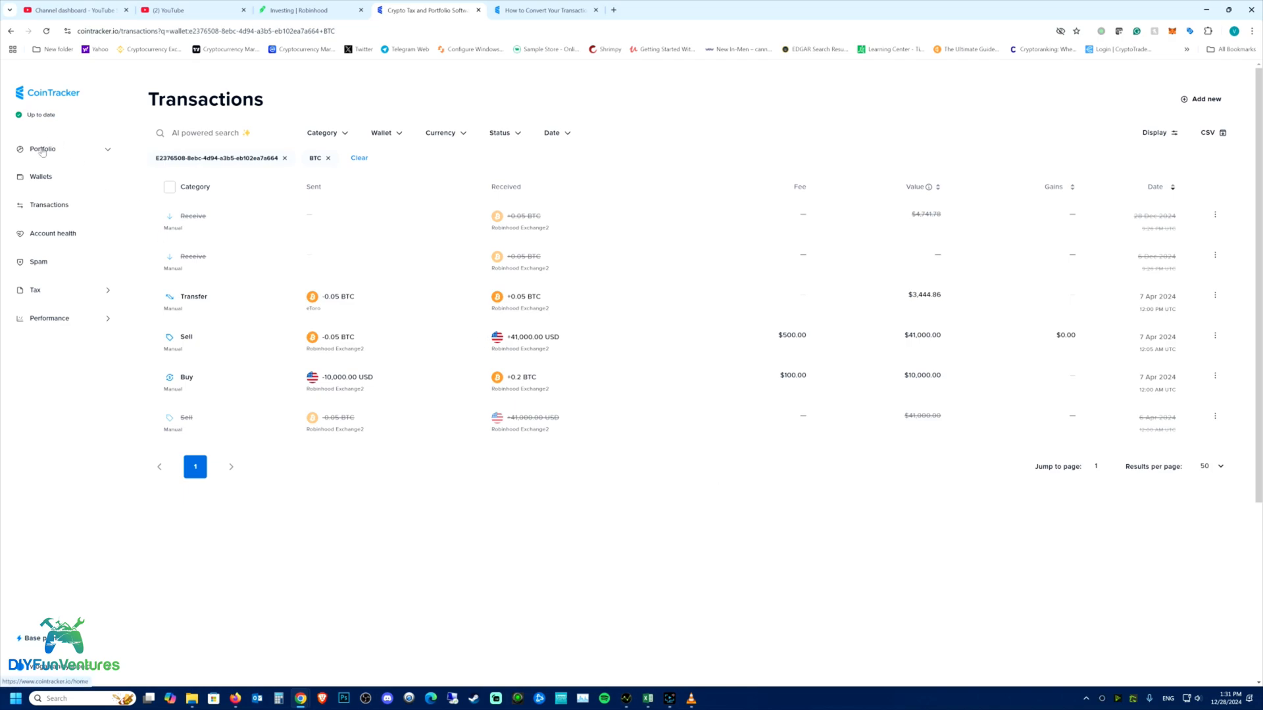
Step: Return to the Portfolio overview and scroll through the value chart, assets and tax summary
left_click(42, 148)
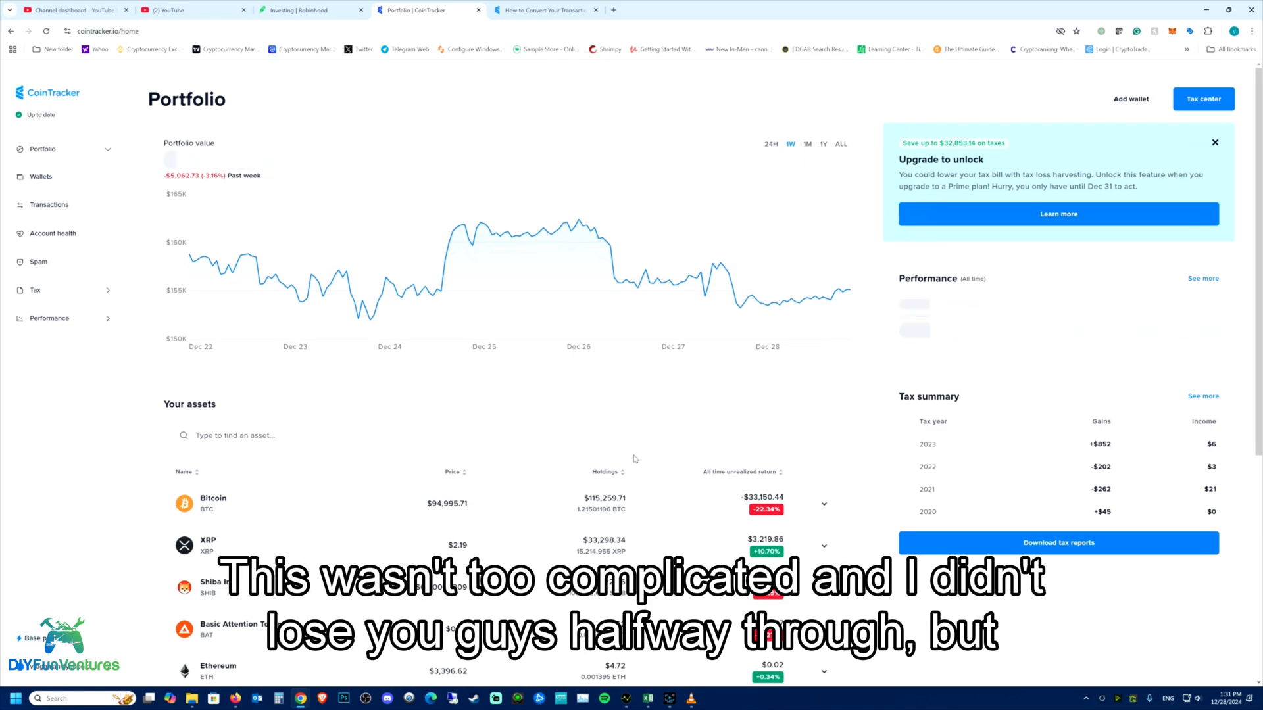
scroll("down", 3)
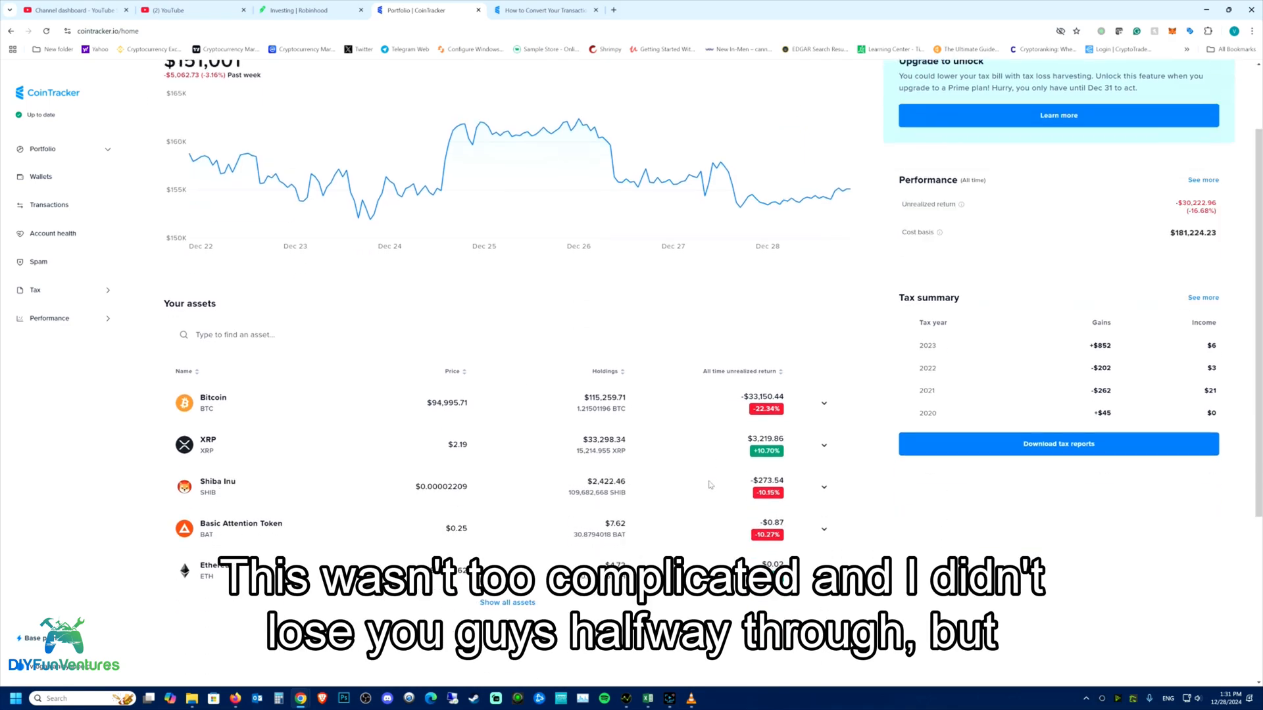
mouse_move(720, 460)
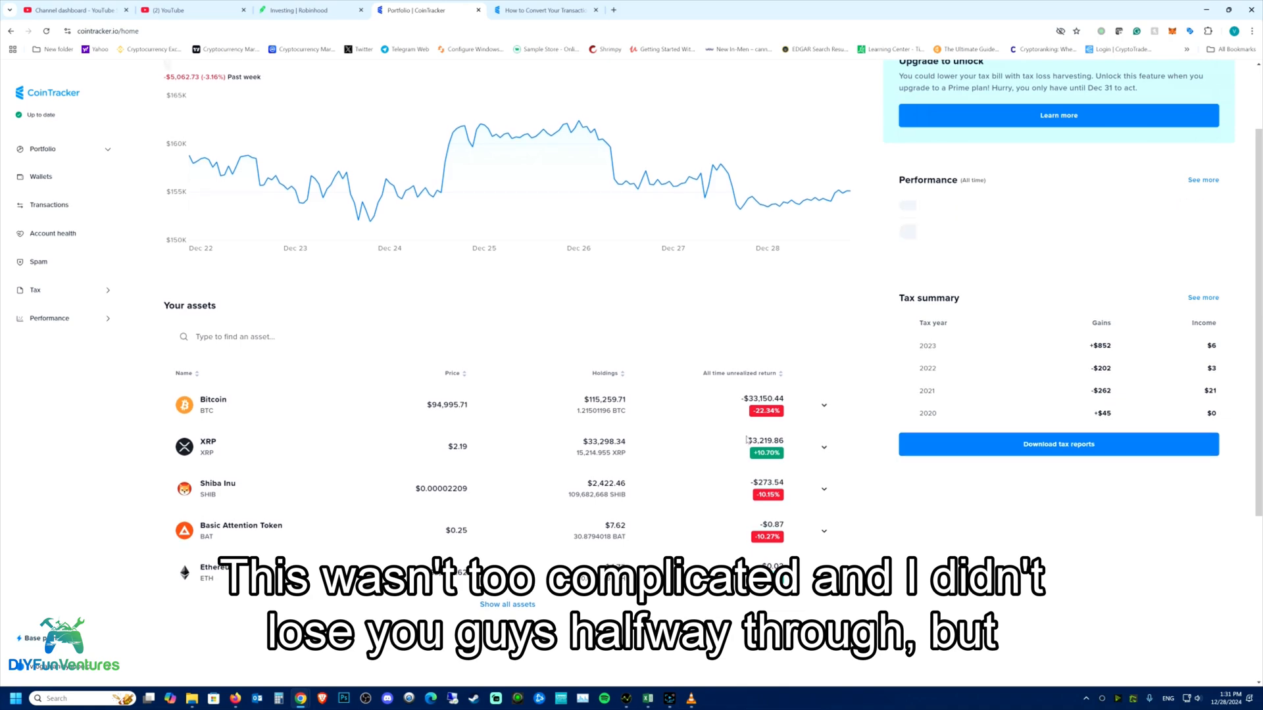
scroll("up", 3)
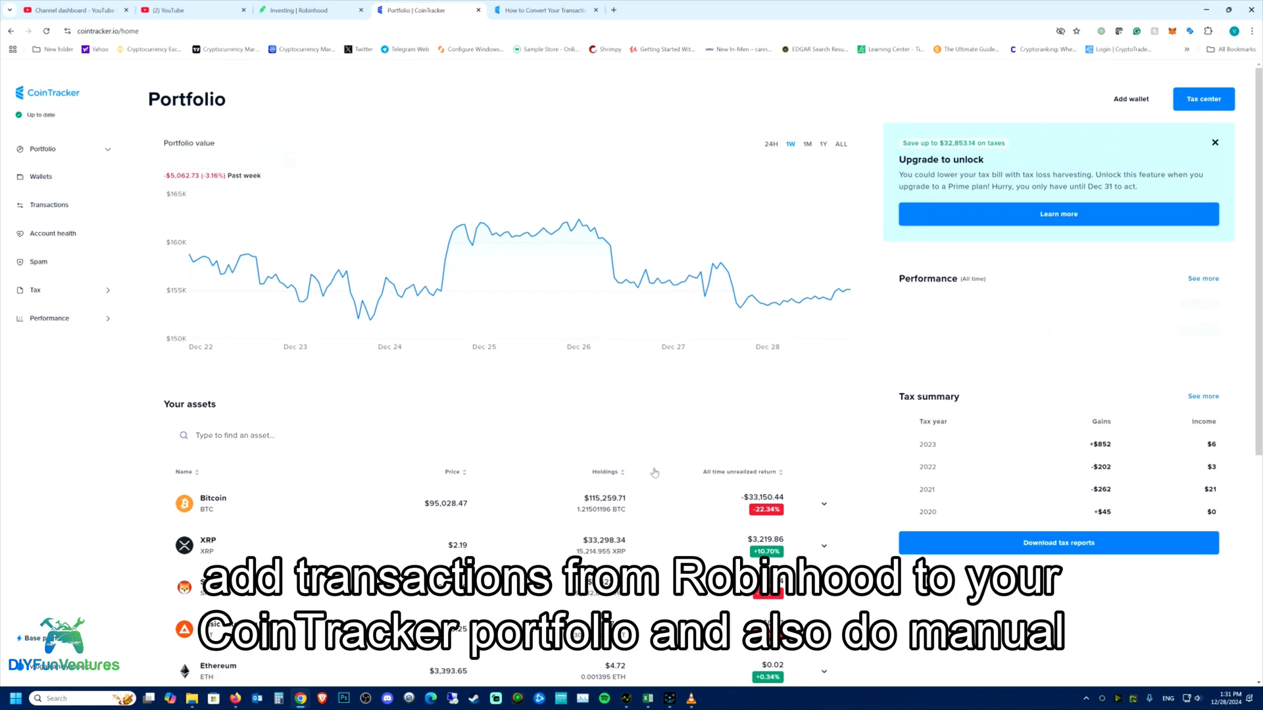
scroll("down", 3)
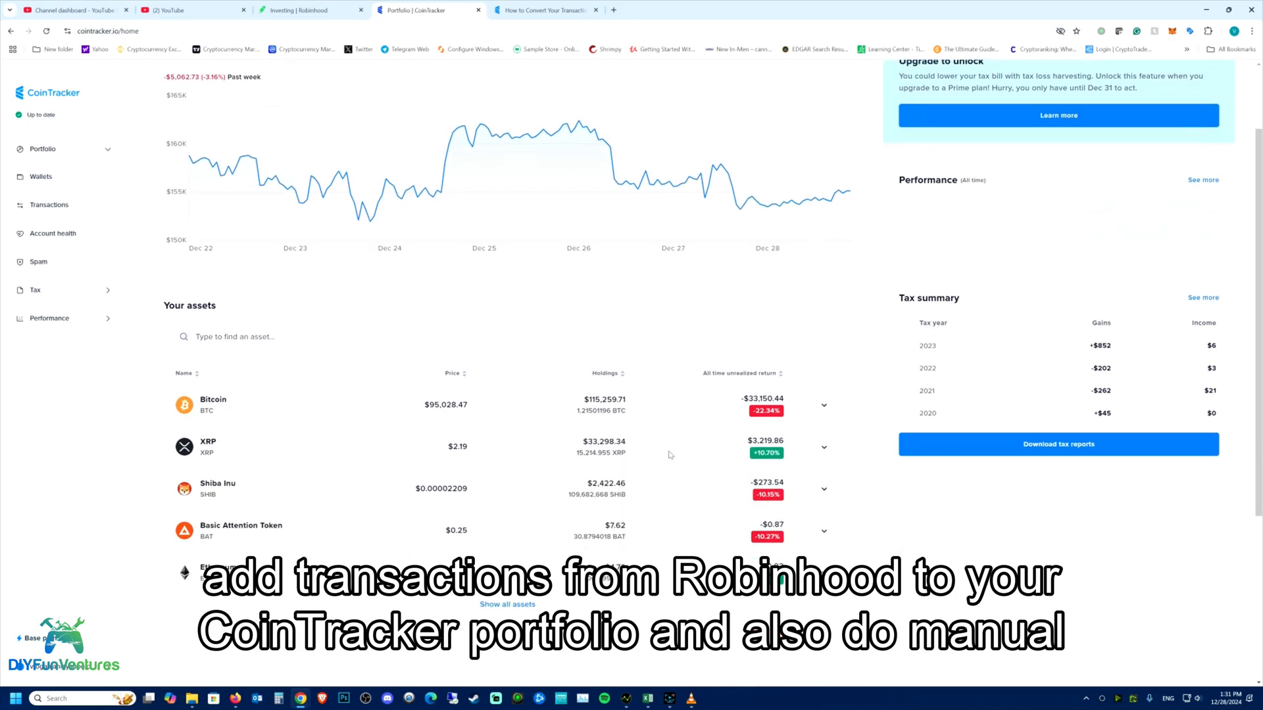
scroll("up", 3)
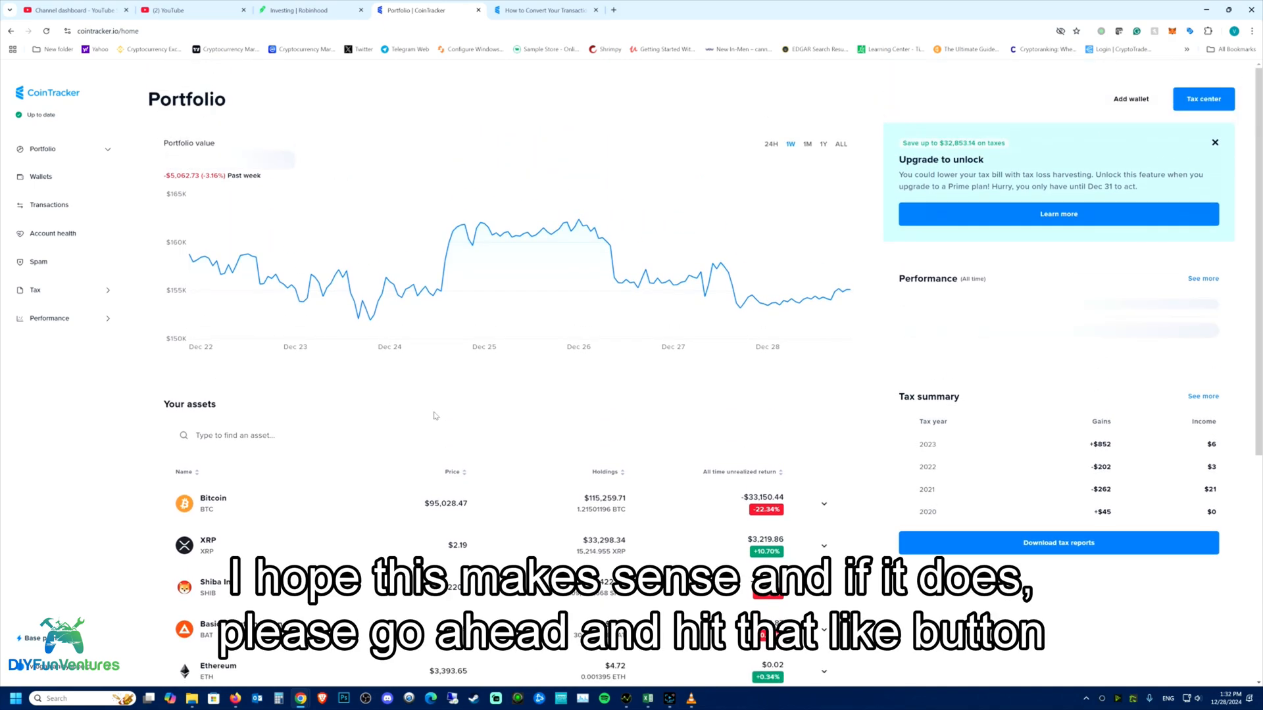
mouse_move(450, 406)
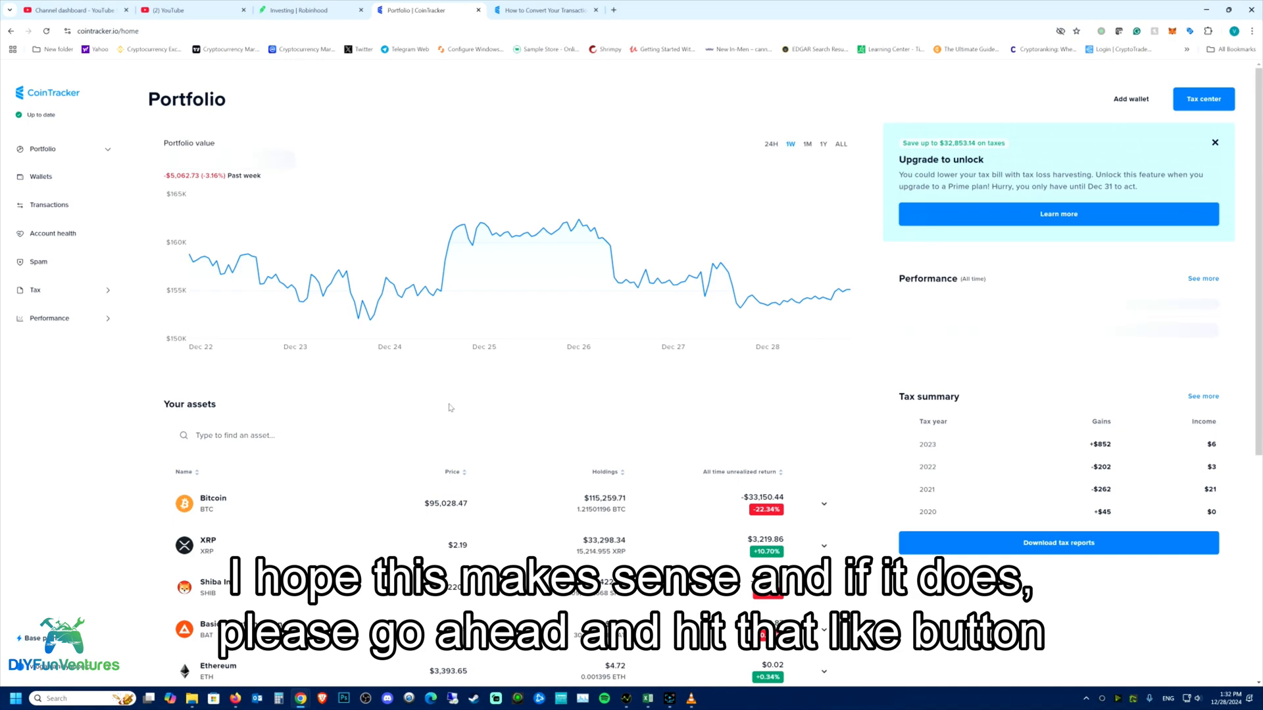